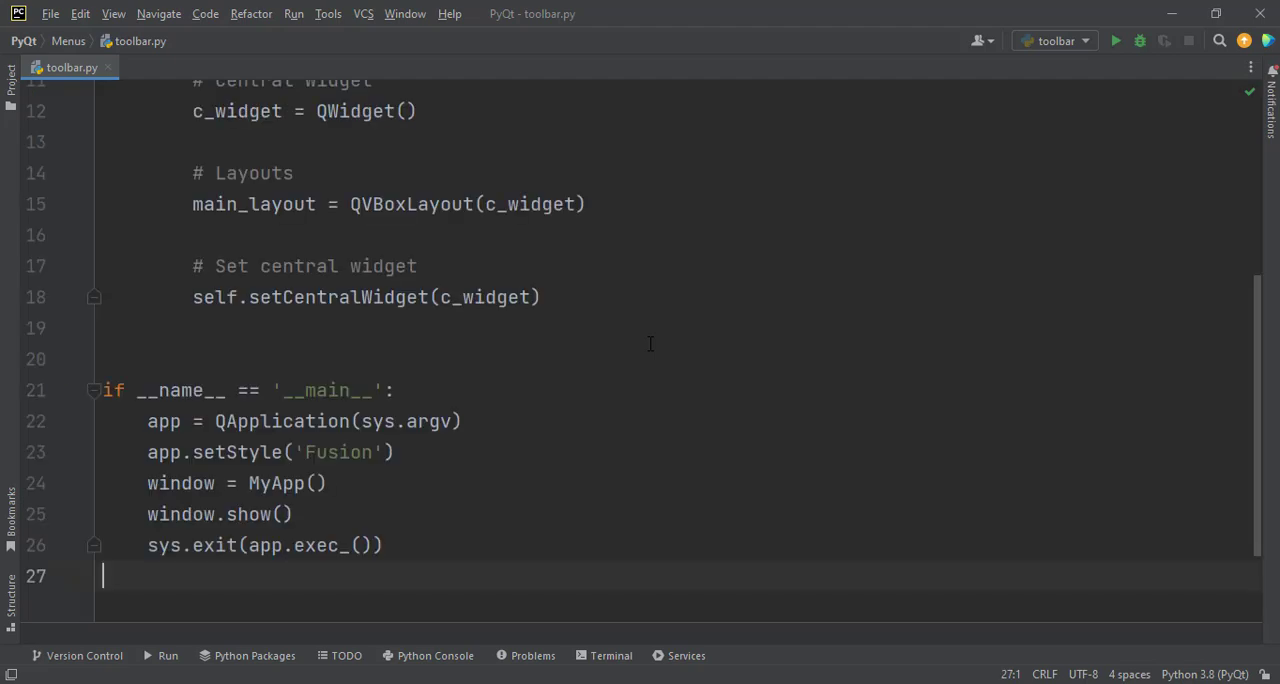
- Review the window setup code, highlighting the geometry position value and the vertical layout line
{"action": "scroll", "scroll_direction": "up", "scroll_amount": 3}
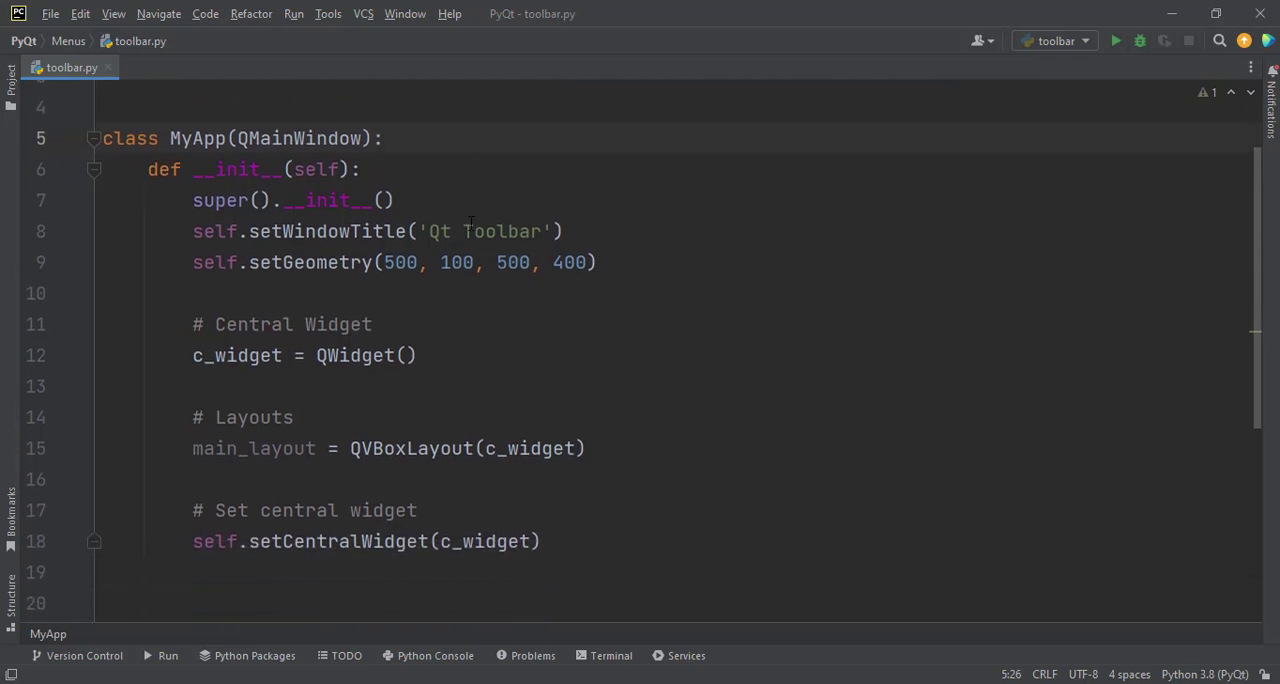
{"action": "scroll", "scroll_direction": "down", "scroll_amount": 3}
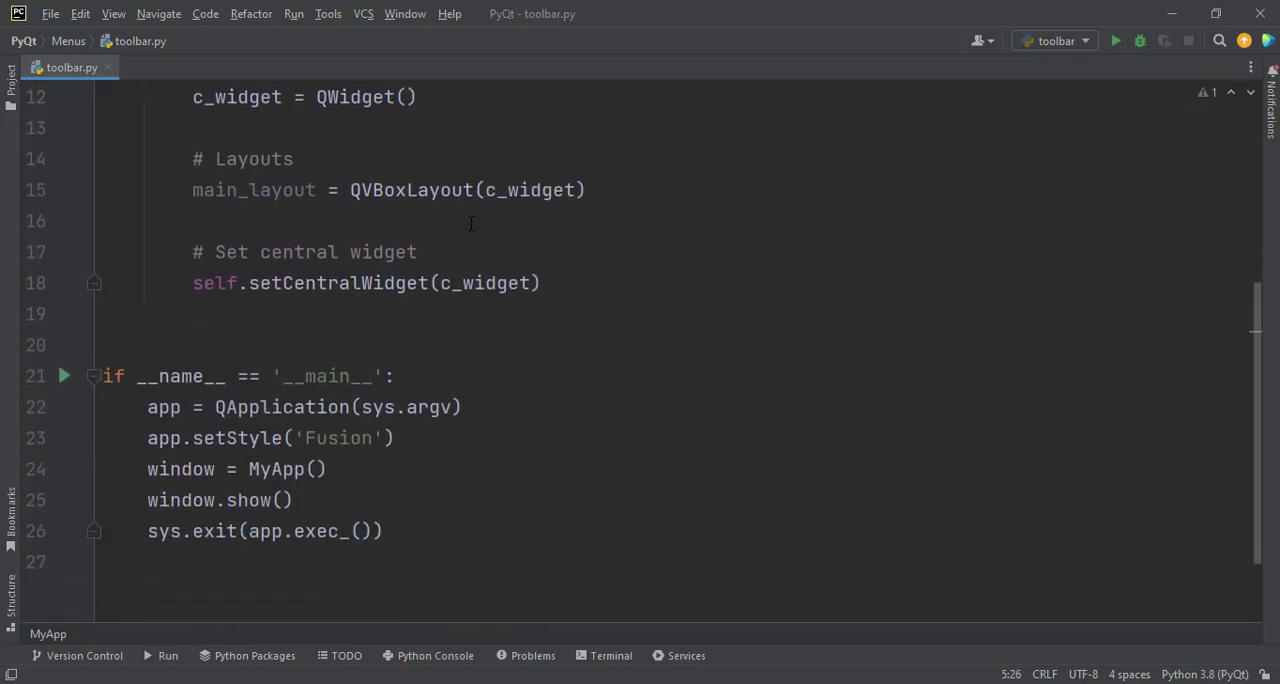
{"action": "scroll", "scroll_direction": "up", "scroll_amount": 3}
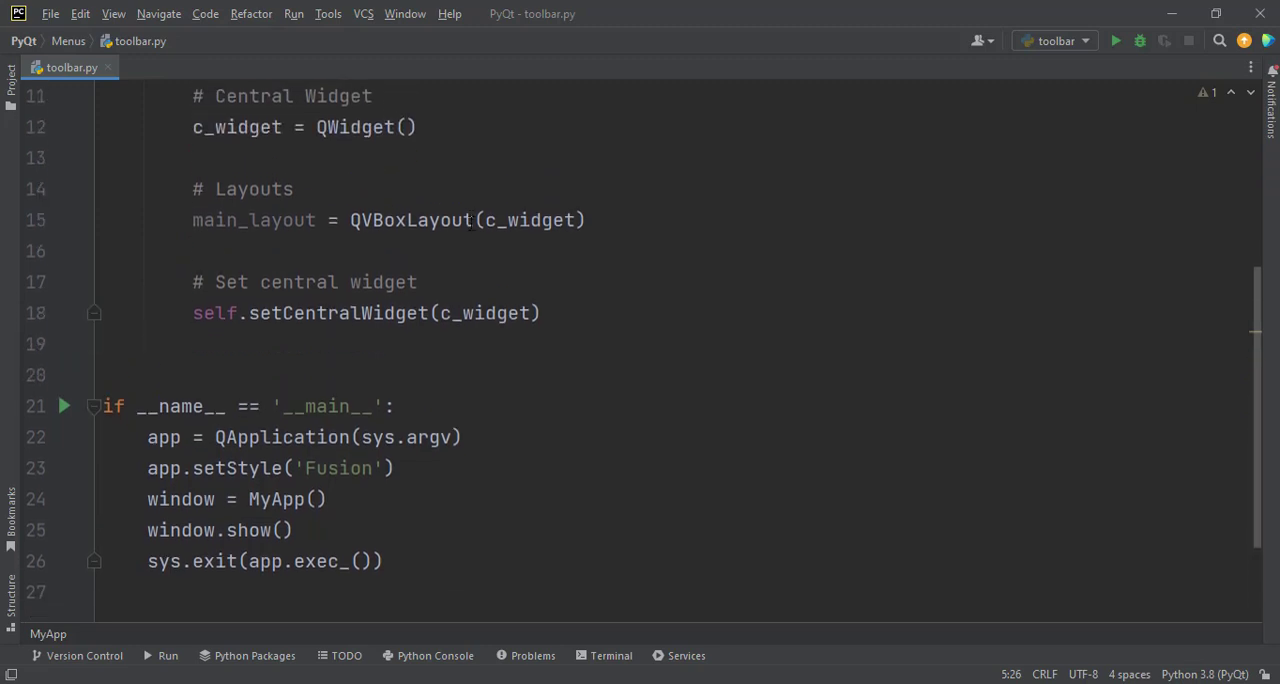
{"action": "scroll", "scroll_direction": "up", "scroll_amount": 3}
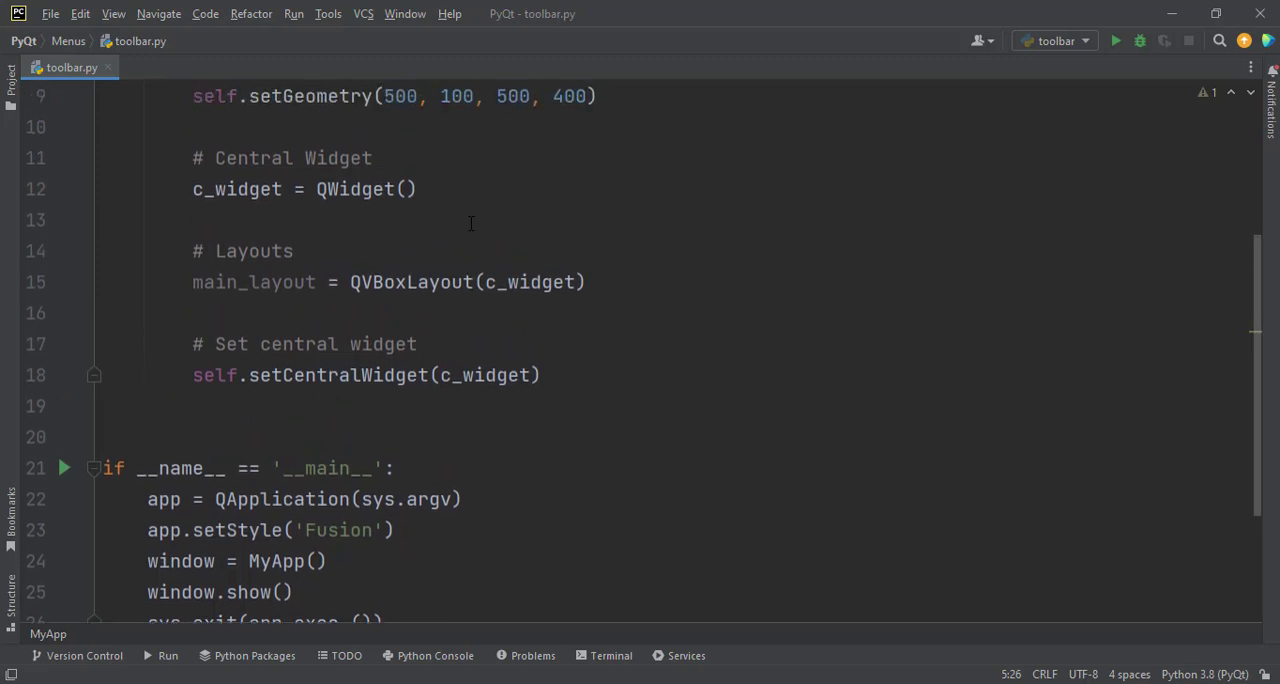
{"action": "scroll", "scroll_direction": "up", "scroll_amount": 3}
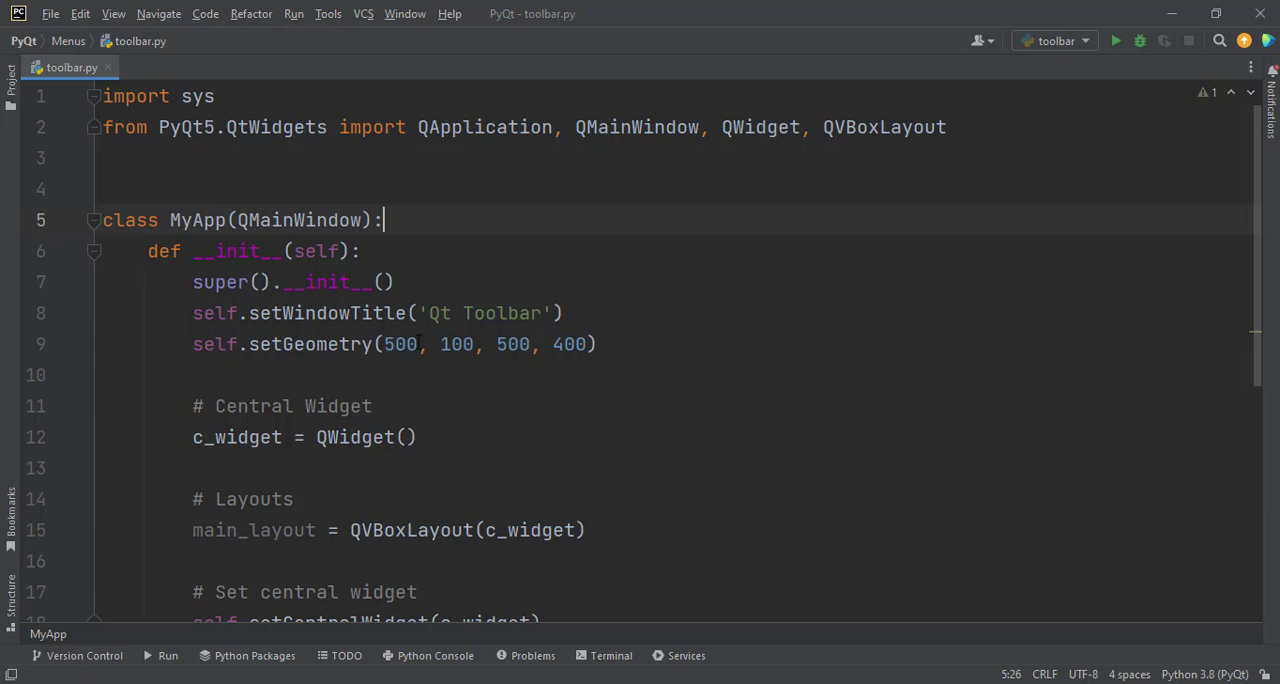
{"action": "double_click", "coordinate": [400, 344]}
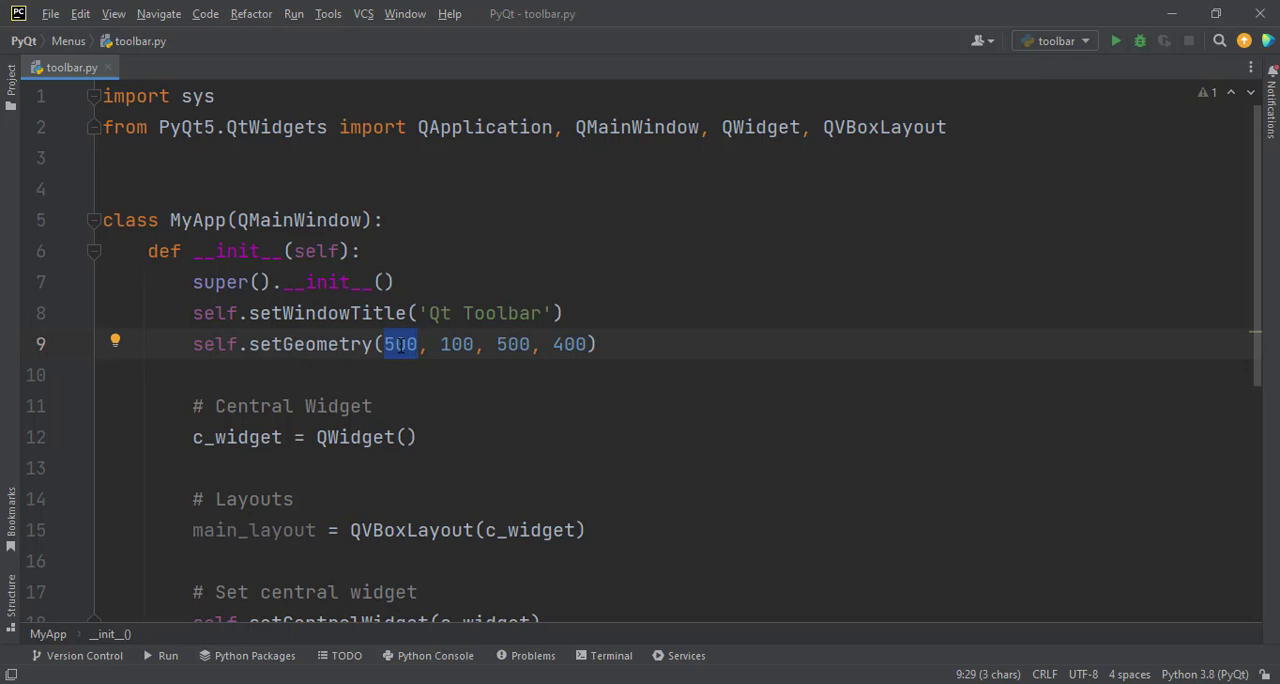
{"action": "left_click", "coordinate": [527, 344]}
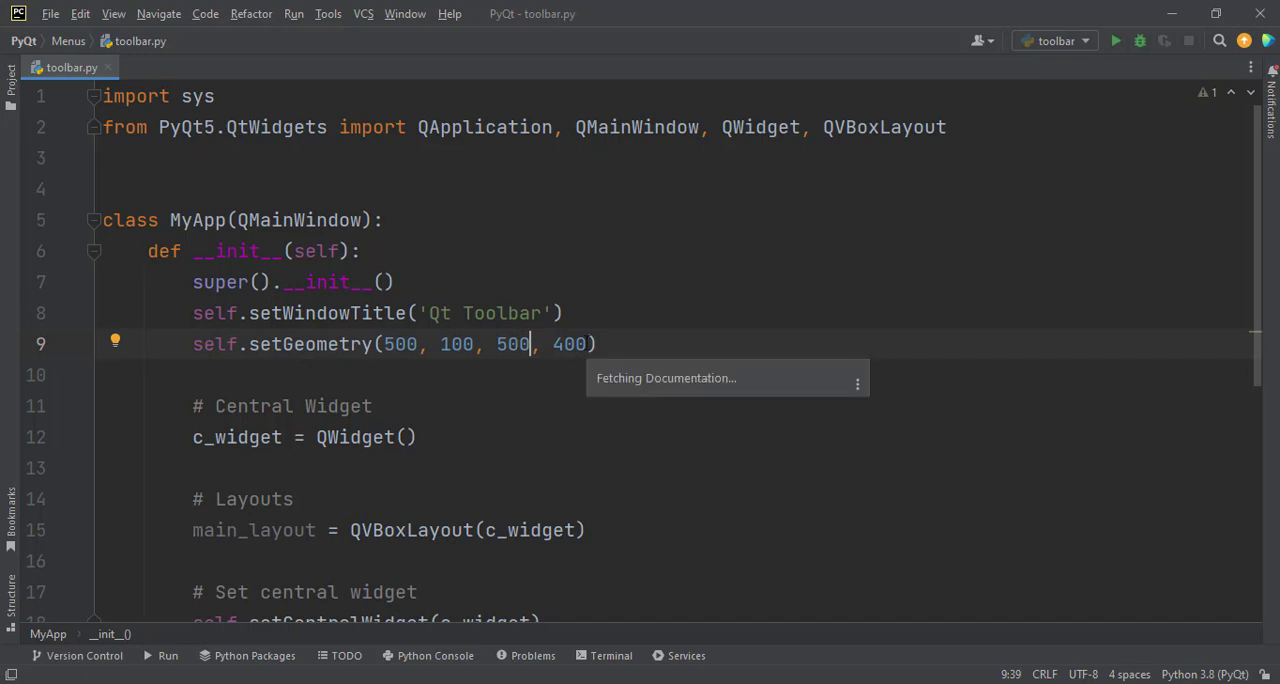
{"action": "scroll", "scroll_direction": "down", "scroll_amount": 3}
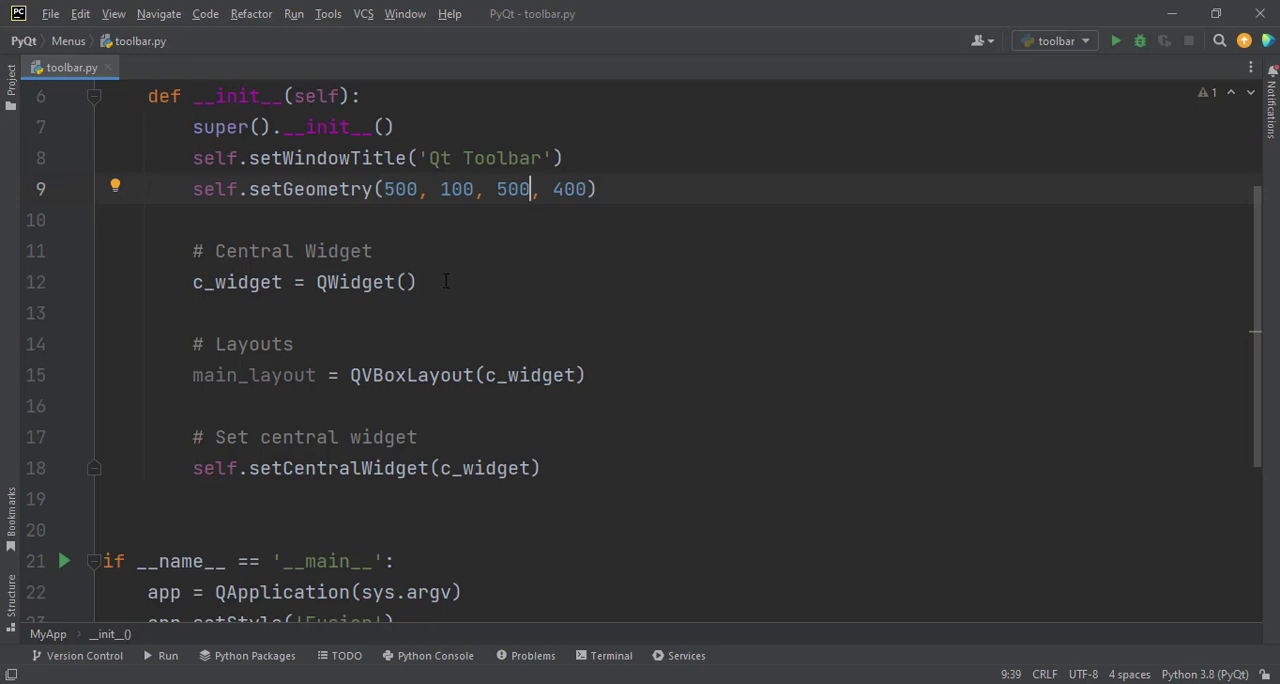
{"action": "mouse_move", "coordinate": [351, 323]}
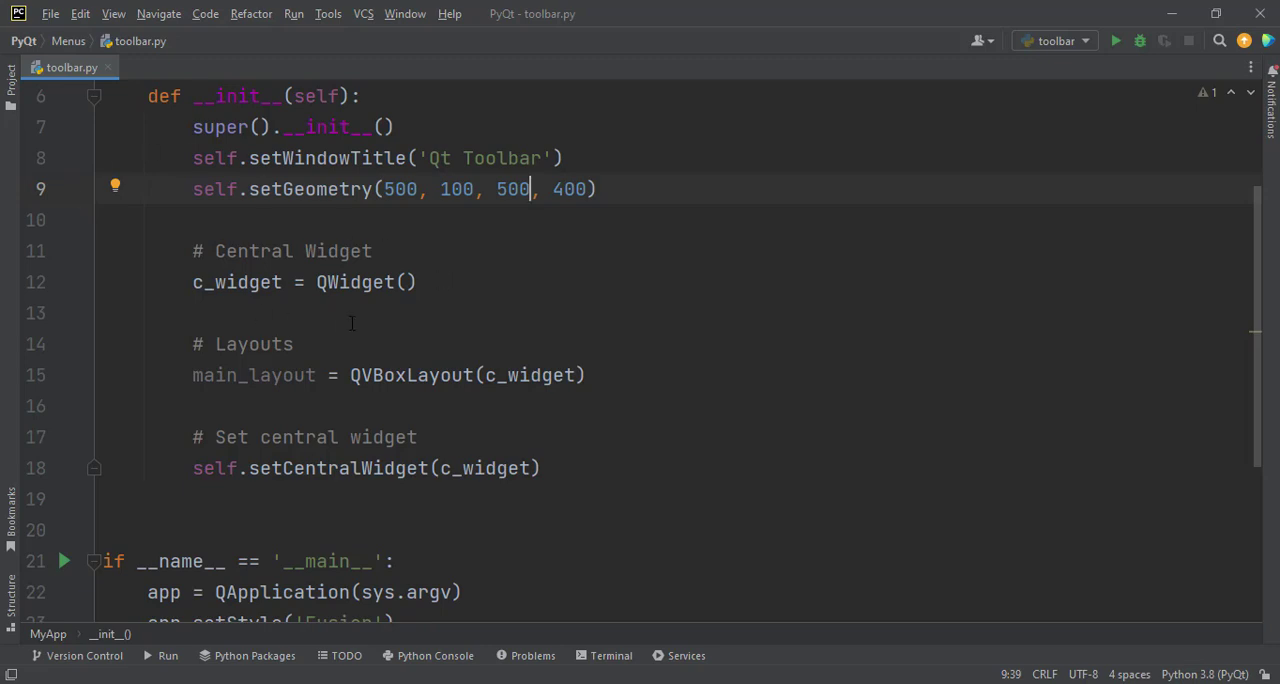
{"action": "mouse_move", "coordinate": [197, 349]}
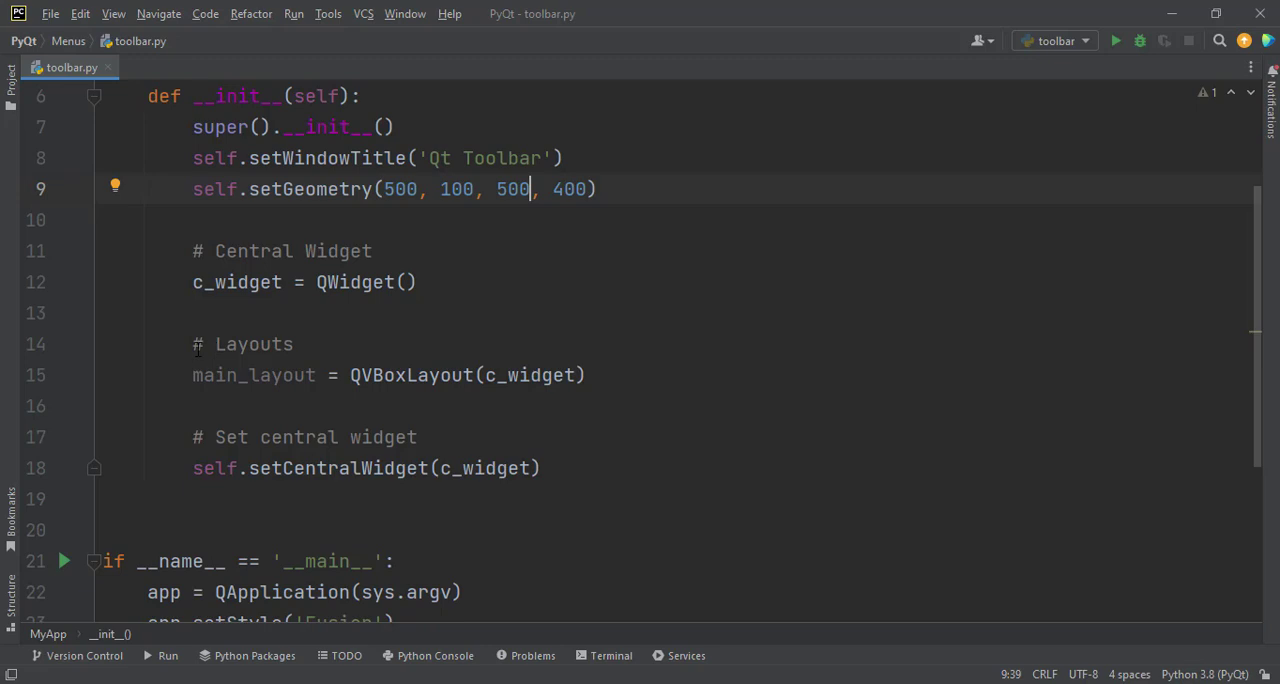
{"action": "left_click", "coordinate": [588, 375]}
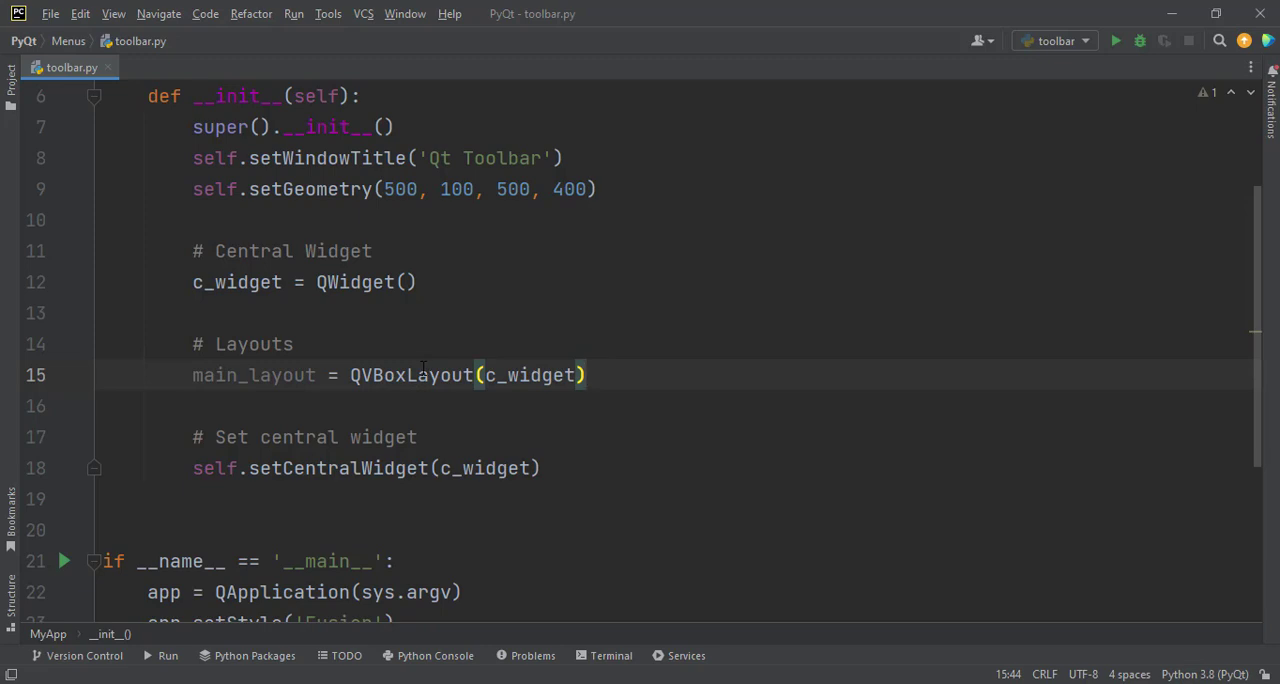
{"action": "mouse_move", "coordinate": [410, 374]}
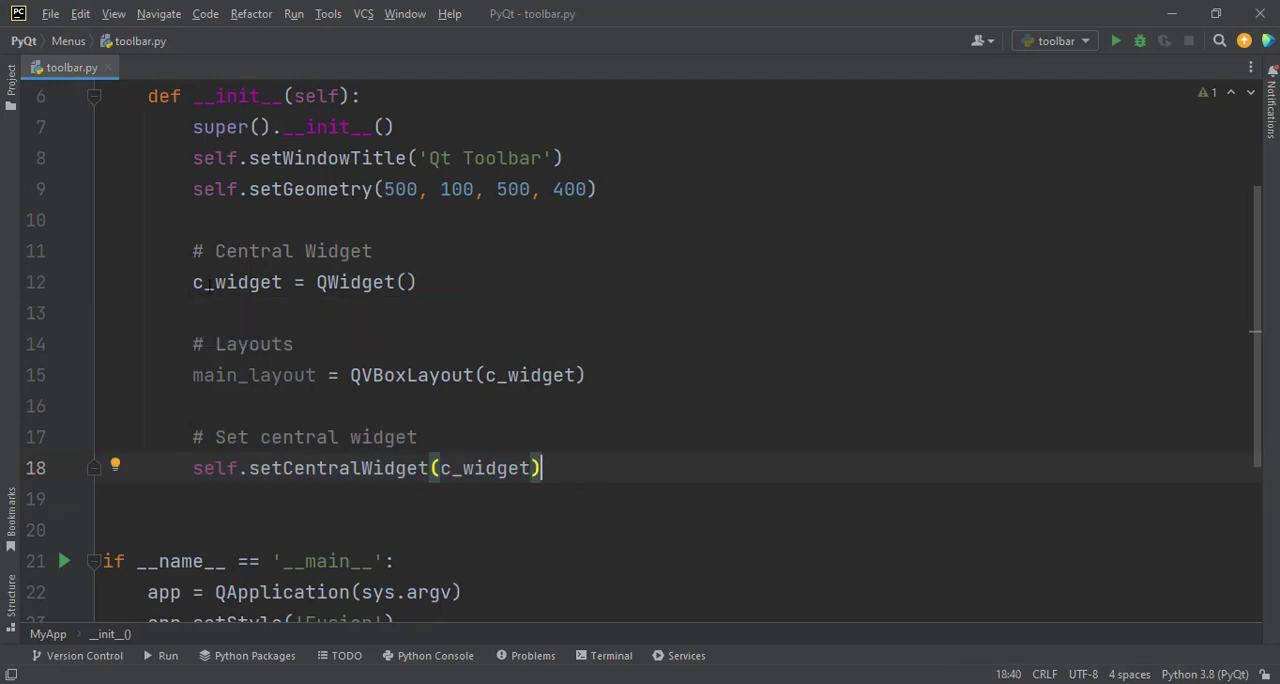
- Run 'toolbar' from the editor menu, view the empty Qt Toolbar window, then close it
{"action": "scroll", "scroll_direction": "down", "scroll_amount": 3}
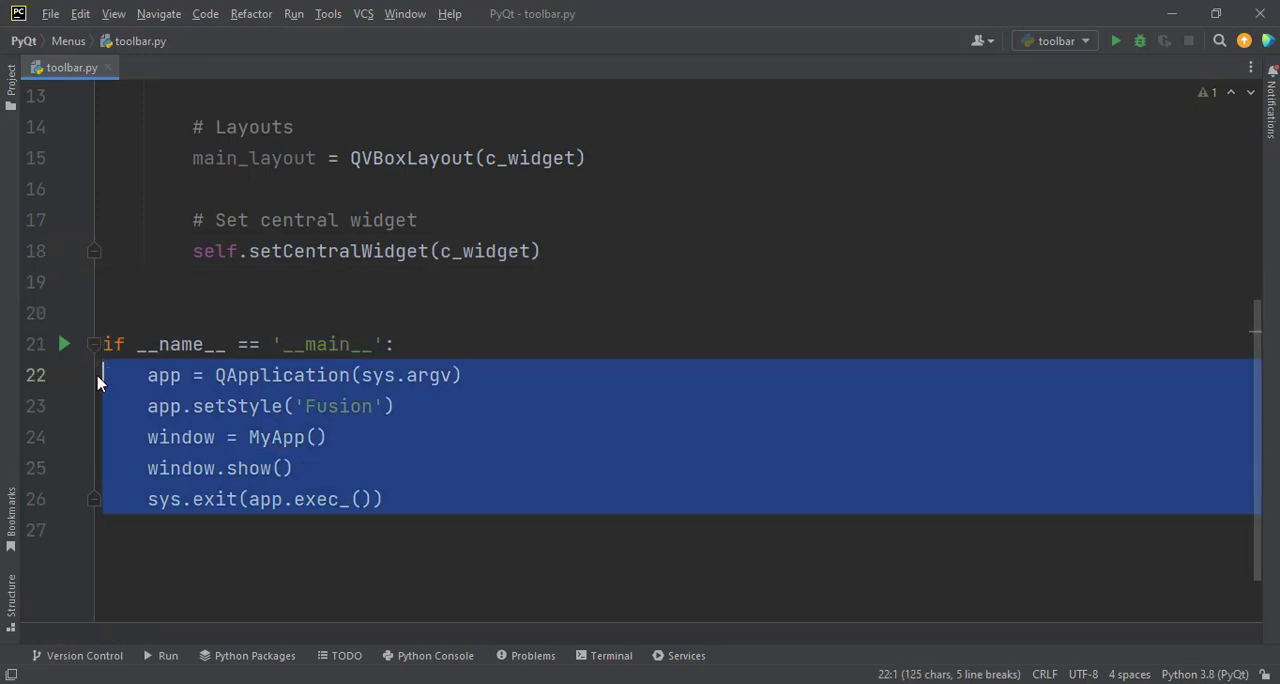
{"action": "scroll", "scroll_direction": "up", "scroll_amount": 3}
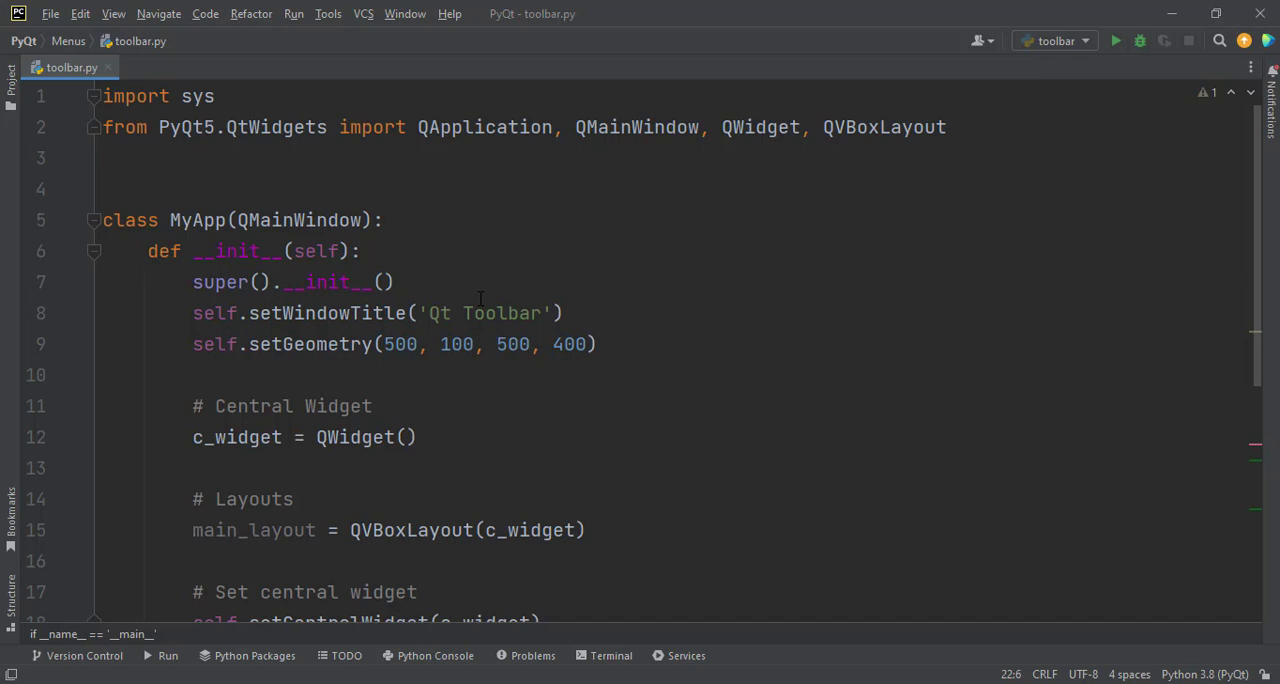
{"action": "right_click", "coordinate": [480, 313]}
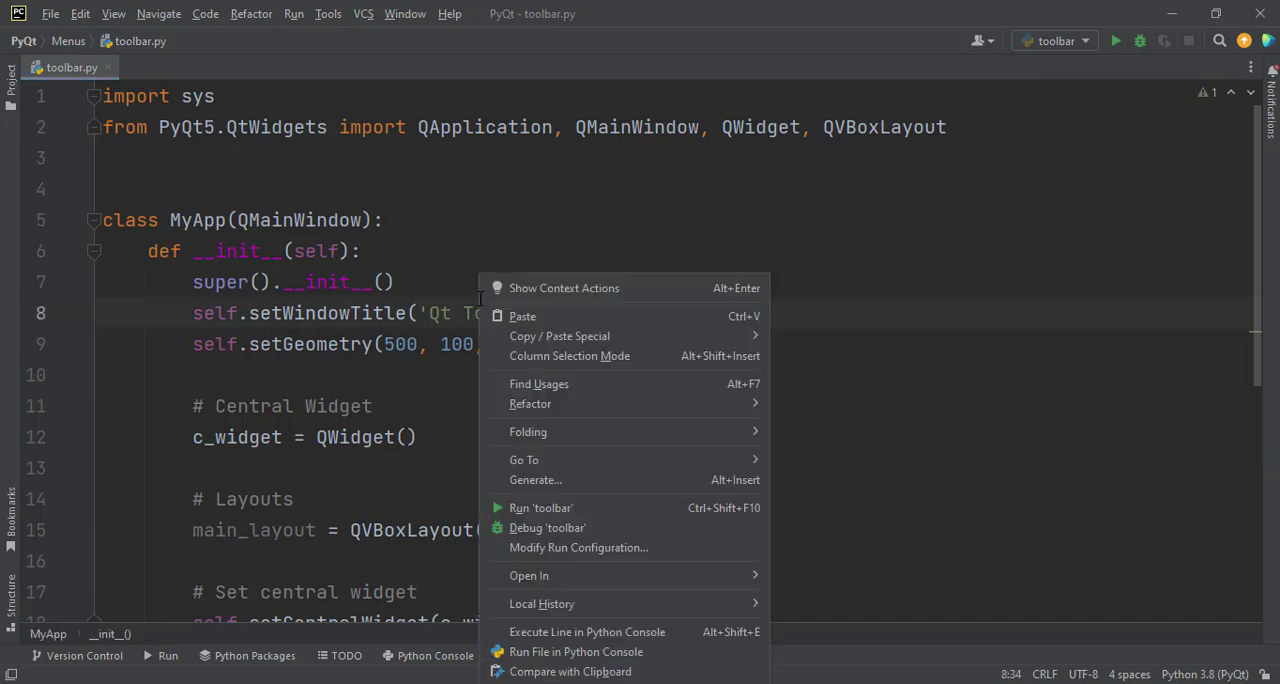
{"action": "left_click", "coordinate": [541, 507]}
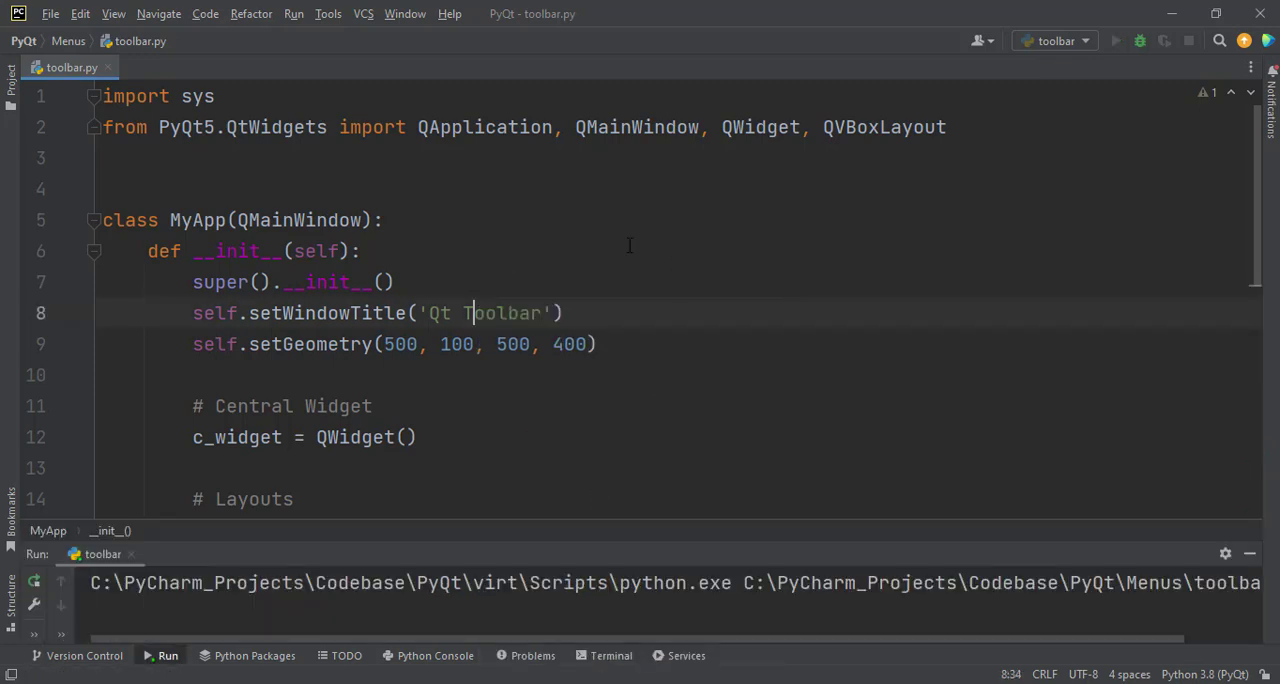
{"action": "left_click", "coordinate": [1115, 41]}
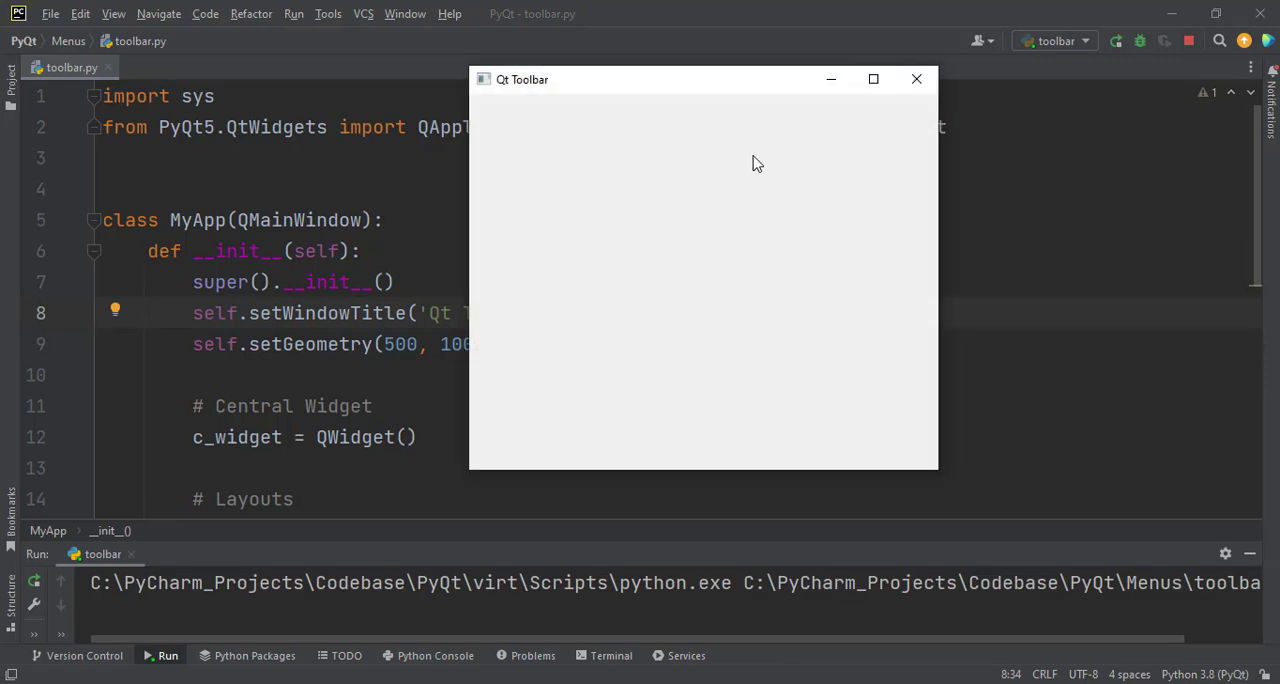
{"action": "mouse_move", "coordinate": [905, 194]}
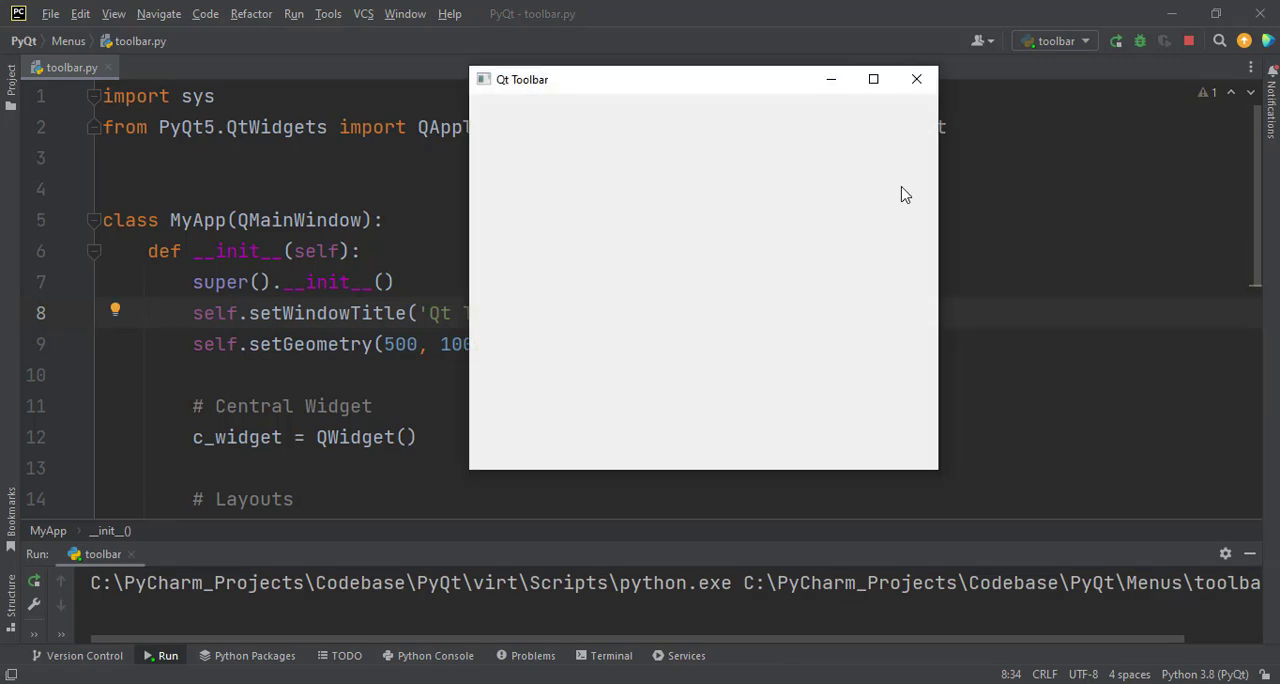
{"action": "mouse_move", "coordinate": [913, 79]}
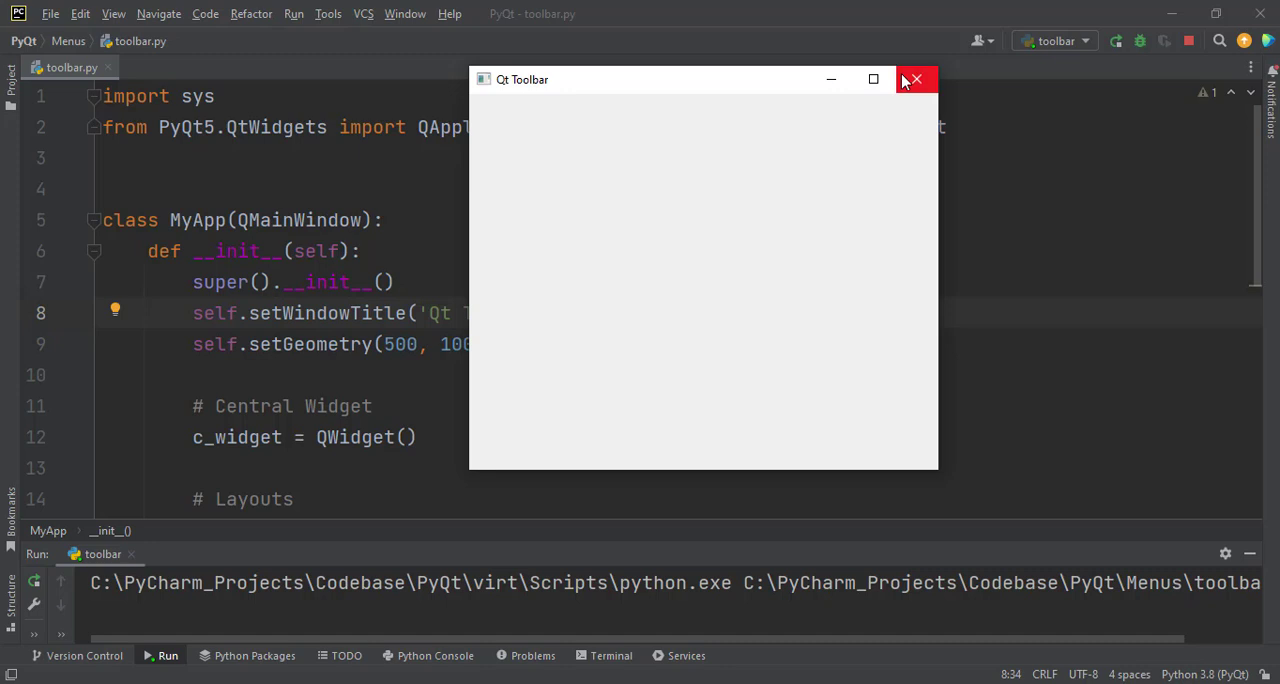
{"action": "mouse_move", "coordinate": [912, 79]}
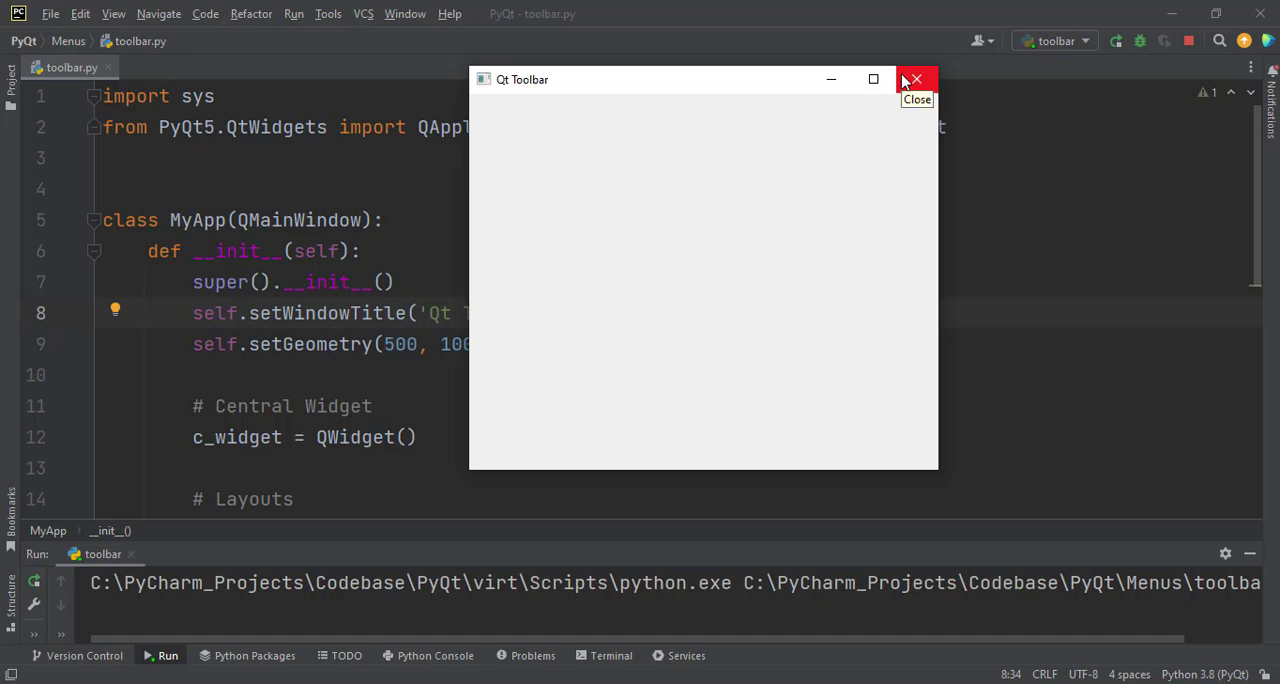
{"action": "left_click", "coordinate": [914, 79]}
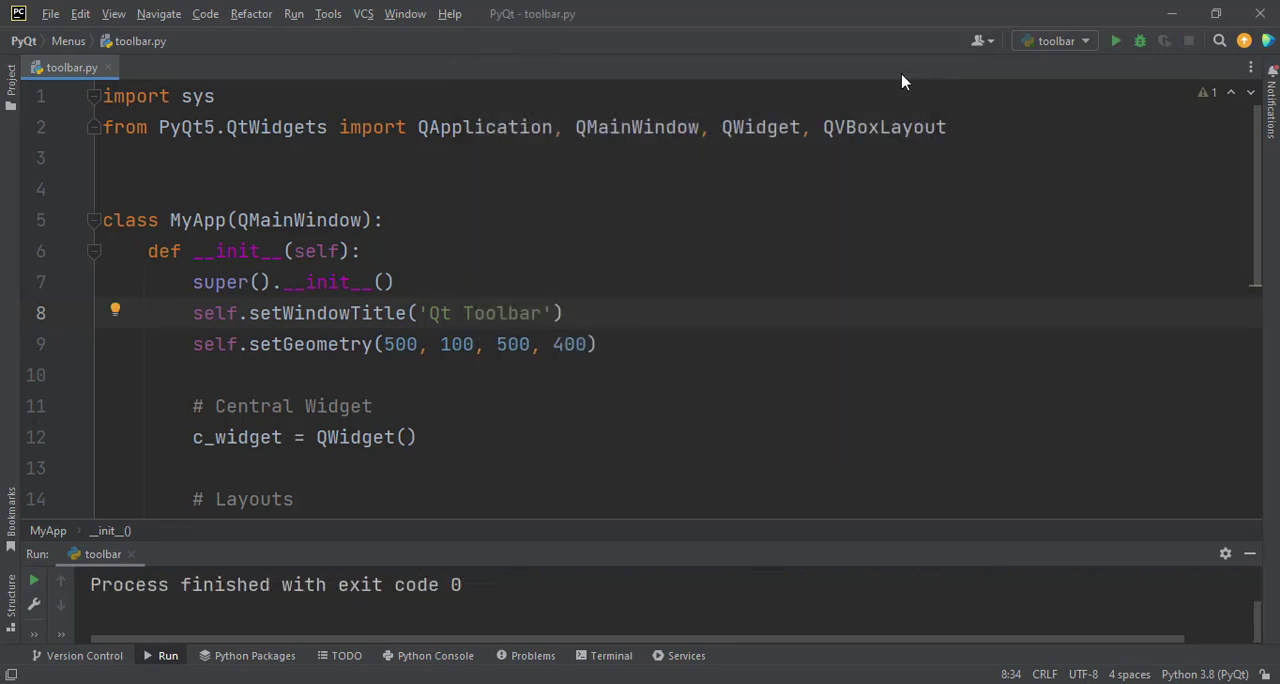
{"action": "left_click", "coordinate": [473, 313]}
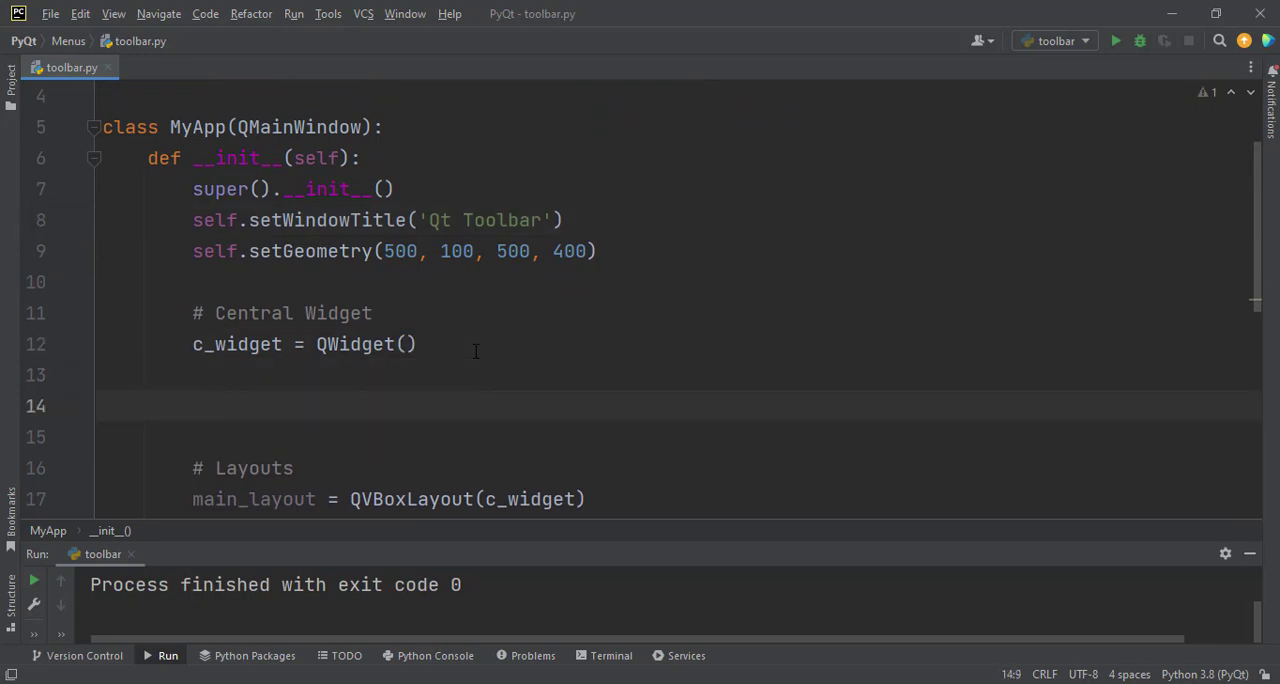
- Write 'toolbar = QToolBar()' on blank line 14 below the central widget definition
{"action": "left_click", "coordinate": [192, 405]}
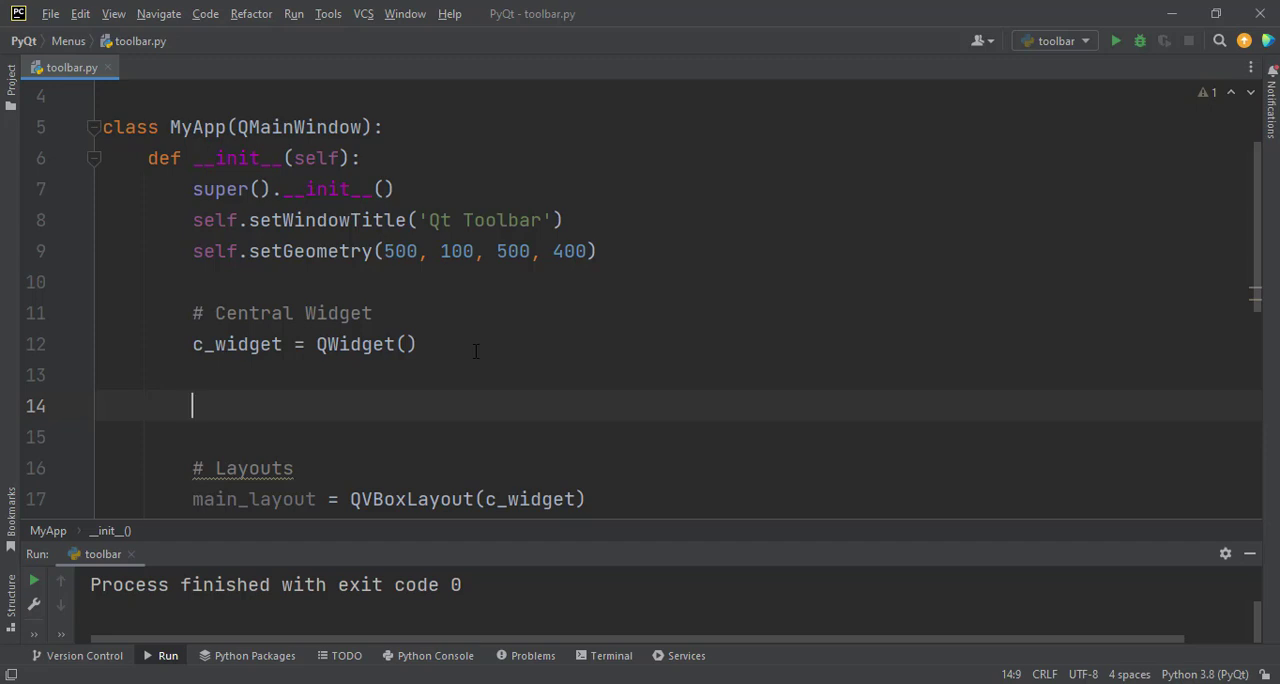
{"action": "type", "text": "t"}
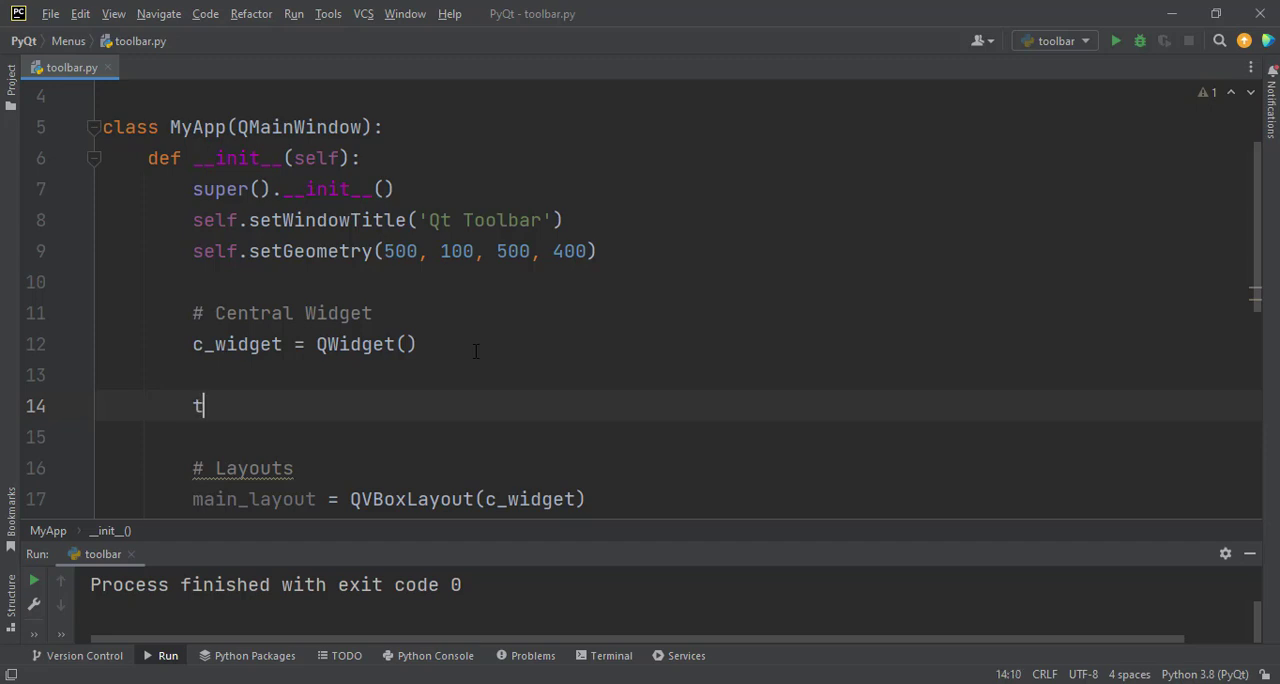
{"action": "type", "text": "ool"}
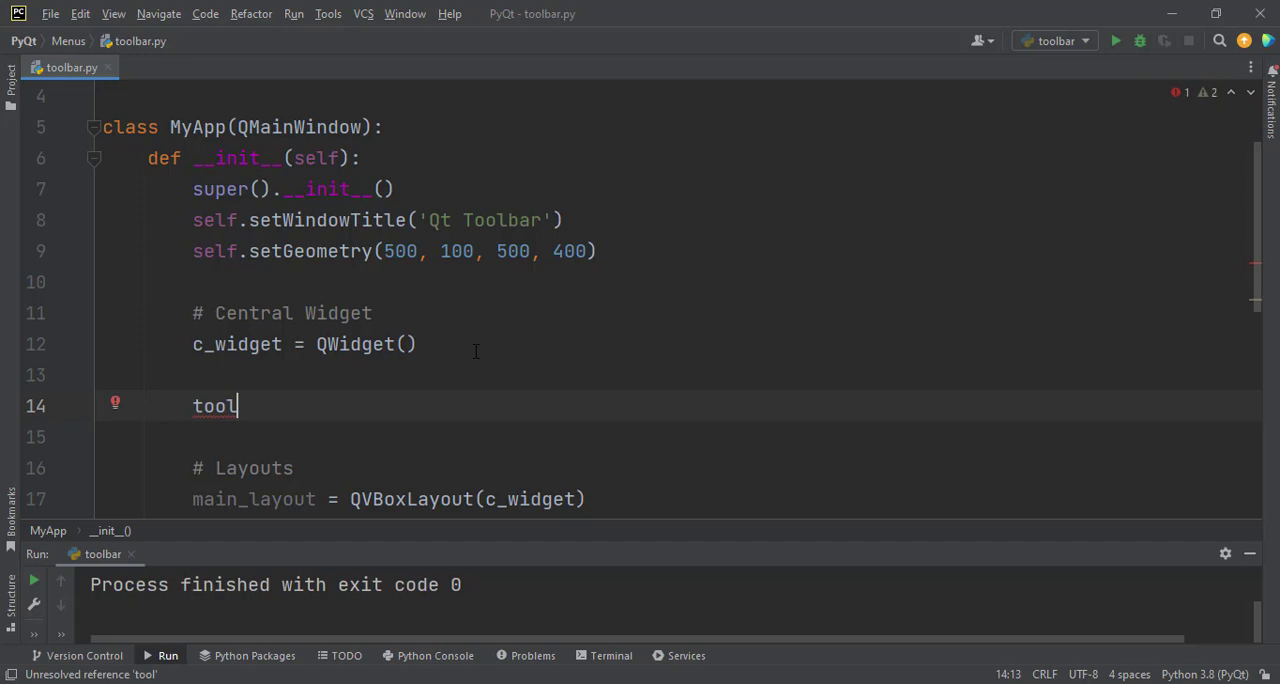
{"action": "type", "text": "bar"}
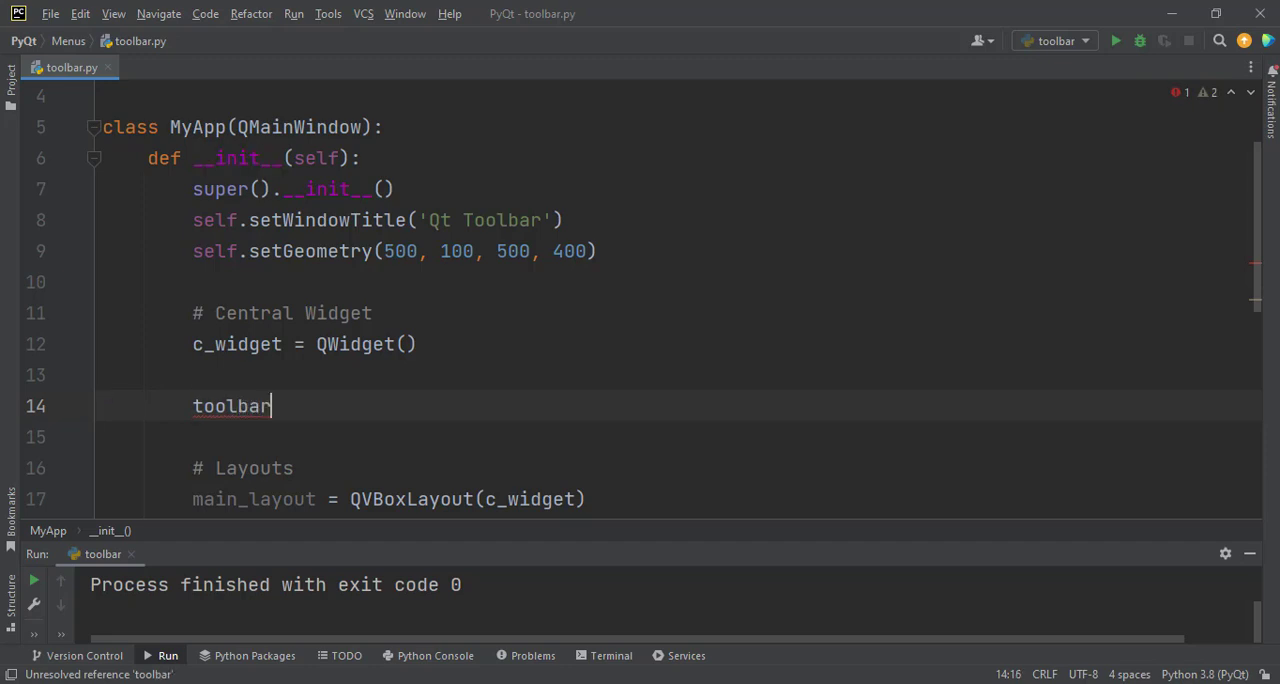
{"action": "type", "text": "="}
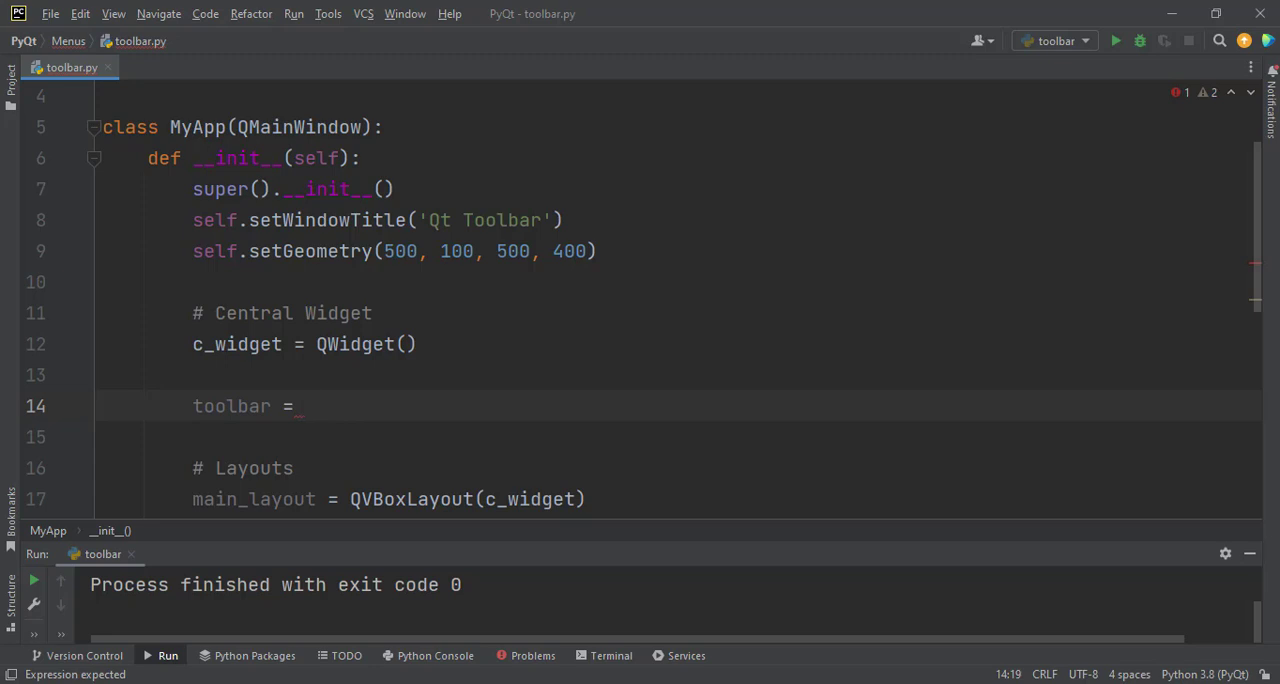
{"action": "type", "text": "QTo"}
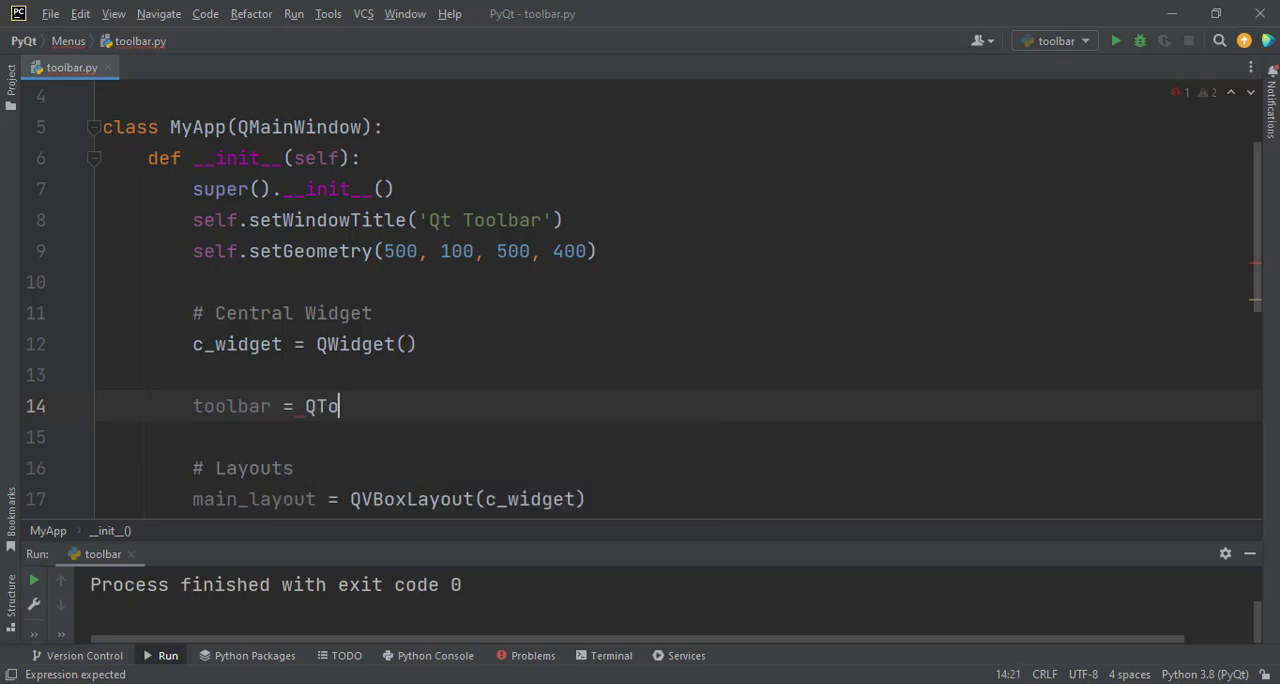
{"action": "type", "text": "olbar"}
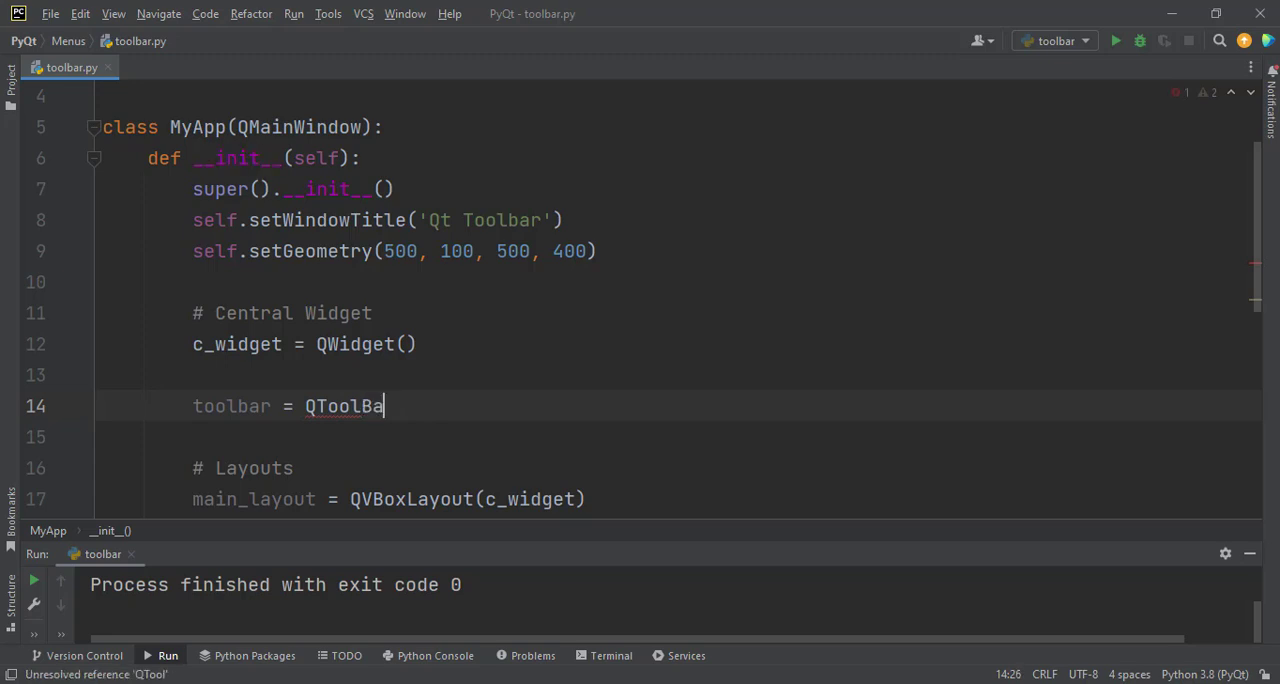
{"action": "type", "text": "r"}
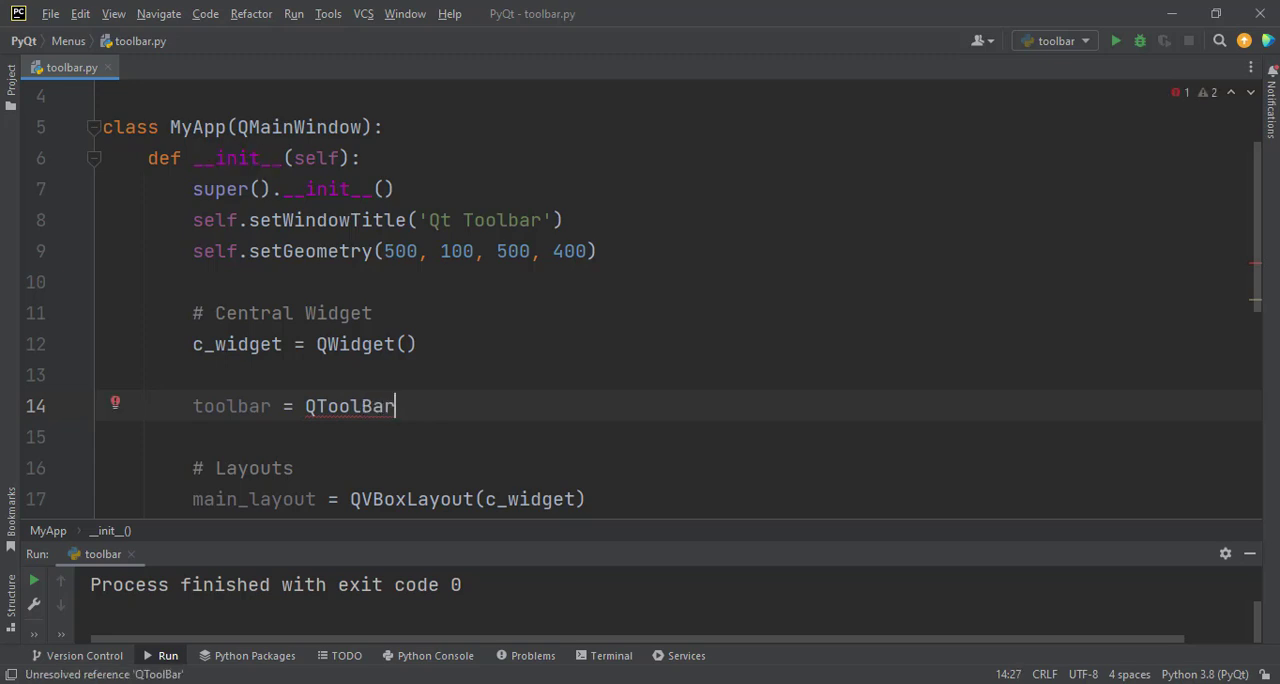
{"action": "type", "text": "()"}
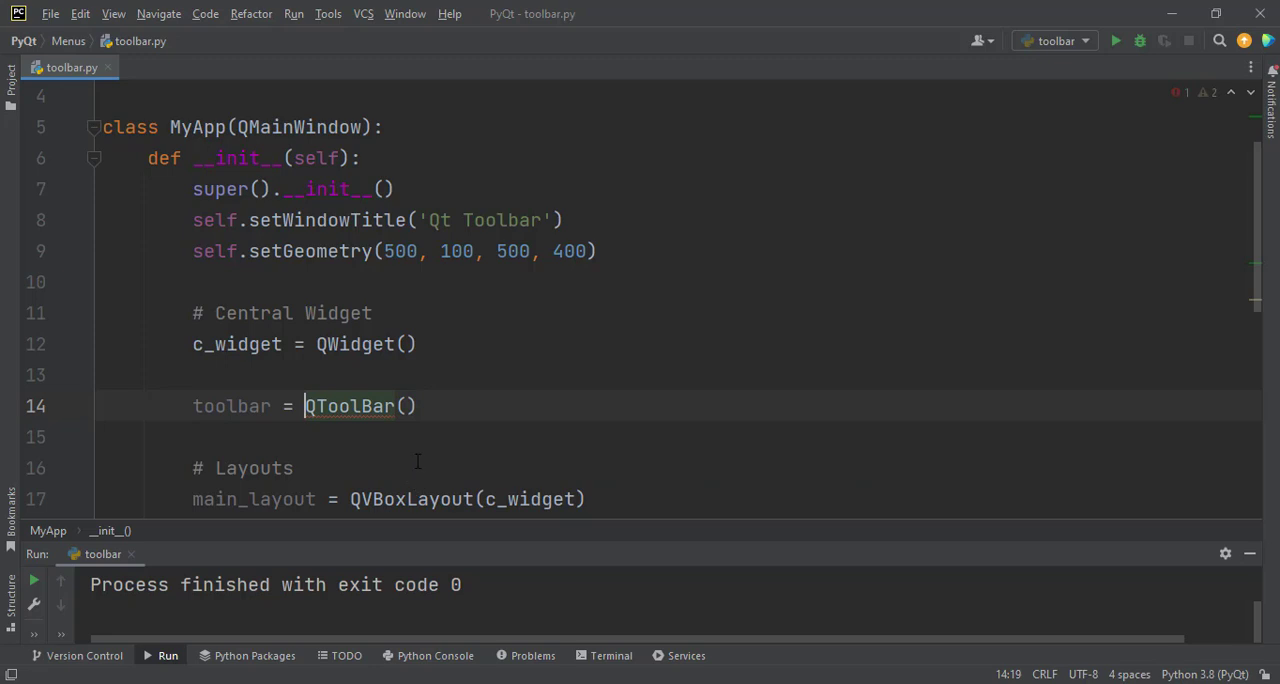
{"action": "scroll", "scroll_direction": "up", "scroll_amount": 3}
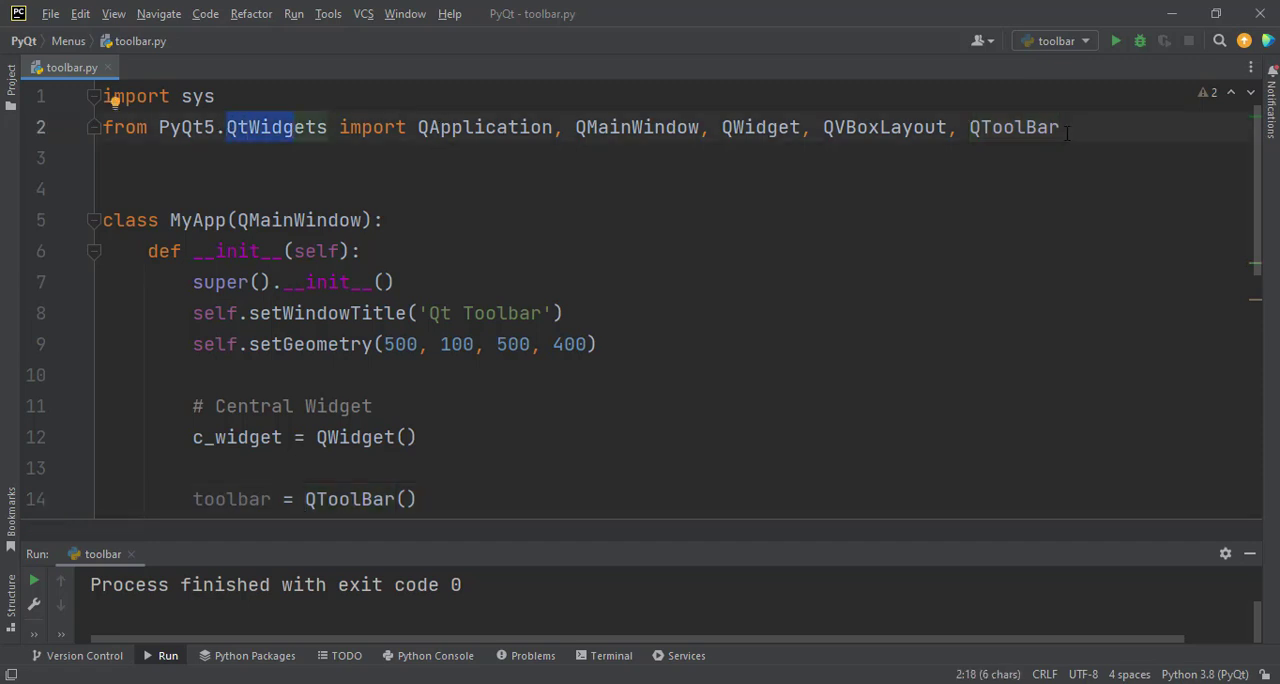
- Confirm QToolBar was auto-imported and write self.addToolBar(toolbar) on line 15
{"action": "left_click", "coordinate": [1060, 127]}
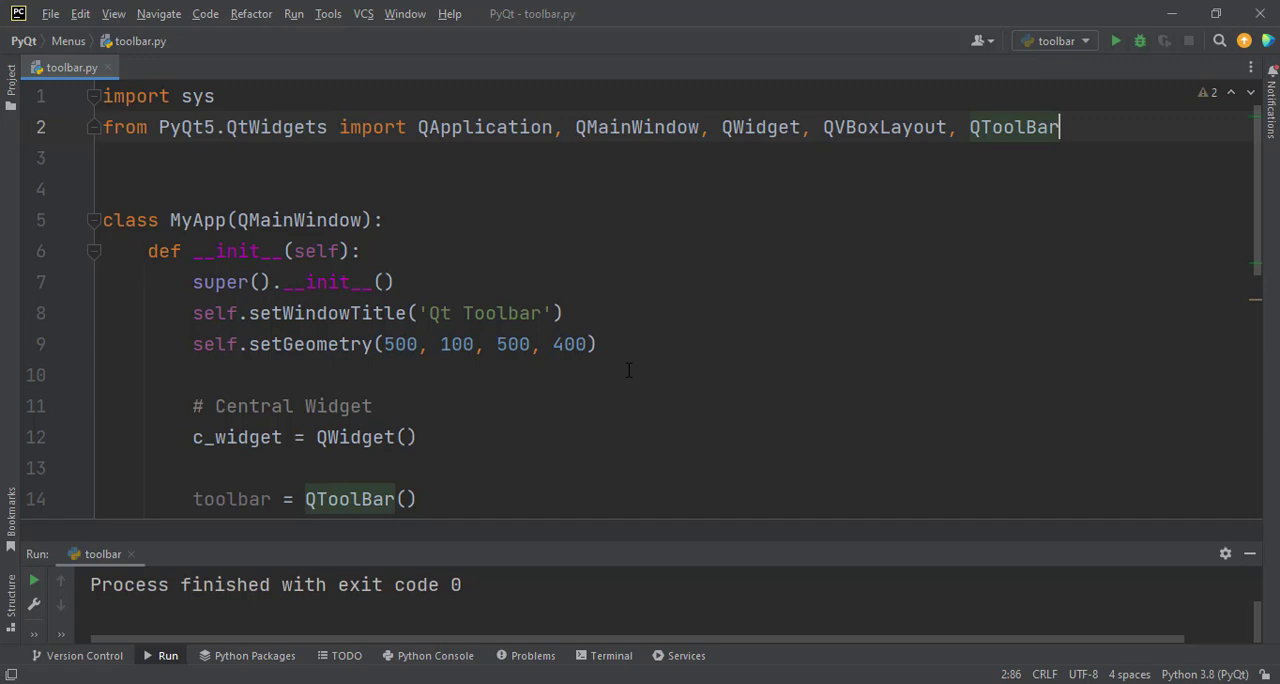
{"action": "scroll", "scroll_direction": "down", "scroll_amount": 3}
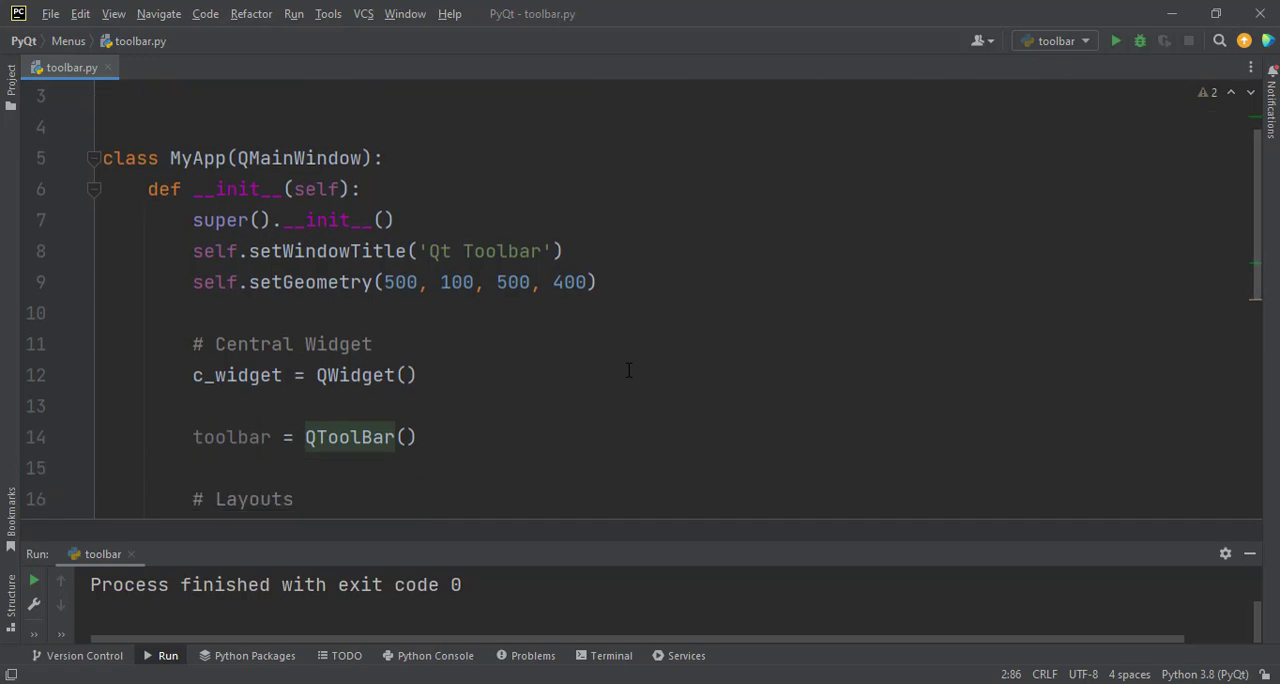
{"action": "mouse_move", "coordinate": [486, 378]}
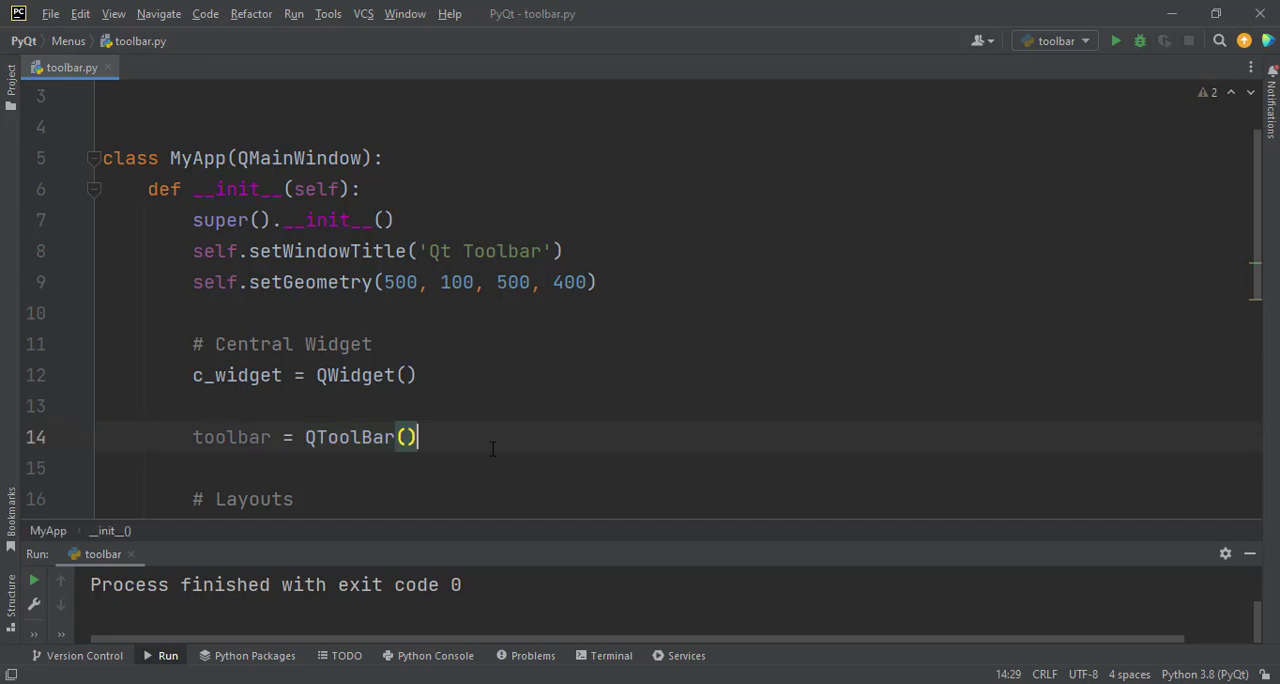
{"action": "type", "text": "self"}
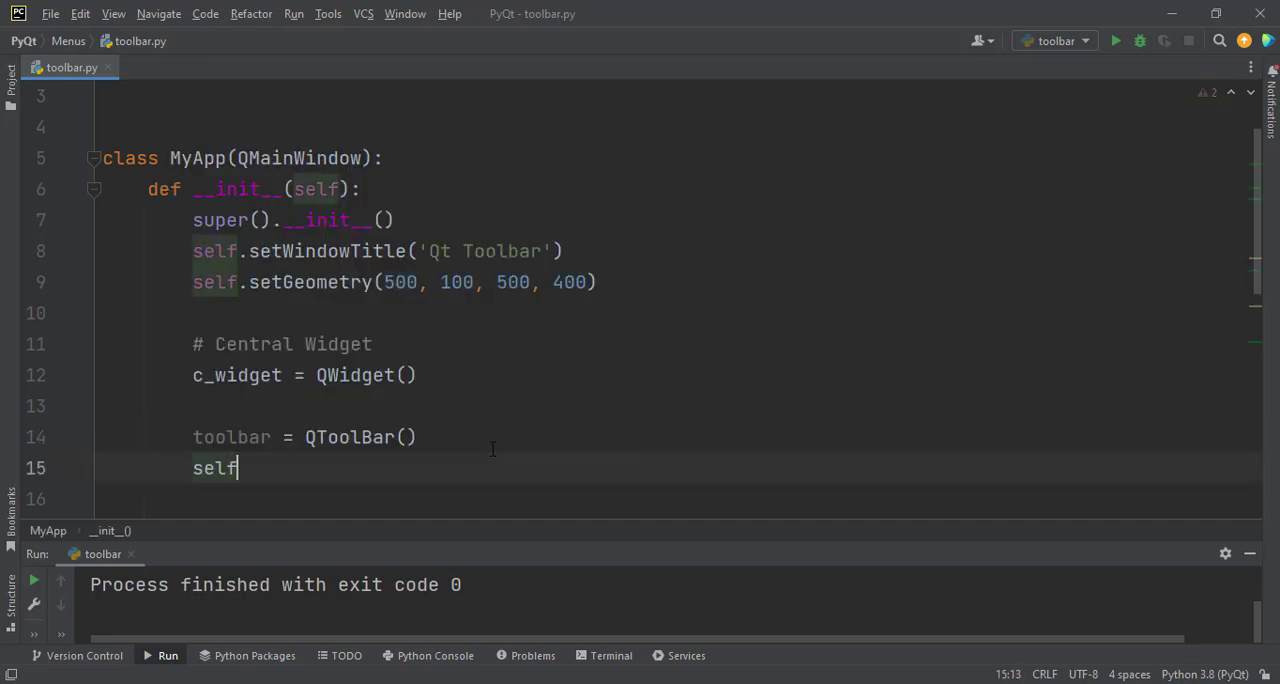
{"action": "type", "text": "."}
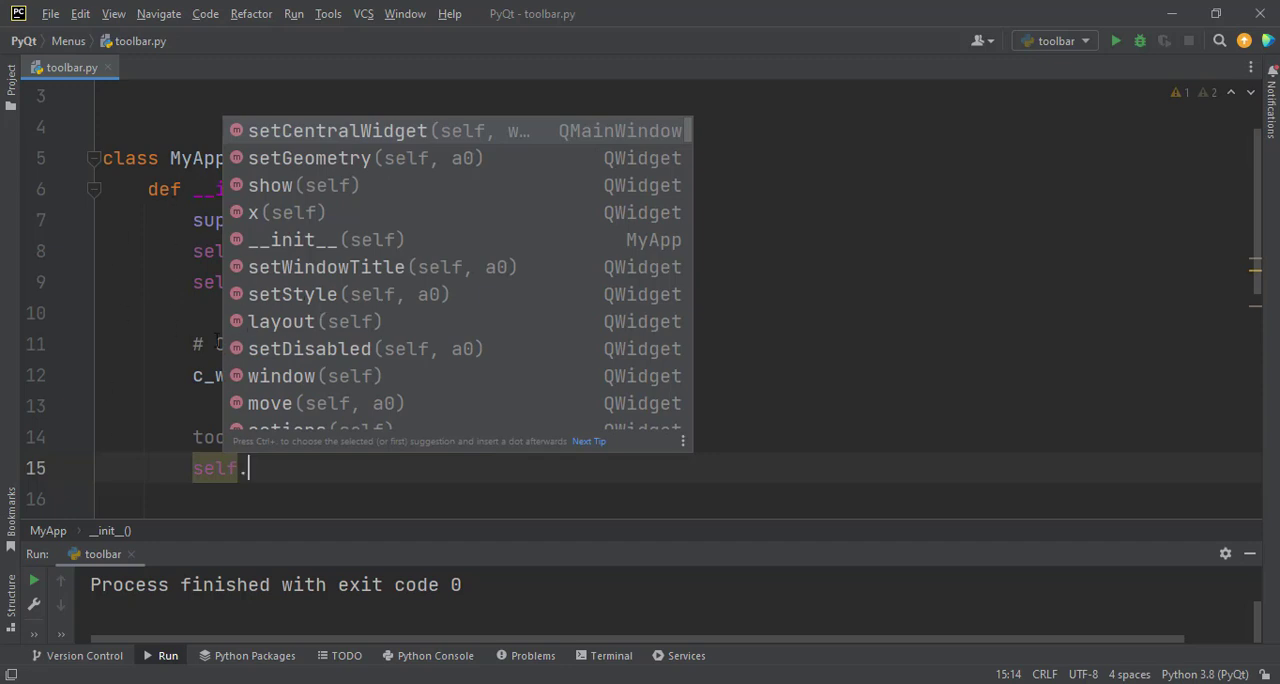
{"action": "type", "text": "add"}
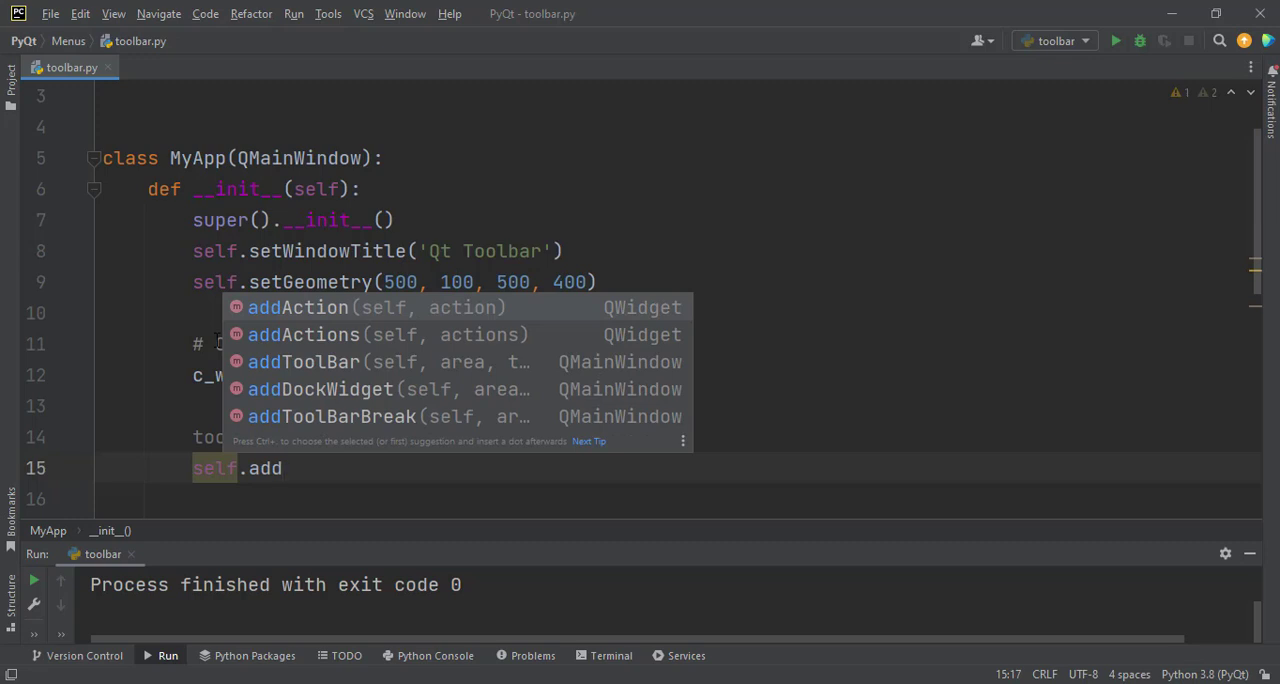
{"action": "type", "text": "t)"}
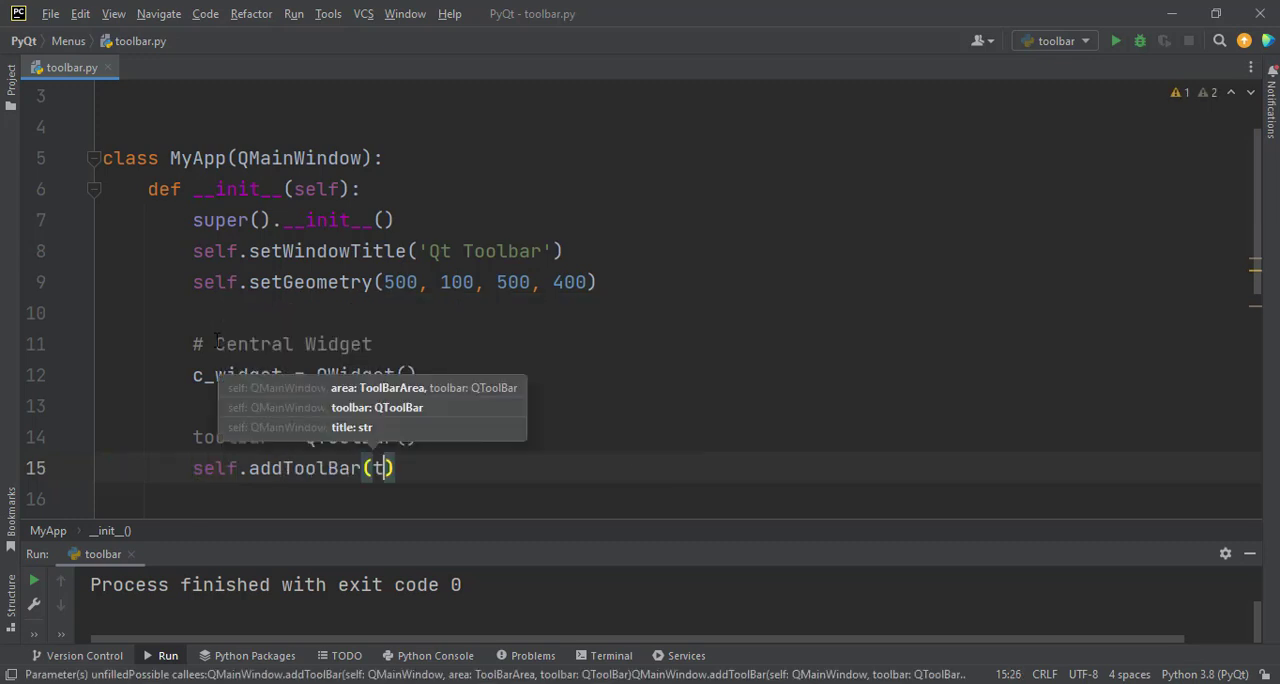
{"action": "type", "text": "oolbar"}
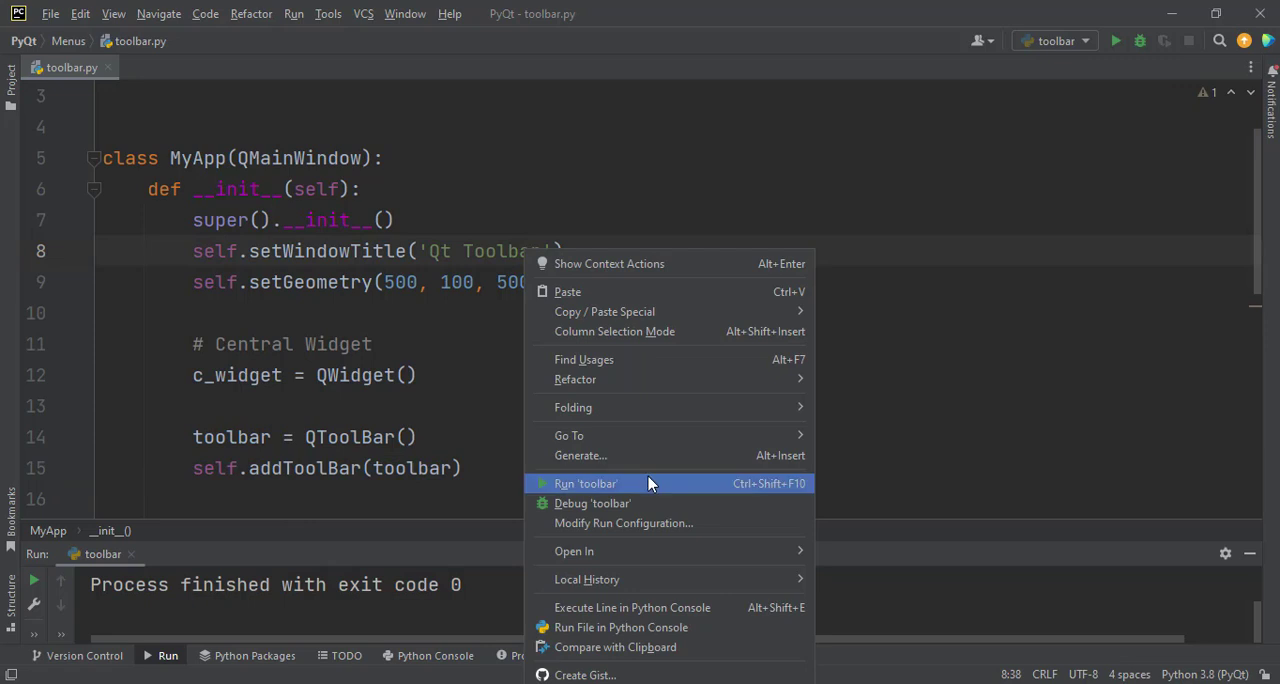
- Run 'toolbar' from the context menu to see the window's empty toolbar strip
{"action": "left_click", "coordinate": [585, 483]}
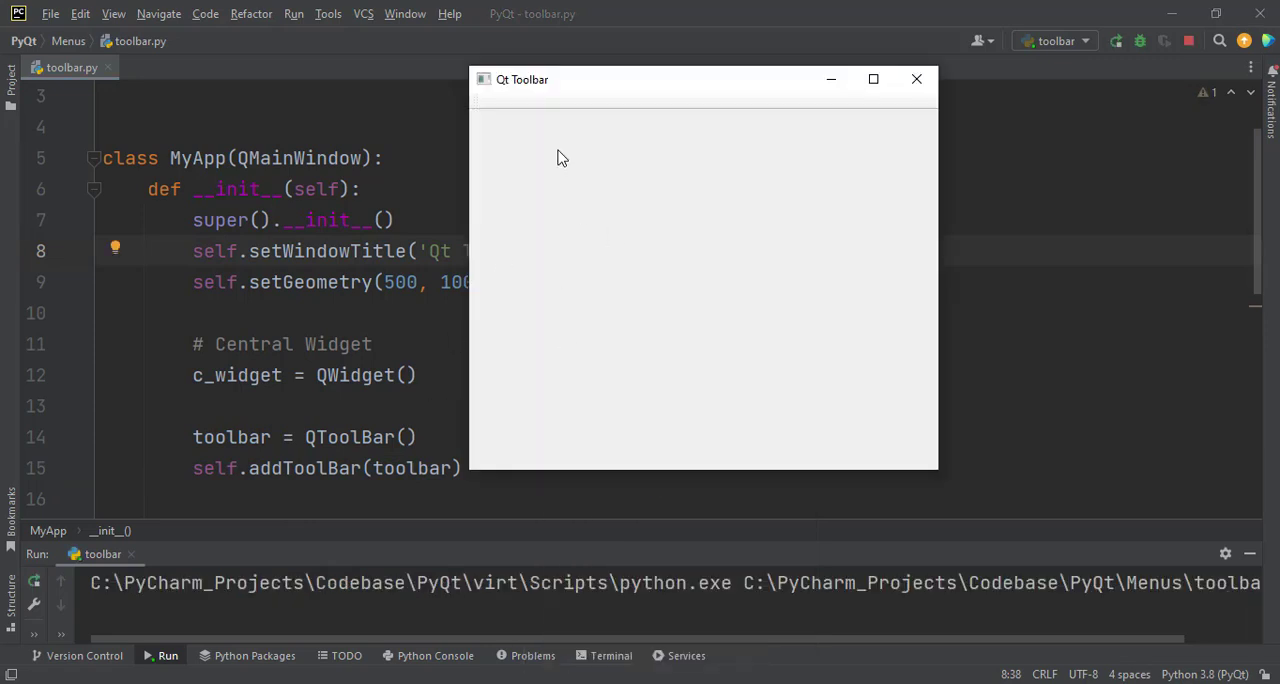
{"action": "mouse_move", "coordinate": [497, 114]}
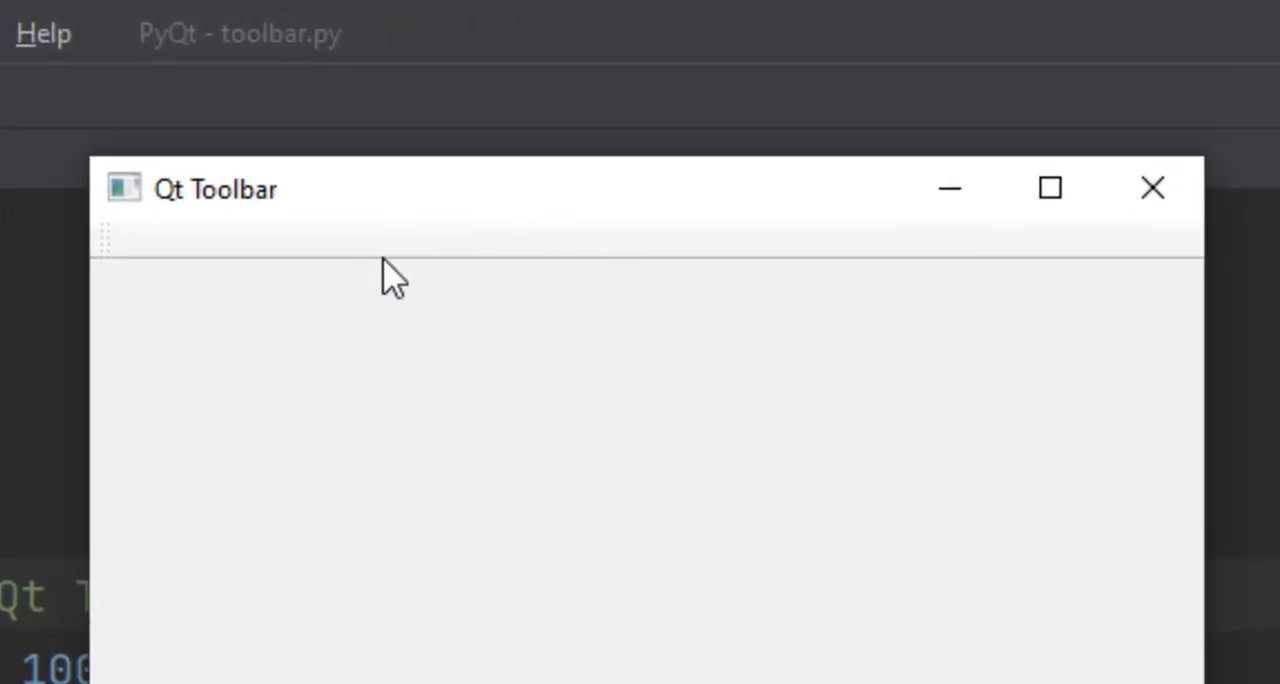
{"action": "mouse_move", "coordinate": [358, 272]}
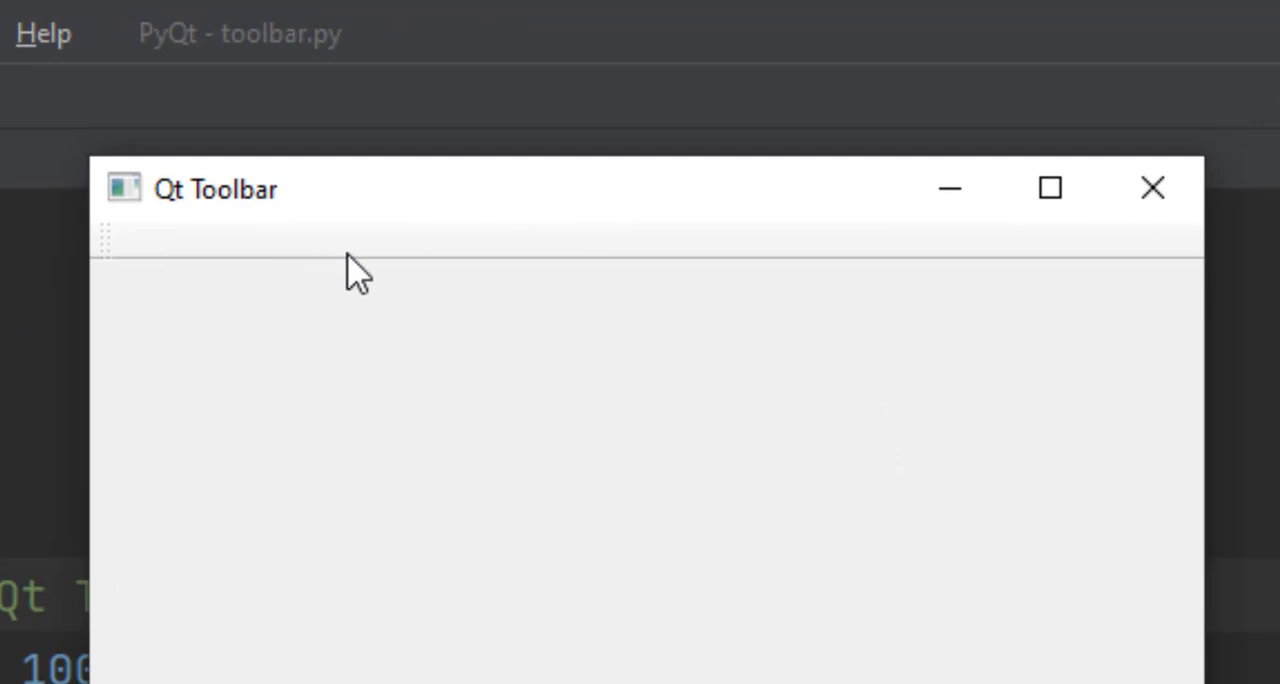
{"action": "mouse_move", "coordinate": [108, 233]}
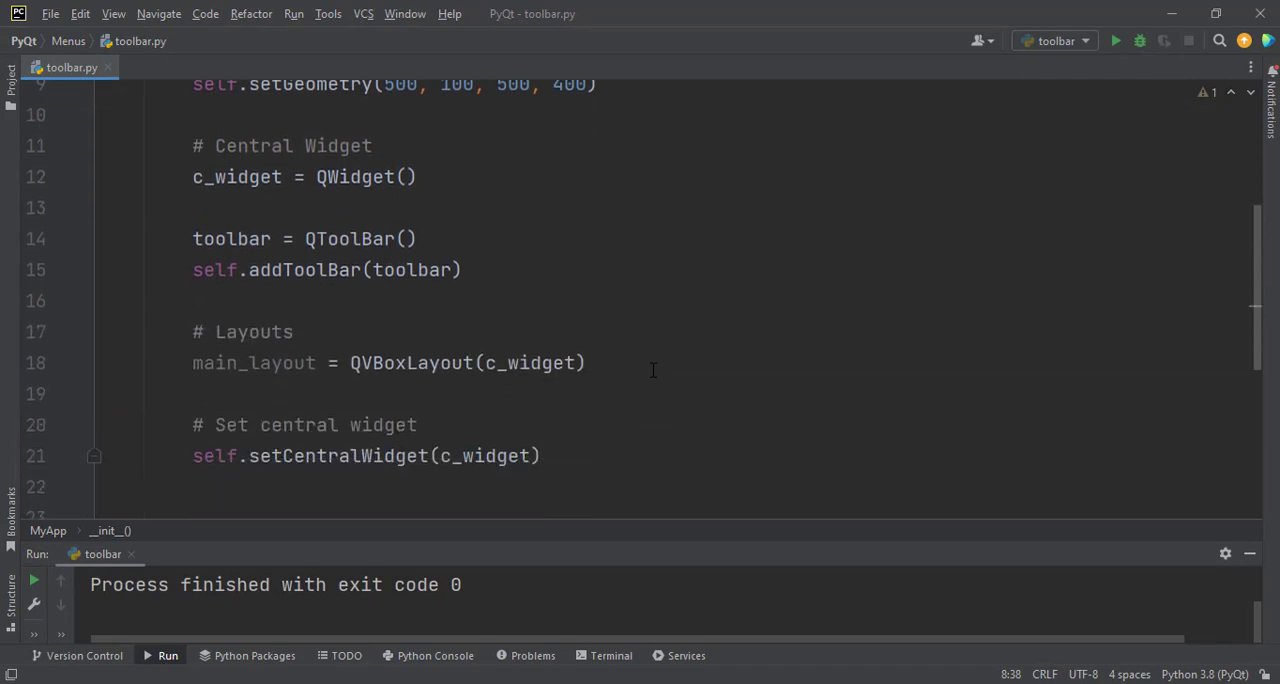
- Write a '# Toolbar Actions' comment, correcting the initial 'Icons' wording to 'Actions'
{"action": "scroll", "scroll_direction": "up", "scroll_amount": 3}
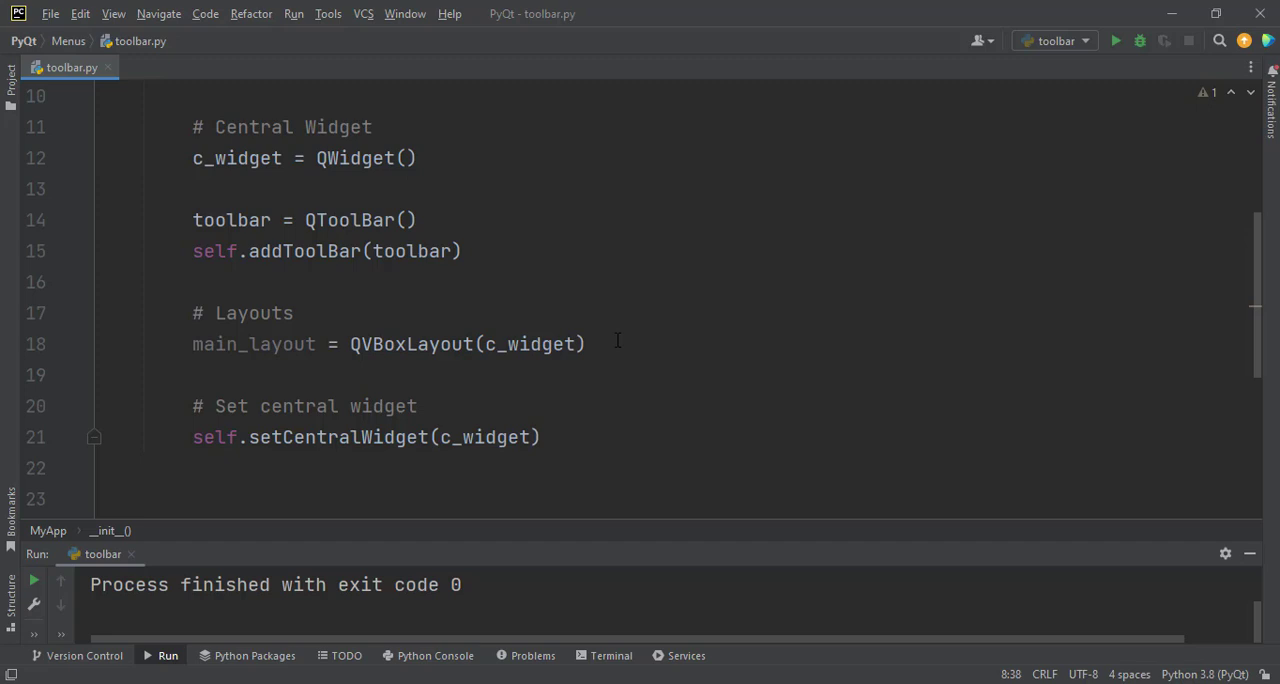
{"action": "mouse_move", "coordinate": [505, 251]}
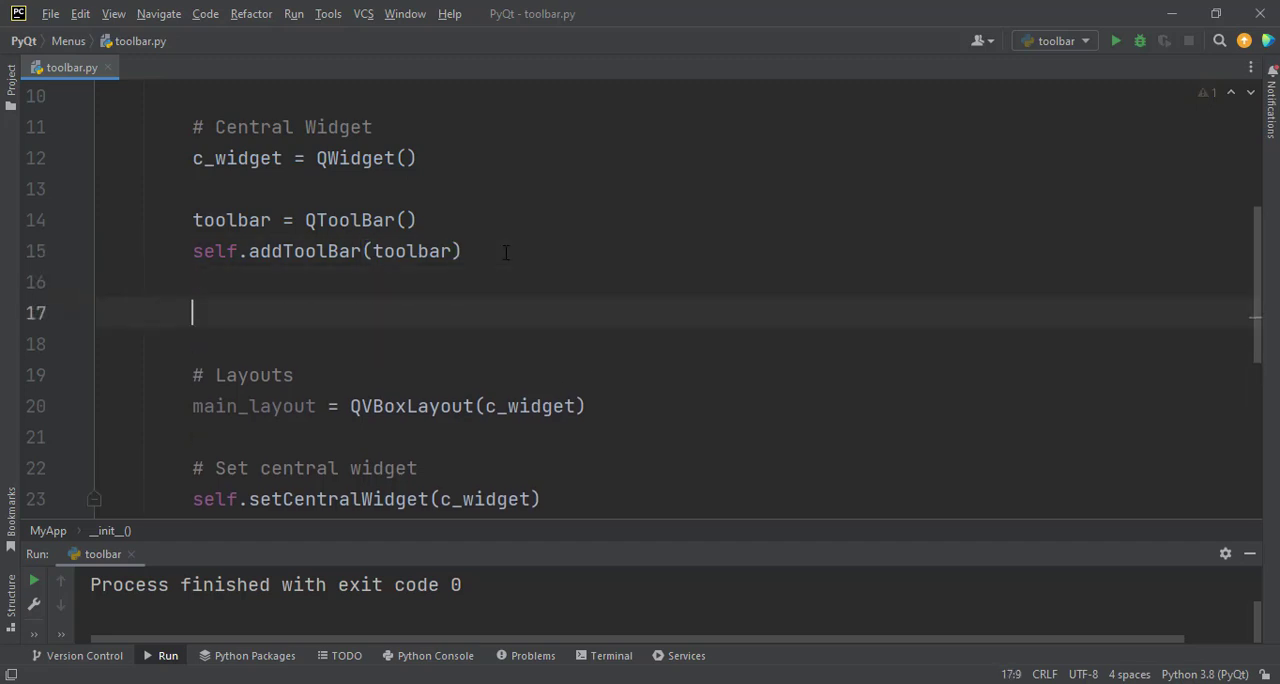
{"action": "type", "text": "# To"}
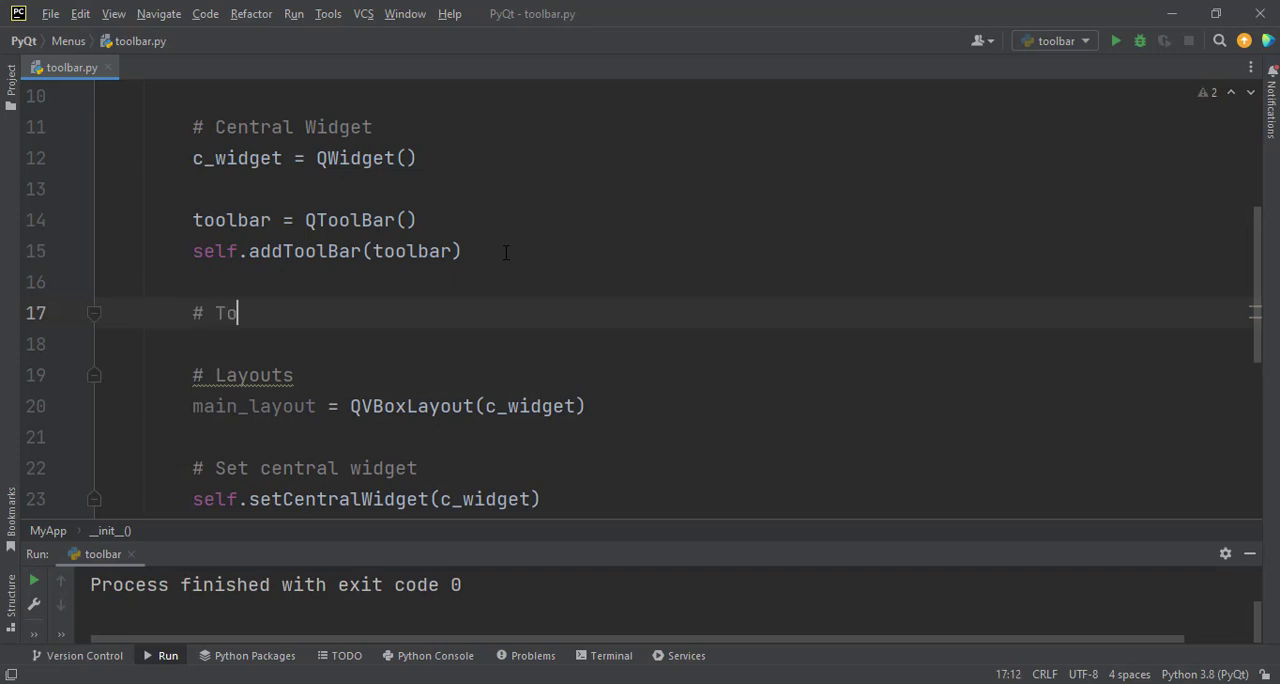
{"action": "type", "text": "olbar Ic"}
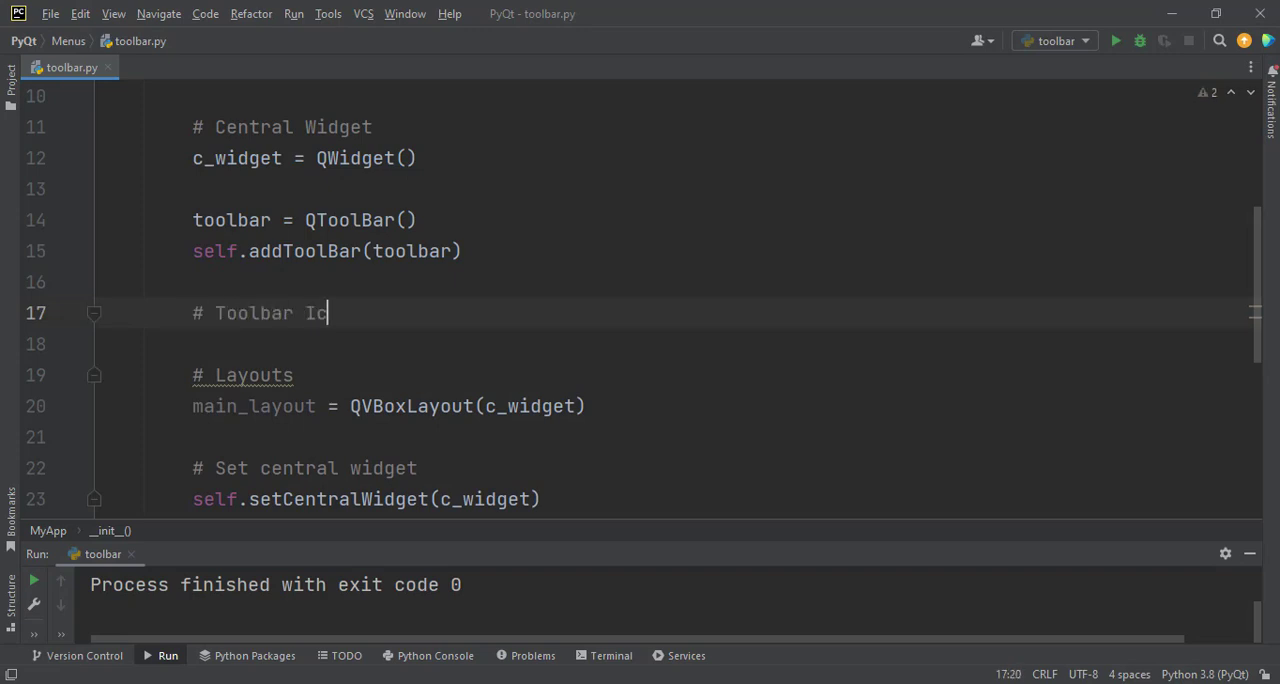
{"action": "key", "text": "enter"}
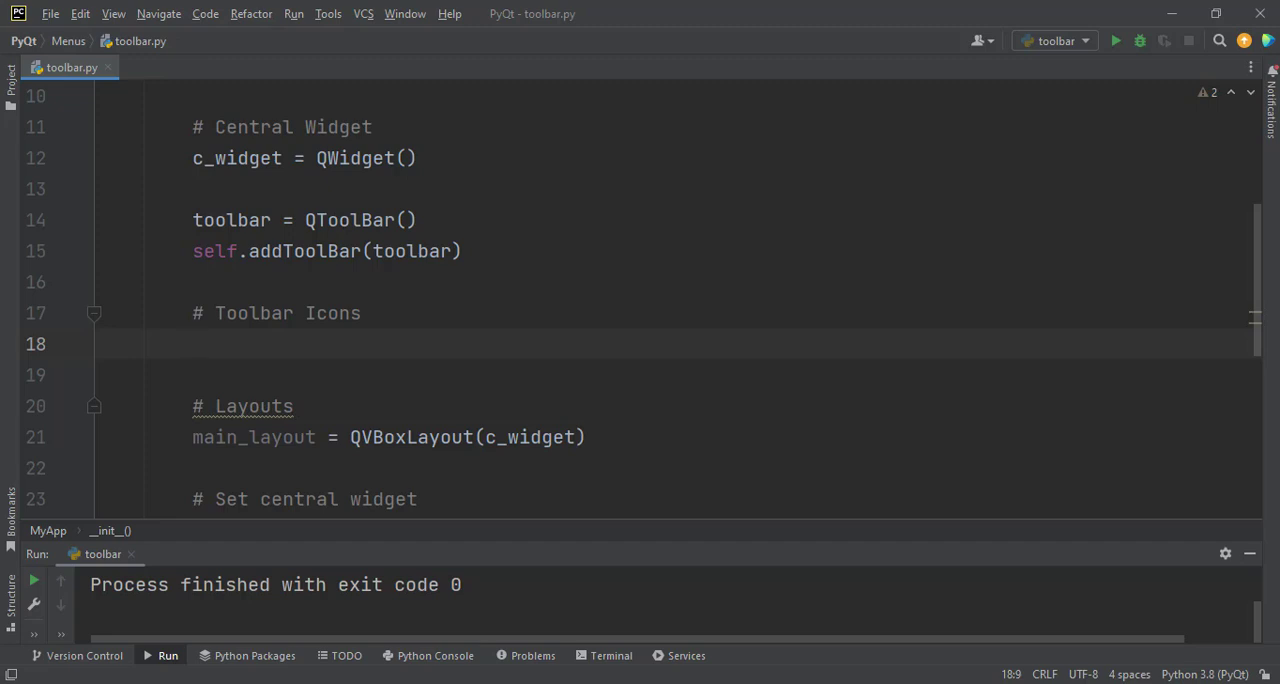
{"action": "left_click", "coordinate": [192, 343]}
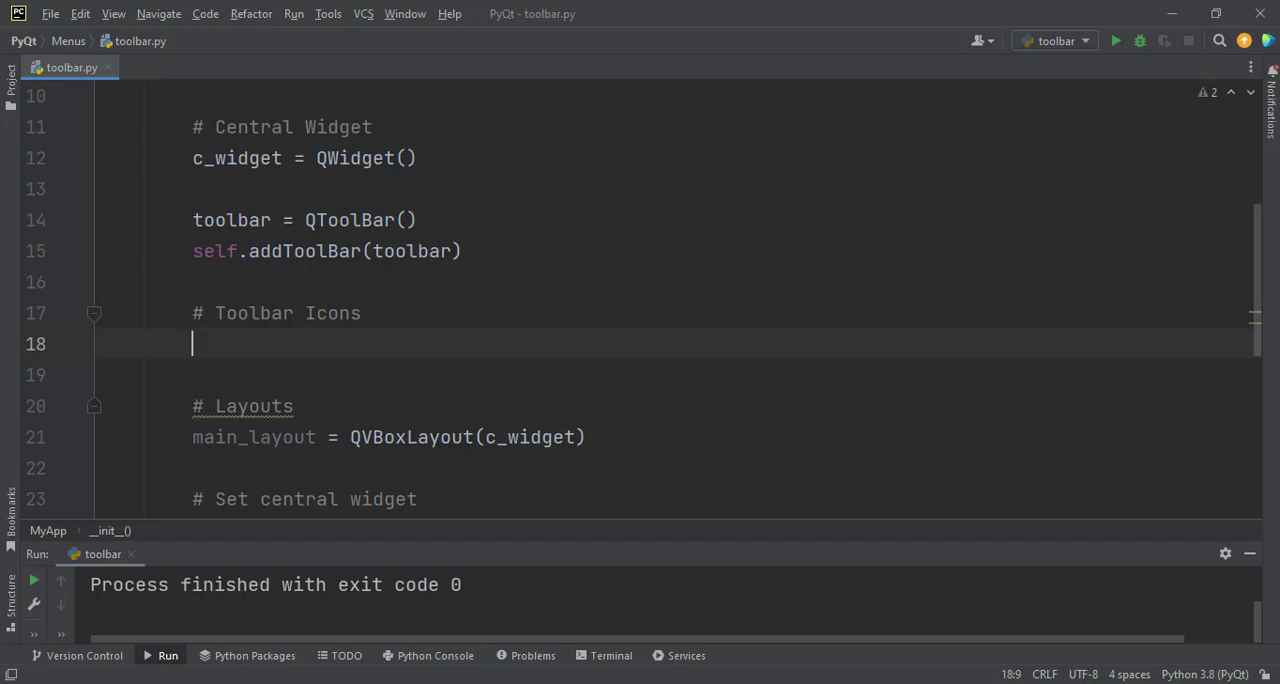
{"action": "double_click", "coordinate": [332, 313]}
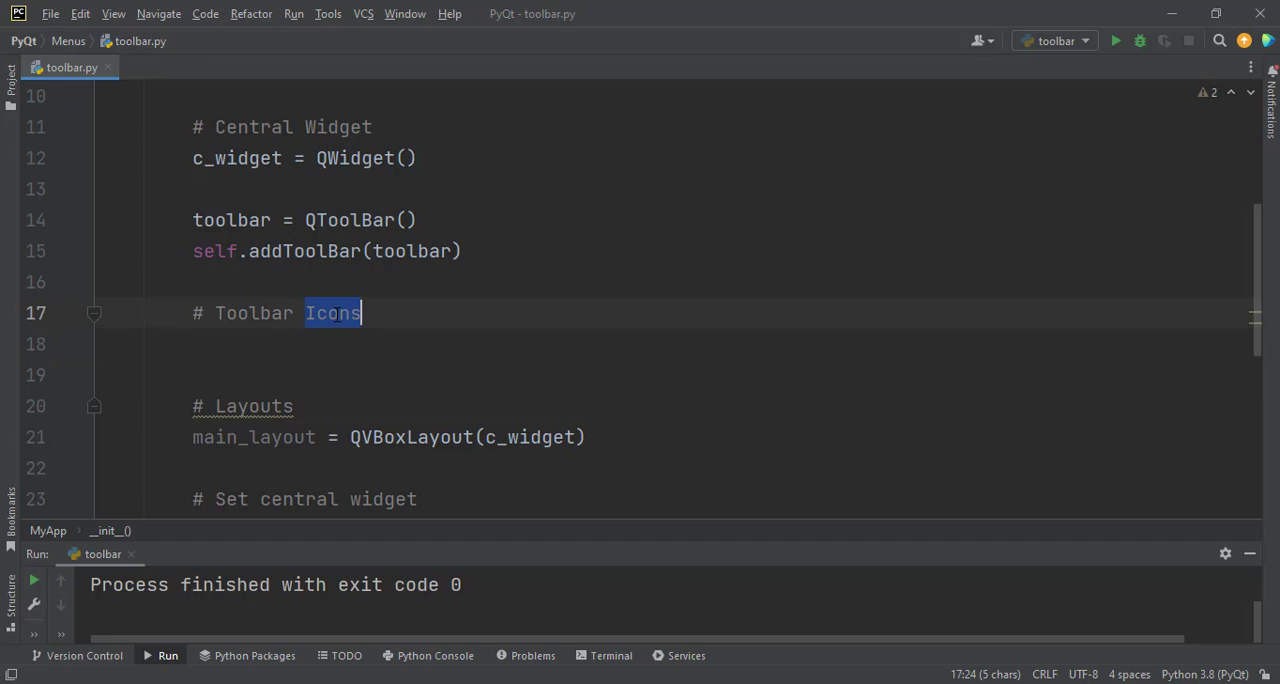
{"action": "type", "text": "Ac"}
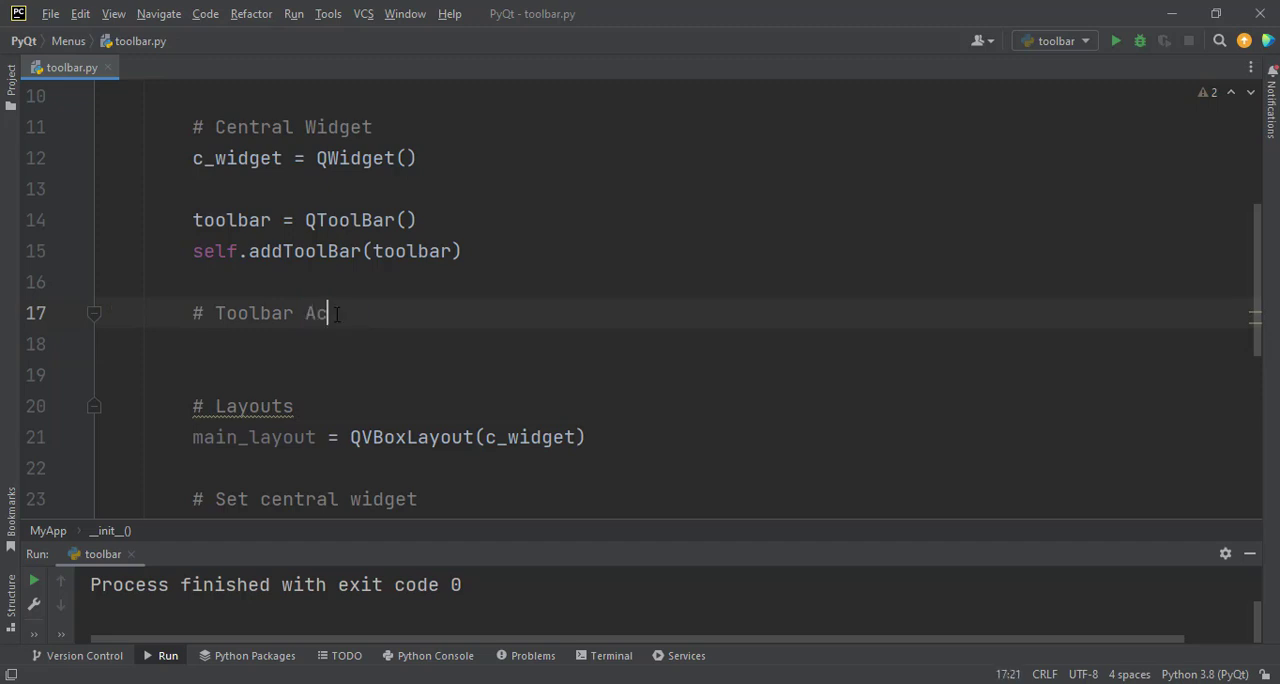
{"action": "type", "text": "tions"}
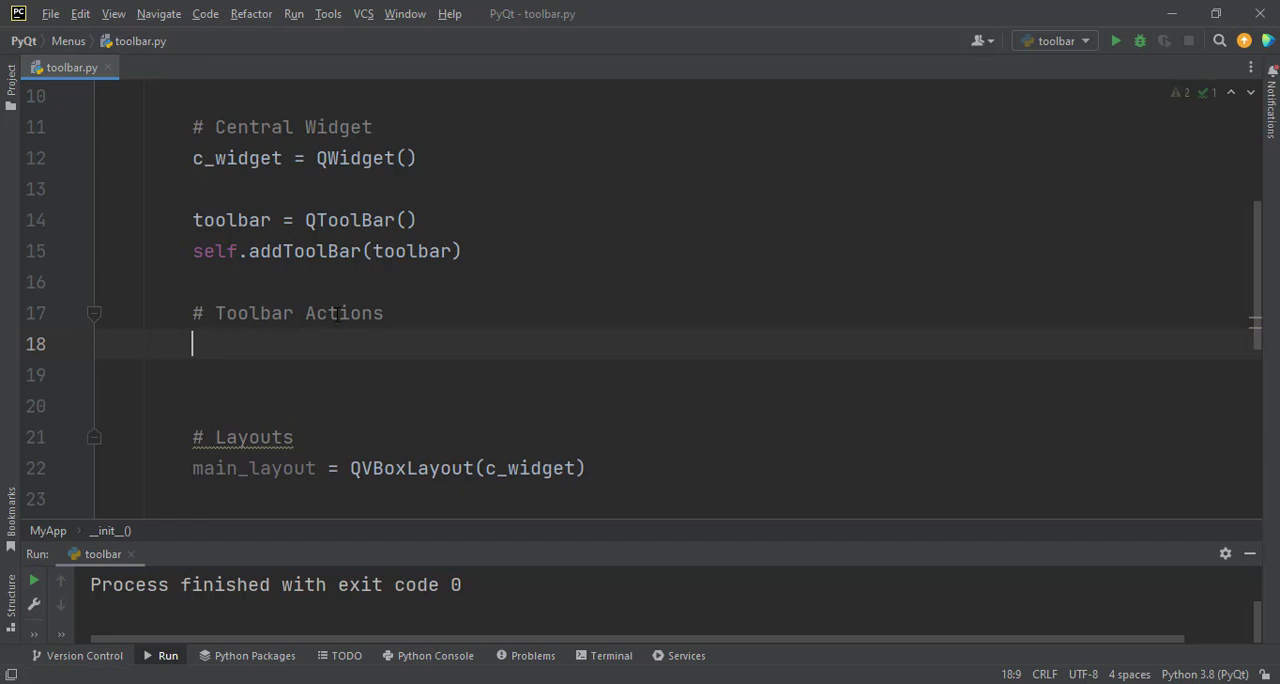
- Write 'new = QAction()' on line 18 beneath the comment
{"action": "type", "text": "n"}
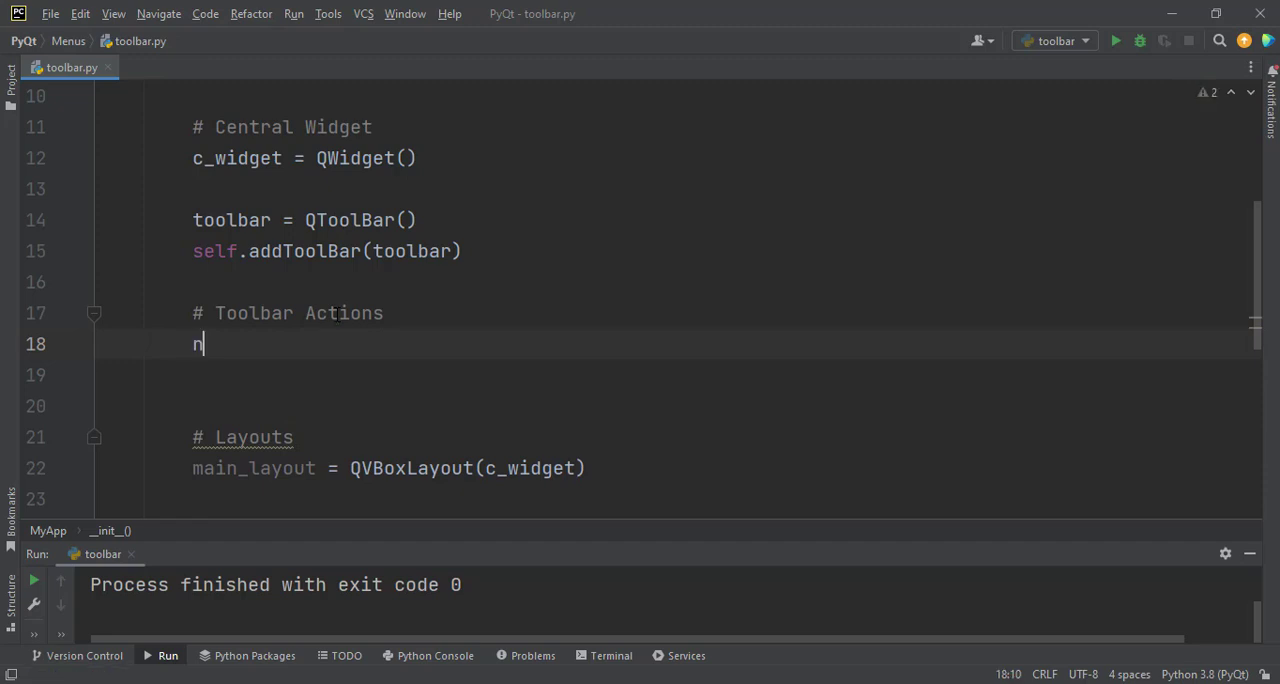
{"action": "type", "text": "ew ="}
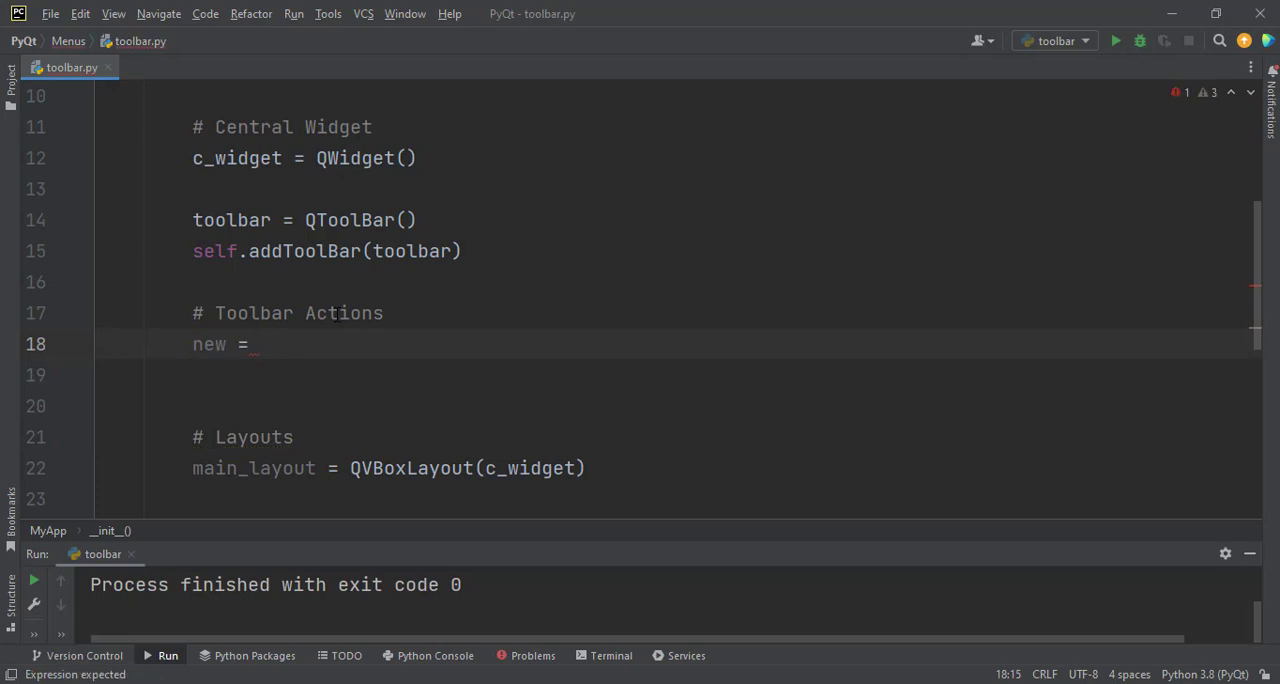
{"action": "left_click", "coordinate": [257, 344]}
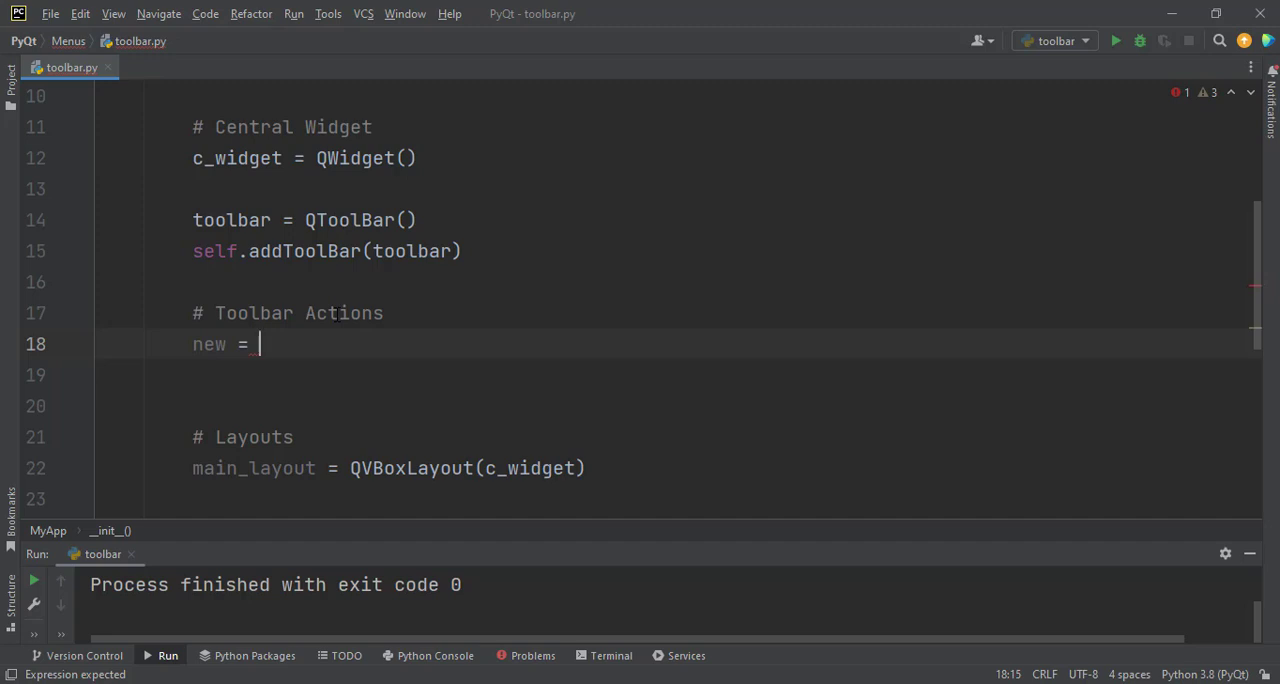
{"action": "type", "text": "Q"}
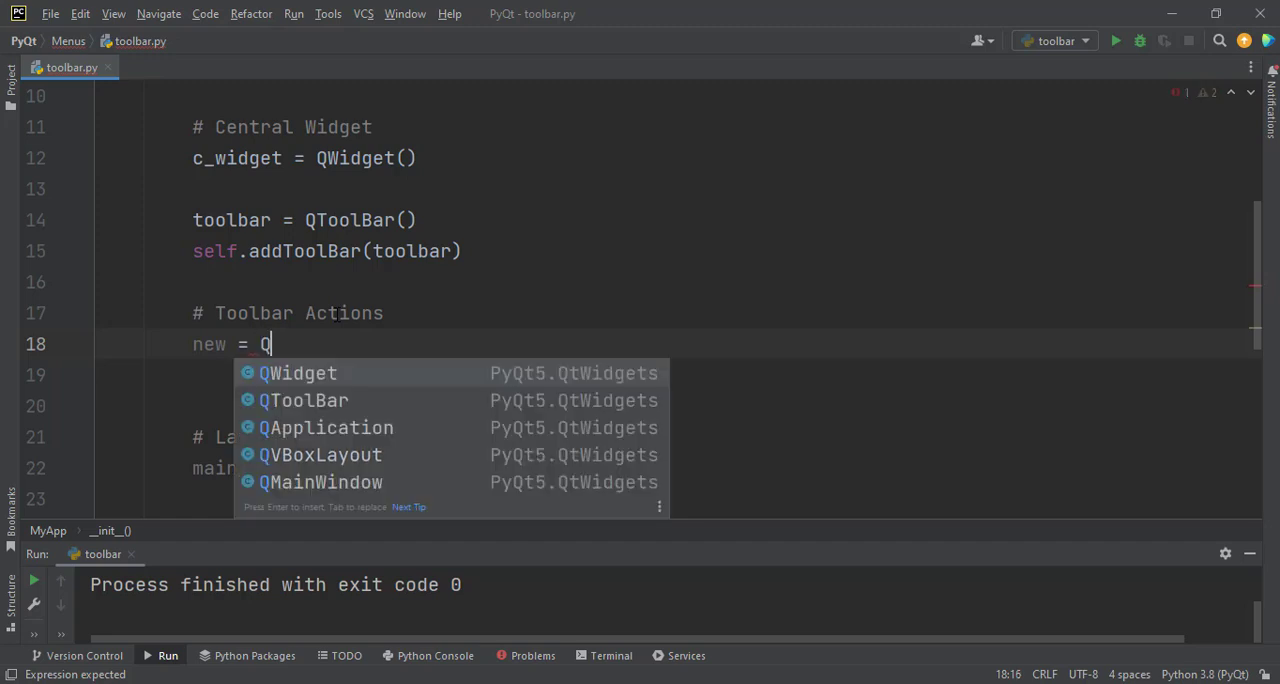
{"action": "type", "text": "Actioin*"}
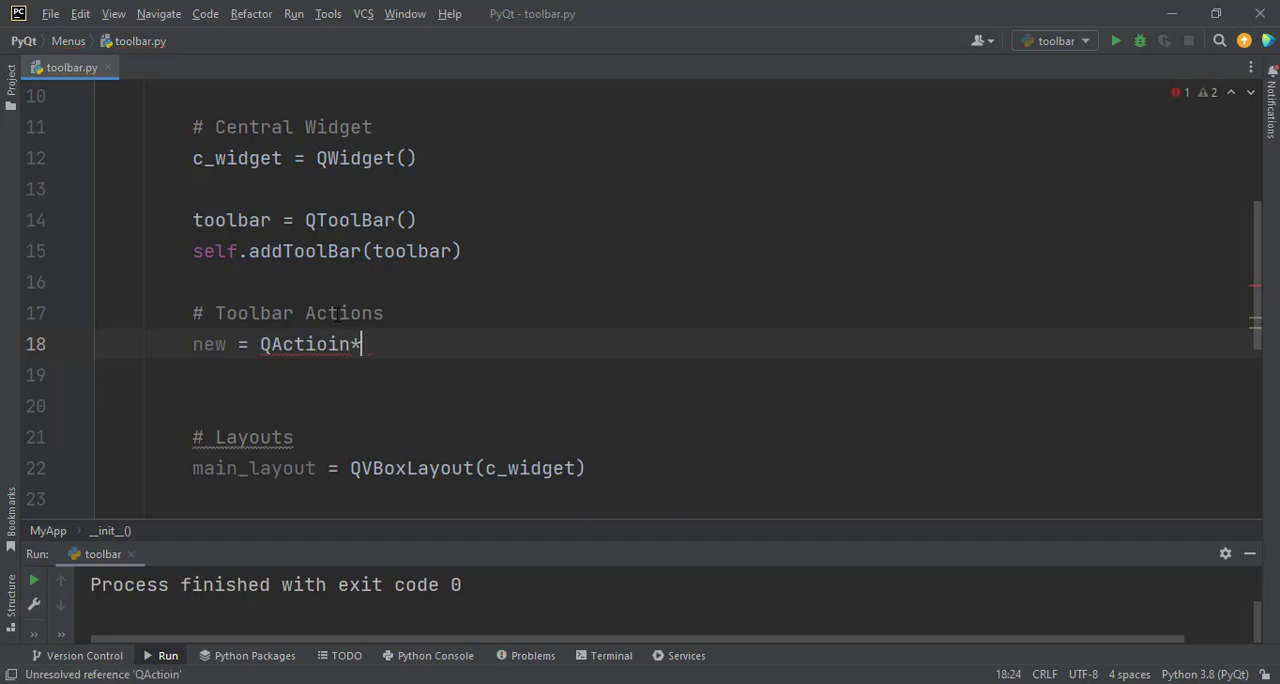
{"action": "type", "text": "()"}
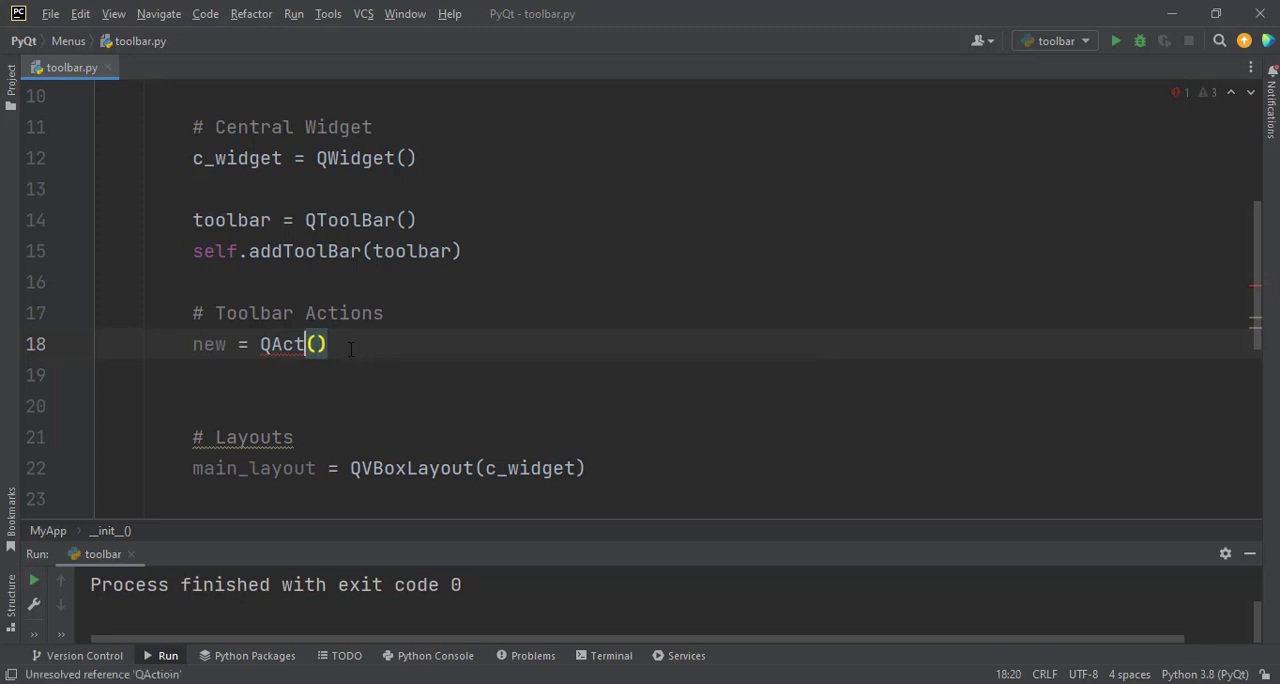
{"action": "type", "text": "ion"}
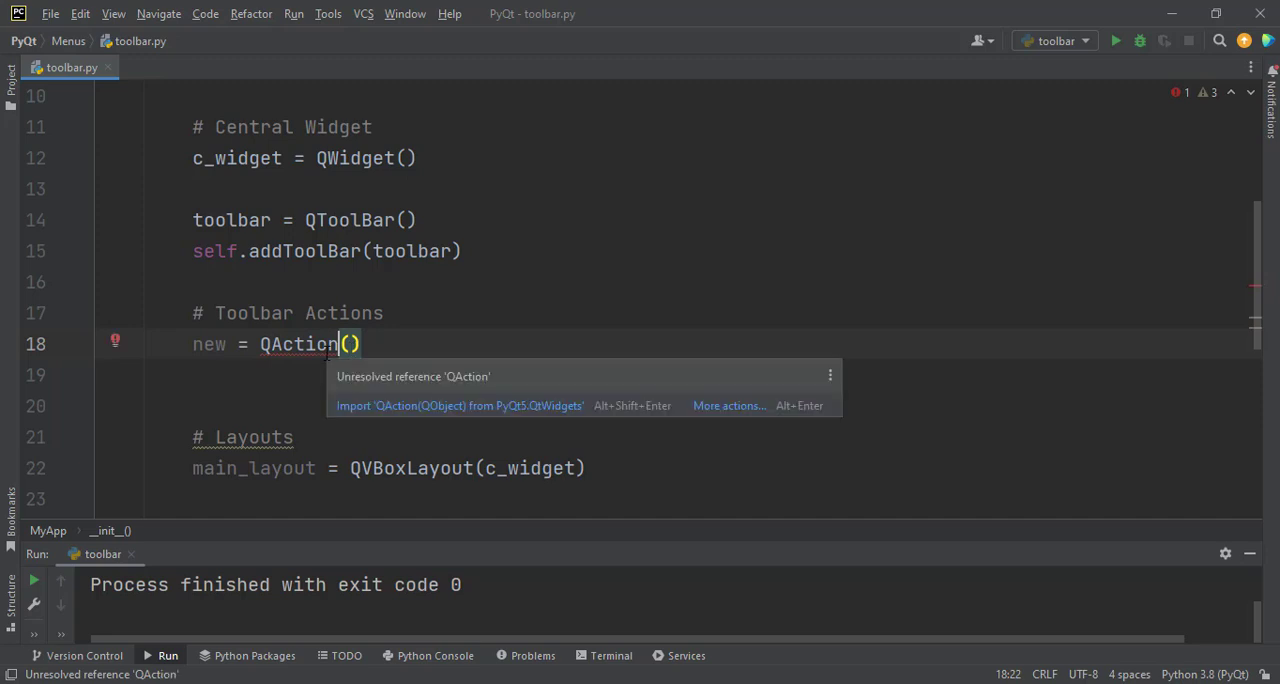
{"action": "mouse_move", "coordinate": [448, 413]}
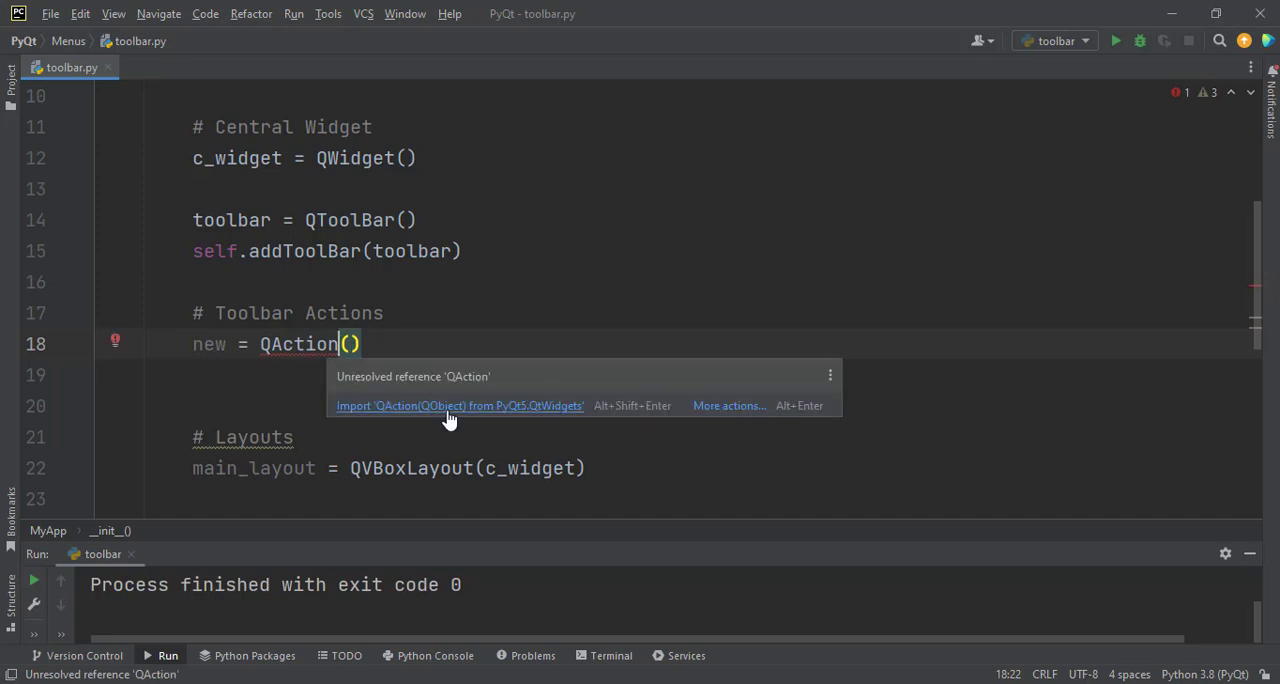
- Apply the Import QAction quick-fix and fill line 18 as QAction("New", self)
{"action": "left_click", "coordinate": [459, 405]}
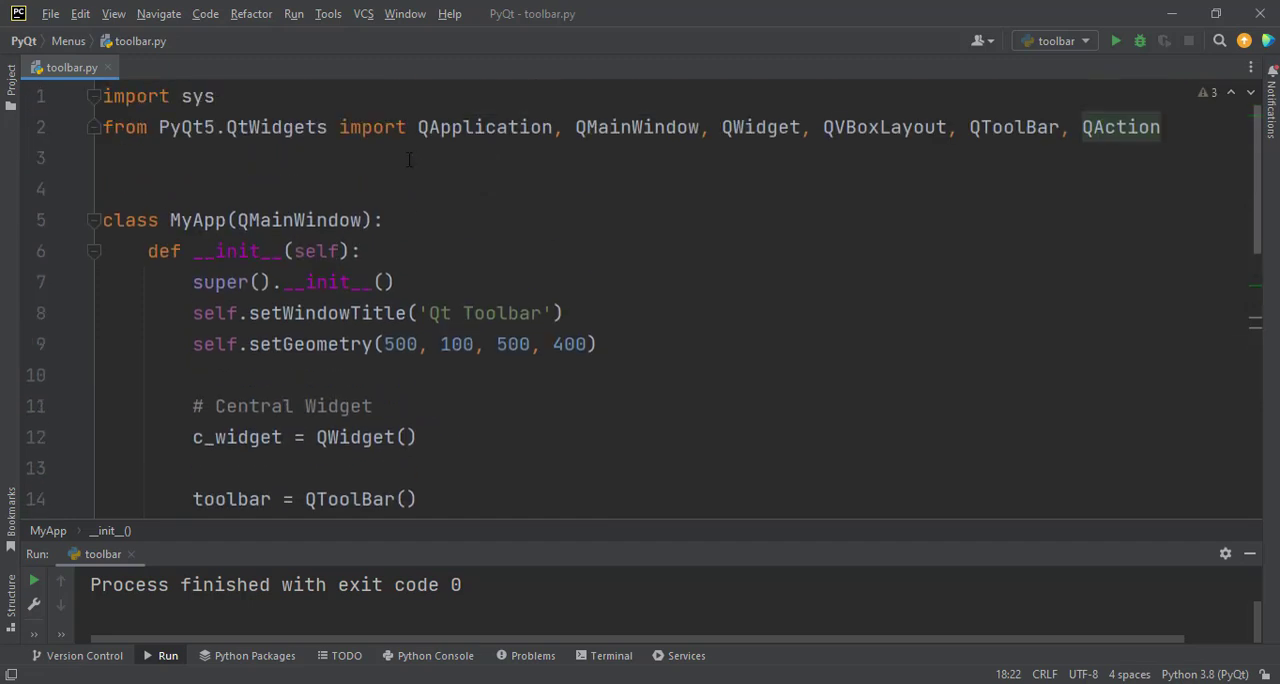
{"action": "mouse_move", "coordinate": [430, 127]}
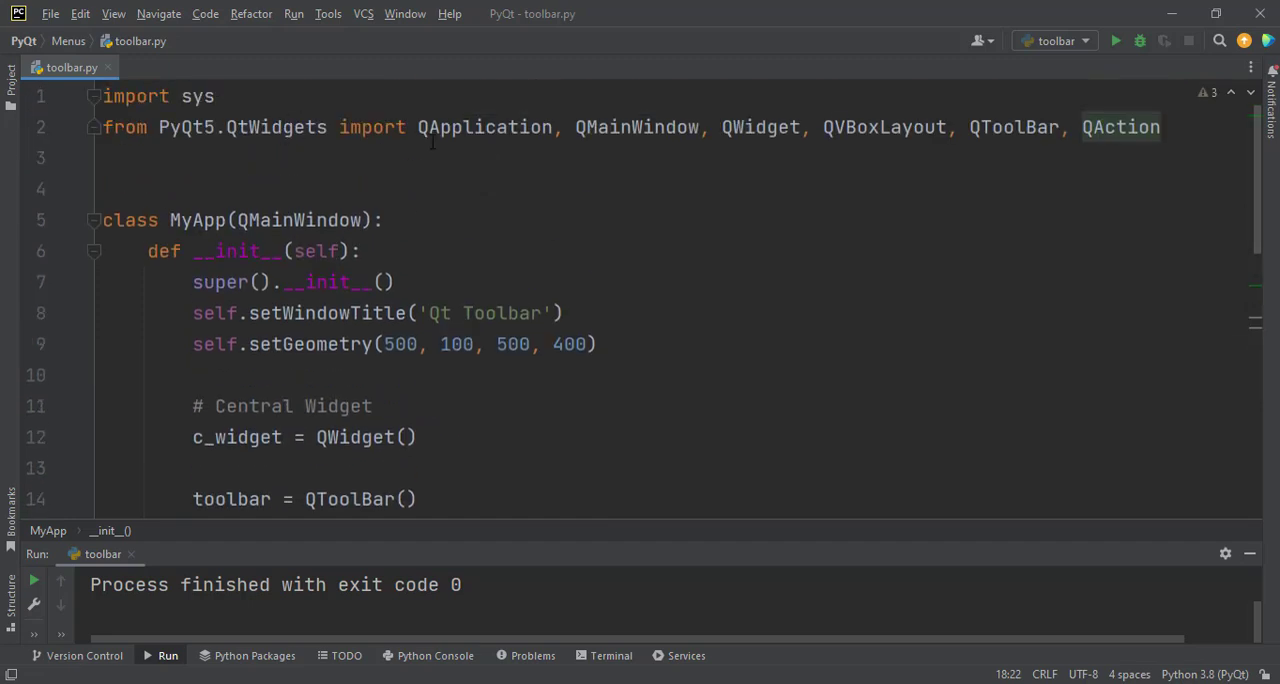
{"action": "scroll", "scroll_direction": "down", "scroll_amount": 3}
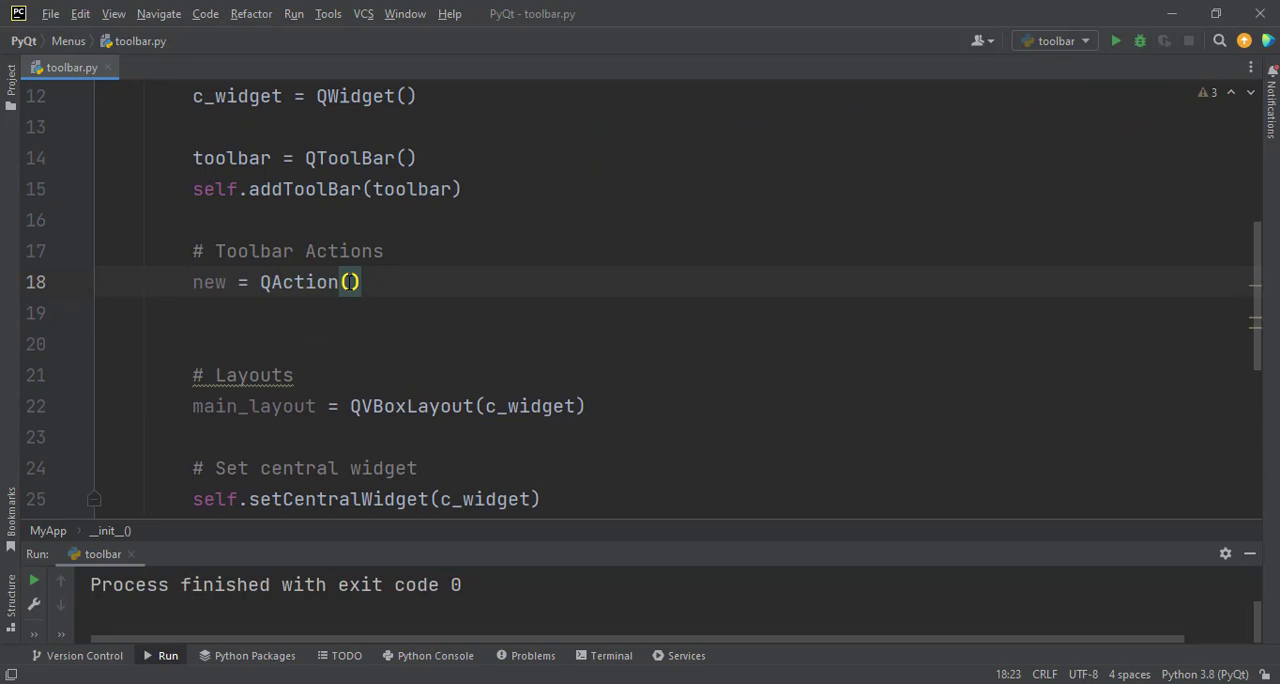
{"action": "type", "text": "\"\""}
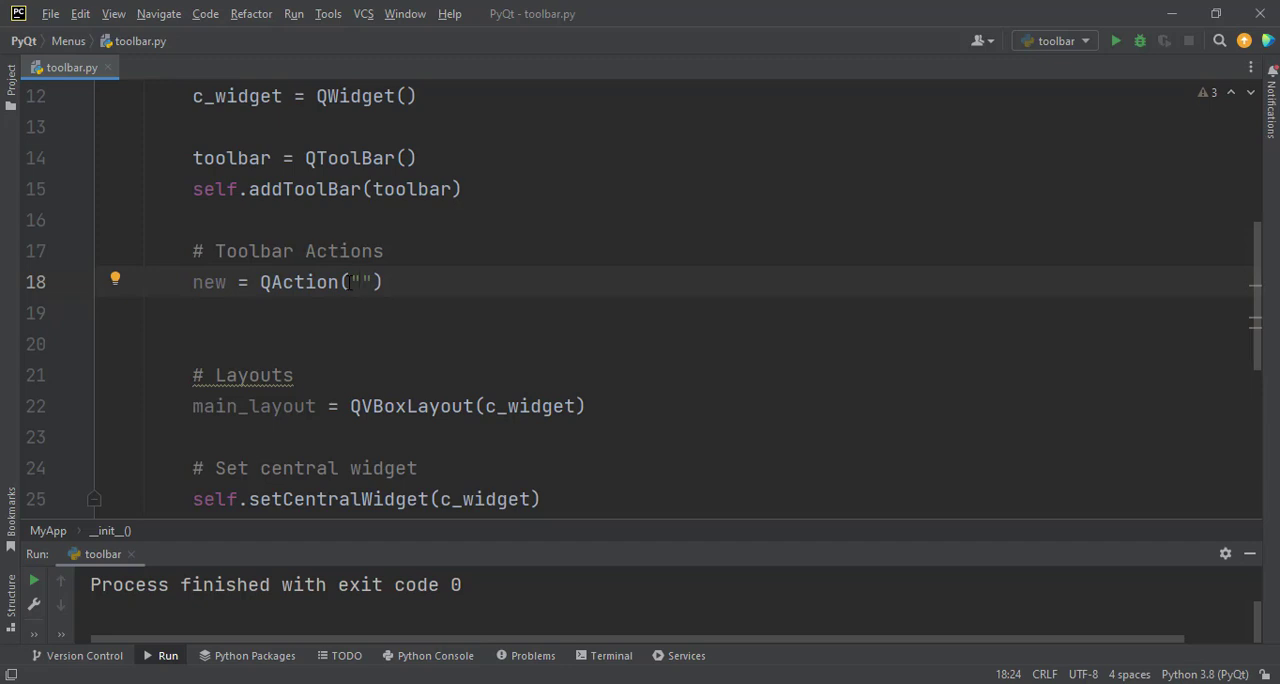
{"action": "type", "text": "New"}
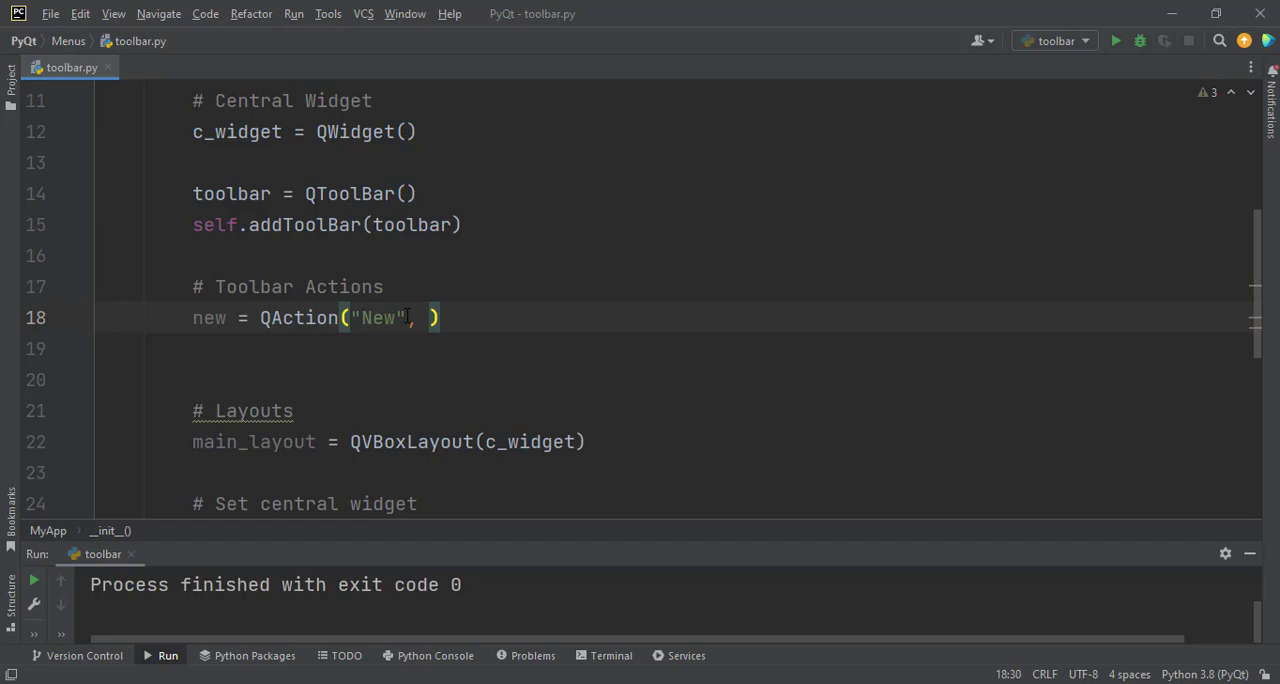
{"action": "type", "text": "self"}
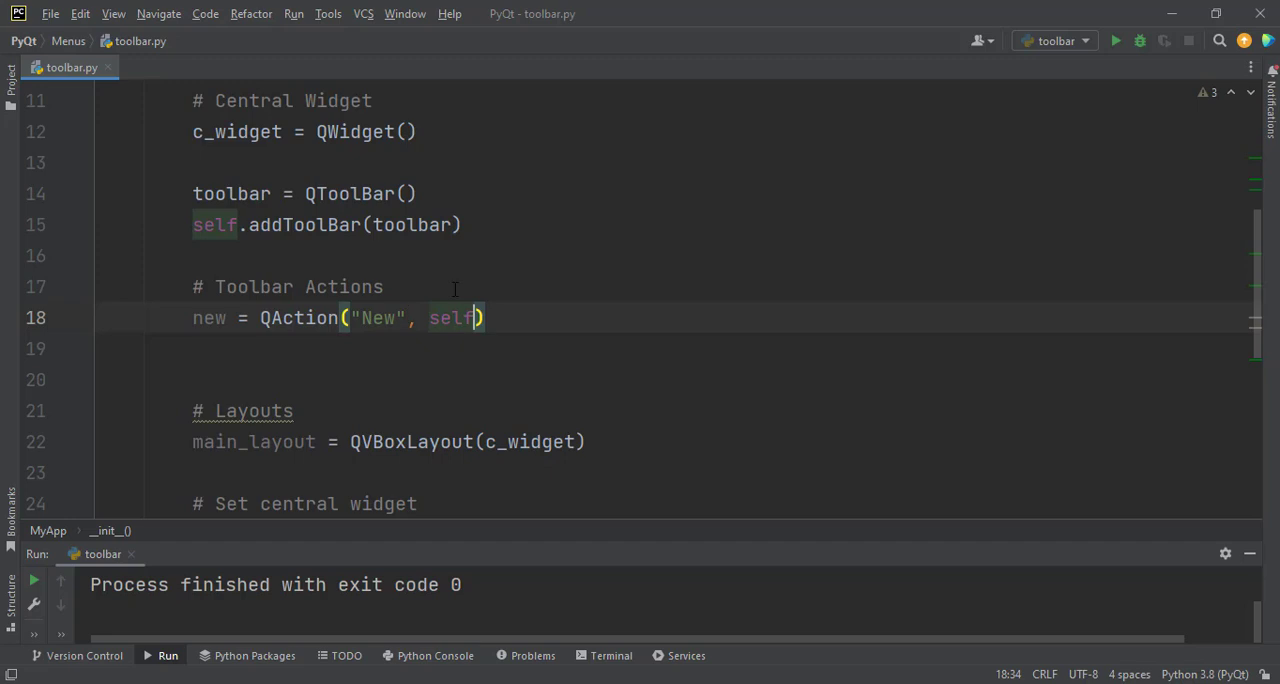
- Add a '# Add action to toolbar' comment after a blank line
{"action": "right_click", "coordinate": [480, 287]}
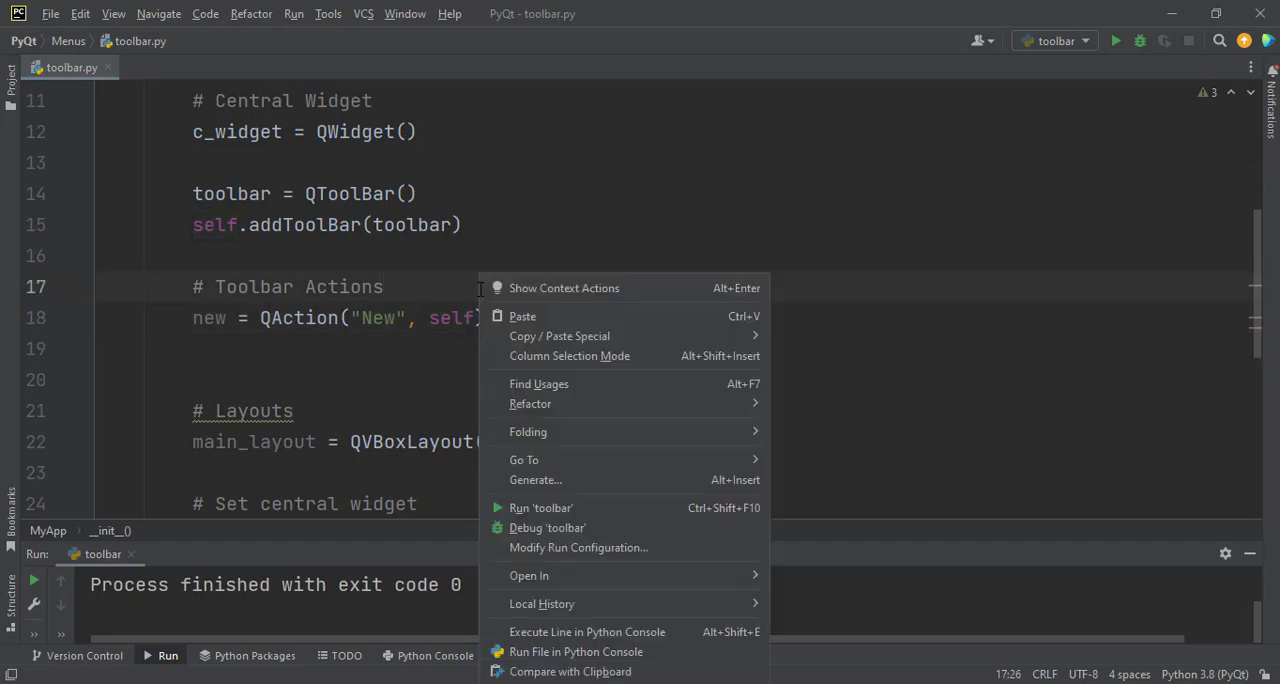
{"action": "mouse_move", "coordinate": [586, 257]}
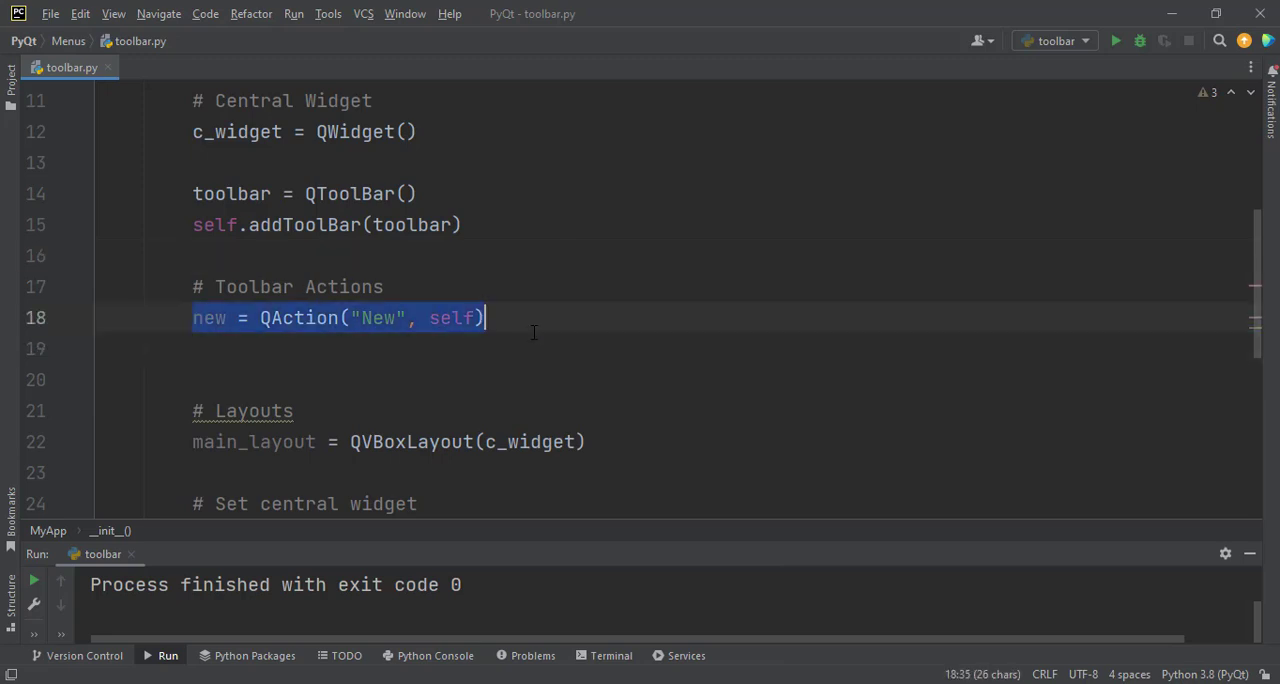
{"action": "scroll", "scroll_direction": "down", "scroll_amount": 3}
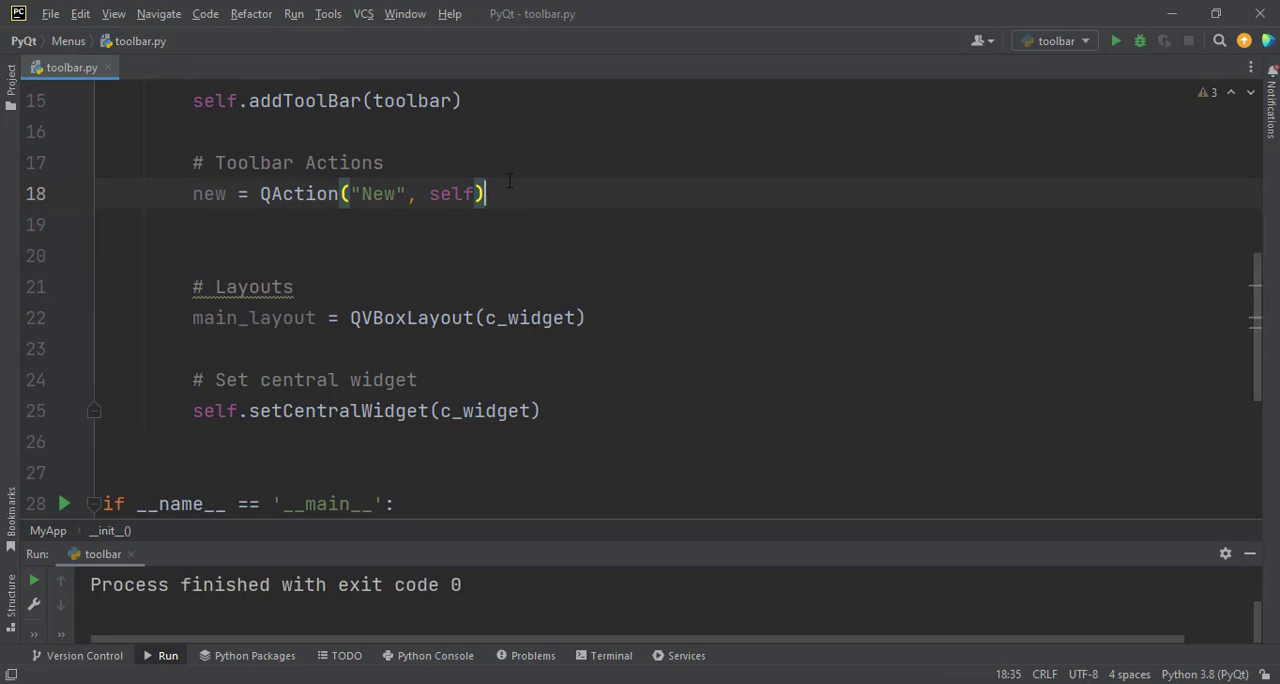
{"action": "key", "text": "enter"}
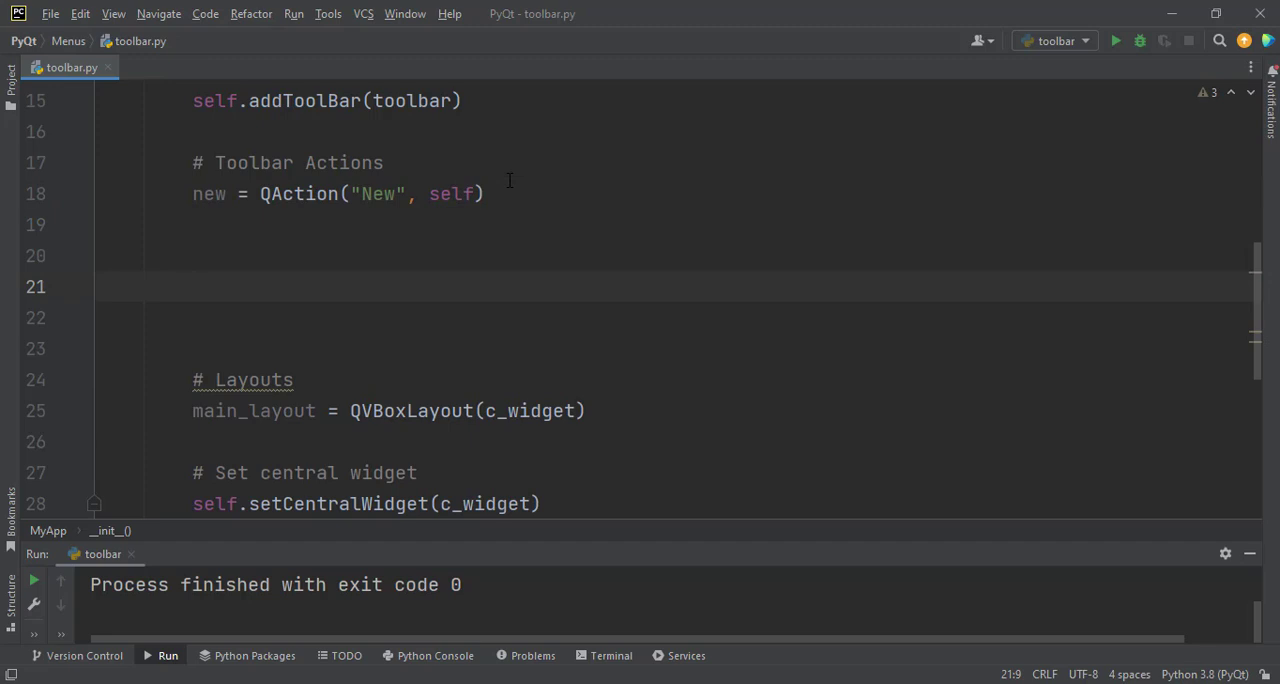
{"action": "type", "text": "#"}
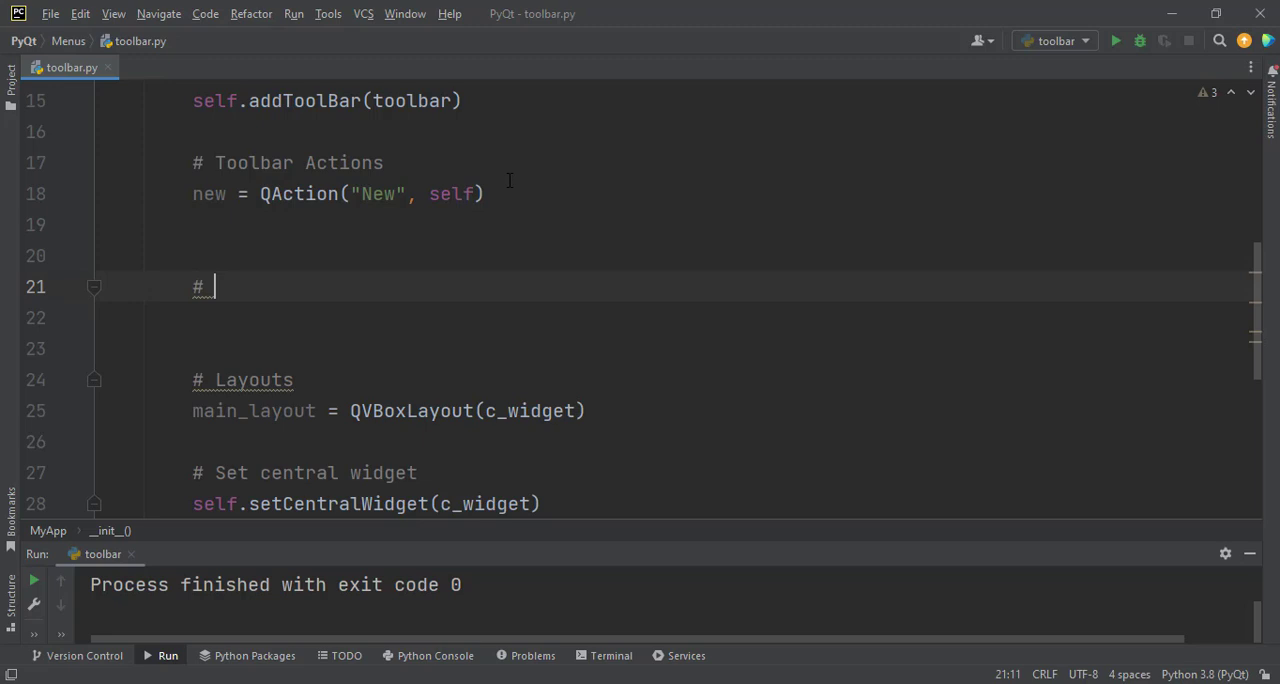
{"action": "type", "text": "Add act"}
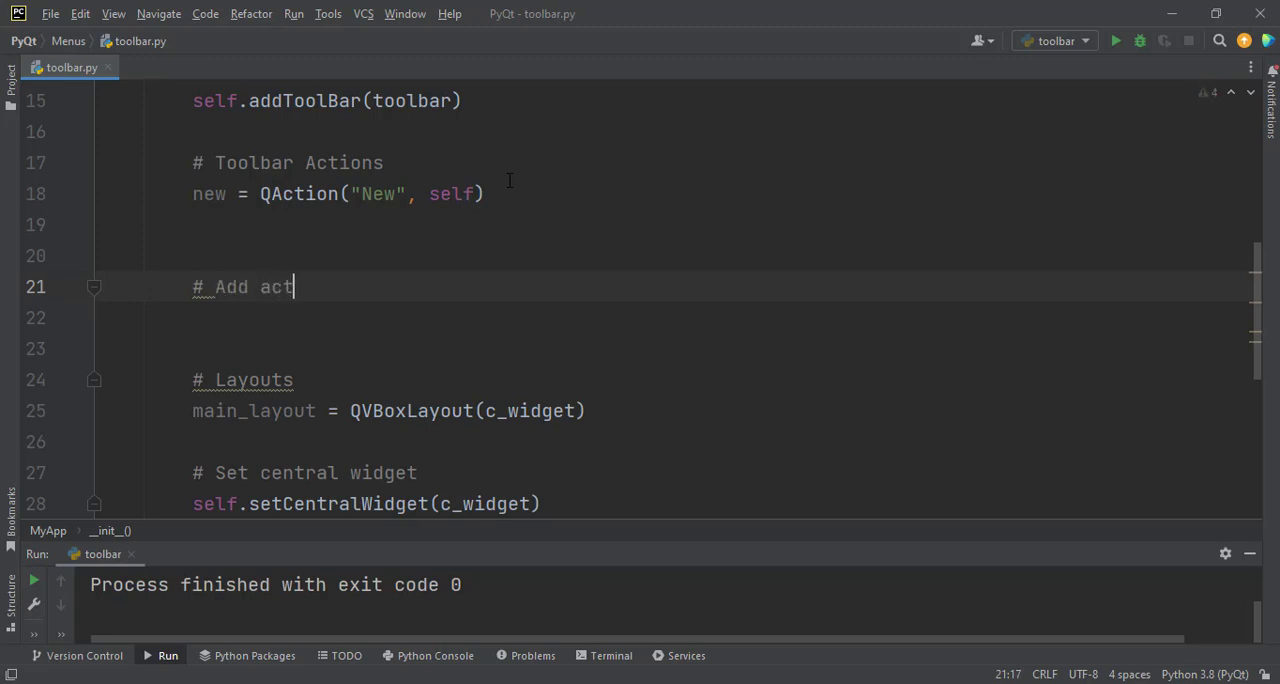
{"action": "type", "text": "ion to toolbar"}
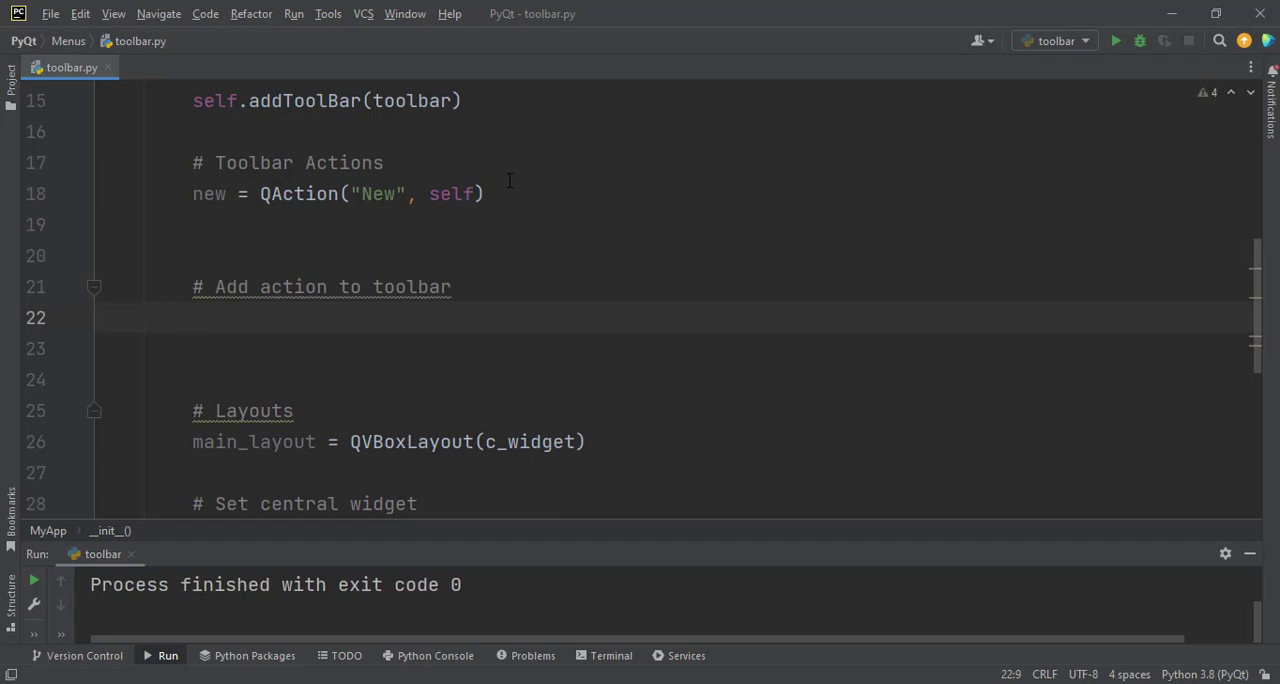
- Write toolbar.addAction(new) on line 22 beneath the comment
{"action": "type", "text": "toolbar"}
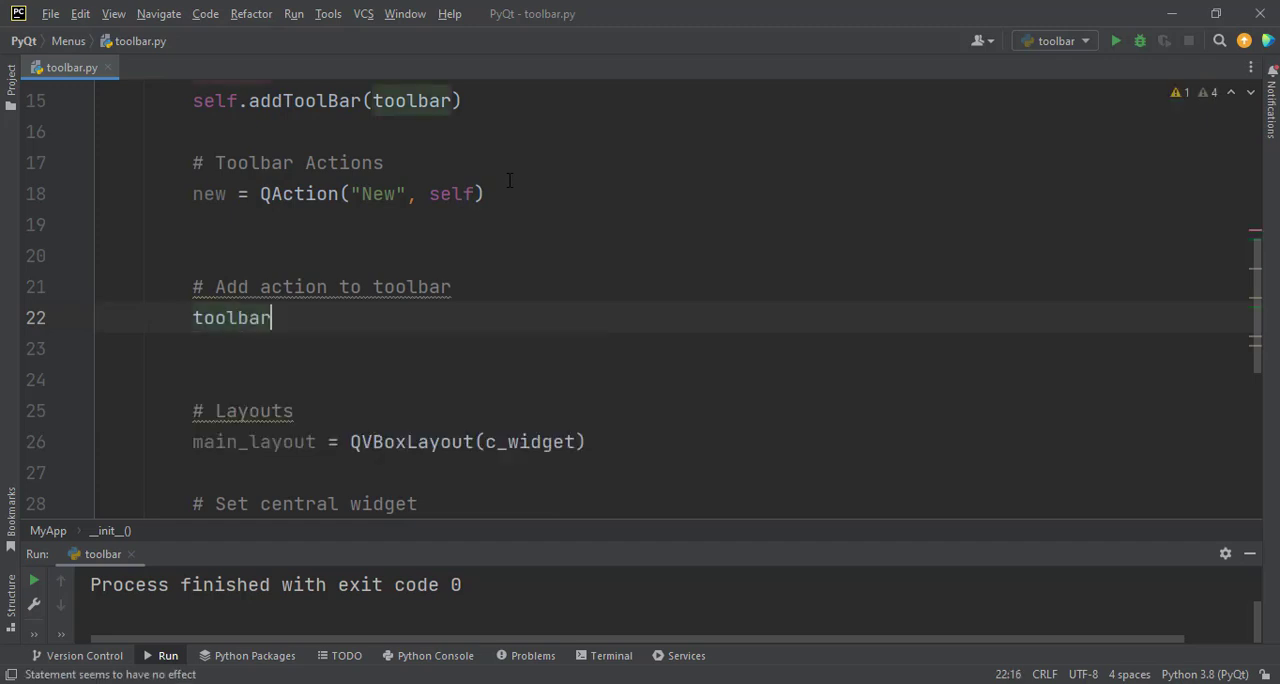
{"action": "type", "text": ".addAction("}
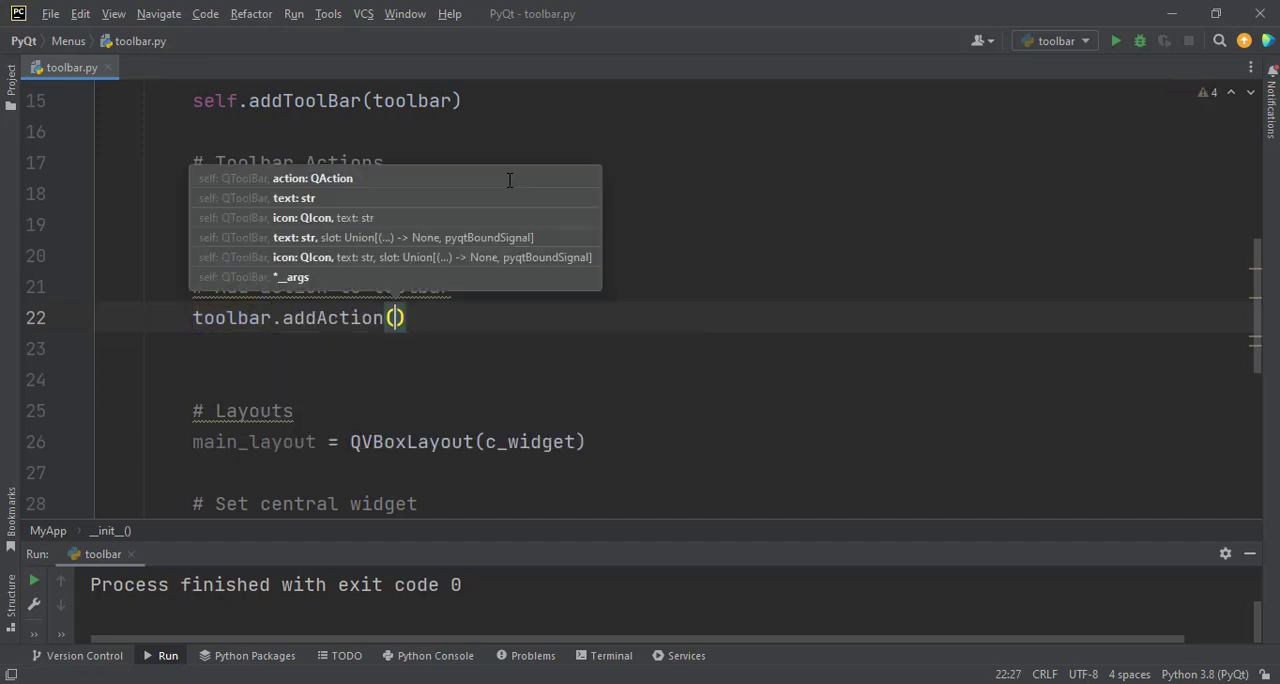
{"action": "type", "text": "new"}
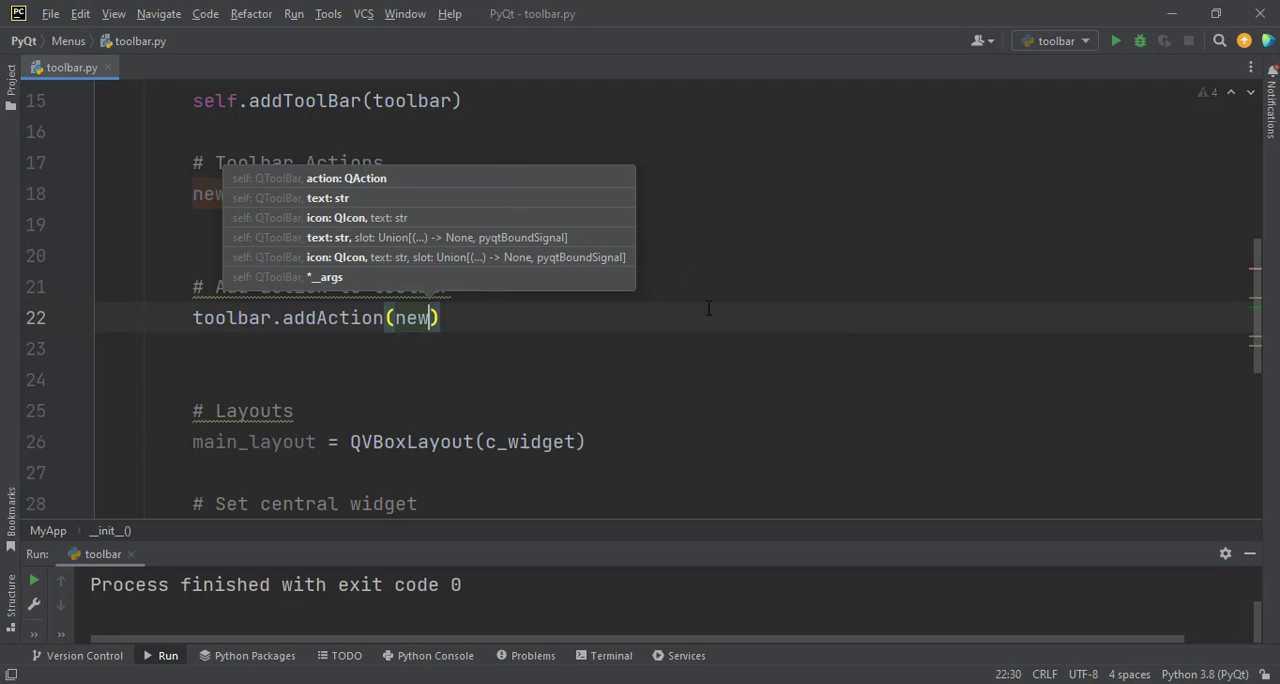
{"action": "key", "text": "Escape"}
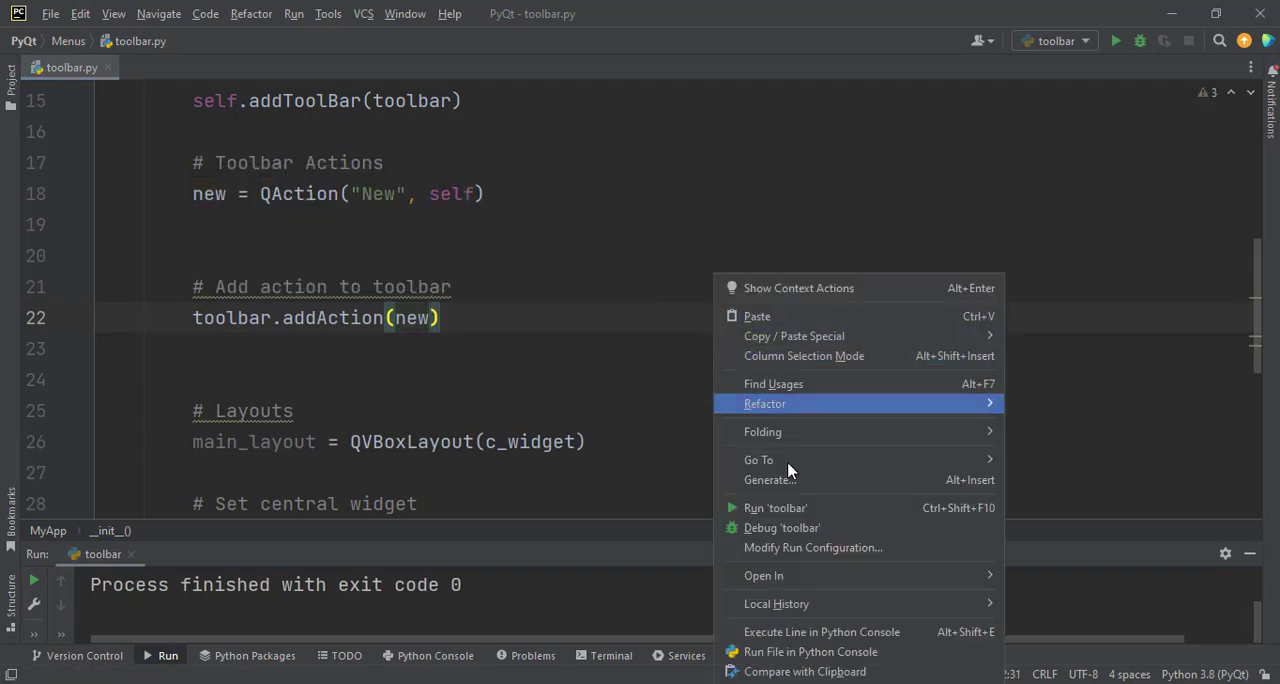
- Run 'toolbar', check the New button on the toolbar, then close the window
{"action": "left_click", "coordinate": [774, 507]}
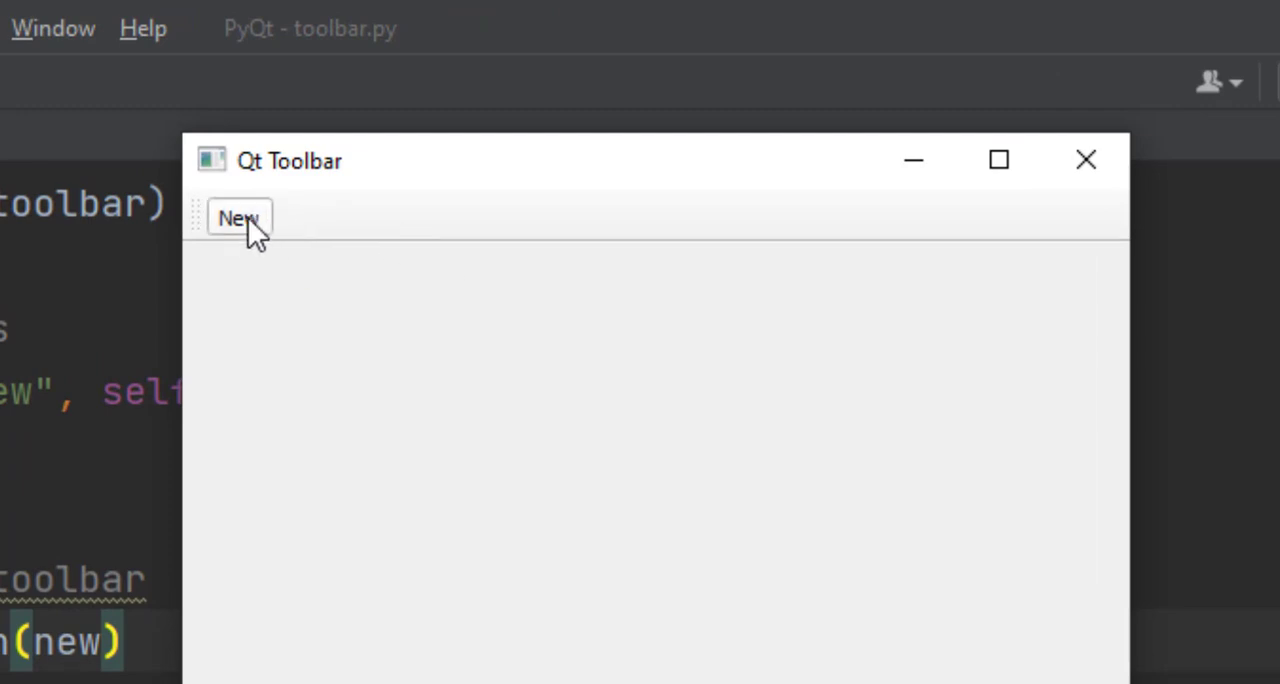
{"action": "mouse_move", "coordinate": [238, 220]}
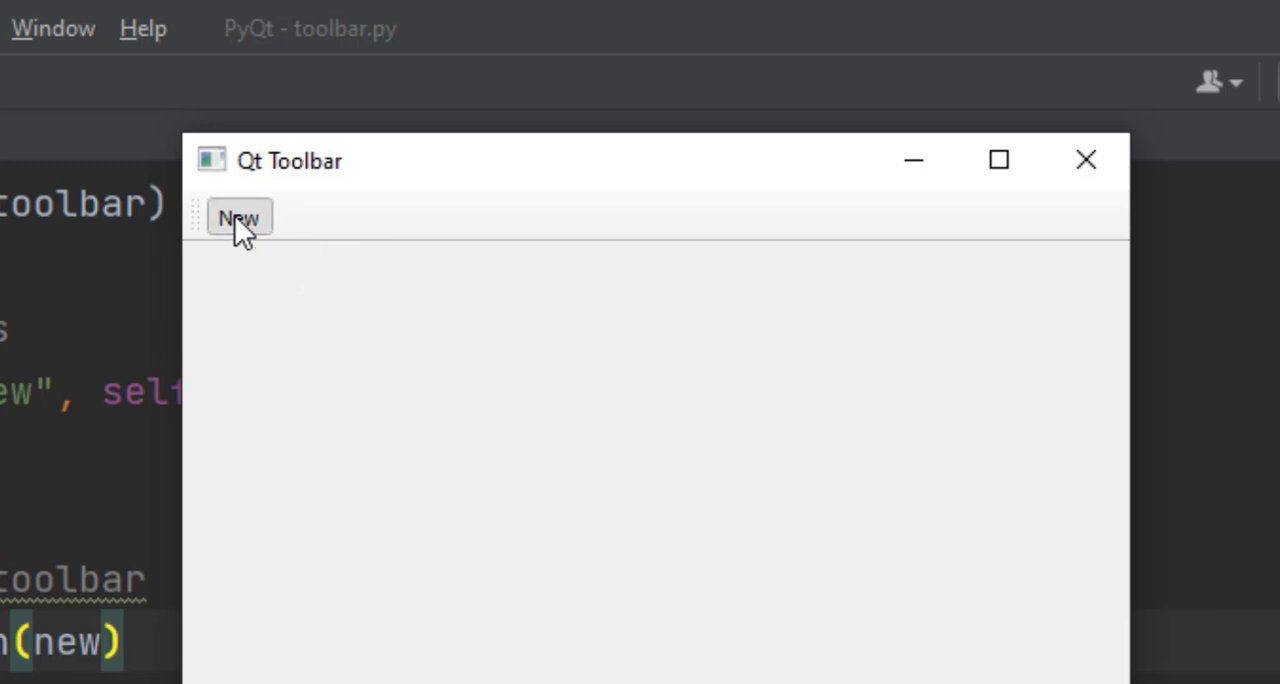
{"action": "mouse_move", "coordinate": [1057, 200]}
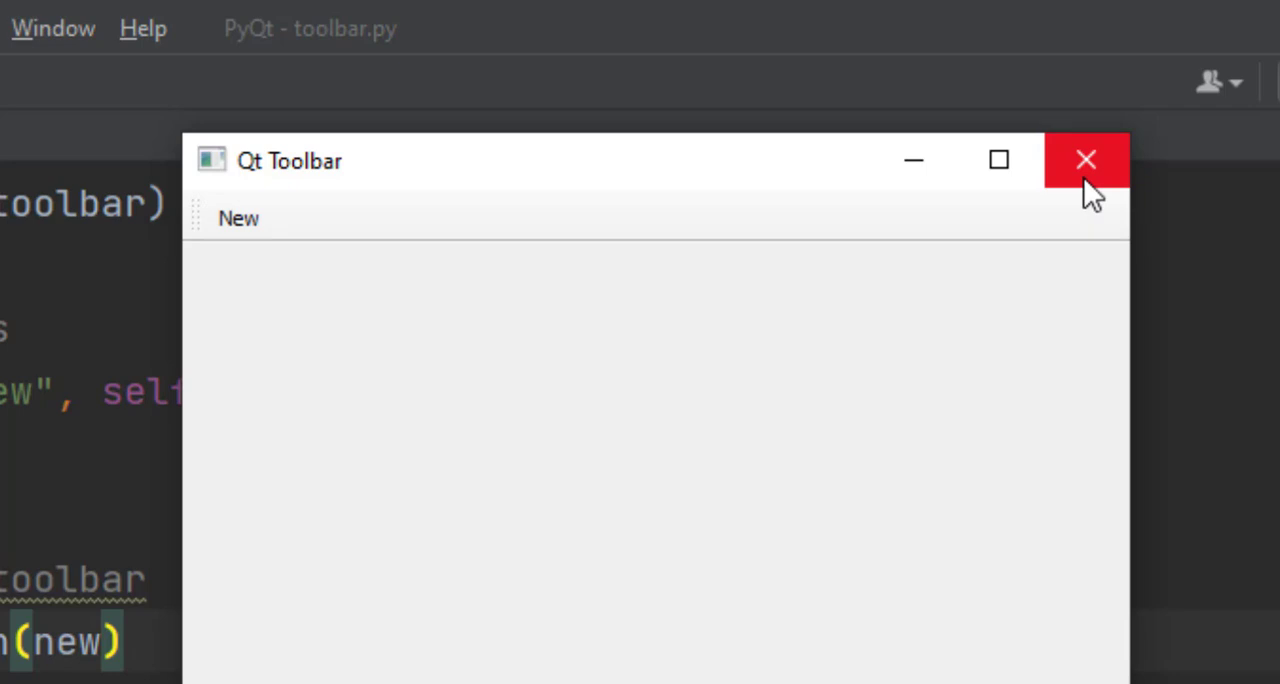
{"action": "mouse_move", "coordinate": [1086, 160]}
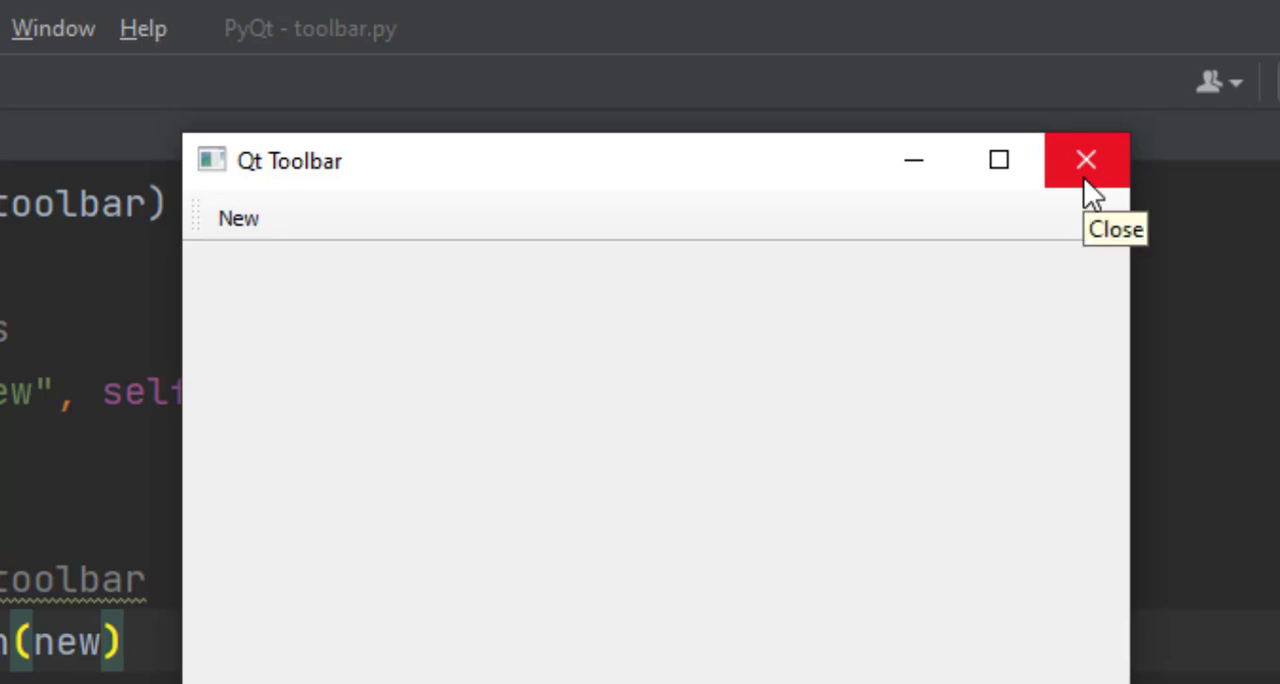
{"action": "left_click", "coordinate": [1086, 160]}
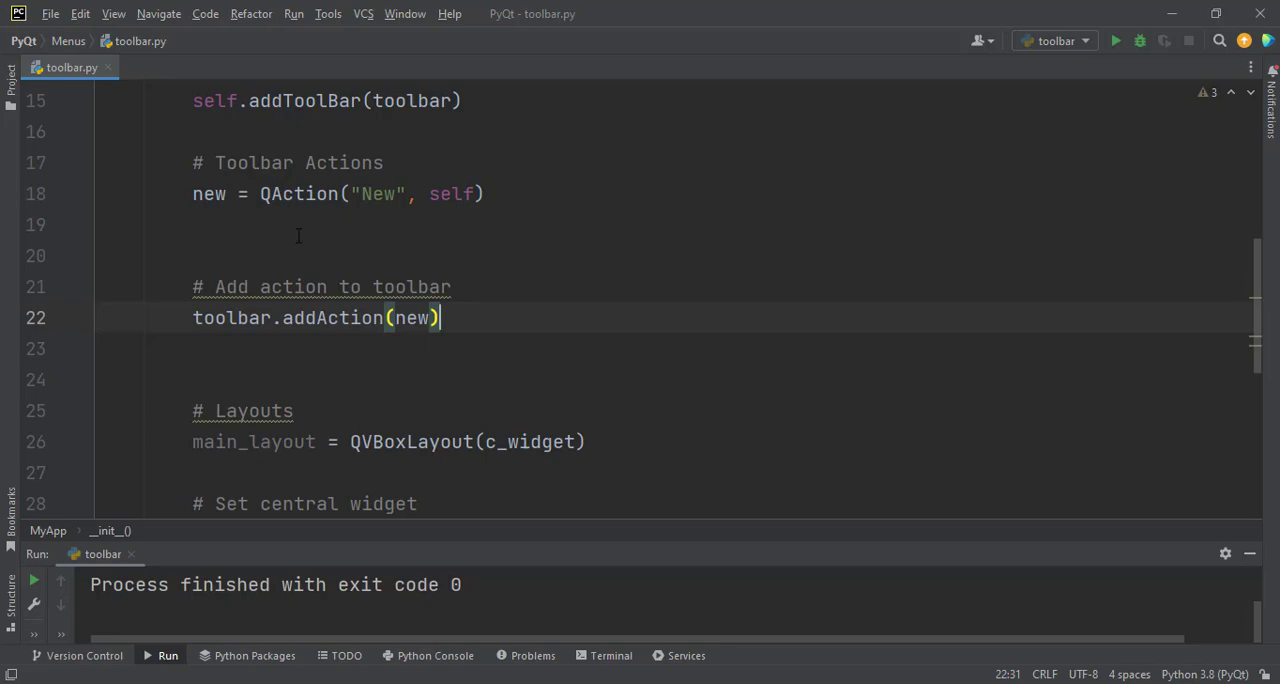
{"action": "mouse_move", "coordinate": [10, 90]}
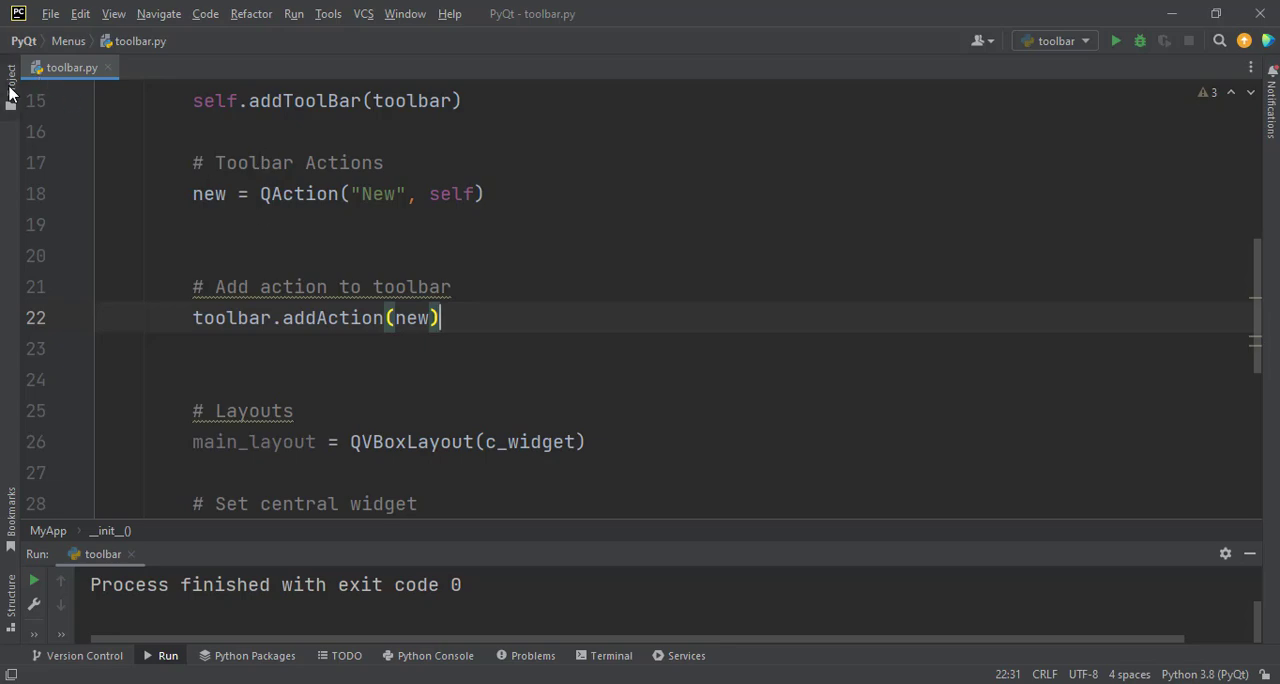
{"action": "left_click", "coordinate": [11, 85]}
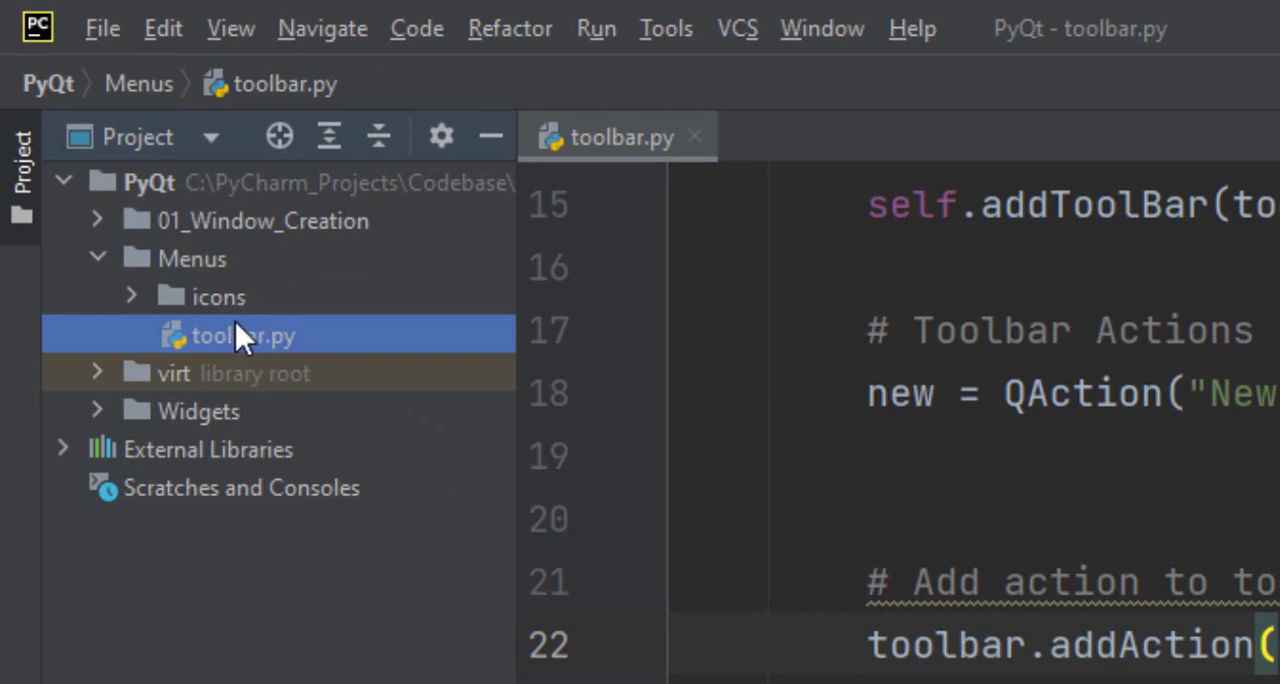
{"action": "left_click", "coordinate": [131, 297]}
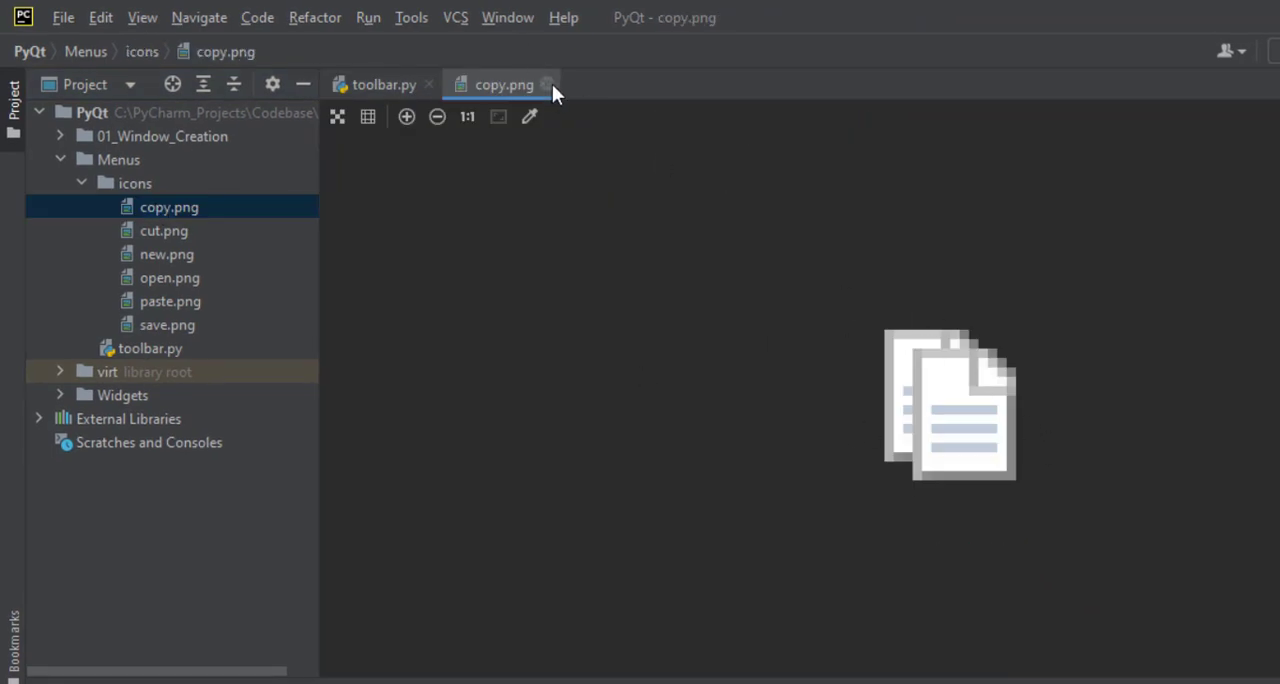
{"action": "left_click", "coordinate": [163, 230]}
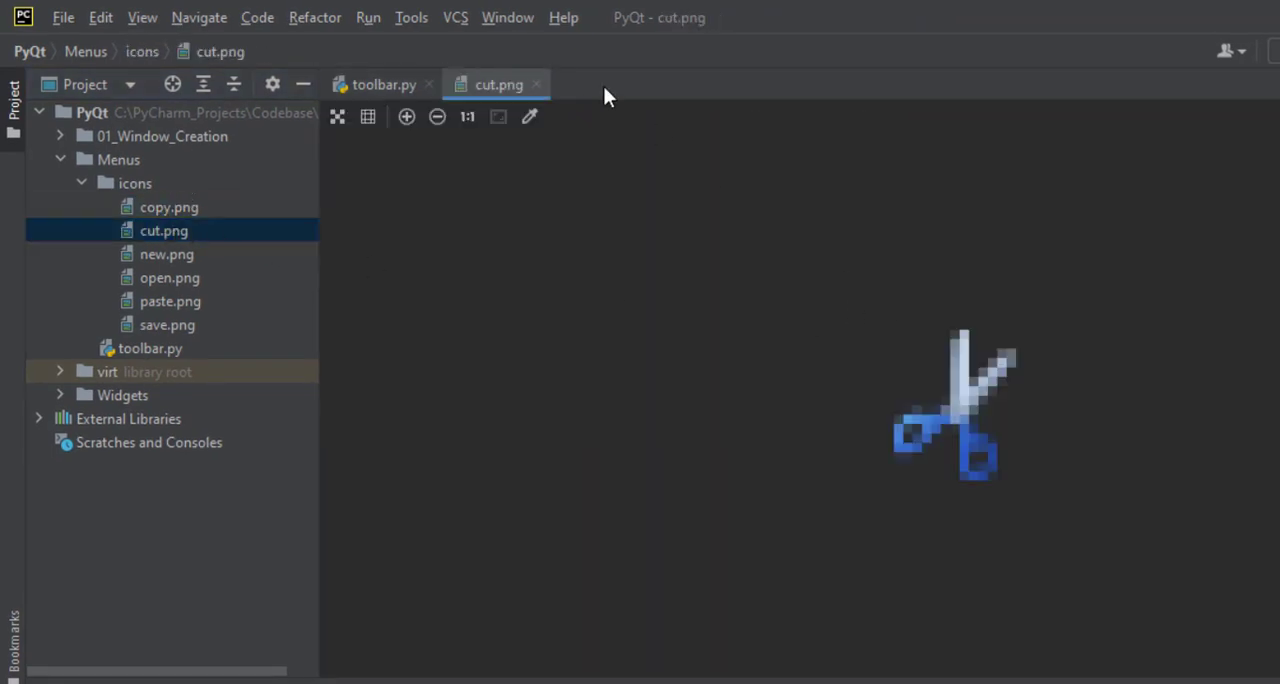
{"action": "left_click", "coordinate": [384, 84]}
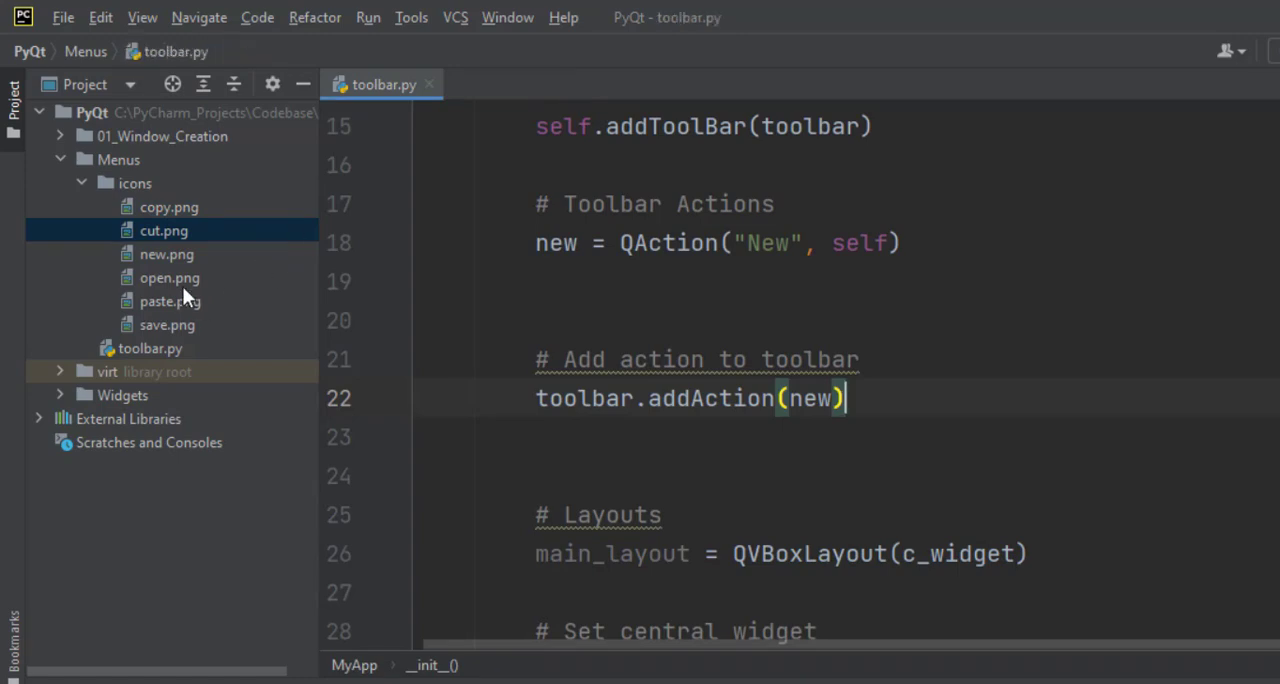
{"action": "mouse_move", "coordinate": [118, 225]}
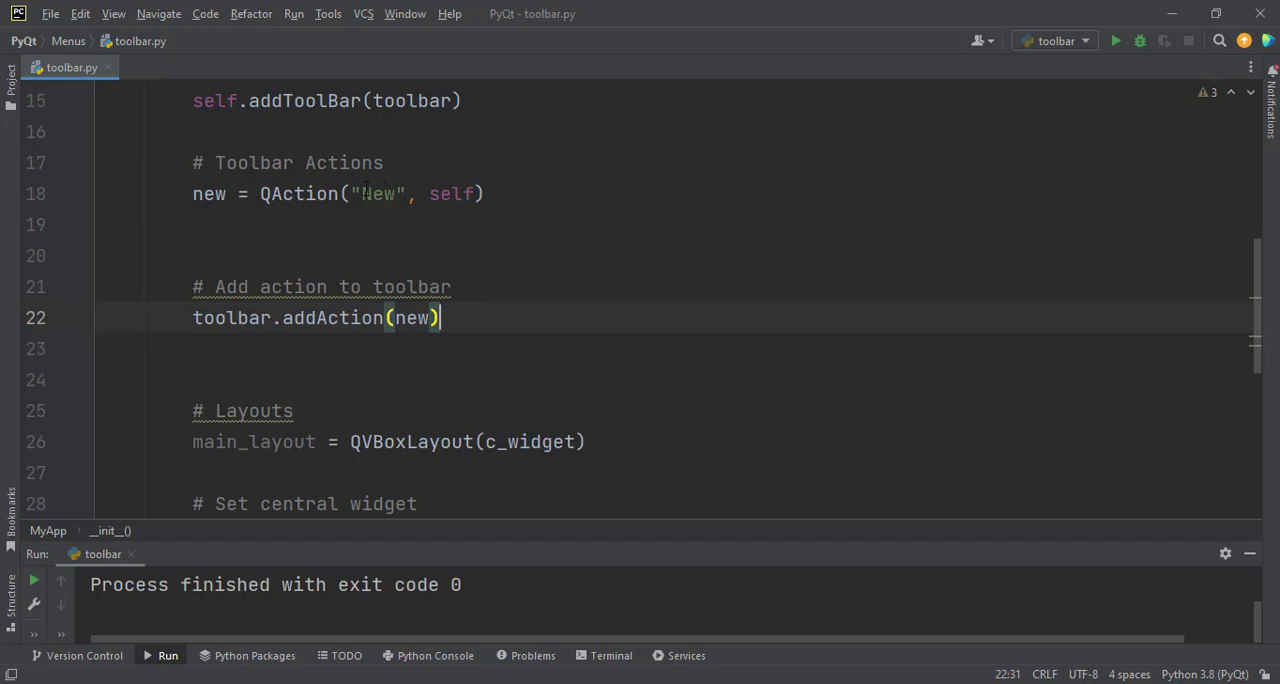
- Insert QIcon("icons/new.png") as the first argument of the New QAction on line 20
{"action": "left_click", "coordinate": [483, 193]}
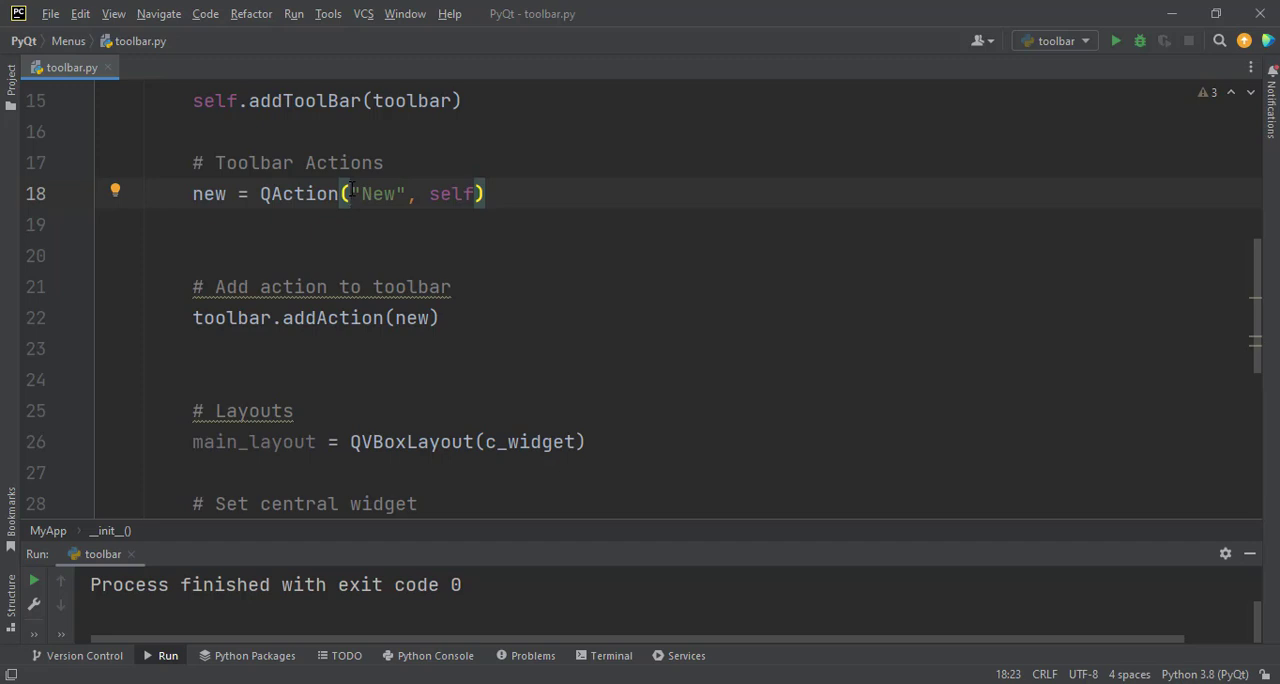
{"action": "type", "text": "QIc"}
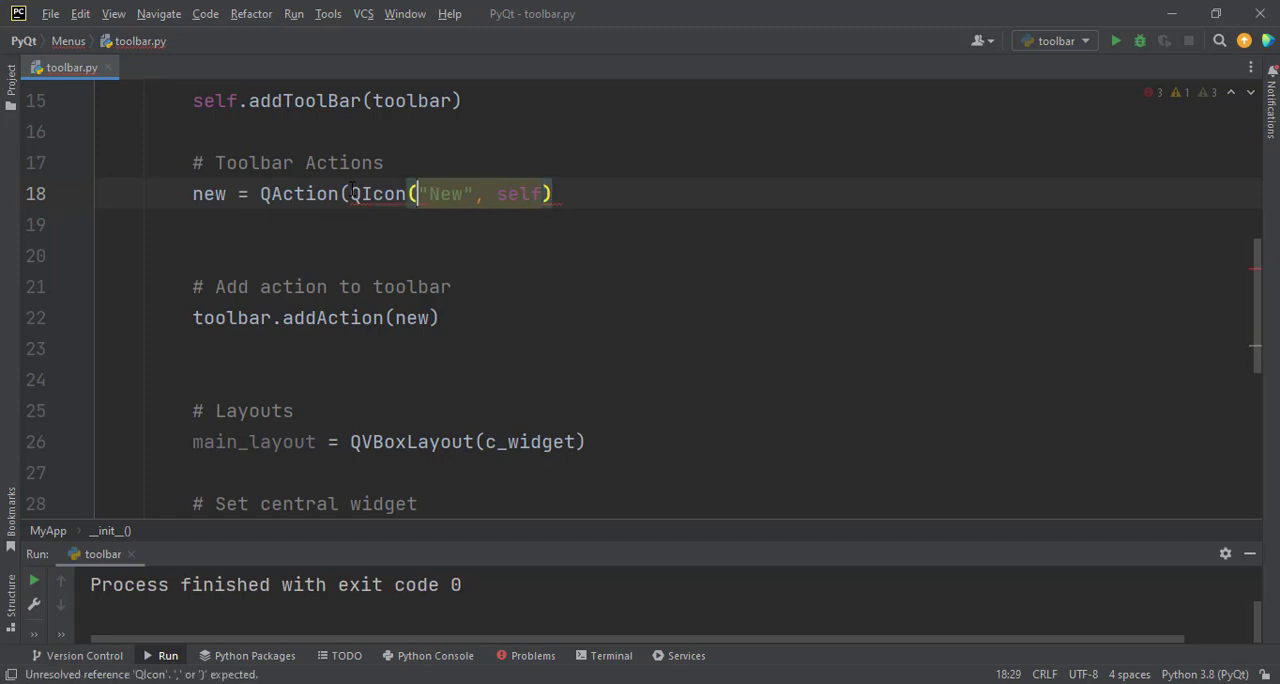
{"action": "type", "text": "()"}
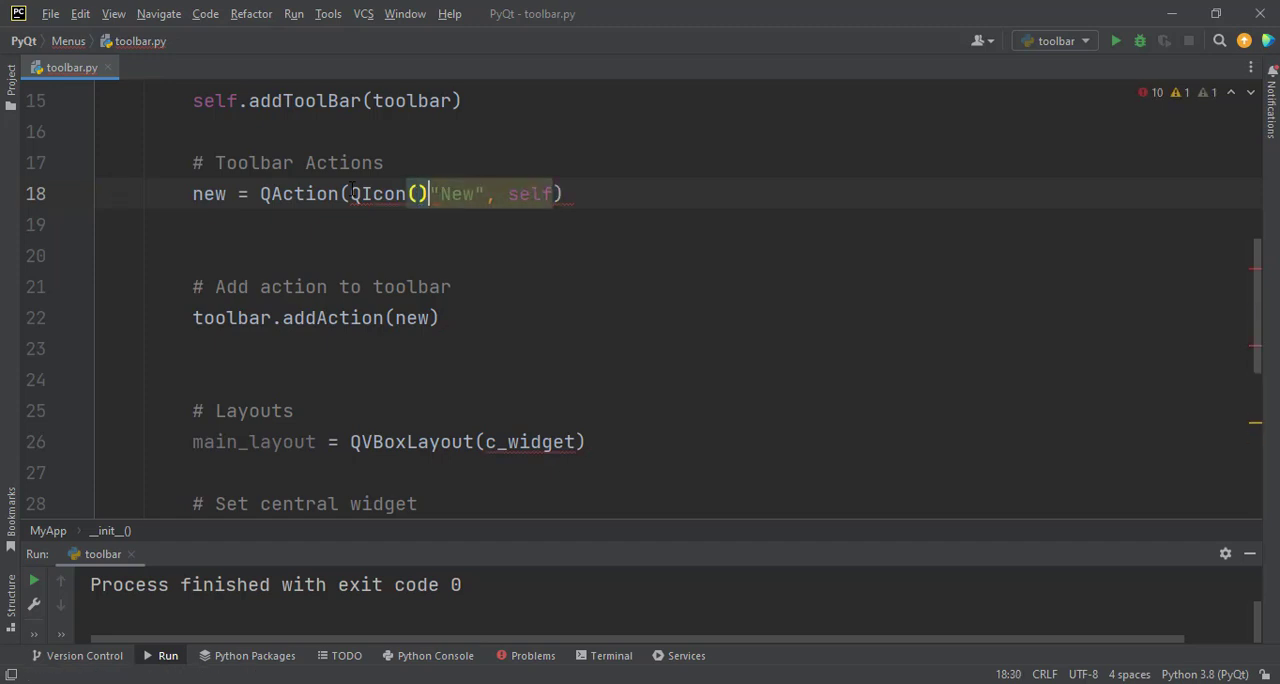
{"action": "type", "text": ","}
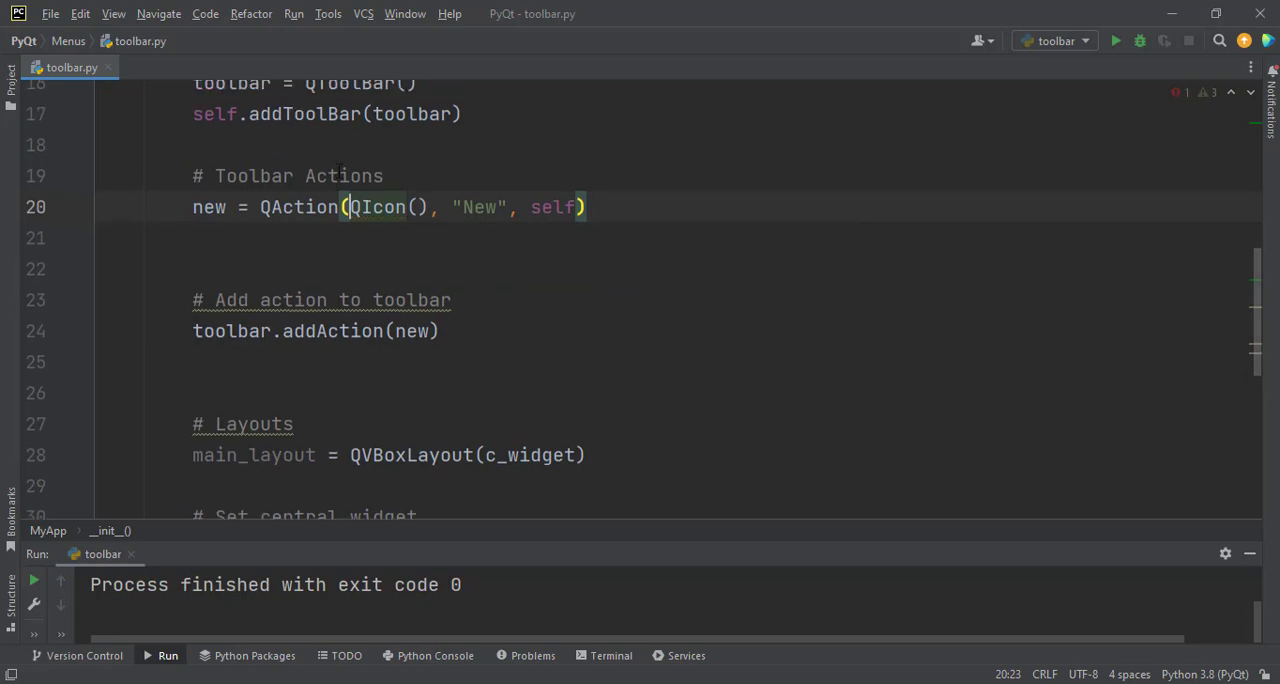
{"action": "scroll", "scroll_direction": "up", "scroll_amount": 3}
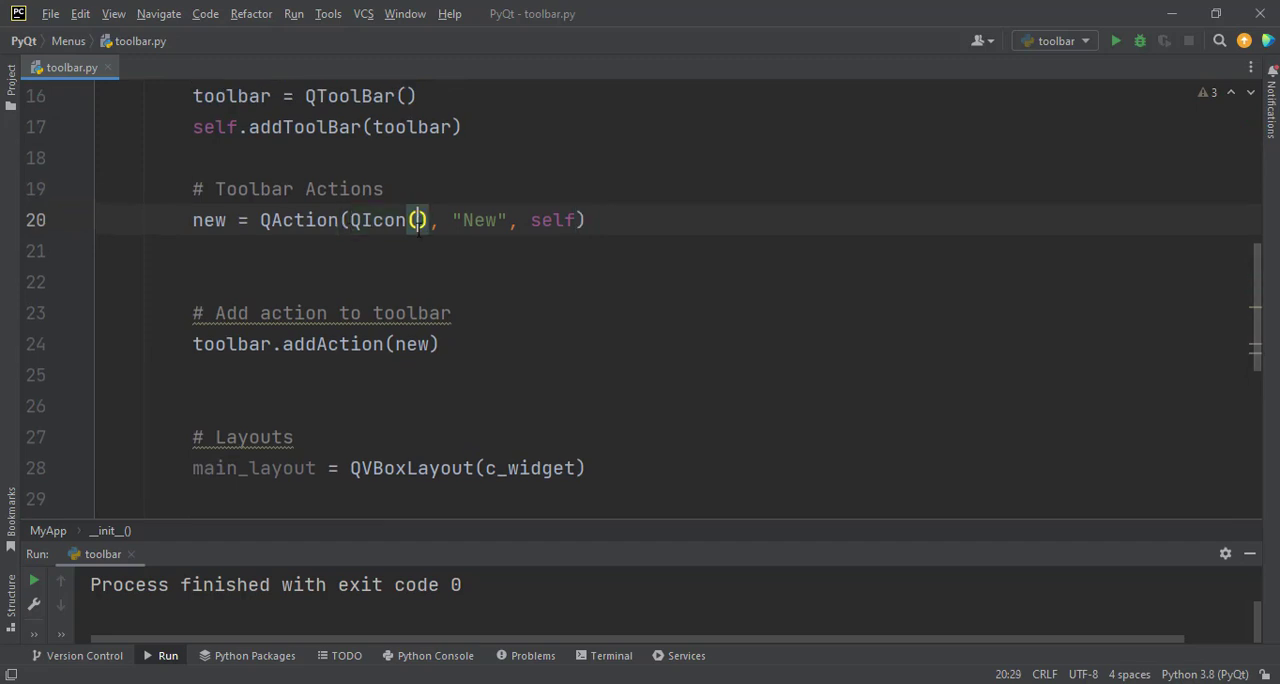
{"action": "type", "text": "\"\""}
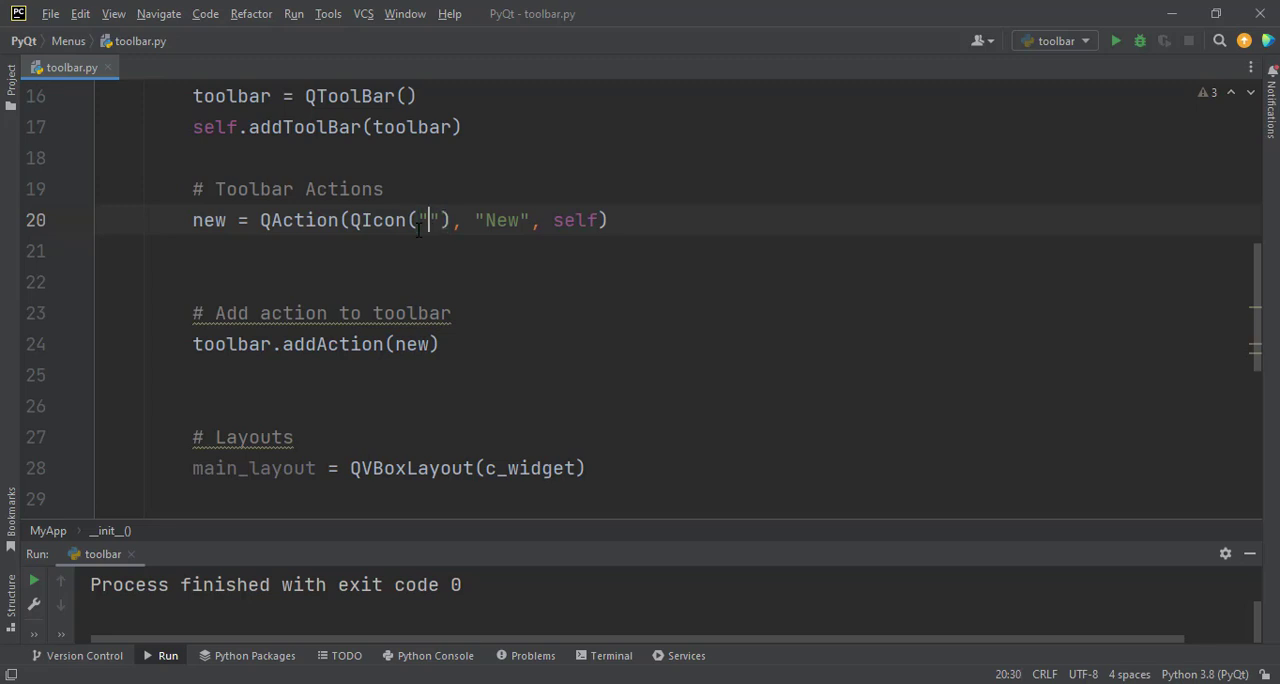
{"action": "type", "text": "icons/"}
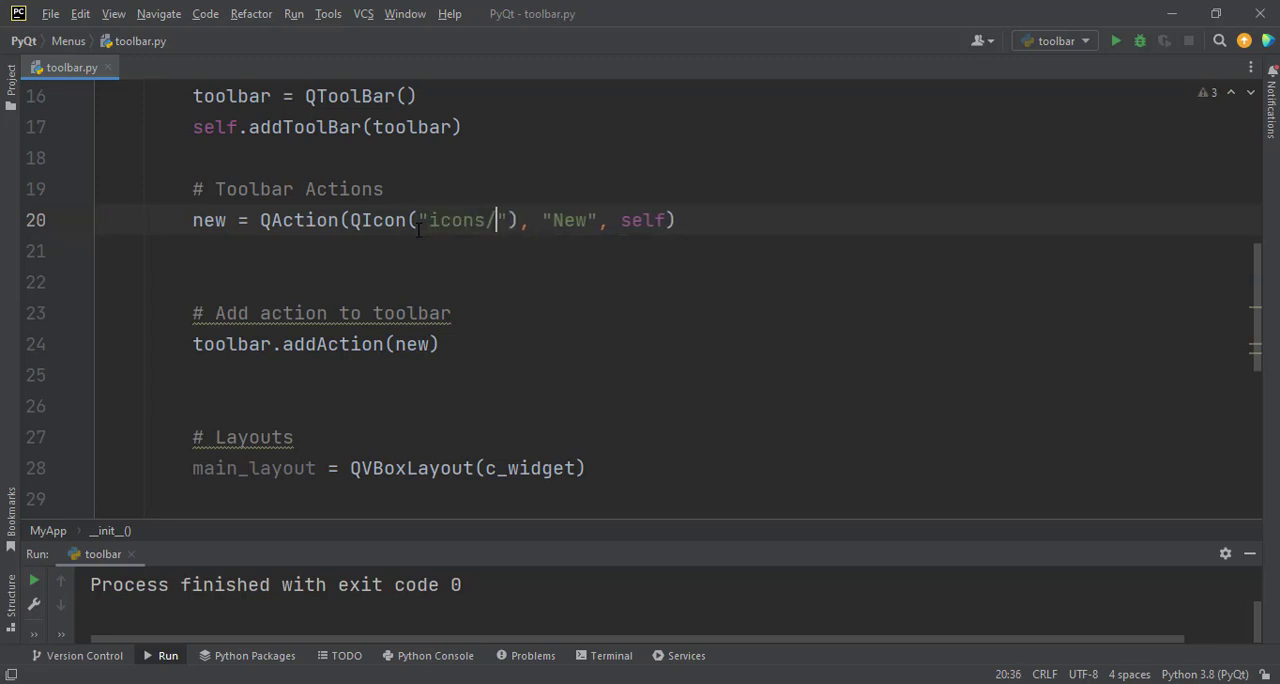
{"action": "type", "text": "new.png"}
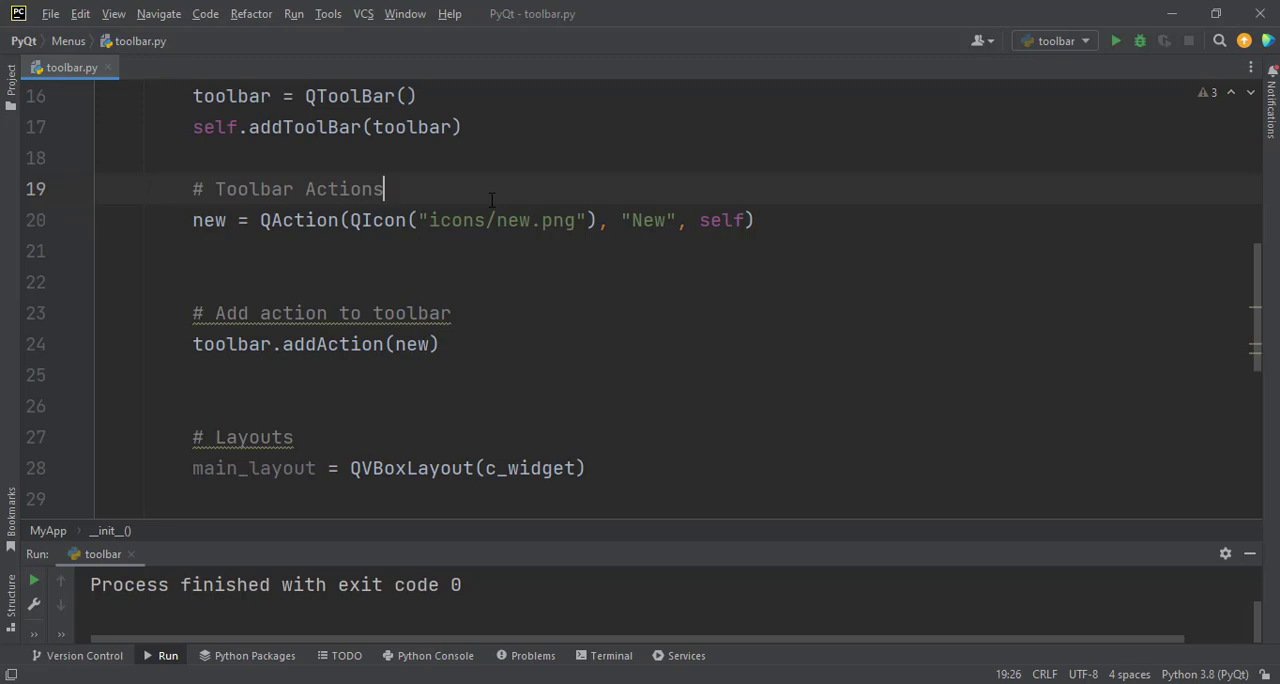
{"action": "mouse_move", "coordinate": [537, 431]}
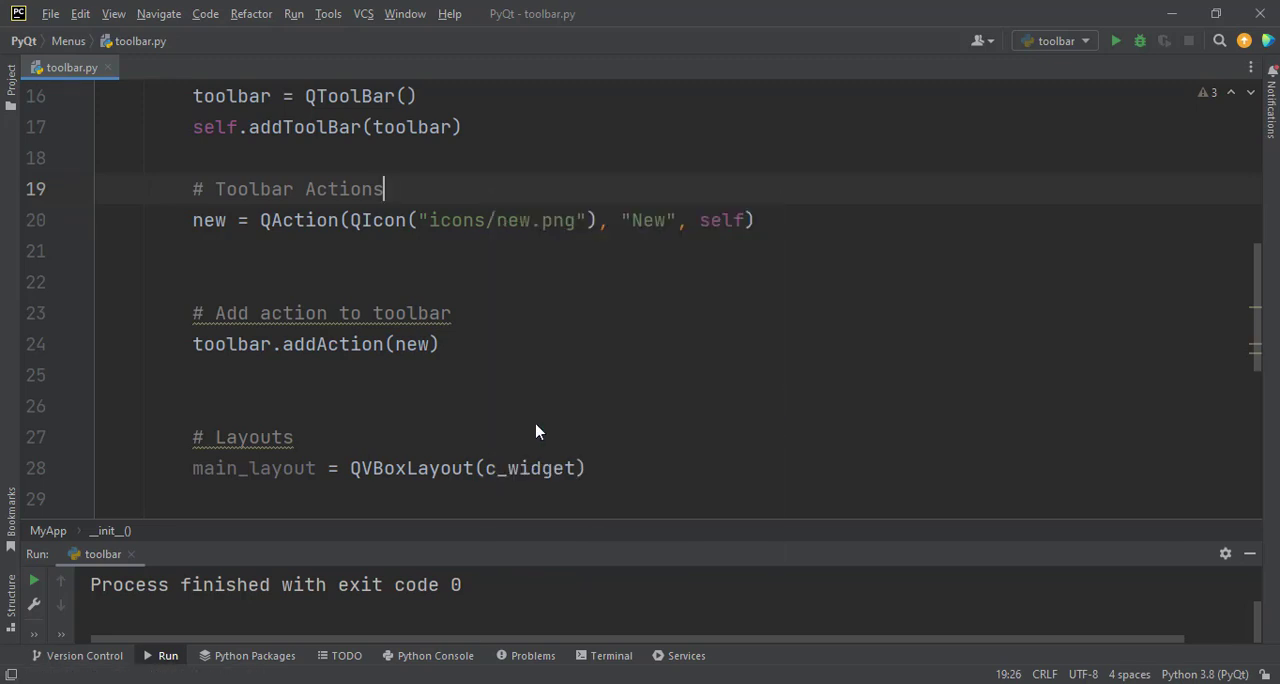
- Rerun the script with the green Run button to view the New icon and tooltip
{"action": "left_click", "coordinate": [1115, 41]}
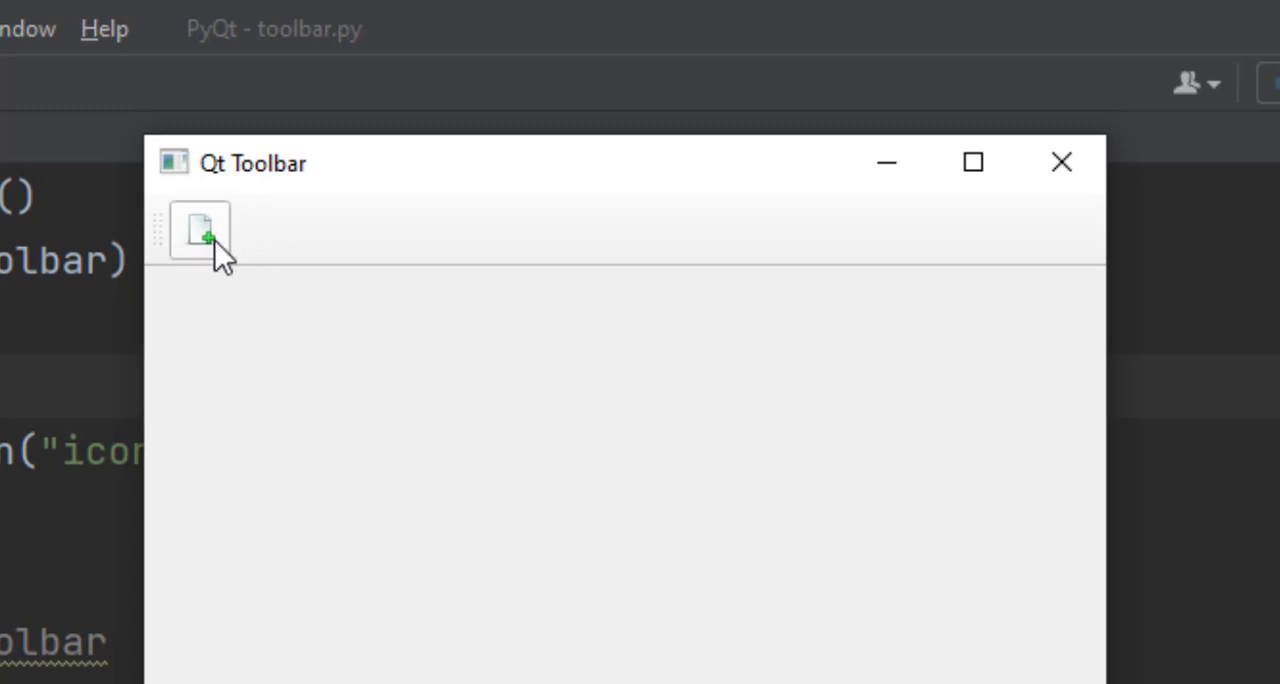
{"action": "mouse_move", "coordinate": [210, 240]}
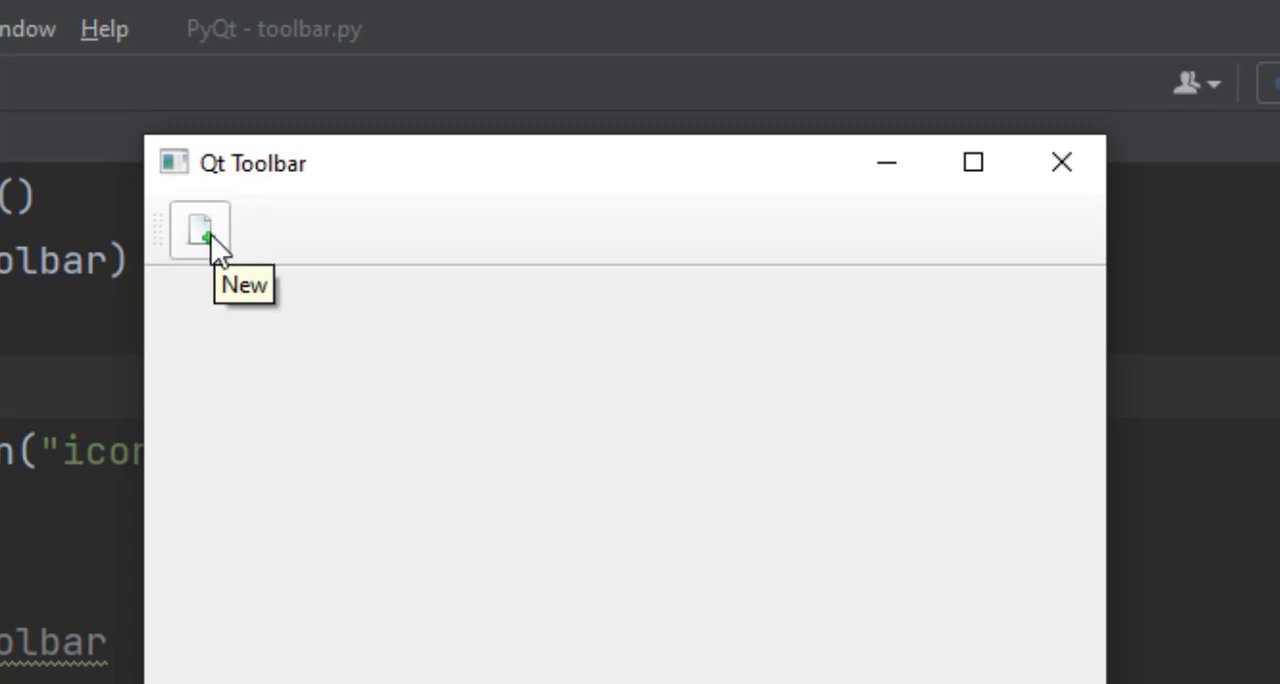
{"action": "mouse_move", "coordinate": [293, 287]}
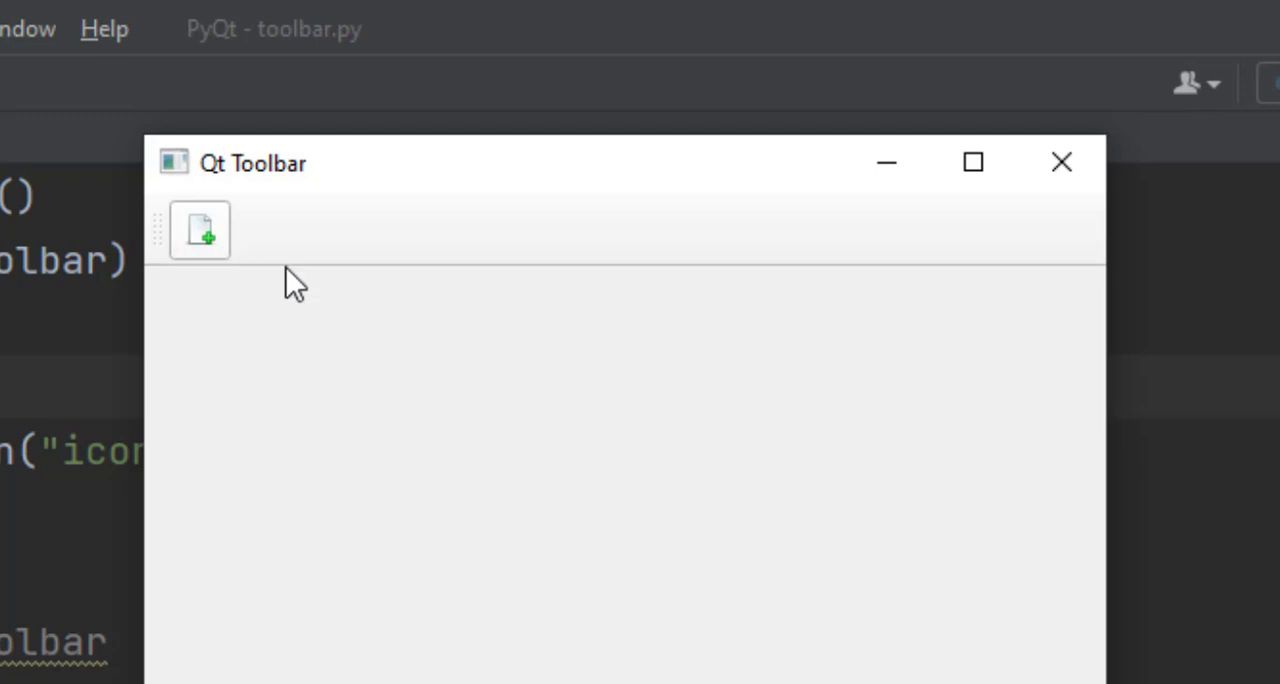
{"action": "mouse_move", "coordinate": [205, 245]}
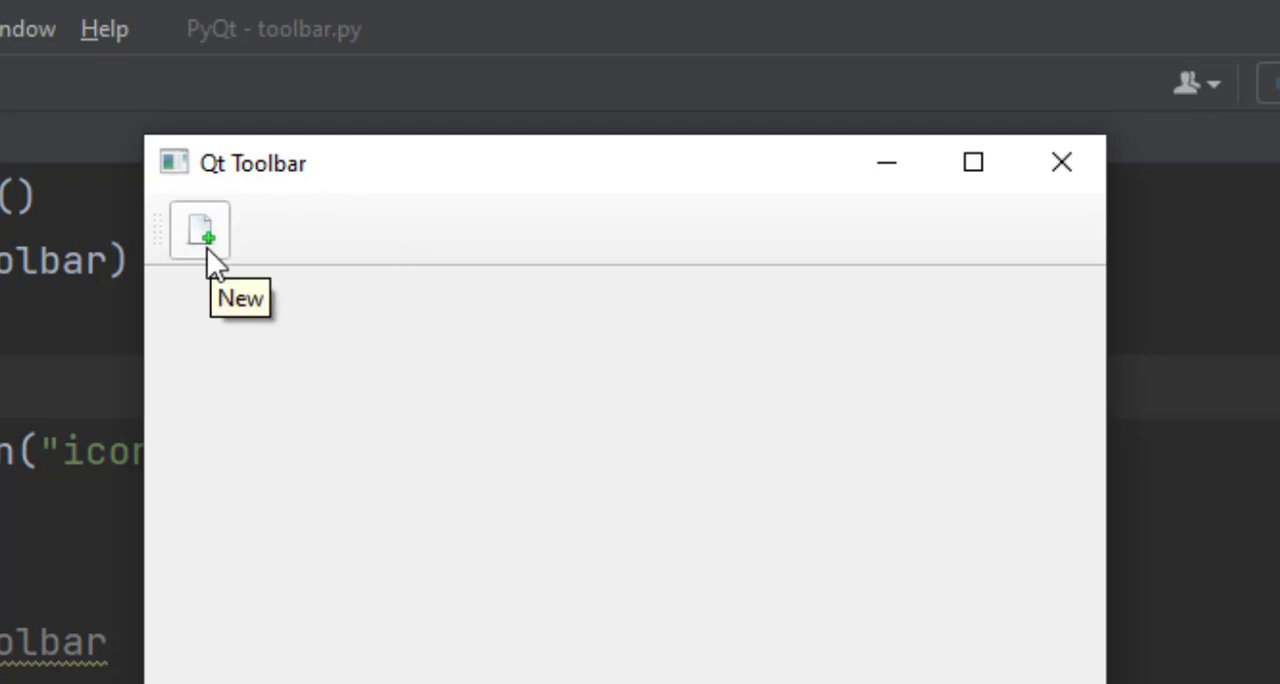
{"action": "mouse_move", "coordinate": [220, 250]}
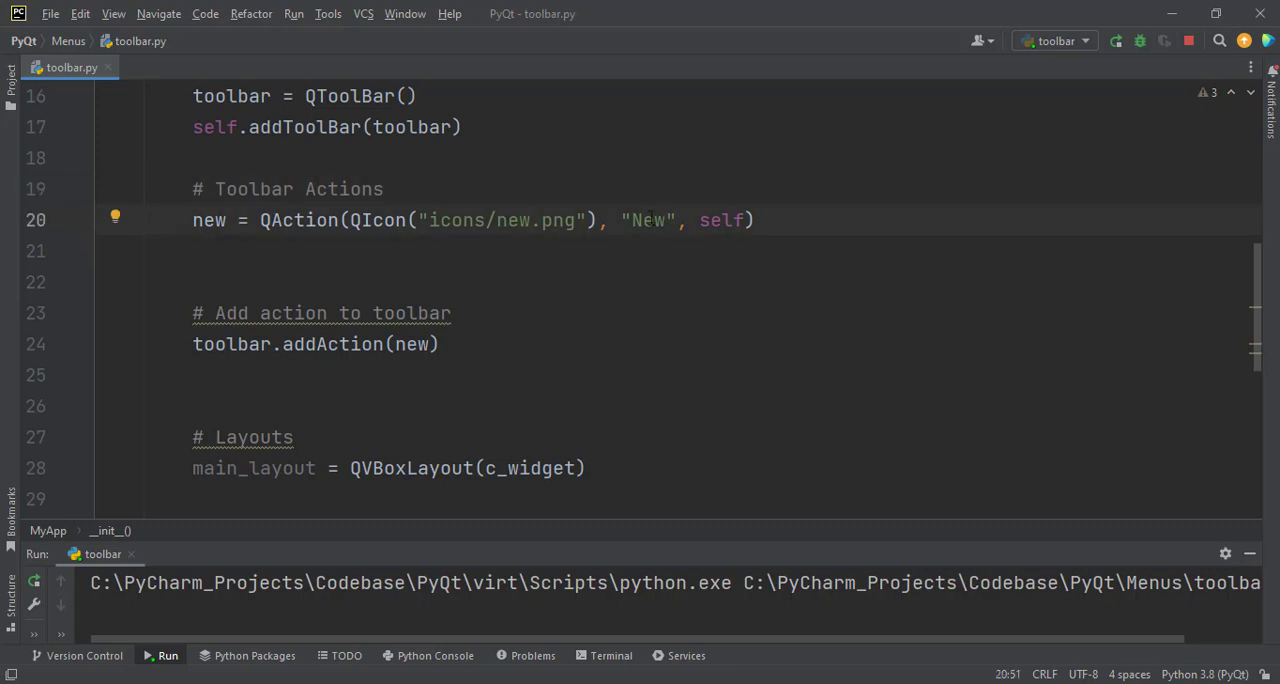
- Duplicate the QAction line and rename the copies new_action, open_action and save_action
{"action": "double_click", "coordinate": [647, 220]}
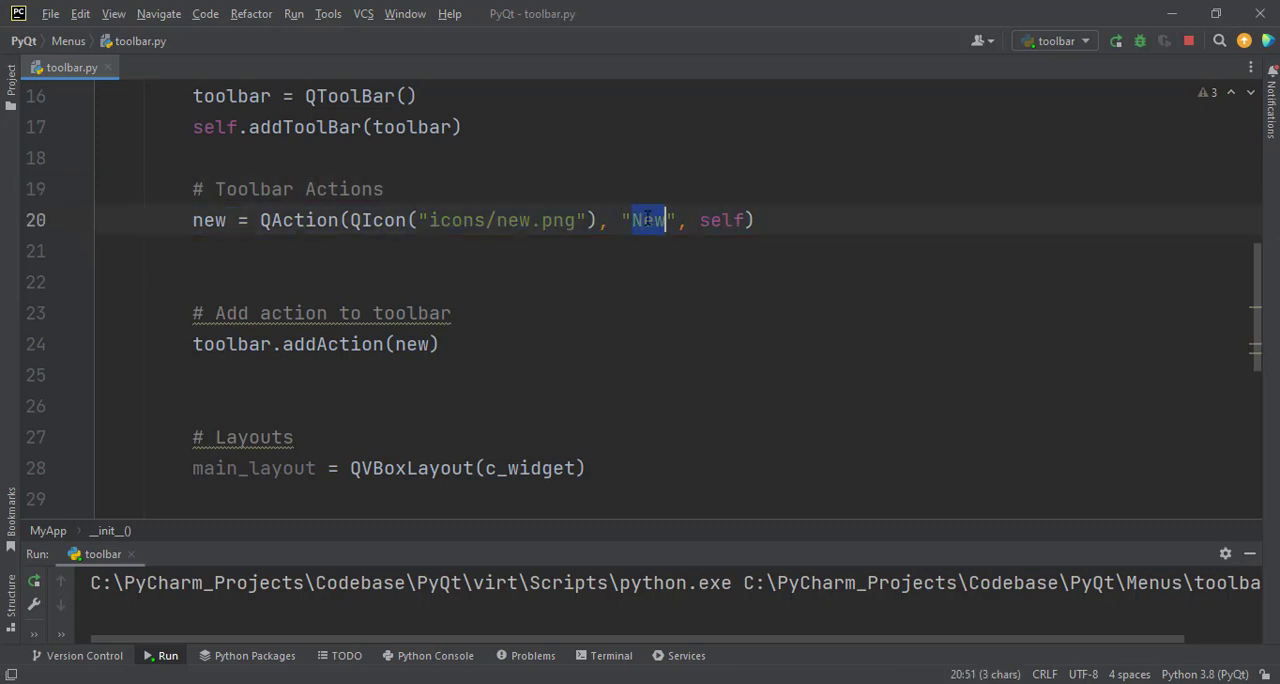
{"action": "left_click", "coordinate": [434, 195]}
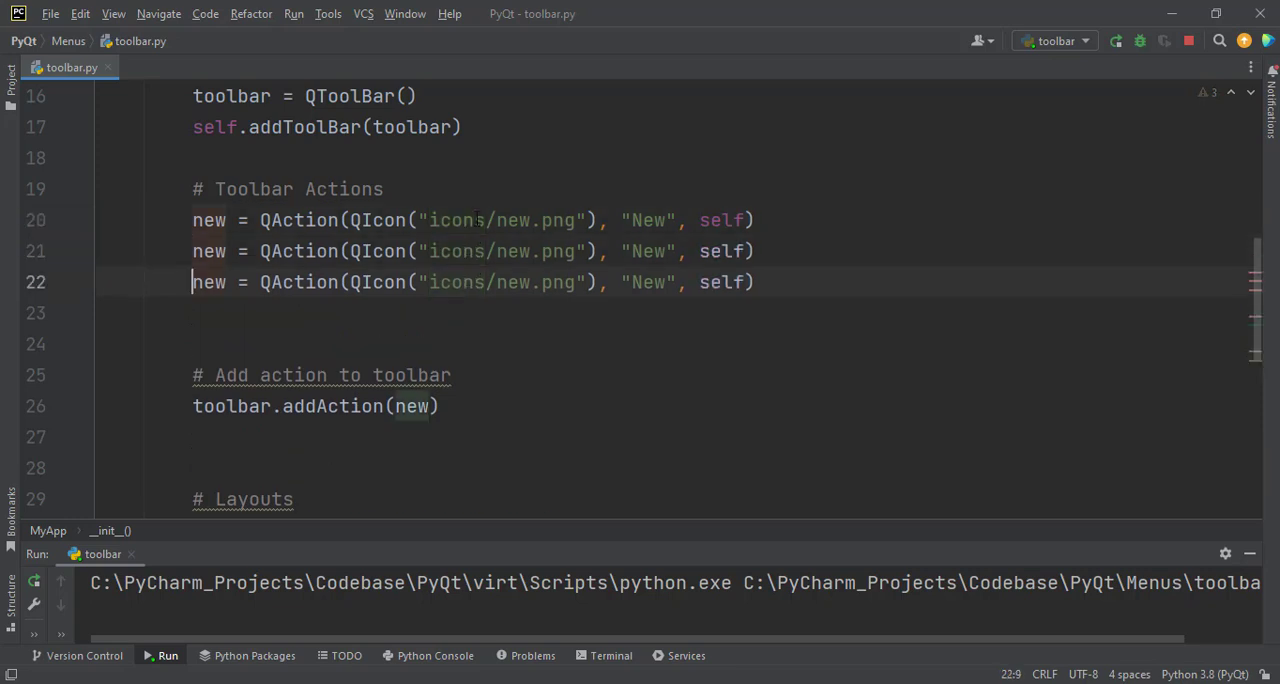
{"action": "type", "text": "_action"}
{"action": "key", "text": "enter"}
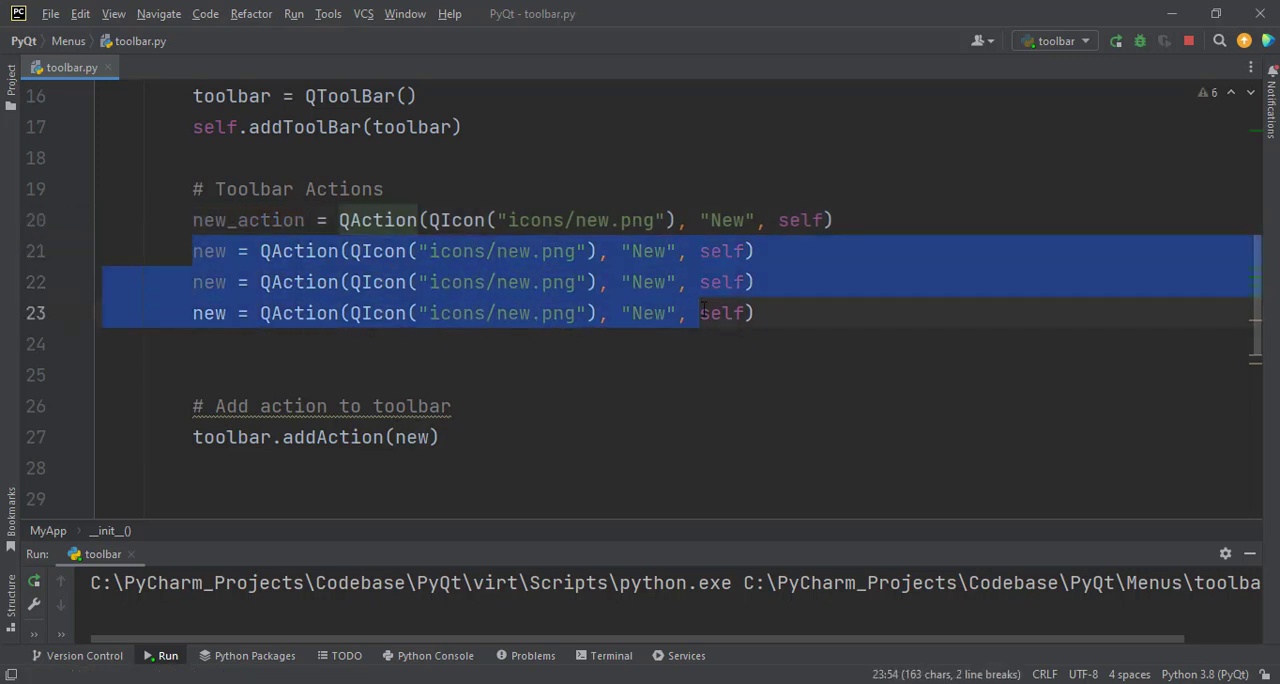
{"action": "key", "text": "Delete"}
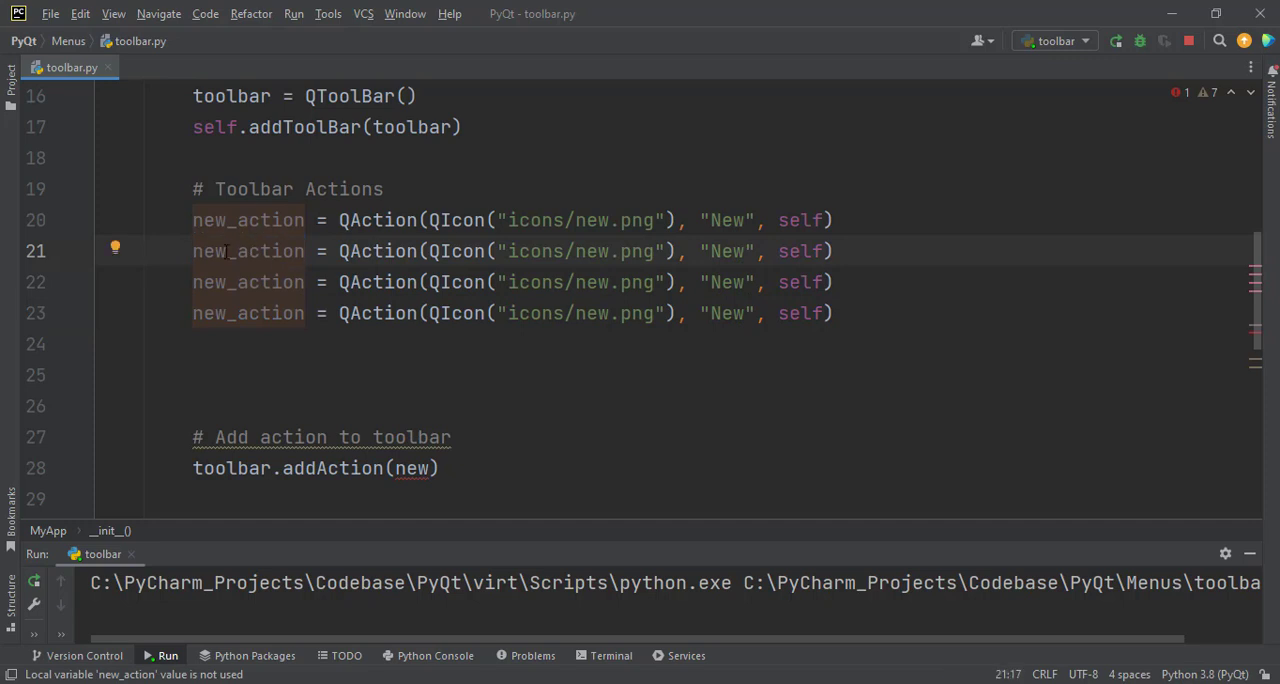
{"action": "double_click", "coordinate": [210, 251]}
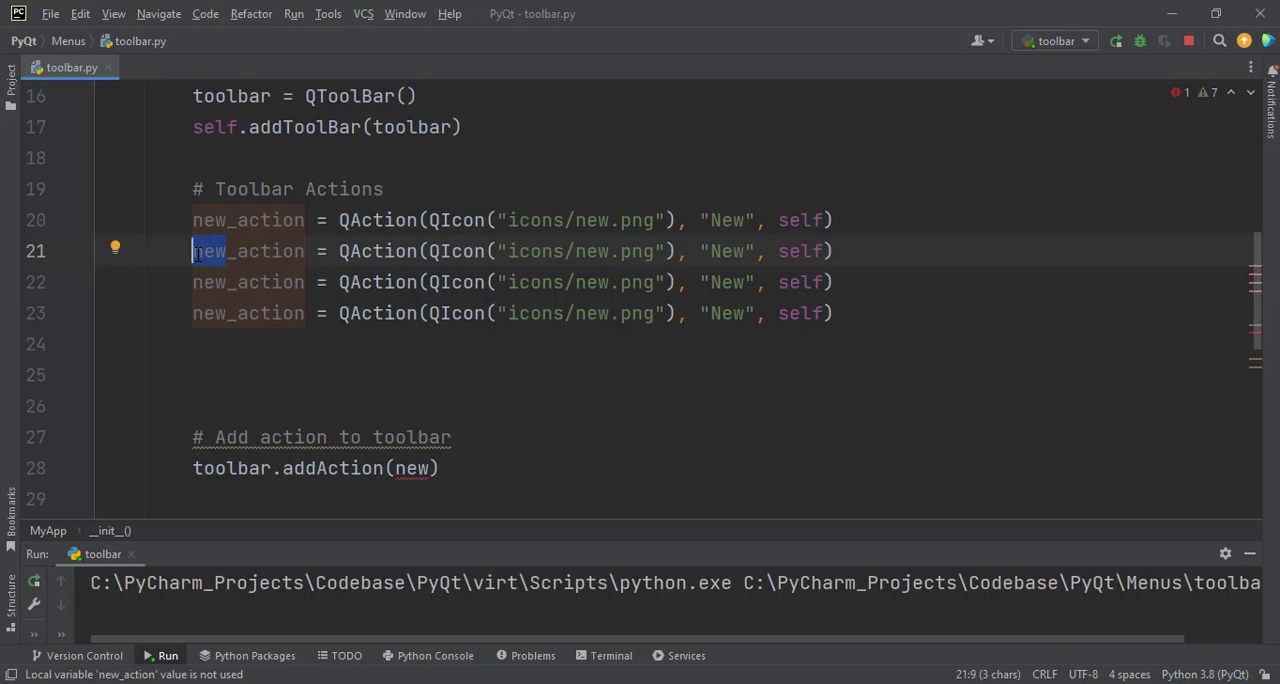
{"action": "type", "text": "ope"}
{"action": "left_click", "coordinate": [512, 282]}
{"action": "type", "text": "sav"}
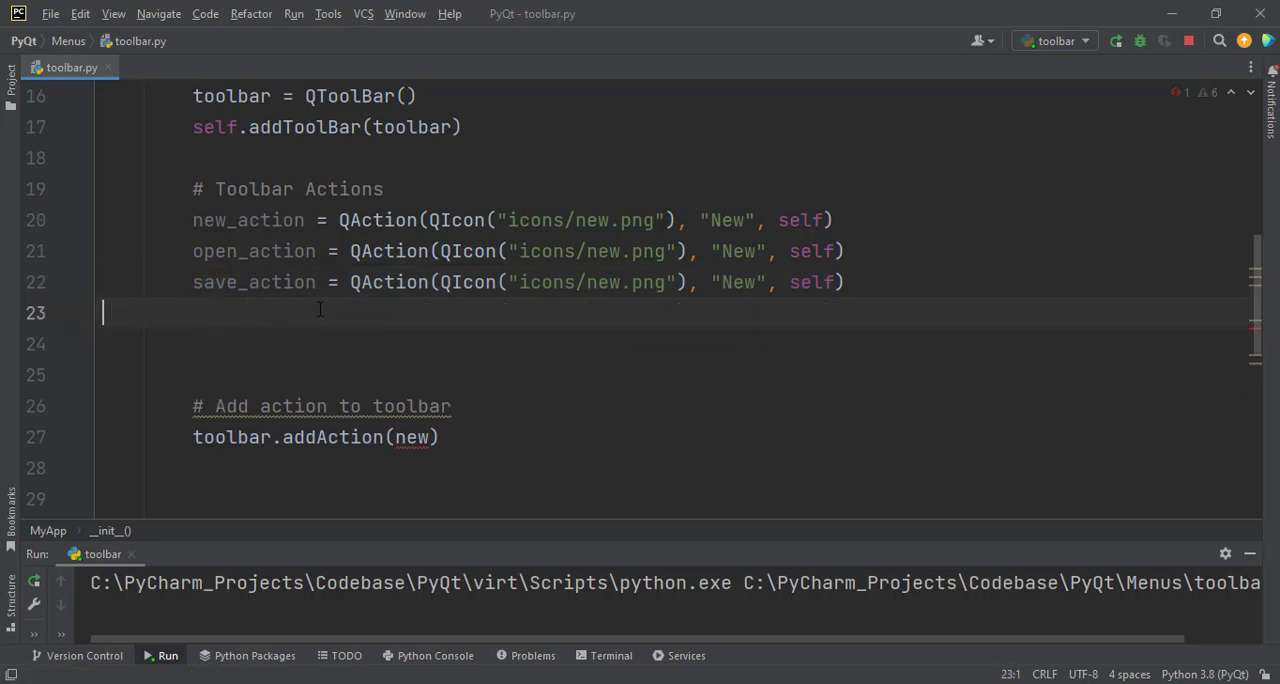
{"action": "scroll", "scroll_direction": "down", "scroll_amount": 3}
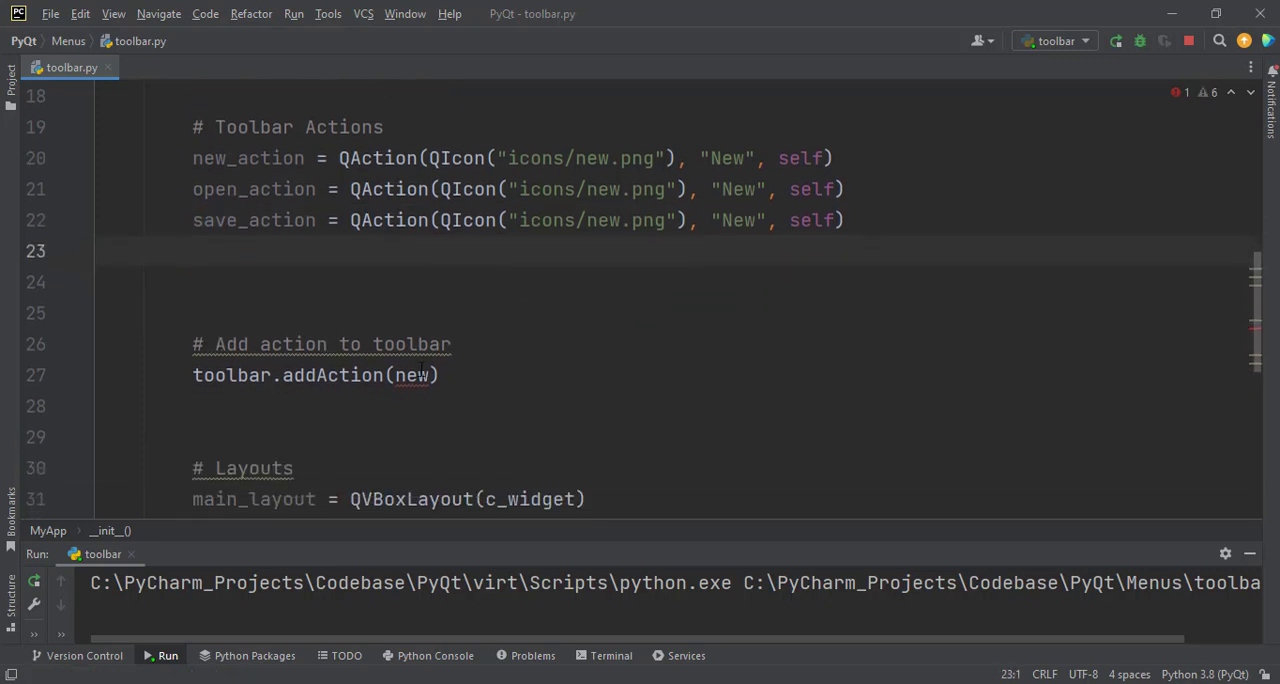
- Point open_action and save_action at open.png and save.png and add both to the toolbar
{"action": "left_click", "coordinate": [430, 375]}
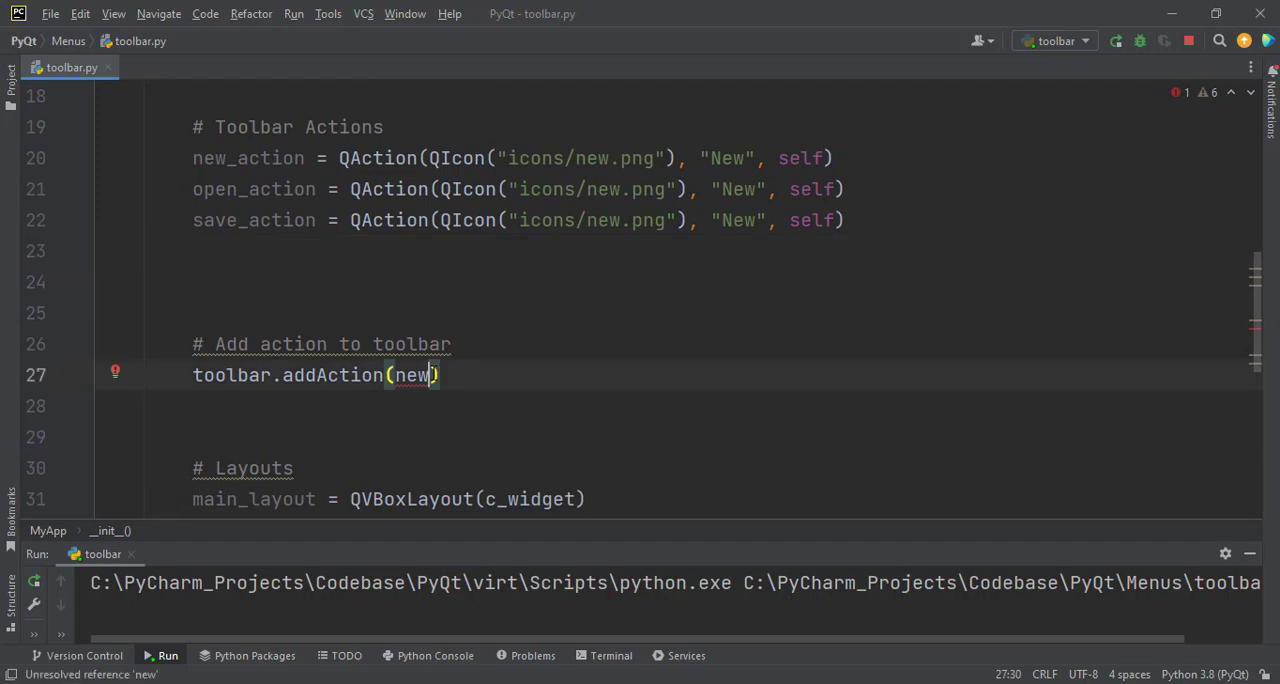
{"action": "type", "text": "_action"}
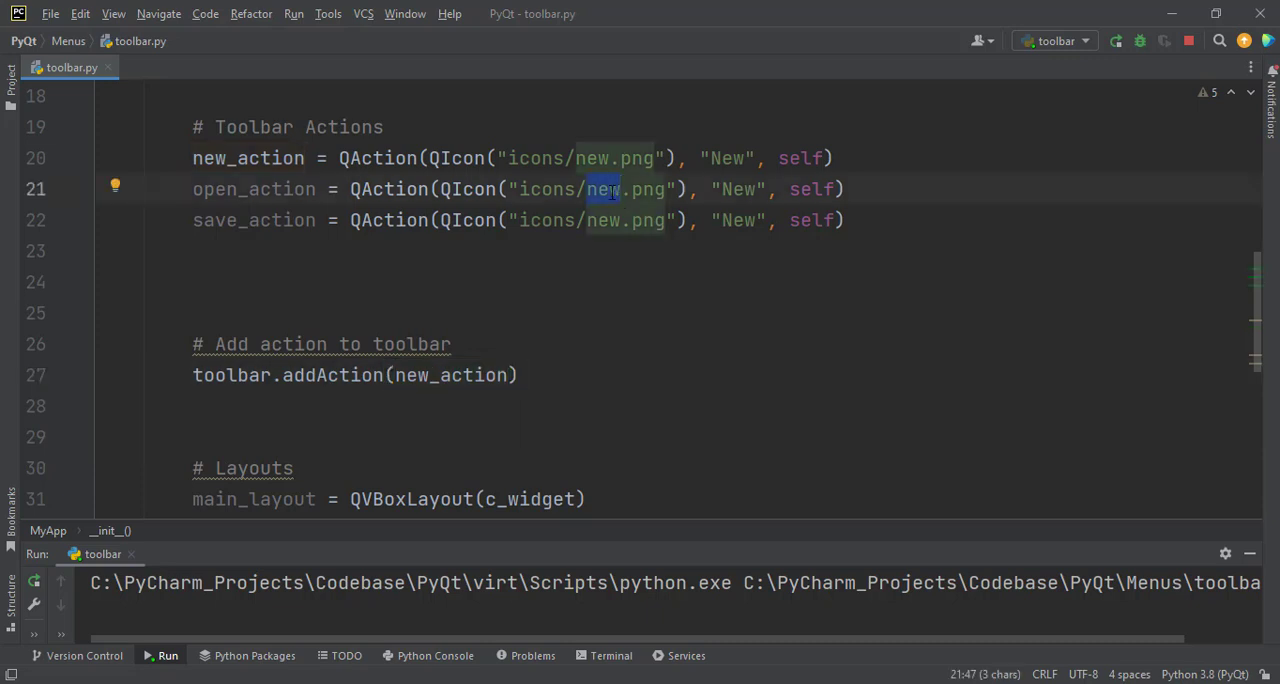
{"action": "type", "text": "open"}
{"action": "left_click", "coordinate": [519, 220]}
{"action": "type", "text": "s"}
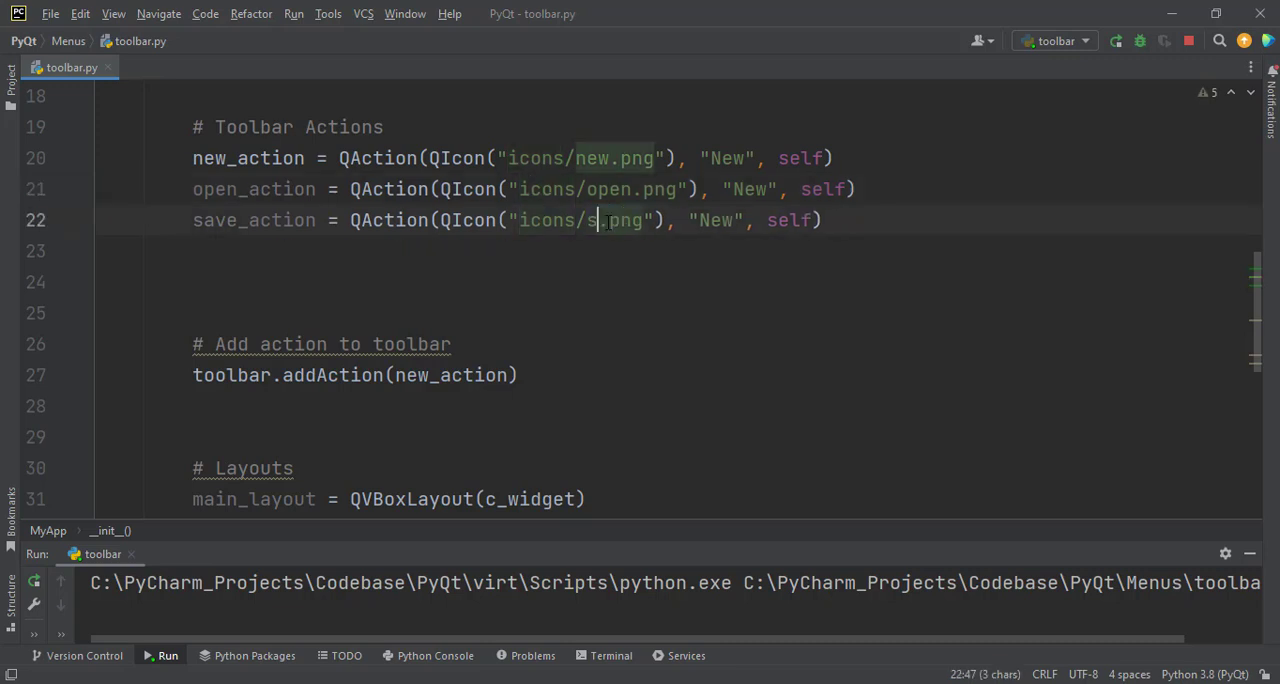
{"action": "type", "text": "ave"}
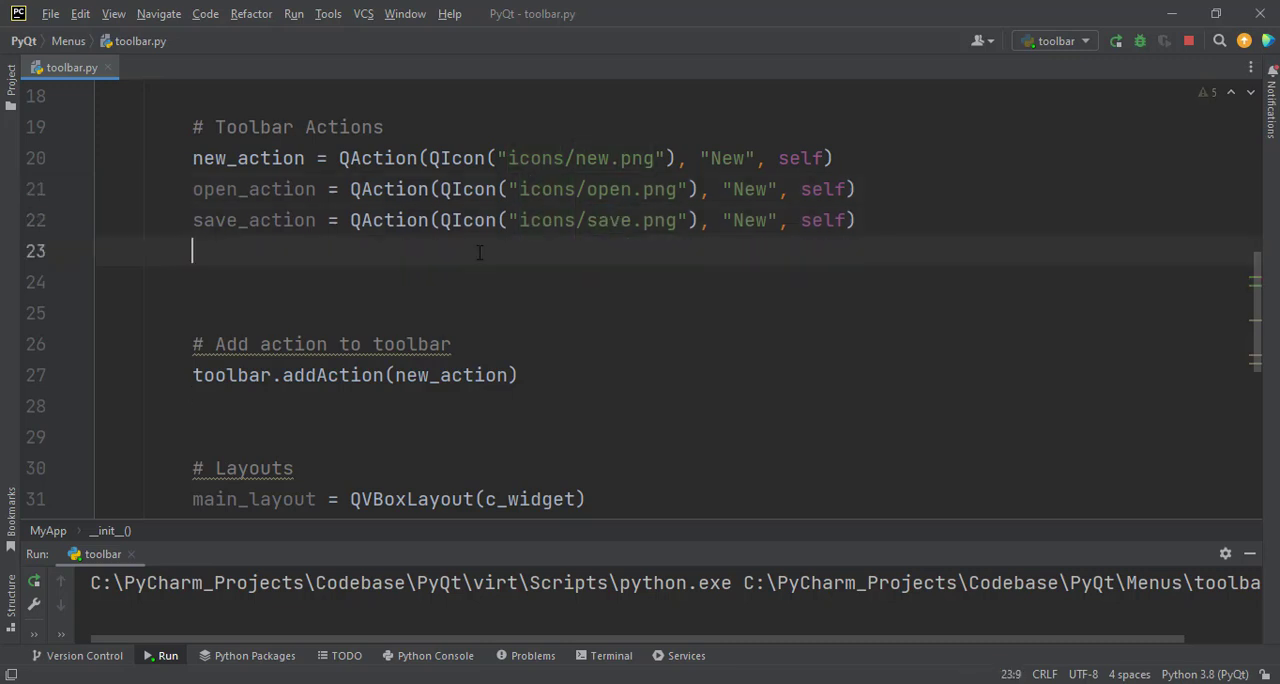
{"action": "left_click", "coordinate": [451, 374]}
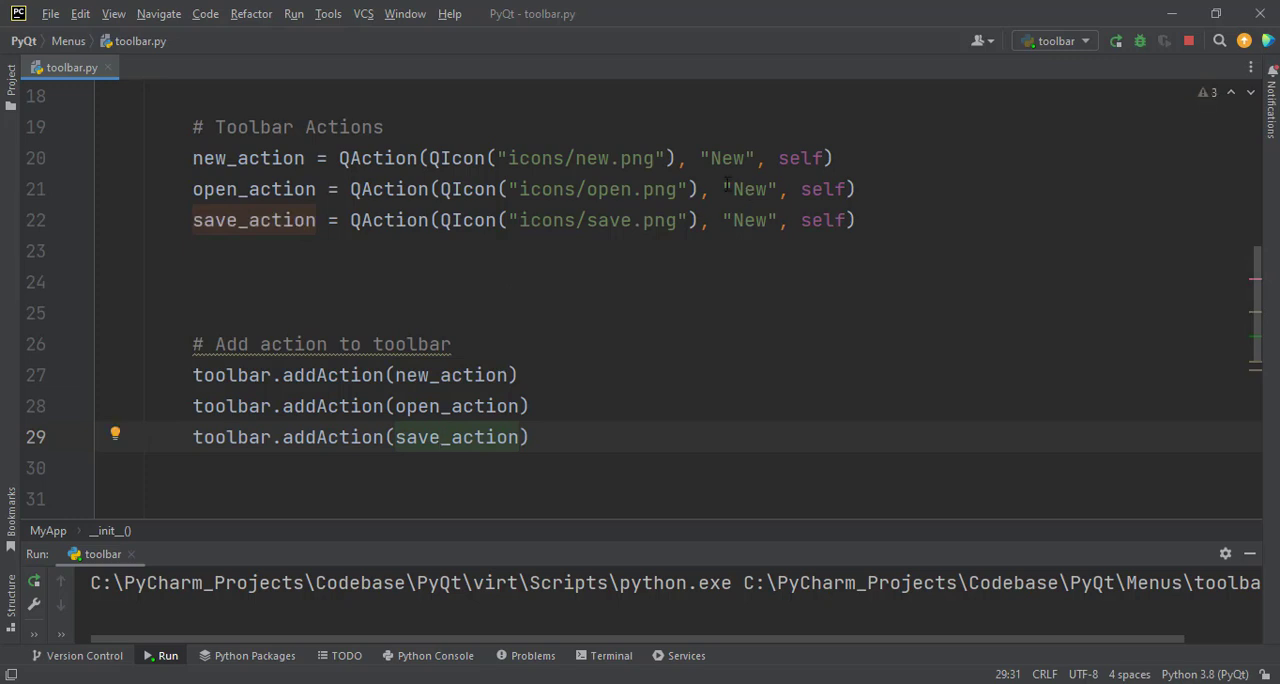
- Change the open and save action labels to 'Open' and 'Save'
{"action": "left_click", "coordinate": [745, 189]}
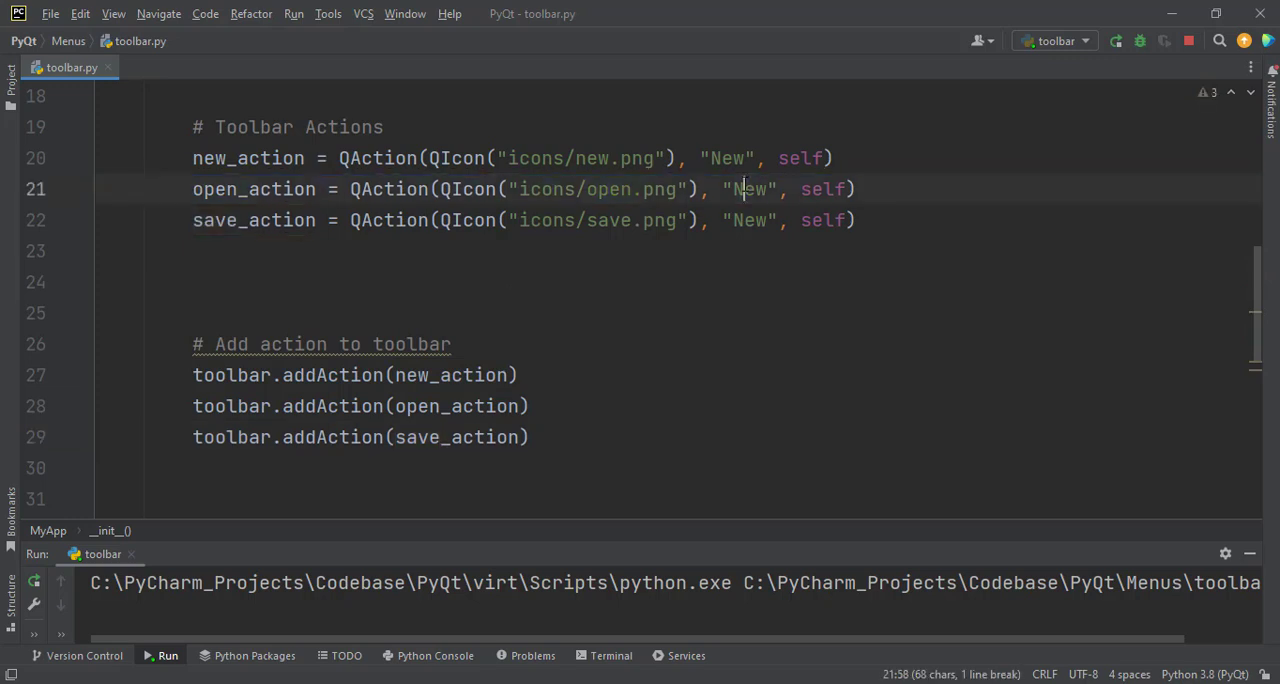
{"action": "type", "text": "Open"}
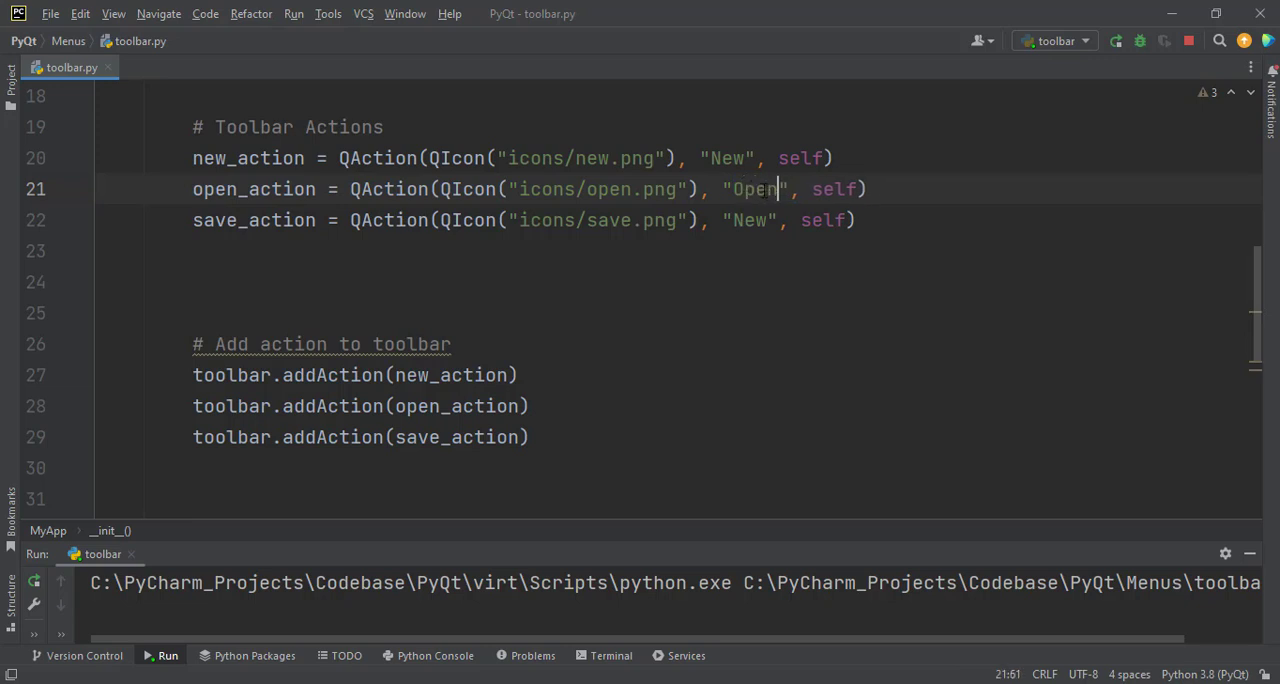
{"action": "type", "text": "Sav"}
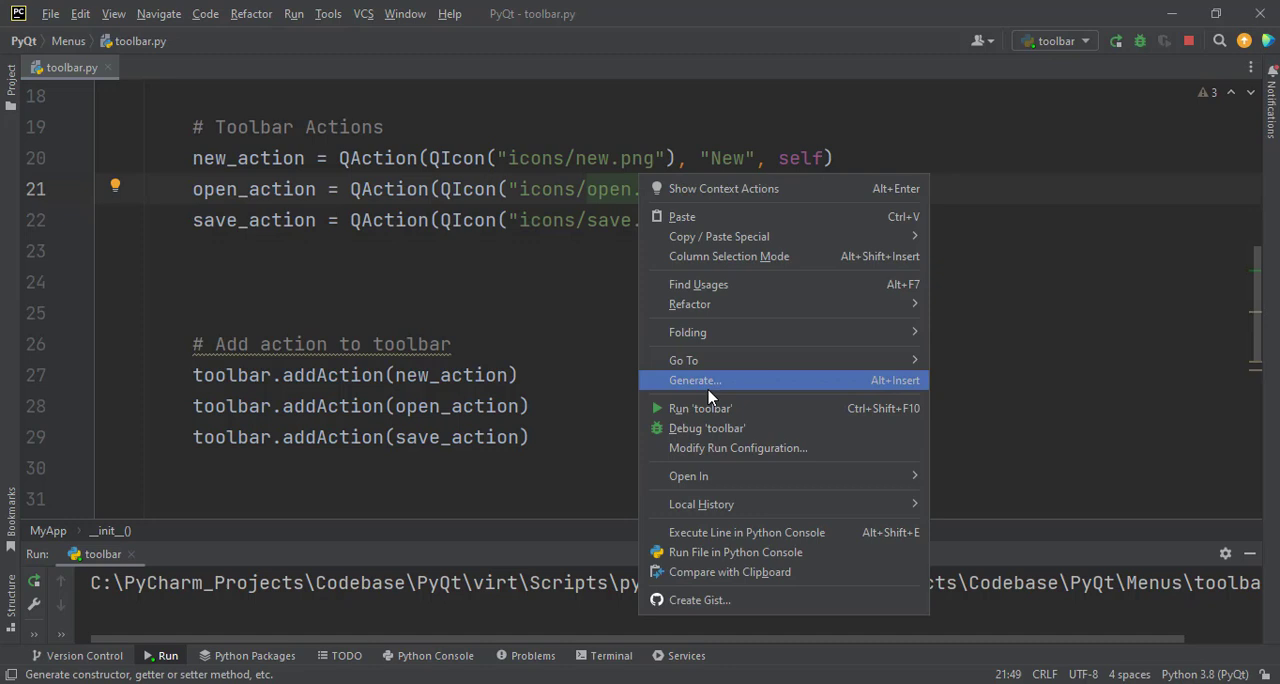
- Run toolbar.py, float the toolbar, dock it right then top, and close the app
{"action": "left_click", "coordinate": [700, 408]}
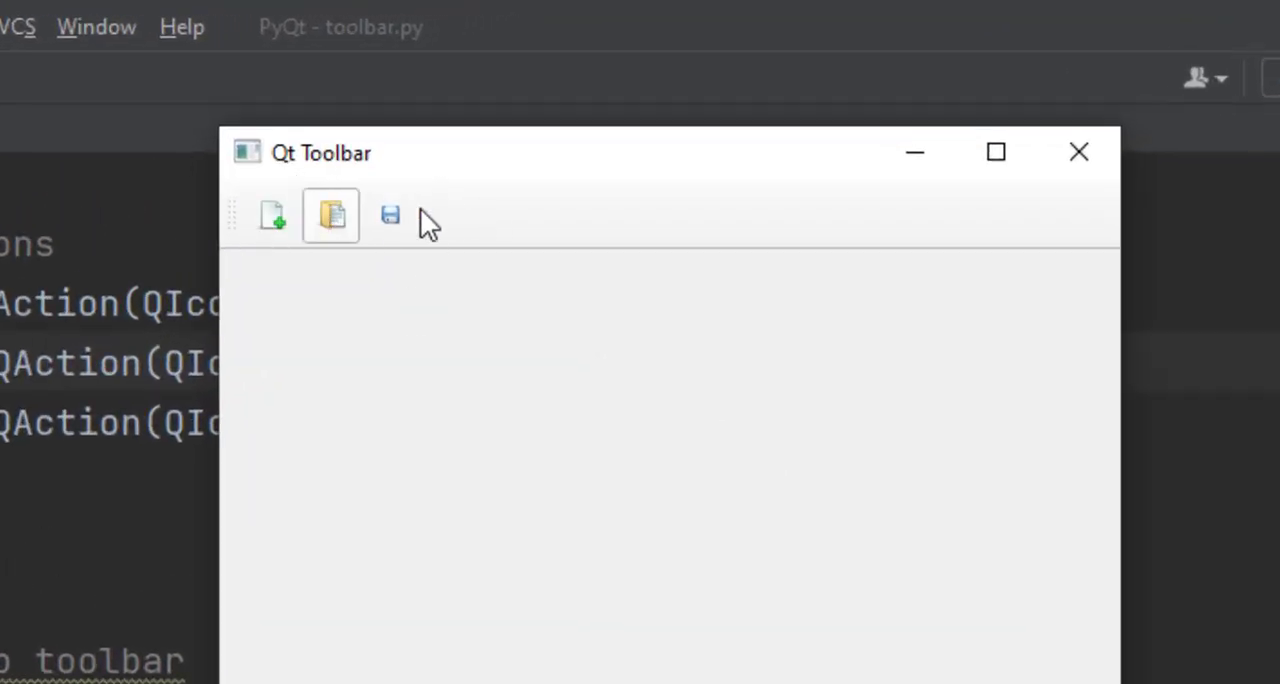
{"action": "mouse_move", "coordinate": [415, 248]}
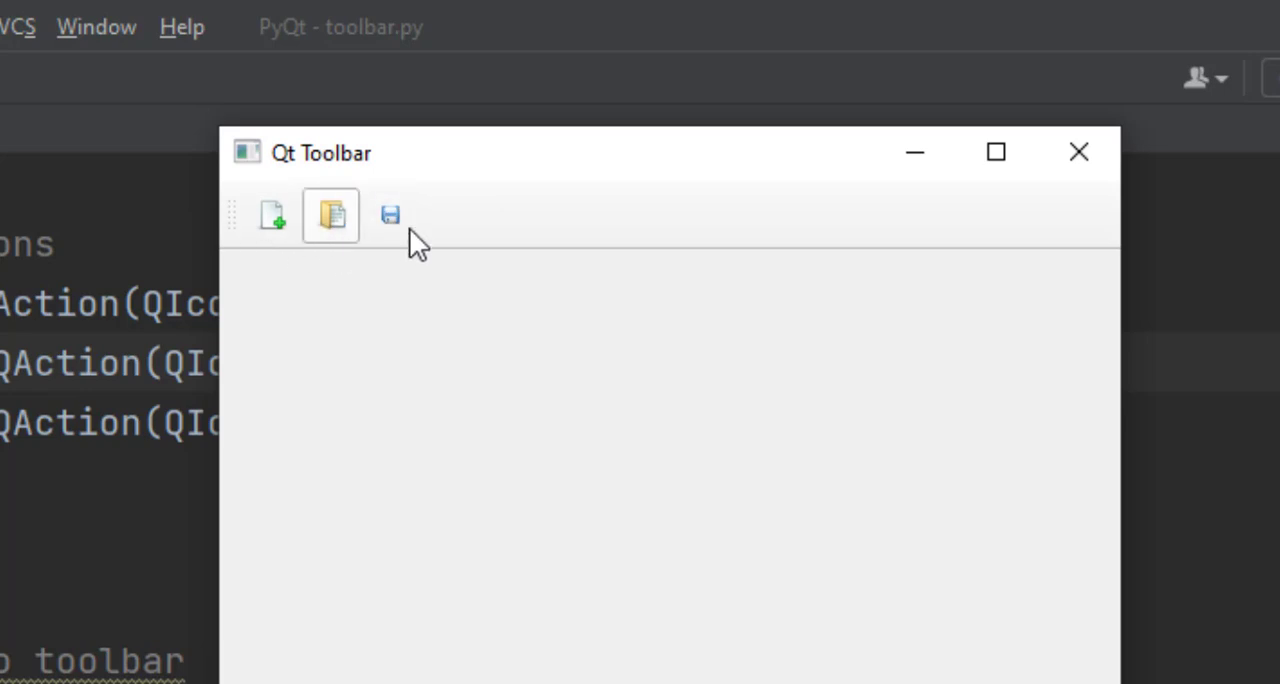
{"action": "mouse_move", "coordinate": [430, 240]}
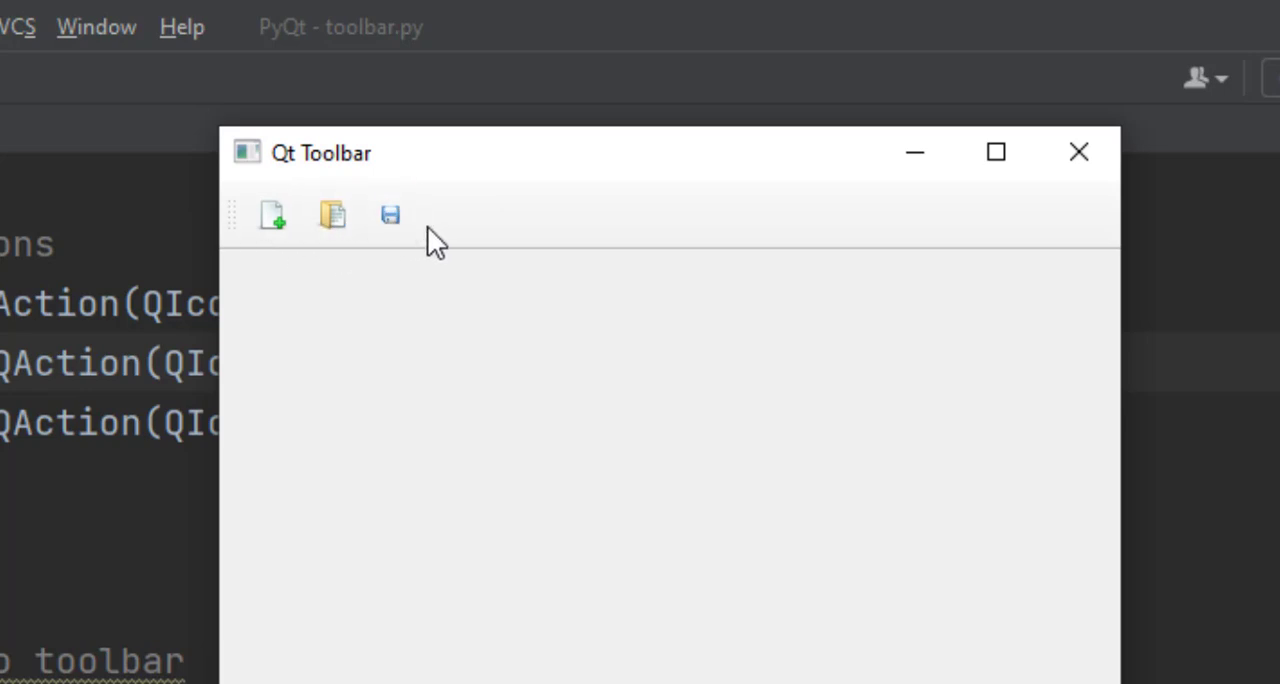
{"action": "mouse_move", "coordinate": [462, 230]}
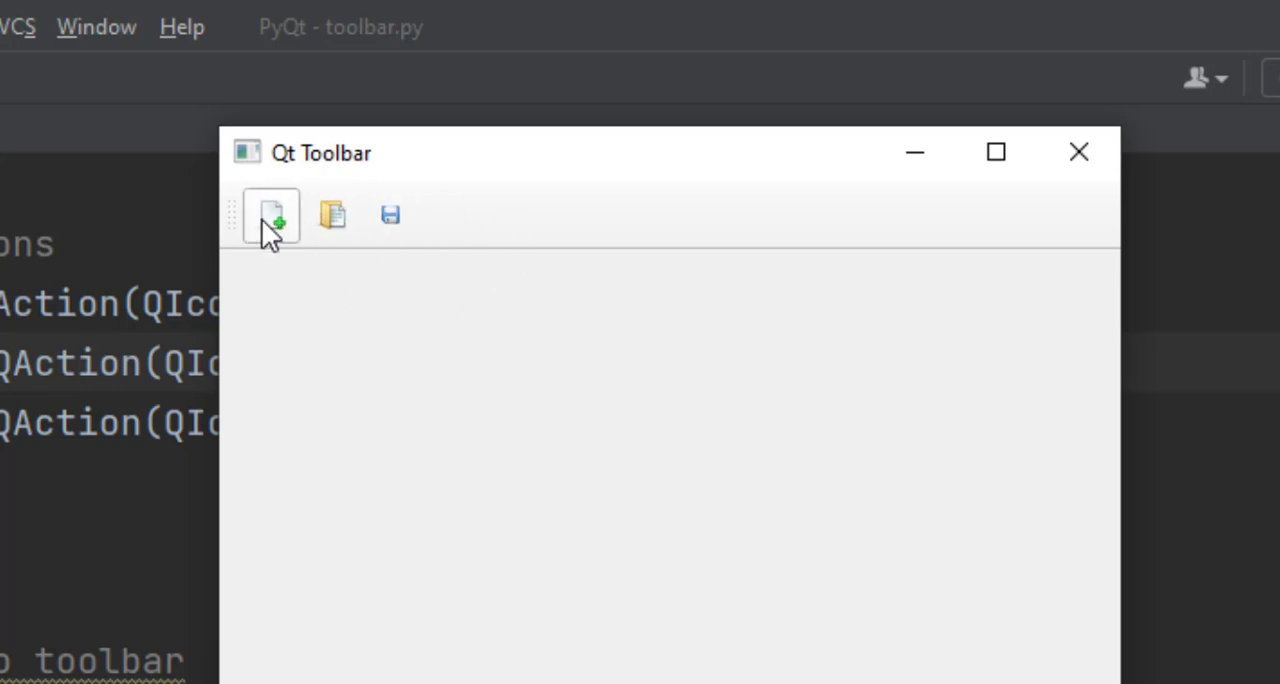
{"action": "mouse_move", "coordinate": [267, 250]}
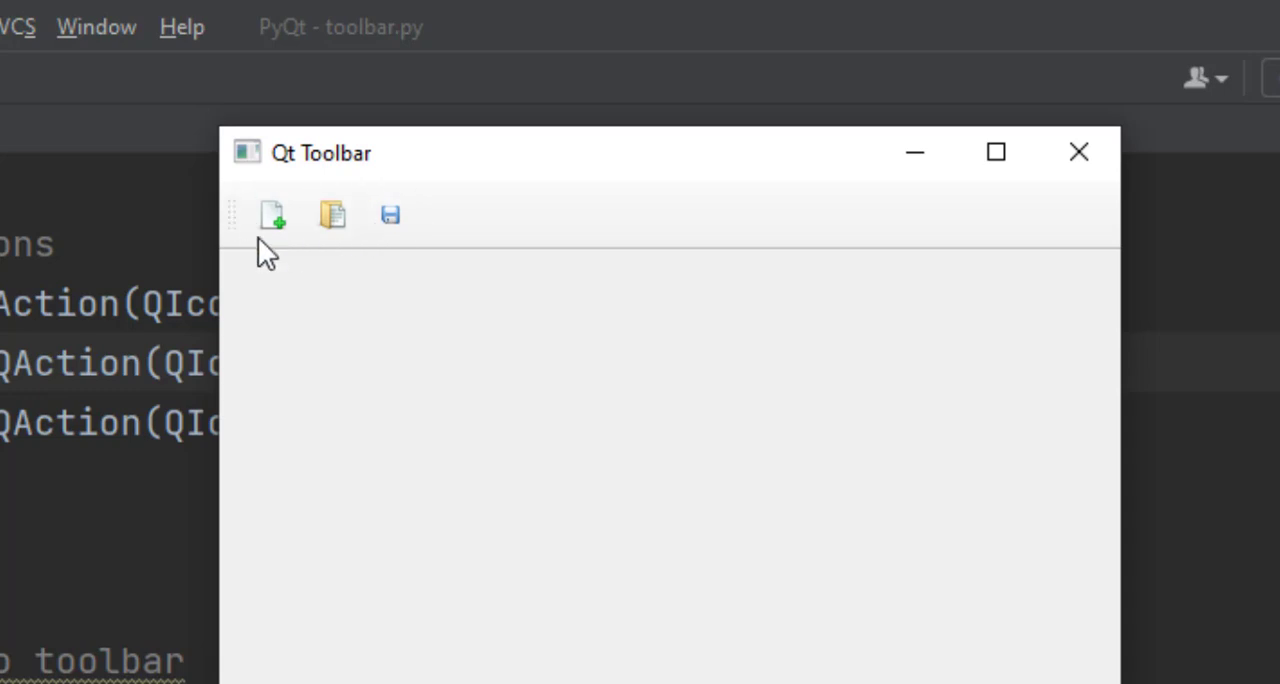
{"action": "mouse_move", "coordinate": [588, 183]}
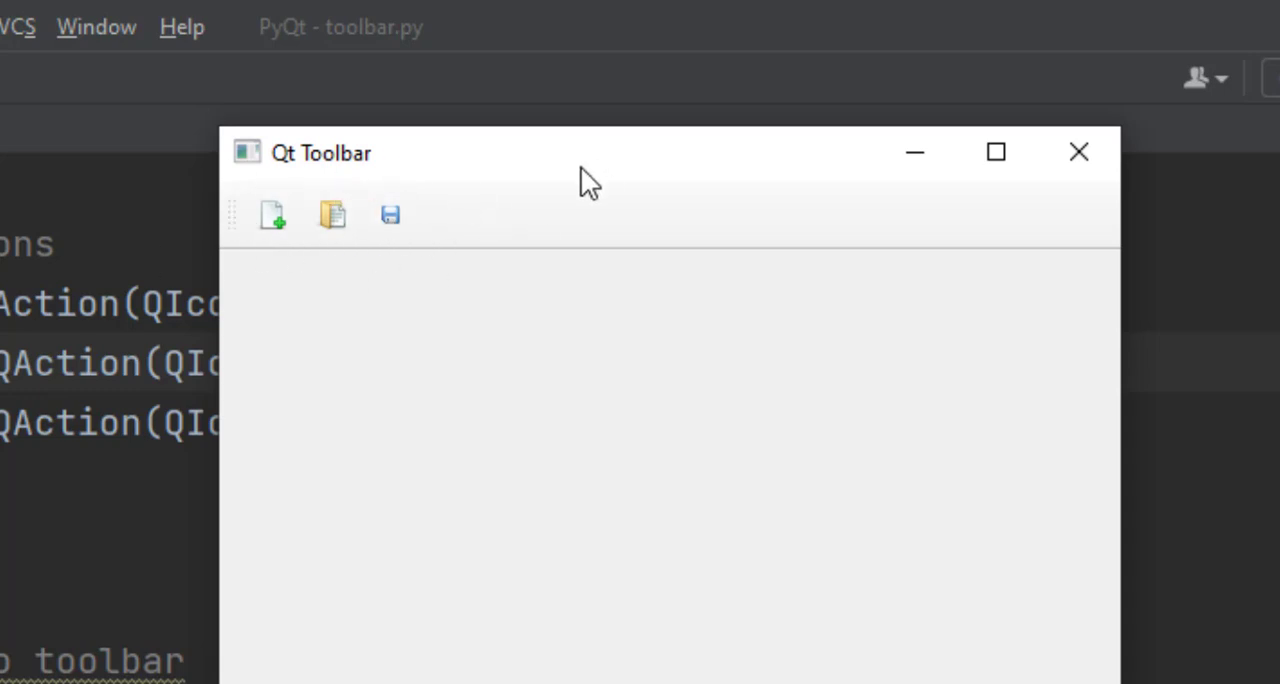
{"action": "mouse_move", "coordinate": [285, 255]}
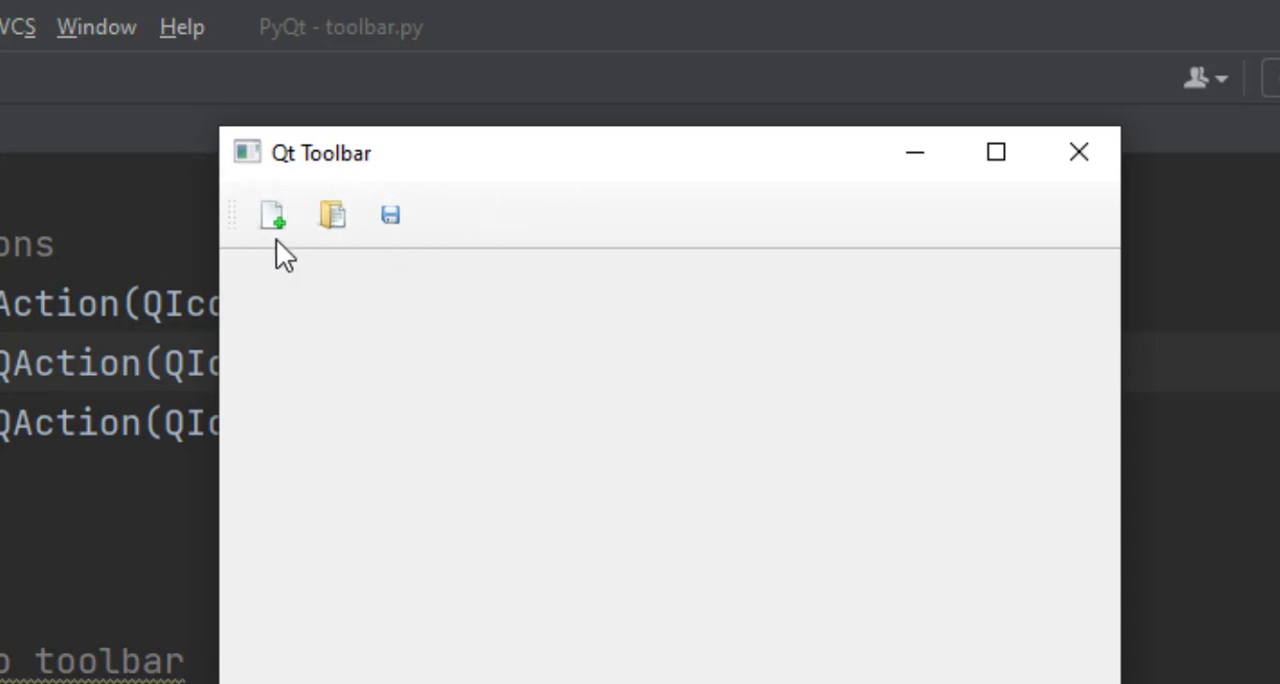
{"action": "mouse_move", "coordinate": [232, 219]}
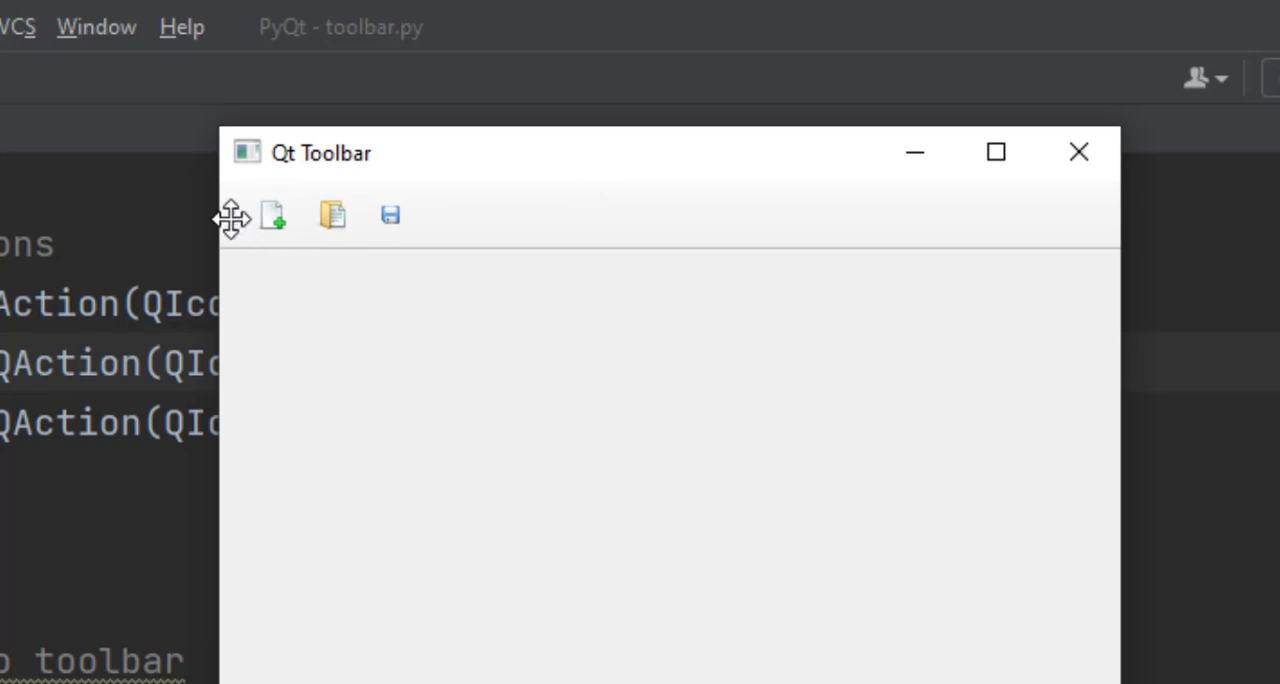
{"action": "mouse_move", "coordinate": [248, 238]}
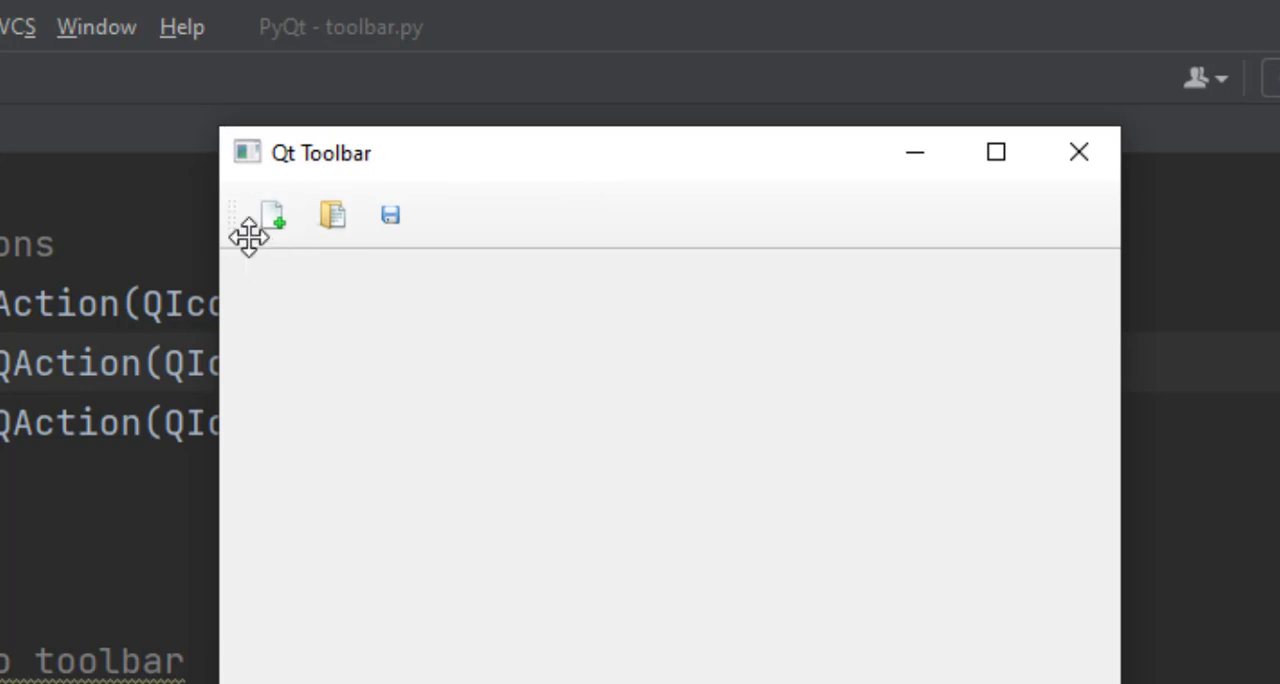
{"action": "mouse_move", "coordinate": [358, 230]}
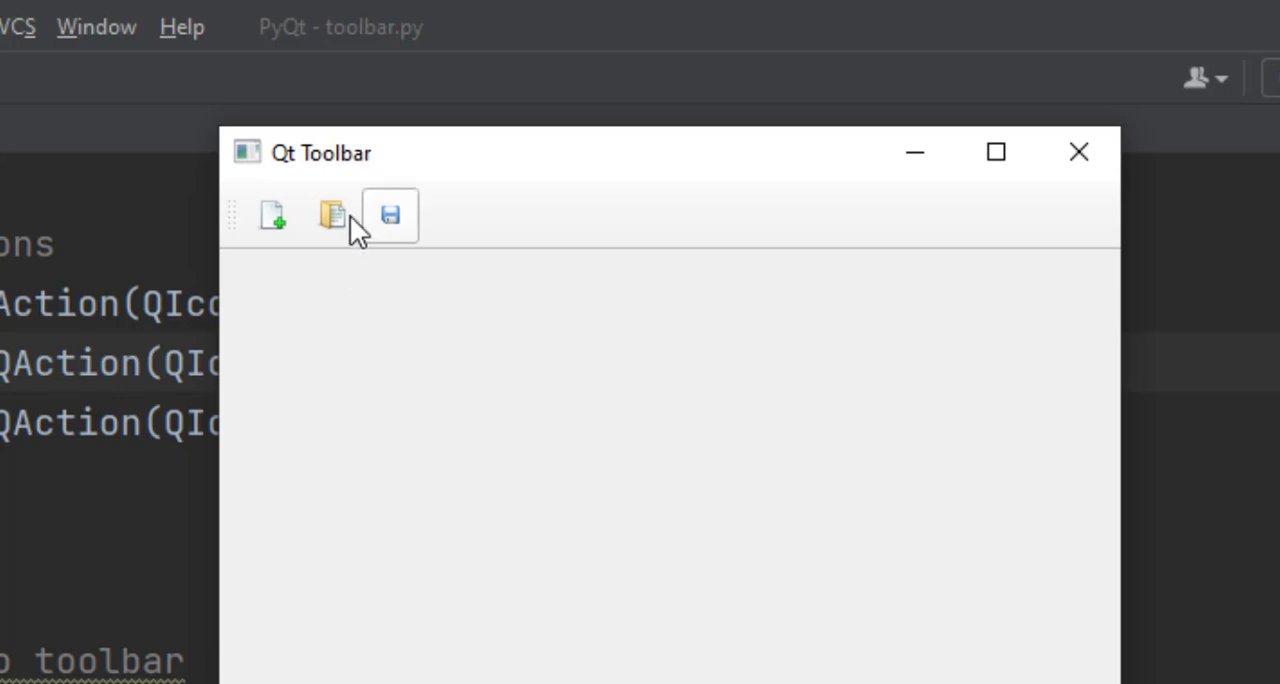
{"action": "mouse_move", "coordinate": [293, 278]}
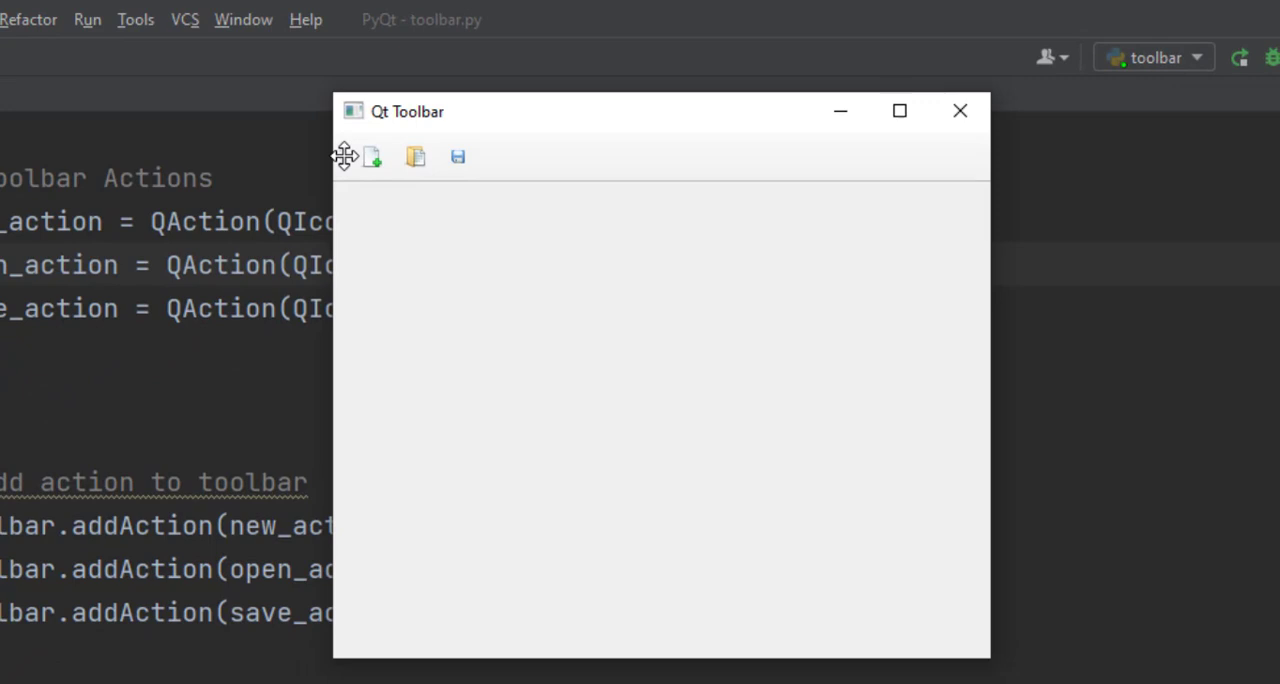
{"action": "mouse_move", "coordinate": [343, 160]}
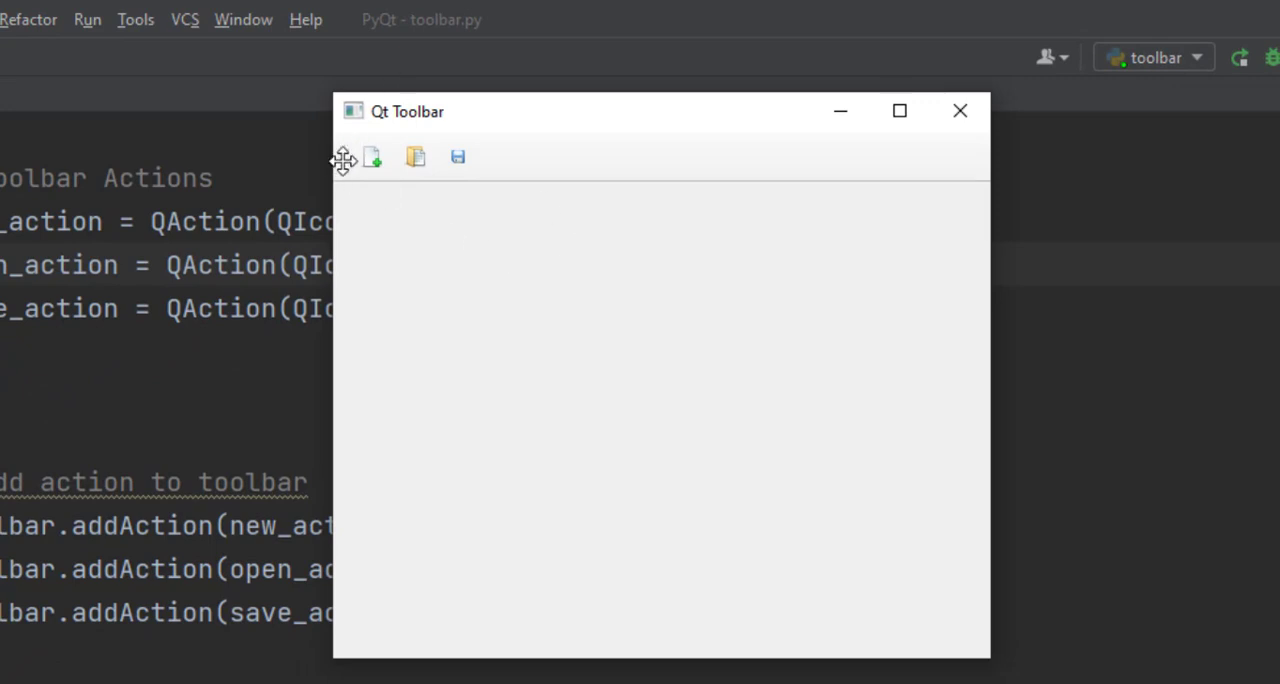
{"action": "mouse_move", "coordinate": [409, 202]}
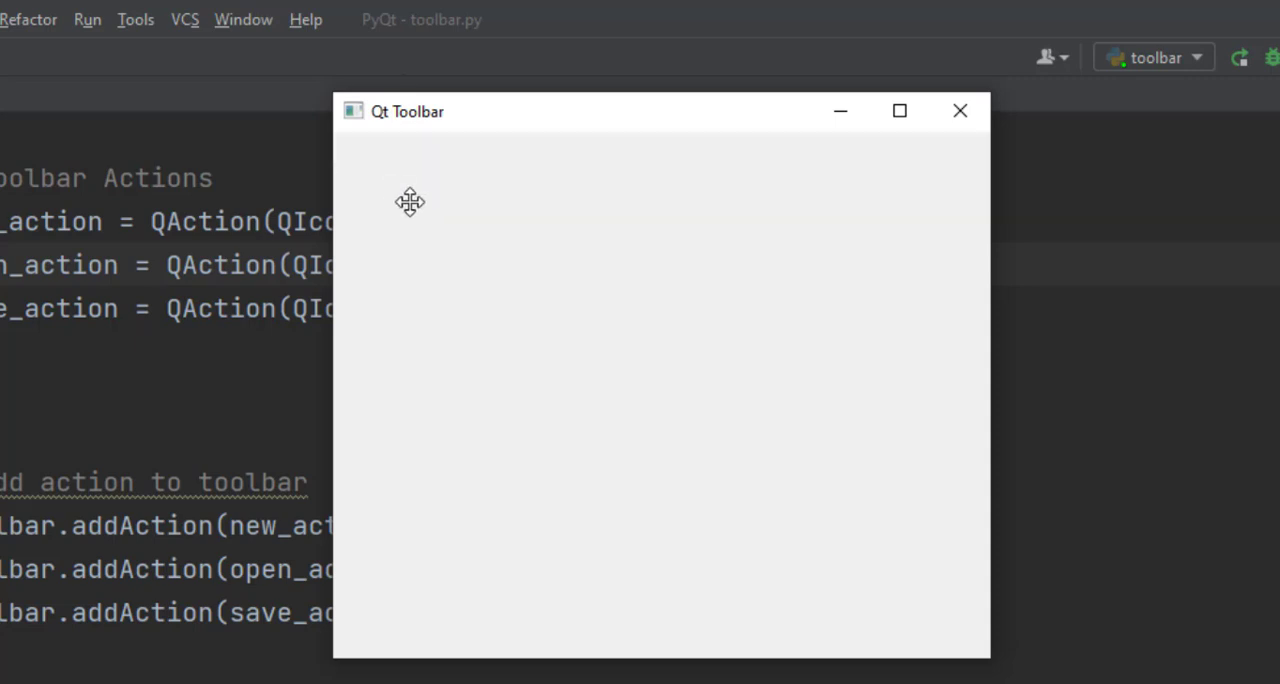
{"action": "left_click_drag", "start_coordinate": [410, 202], "coordinate": [358, 290]}
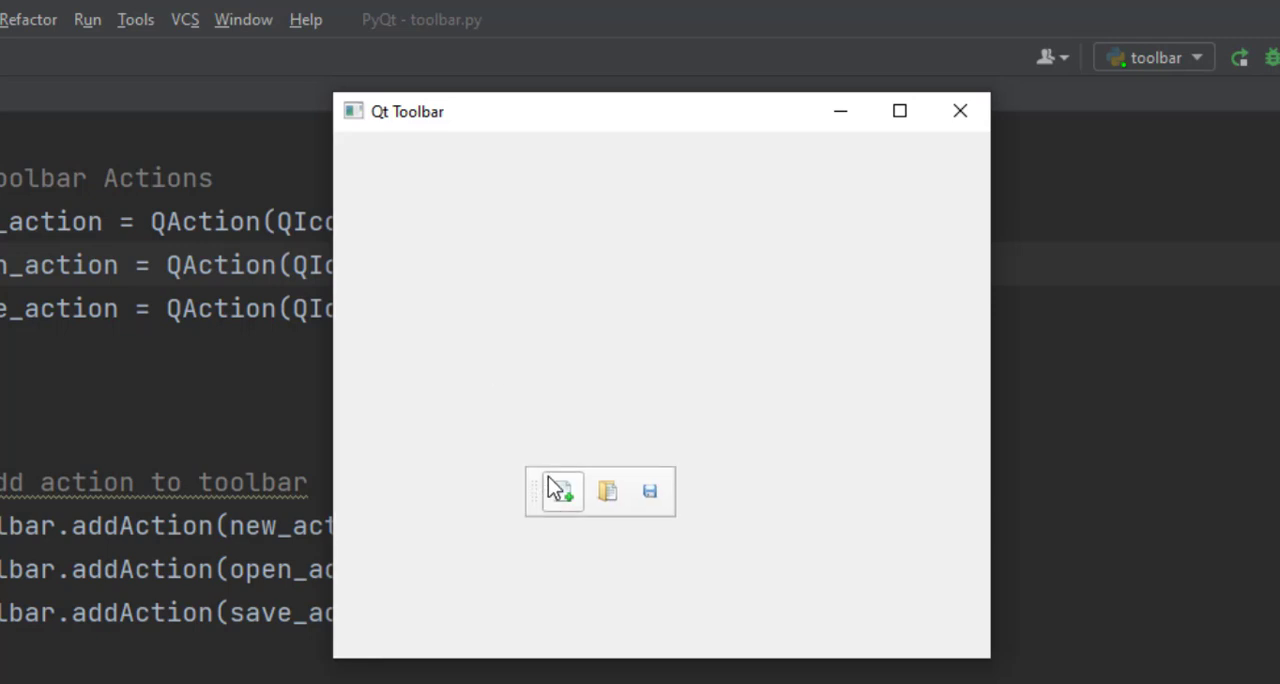
{"action": "left_click_drag", "start_coordinate": [558, 491], "coordinate": [370, 631]}
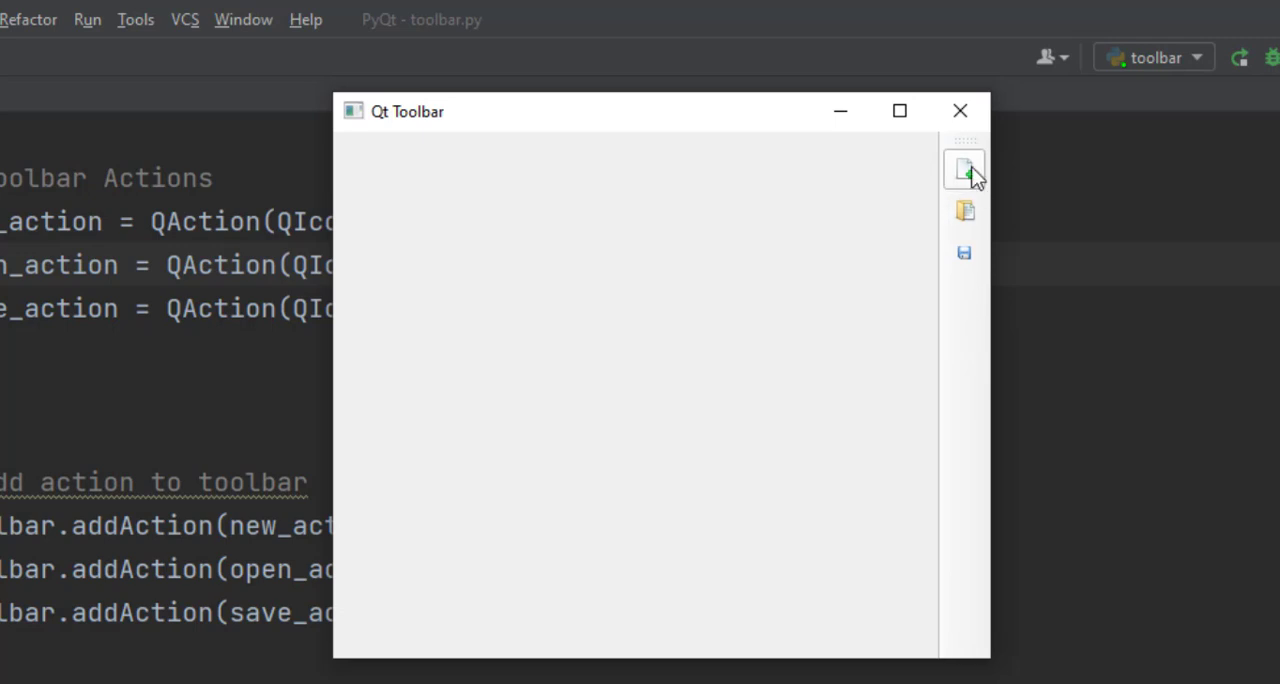
{"action": "left_click_drag", "start_coordinate": [963, 167], "coordinate": [570, 150]}
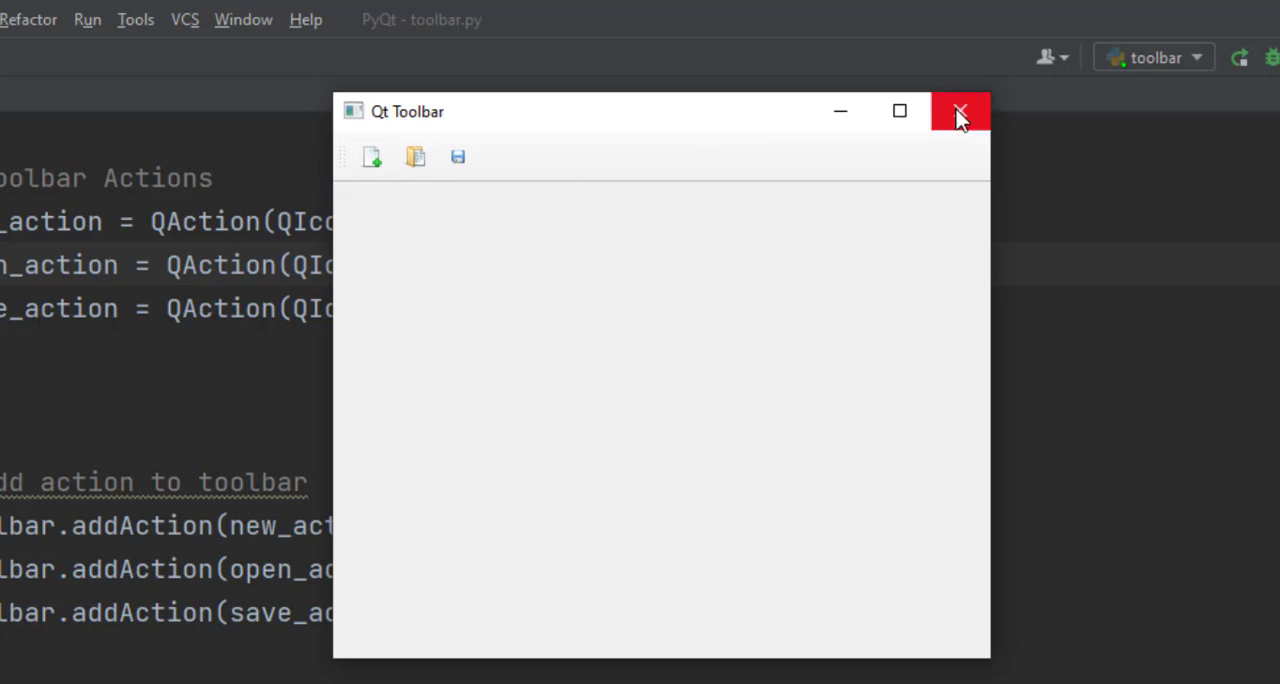
{"action": "mouse_move", "coordinate": [959, 111]}
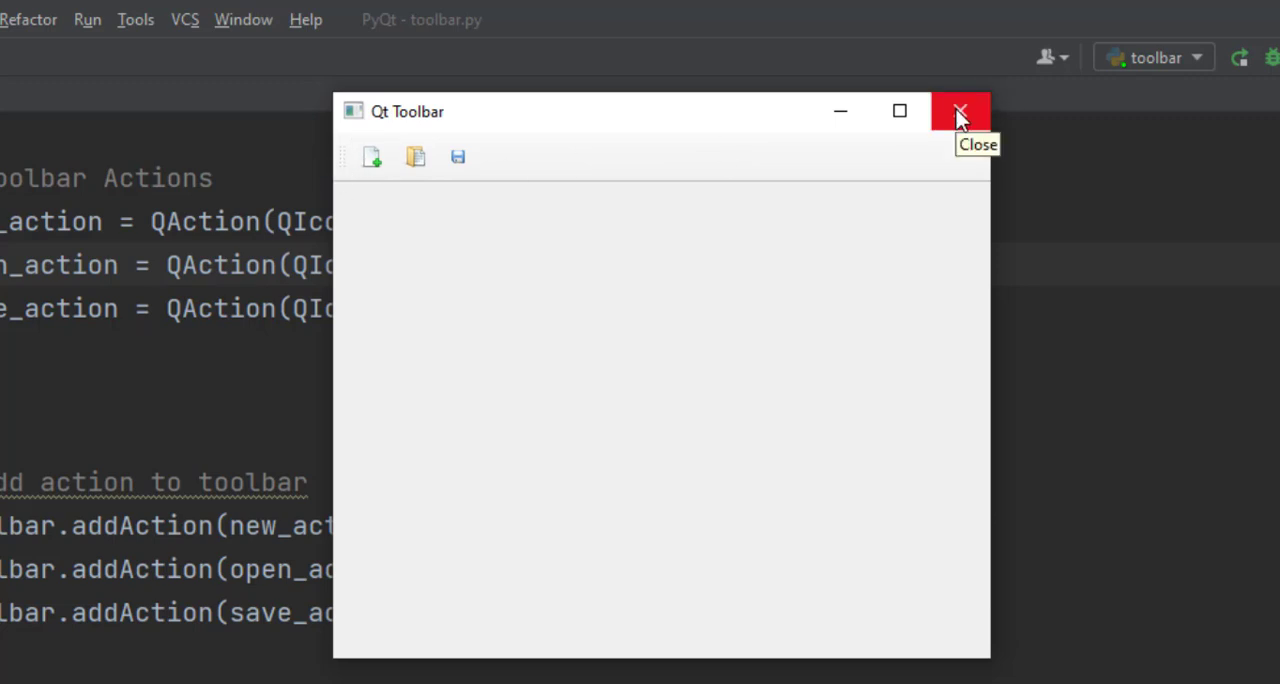
{"action": "left_click", "coordinate": [959, 111]}
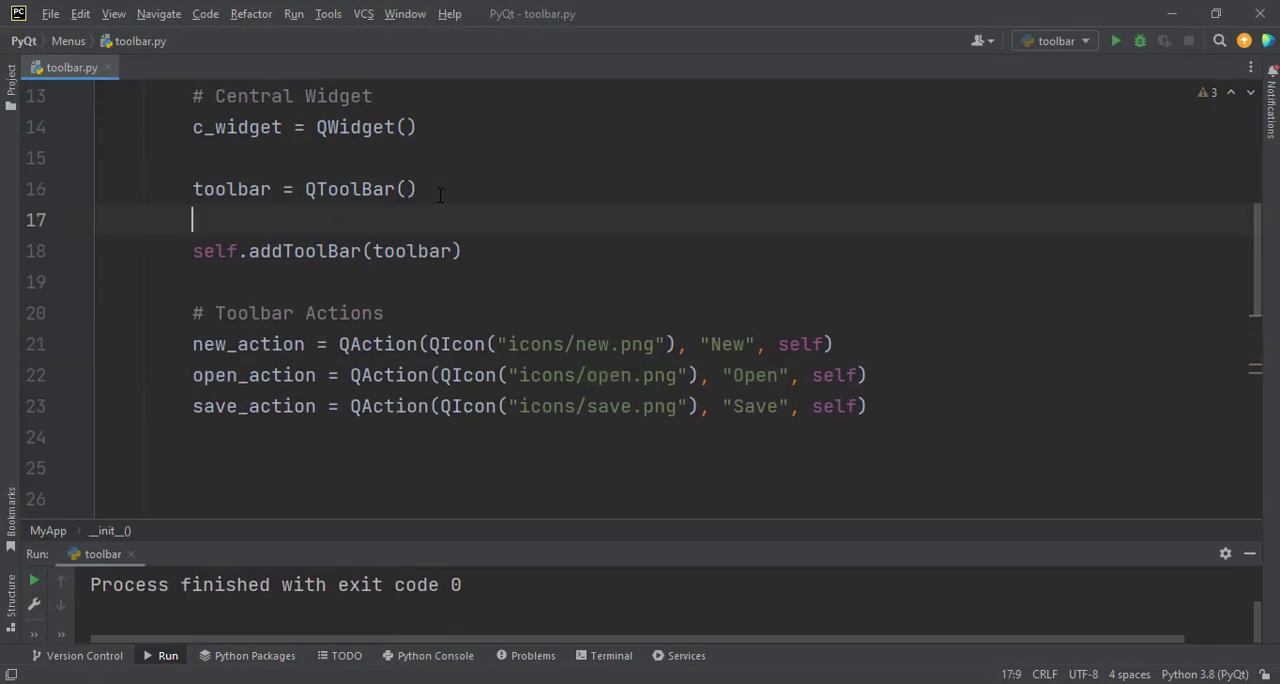
- Add toolbar.setMovable(False) on the line after toolbar = QToolBar()
{"action": "type", "text": "s"}
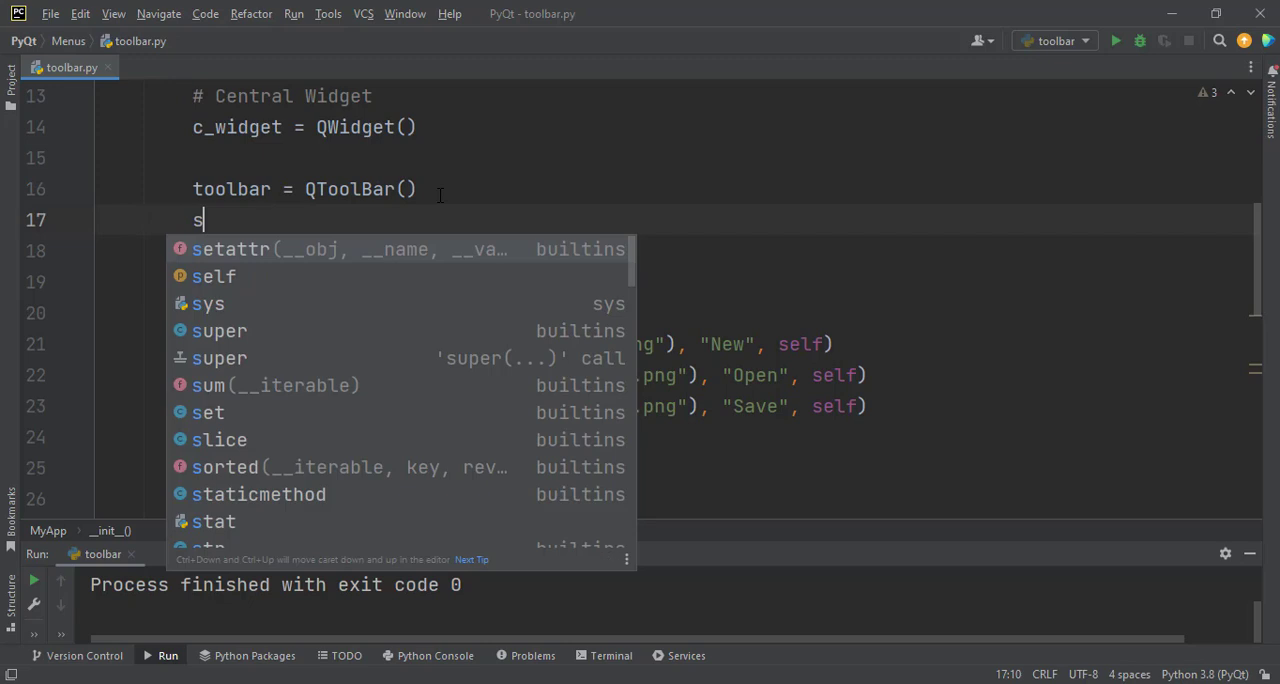
{"action": "type", "text": "too"}
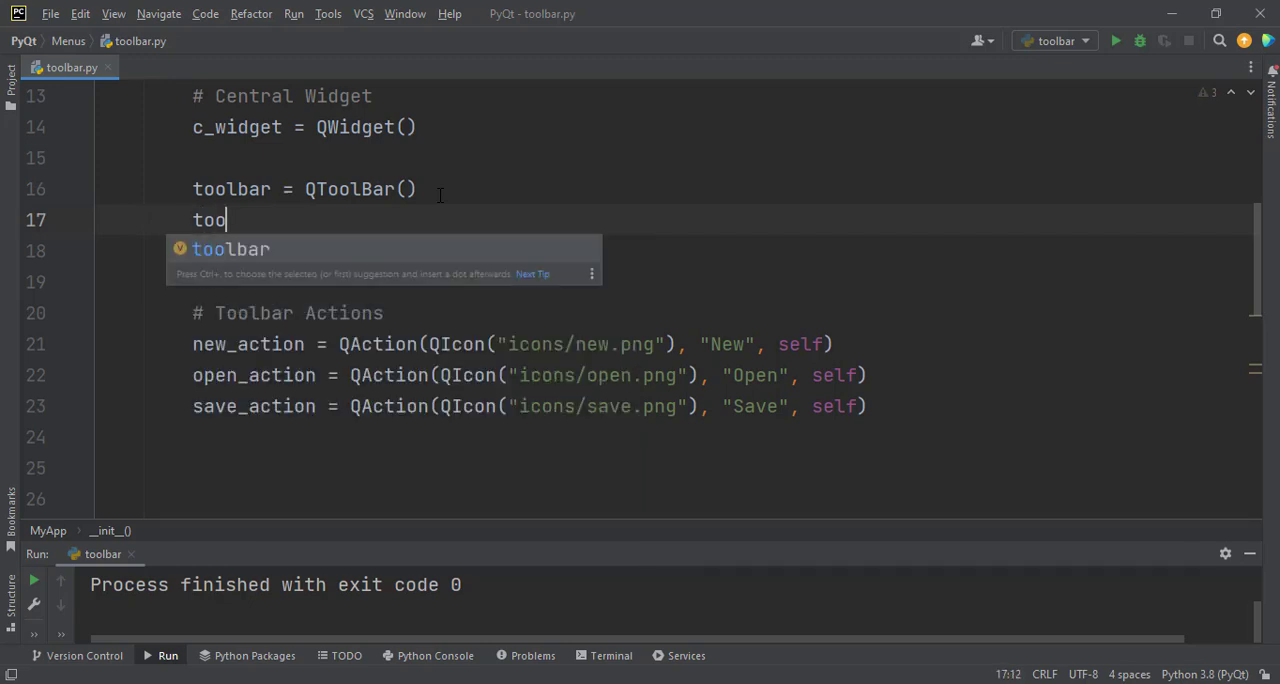
{"action": "type", "text": "lbar.setm"}
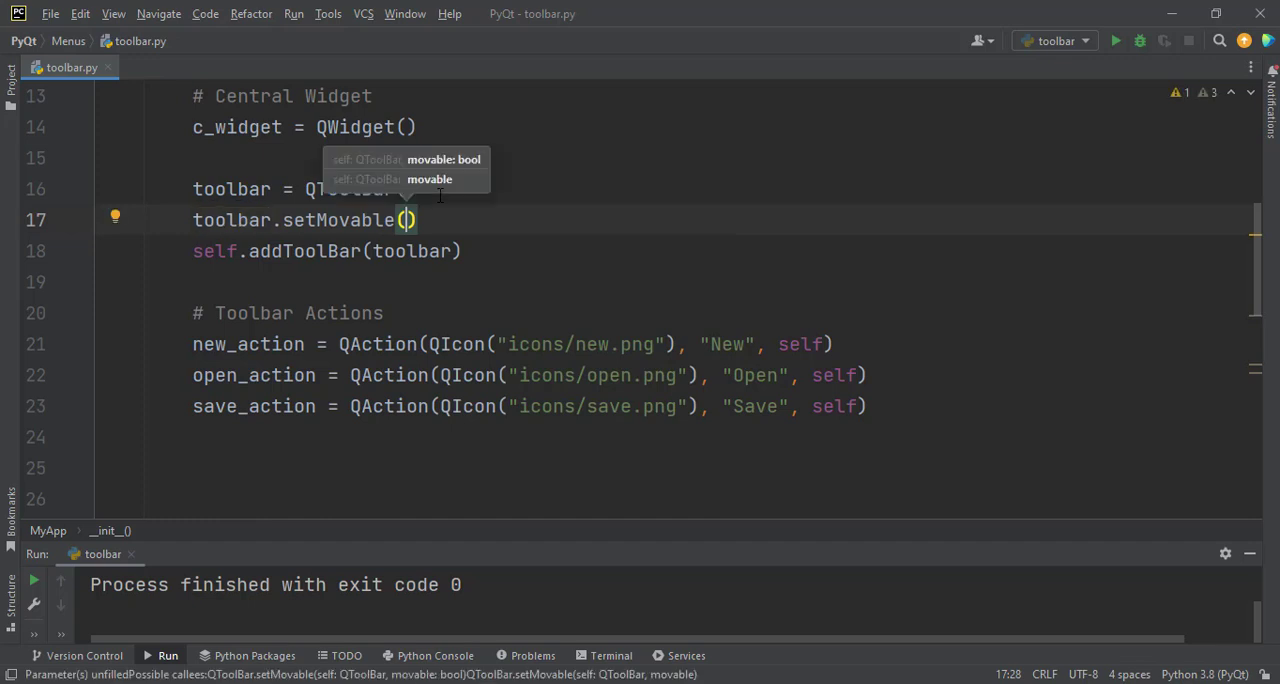
{"action": "type", "text": "False"}
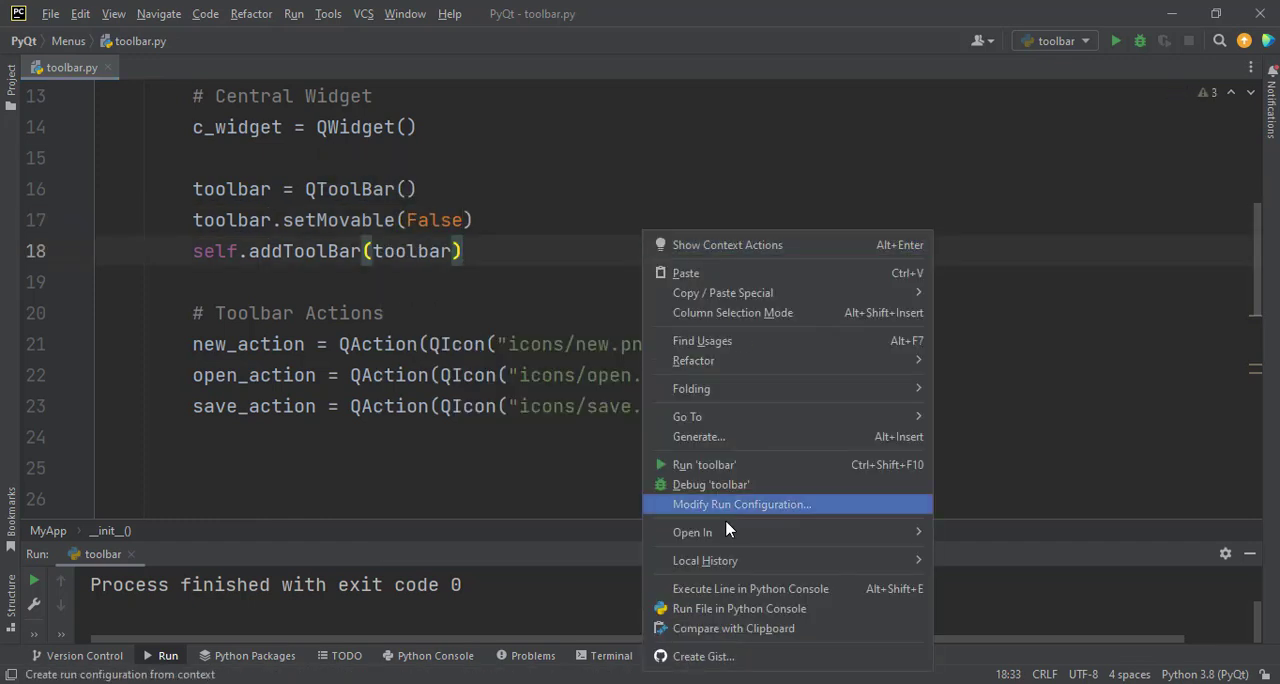
{"action": "left_click", "coordinate": [703, 464]}
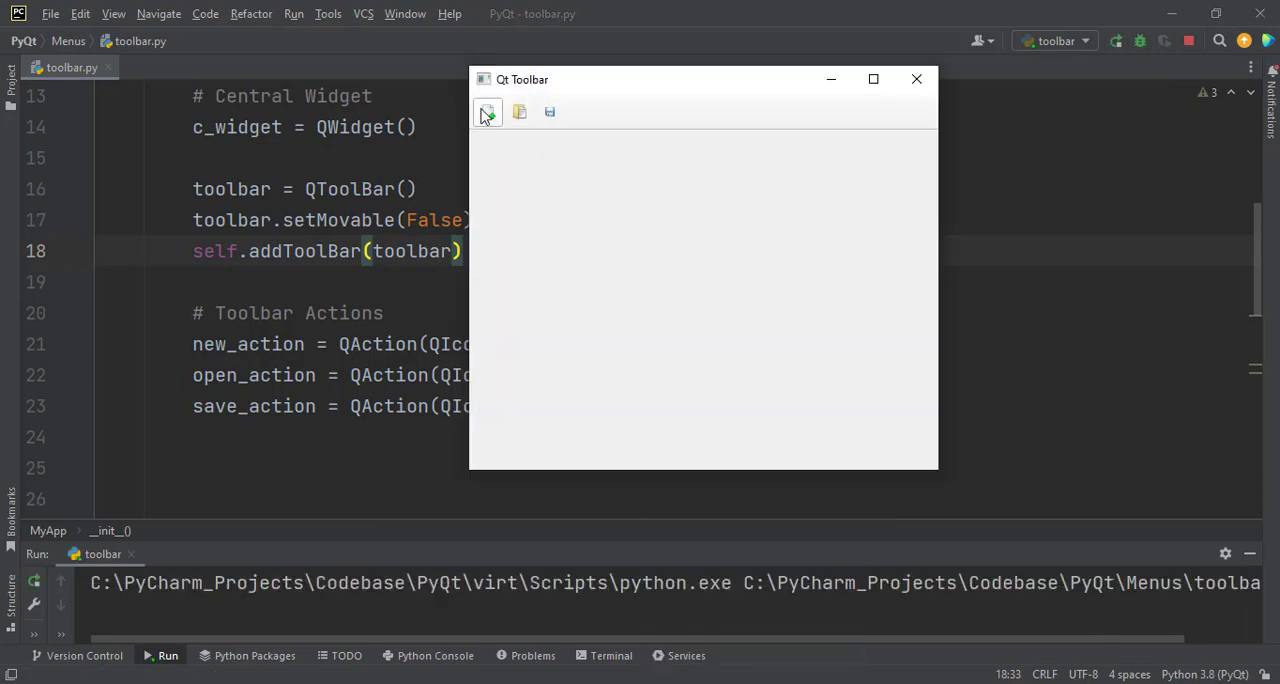
{"action": "mouse_move", "coordinate": [500, 92]}
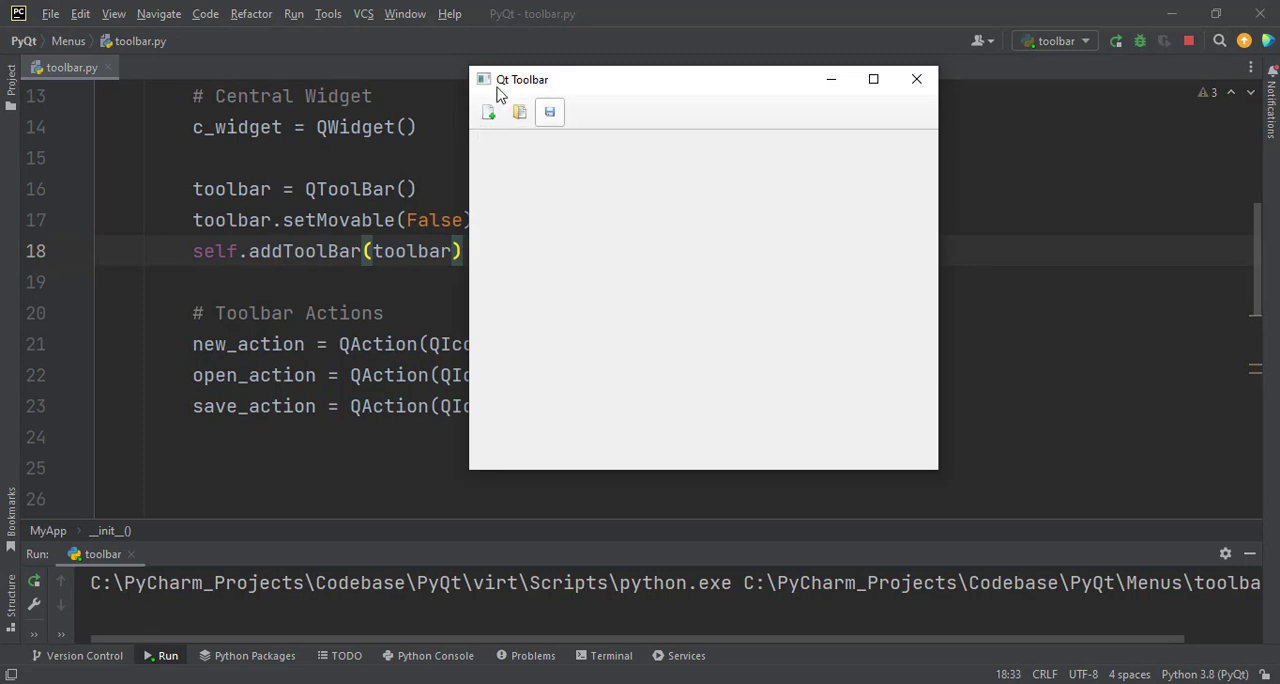
{"action": "mouse_move", "coordinate": [917, 78]}
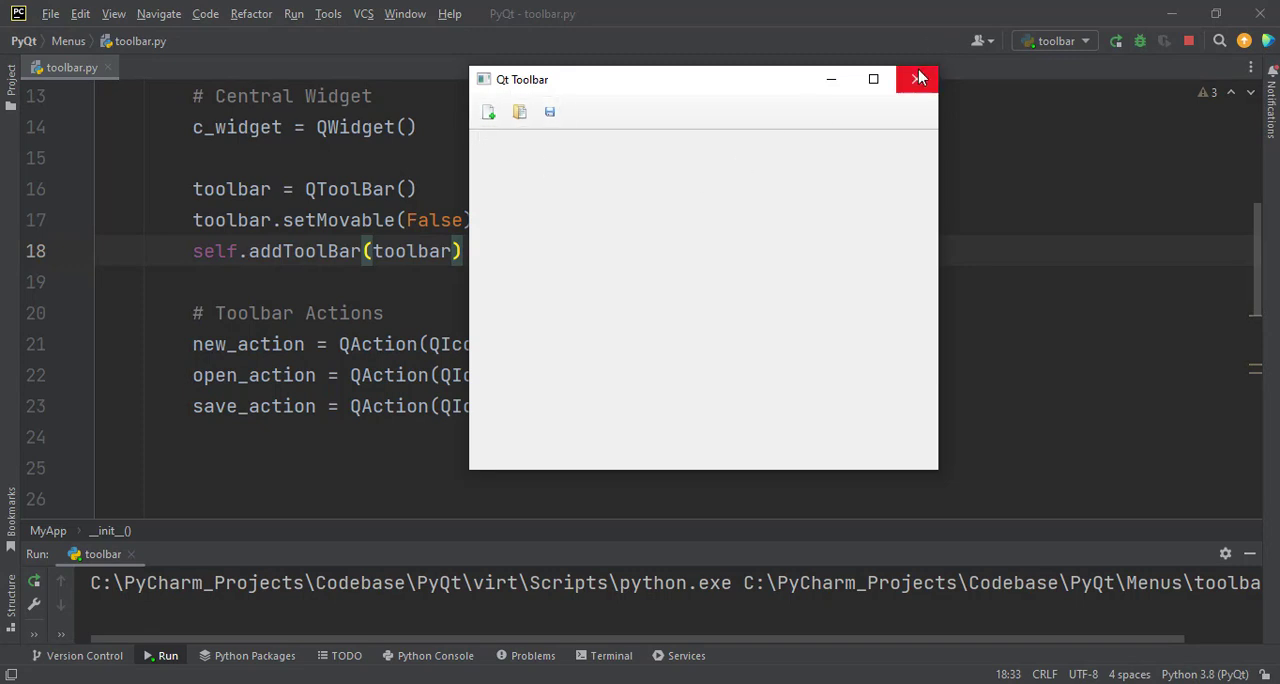
{"action": "left_click", "coordinate": [917, 79]}
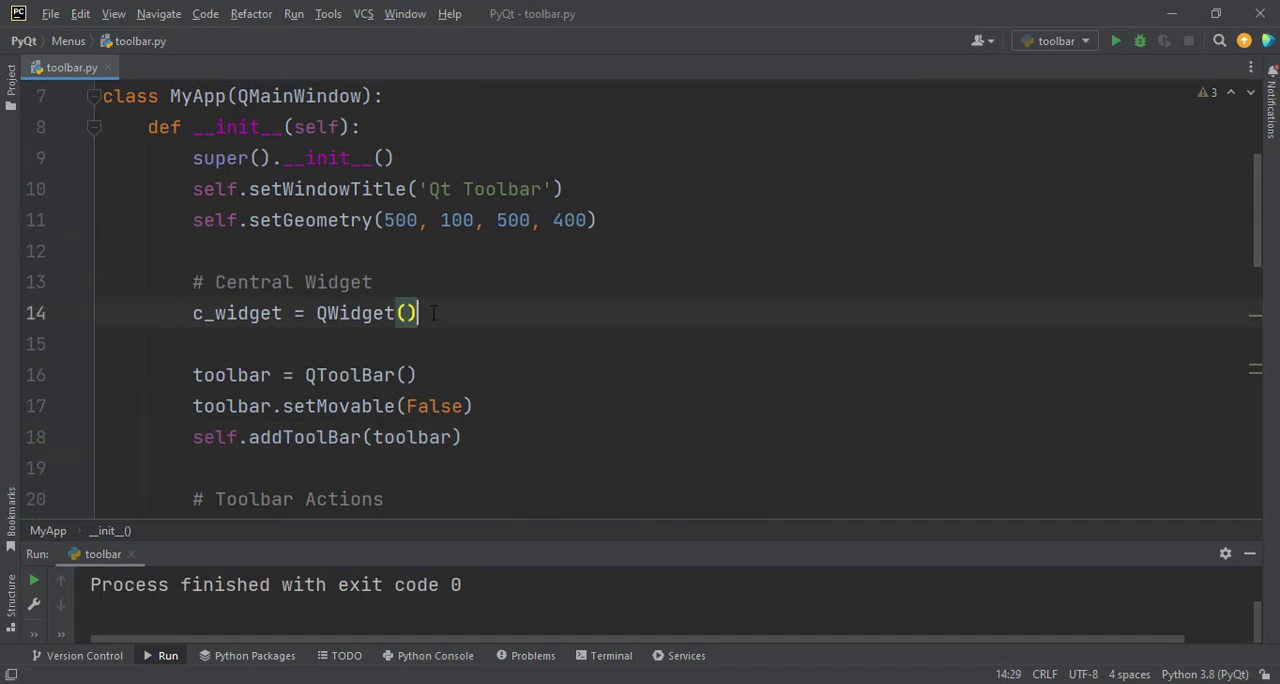
- Write self.editor = QTextEdit() on line 36 and apply the QTextEdit import quick-fix
{"action": "scroll", "scroll_direction": "down", "scroll_amount": 3}
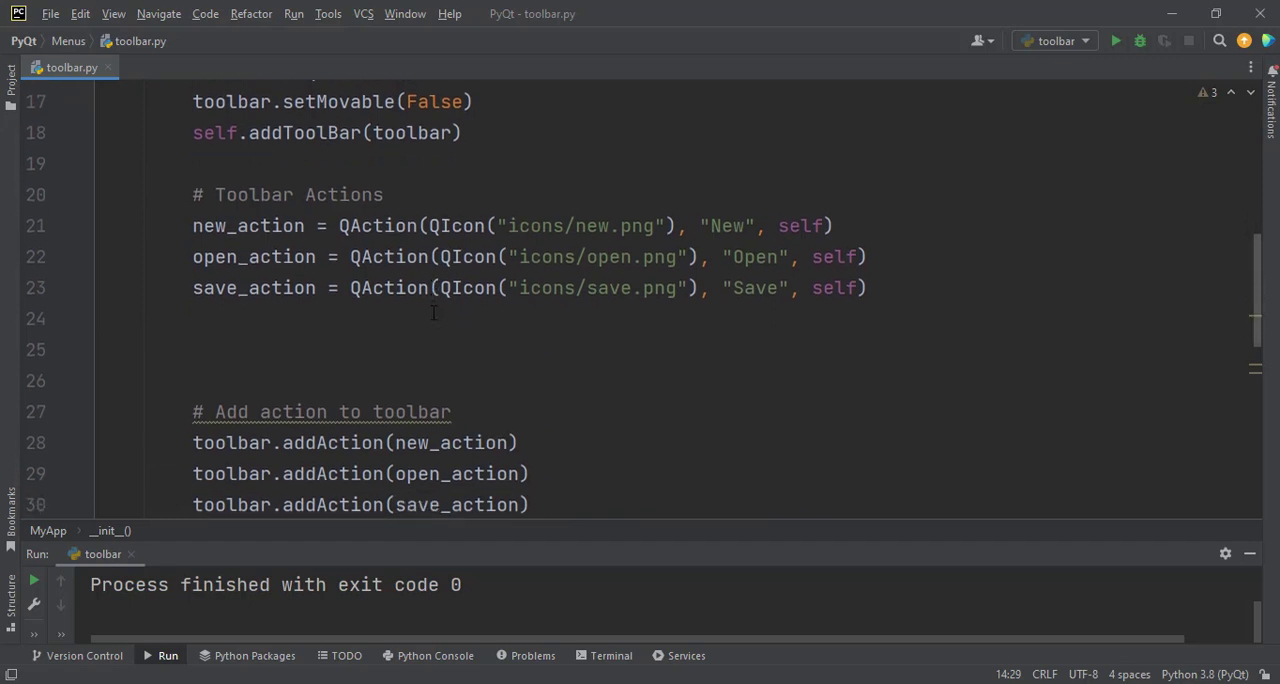
{"action": "scroll", "scroll_direction": "down", "scroll_amount": 3}
{"action": "type", "text": "main_layout = QVBoxLayout(c_widget"}
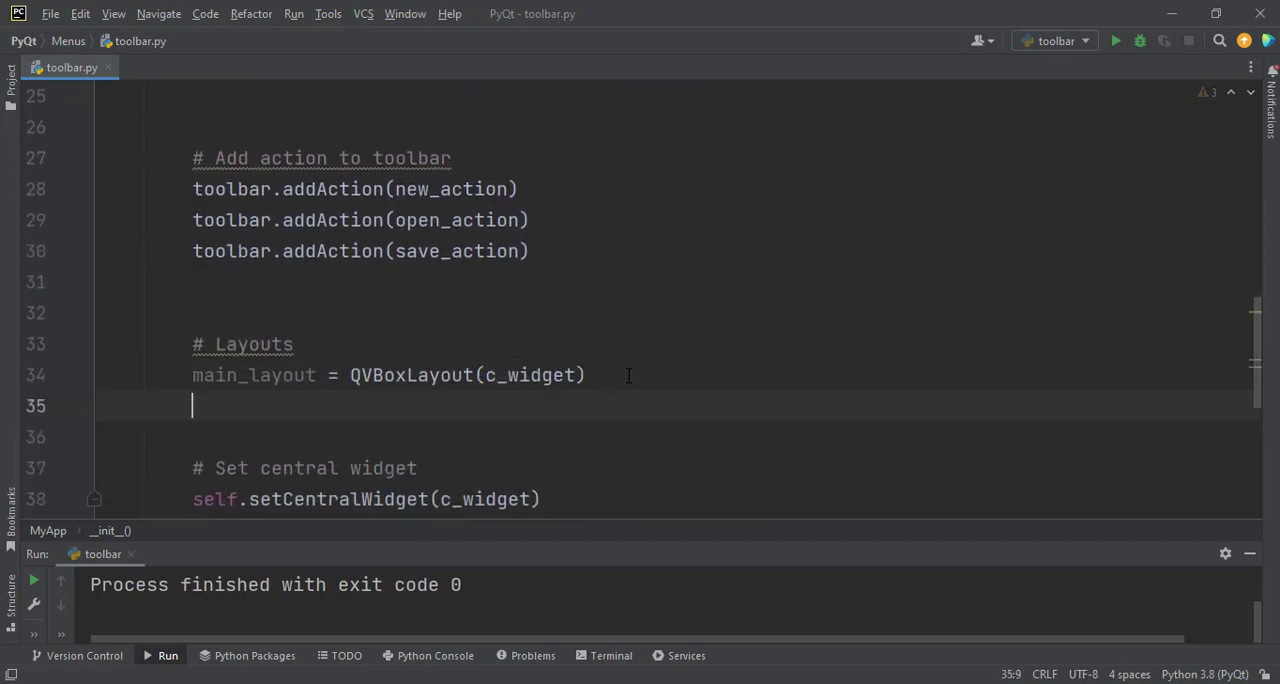
{"action": "type", "text": "ei"}
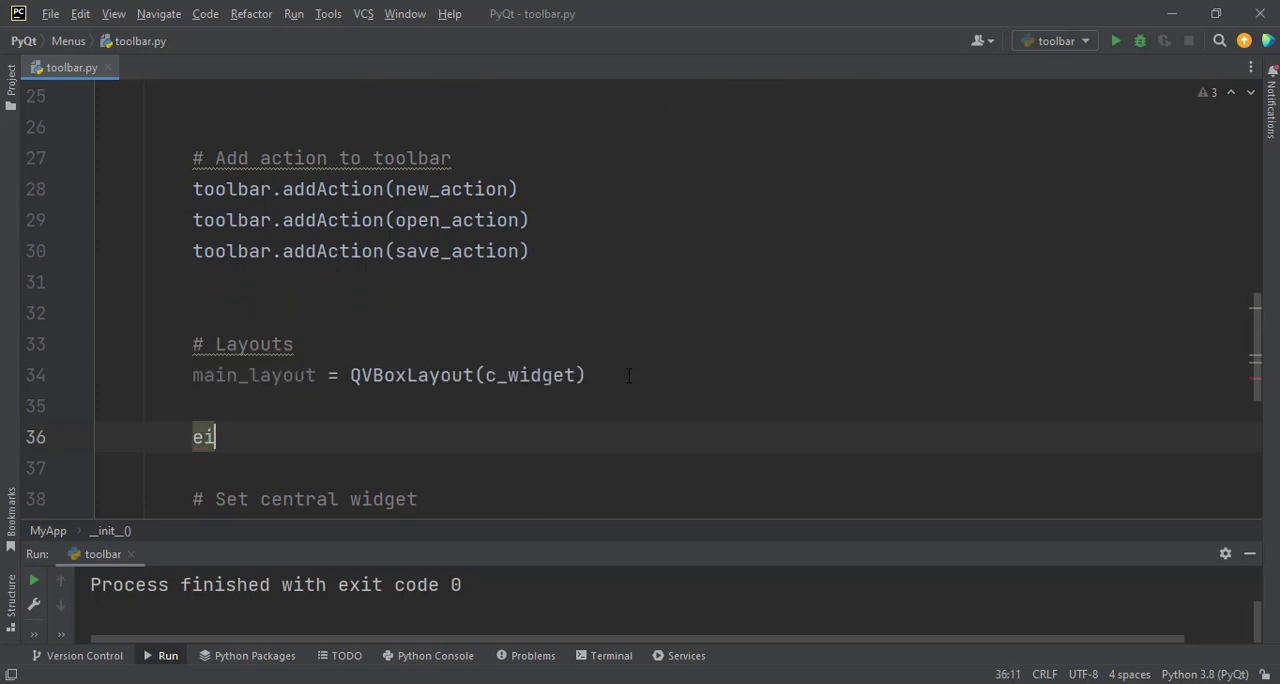
{"action": "type", "text": "self."}
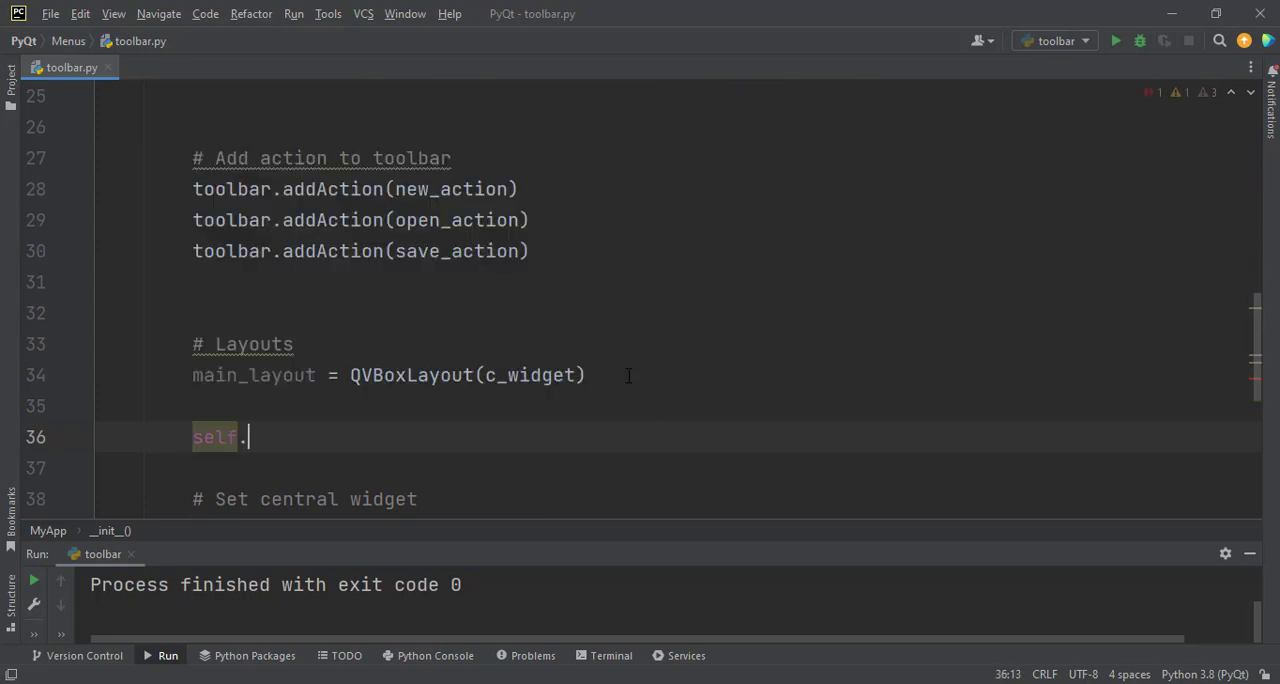
{"action": "type", "text": "edit"}
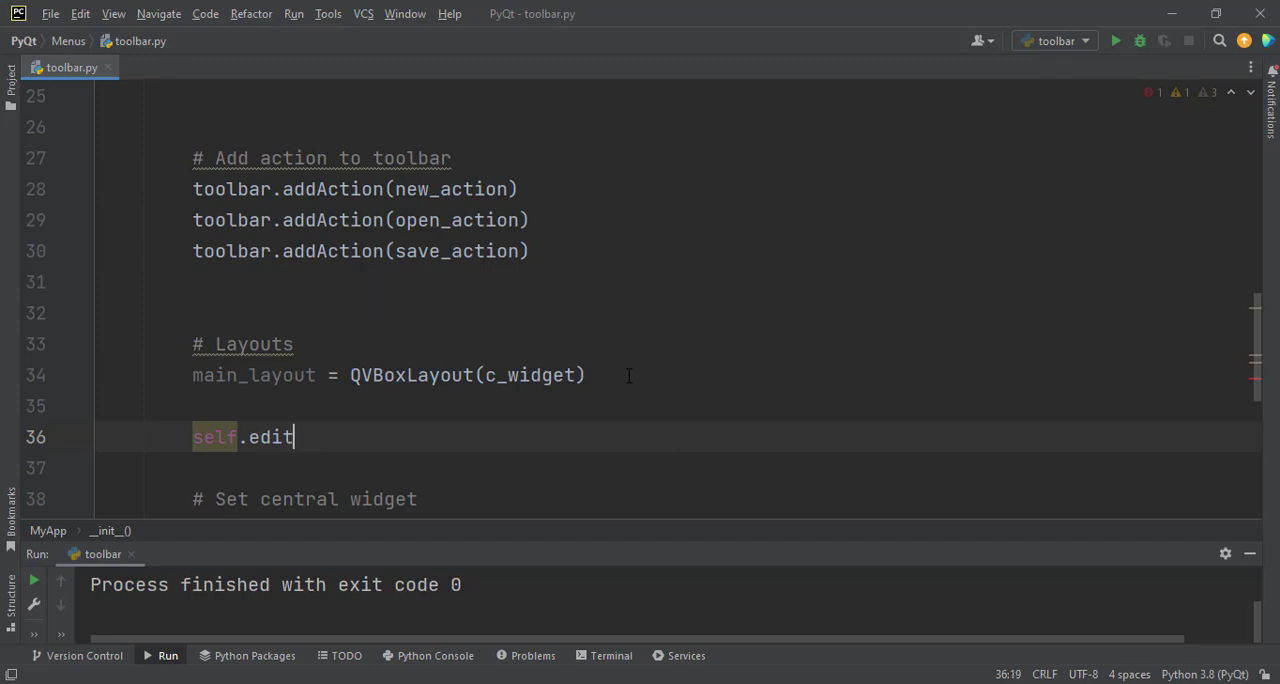
{"action": "type", "text": "or ="}
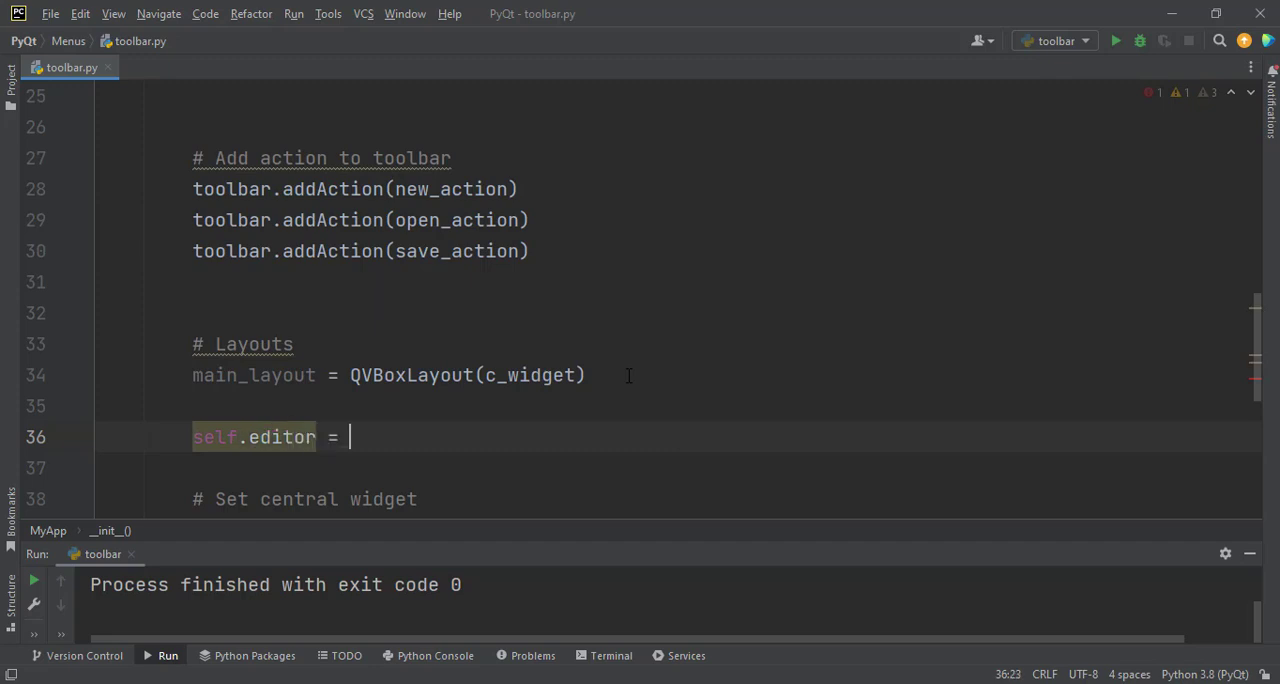
{"action": "type", "text": "QTE"}
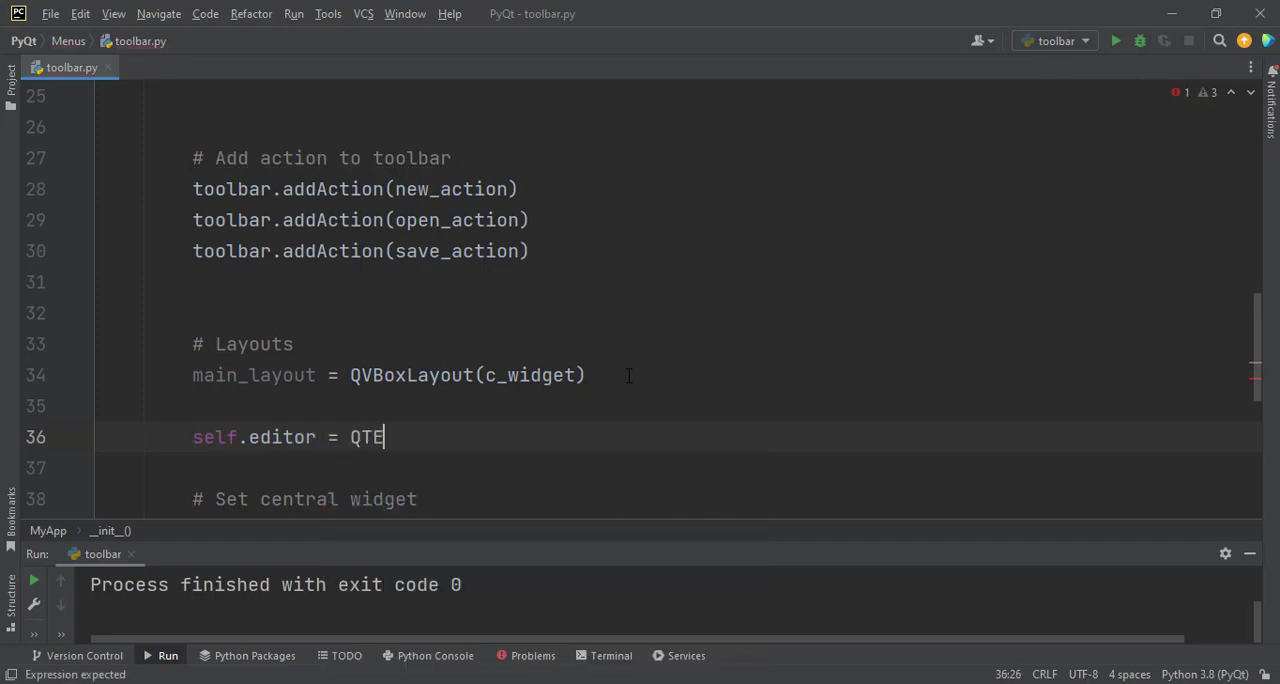
{"action": "type", "text": "xt"}
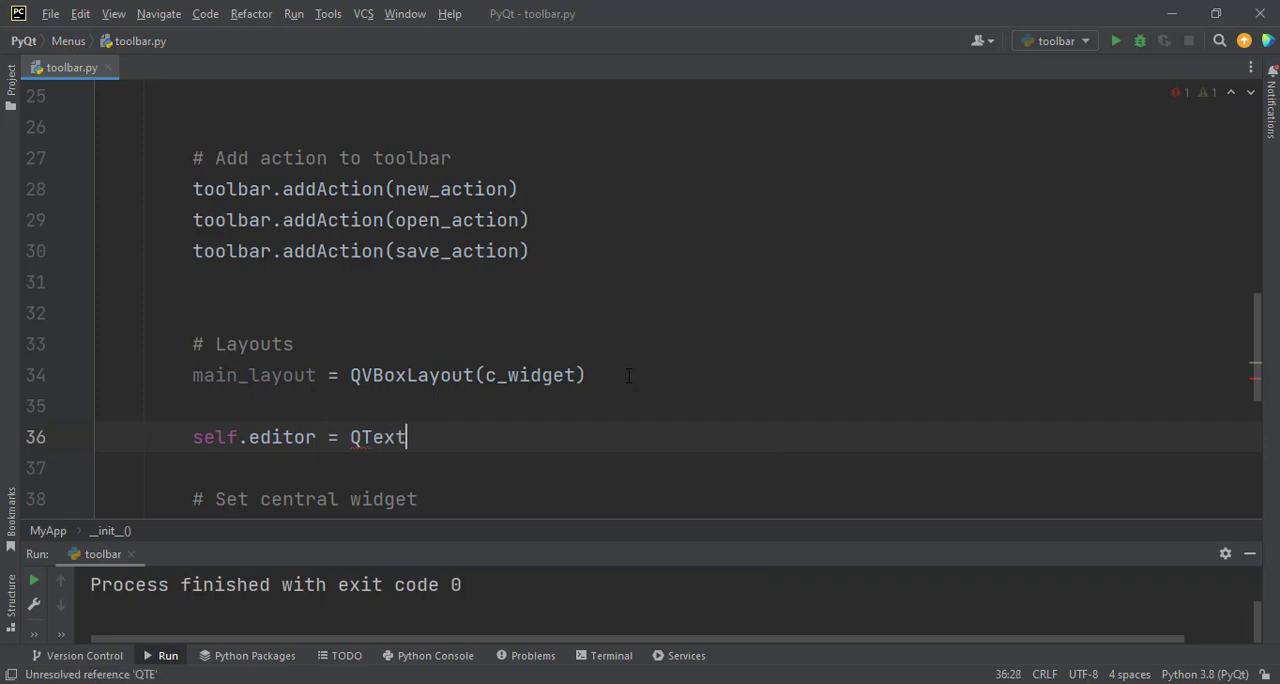
{"action": "type", "text": "Edit"}
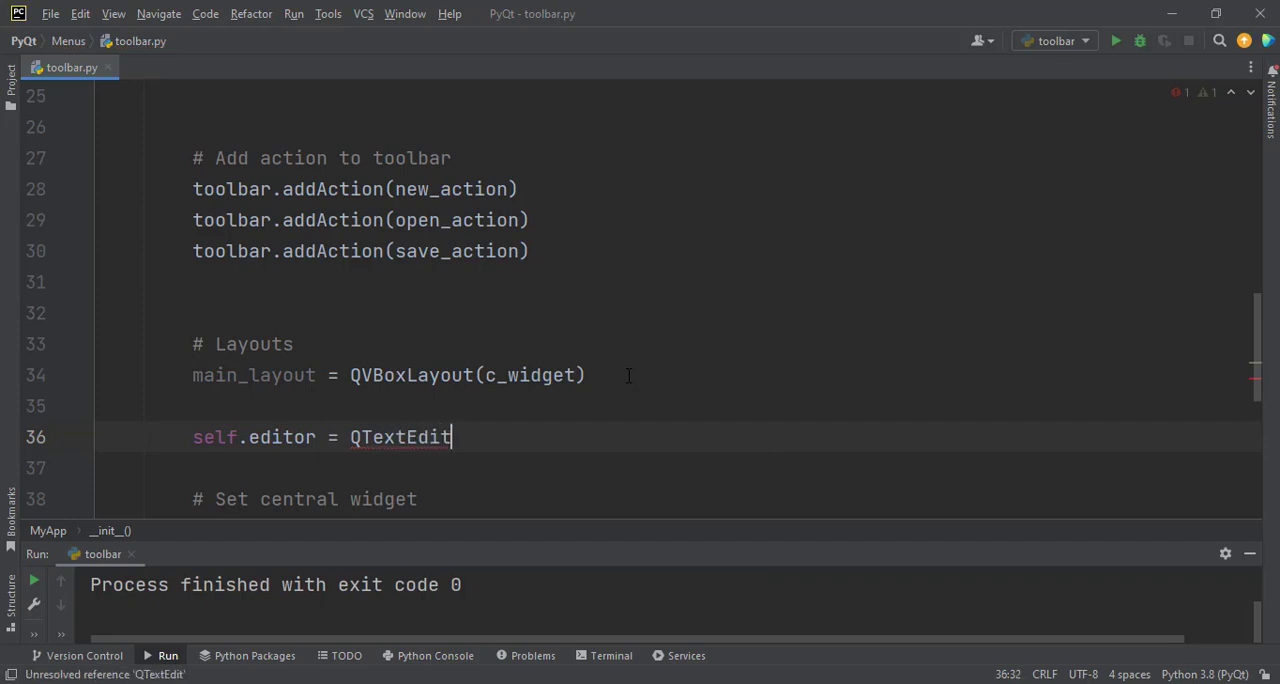
{"action": "type", "text": "()"}
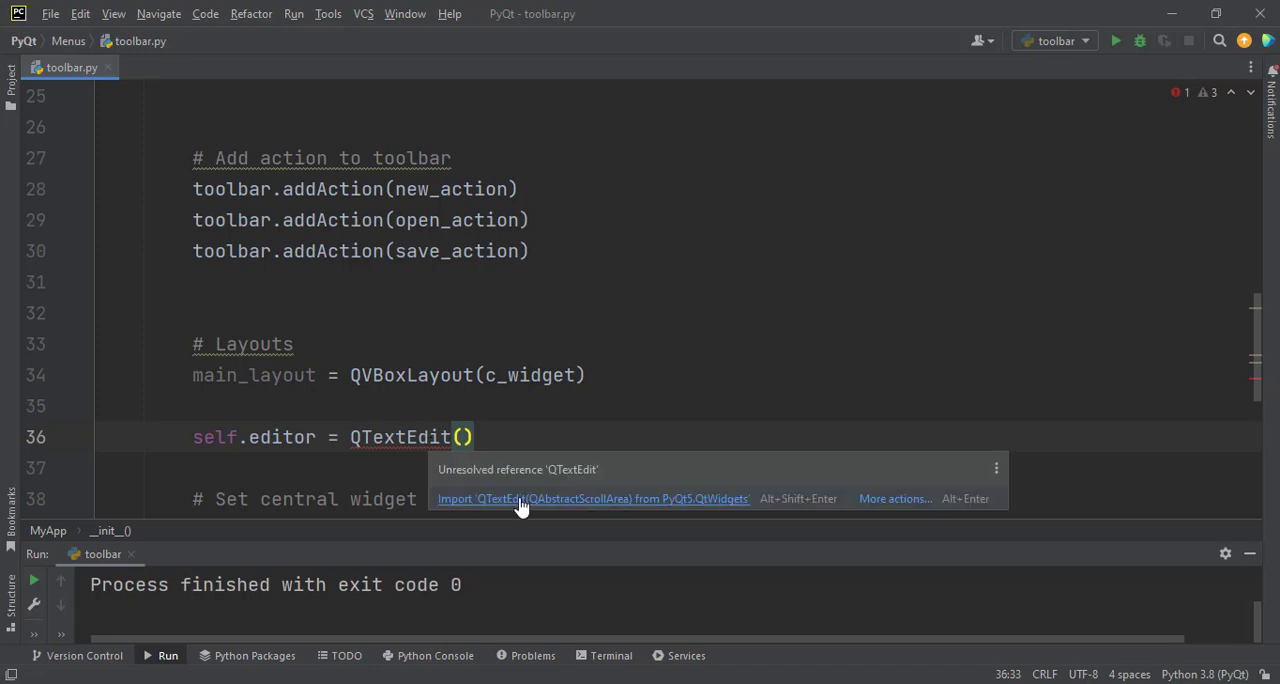
{"action": "left_click", "coordinate": [592, 498]}
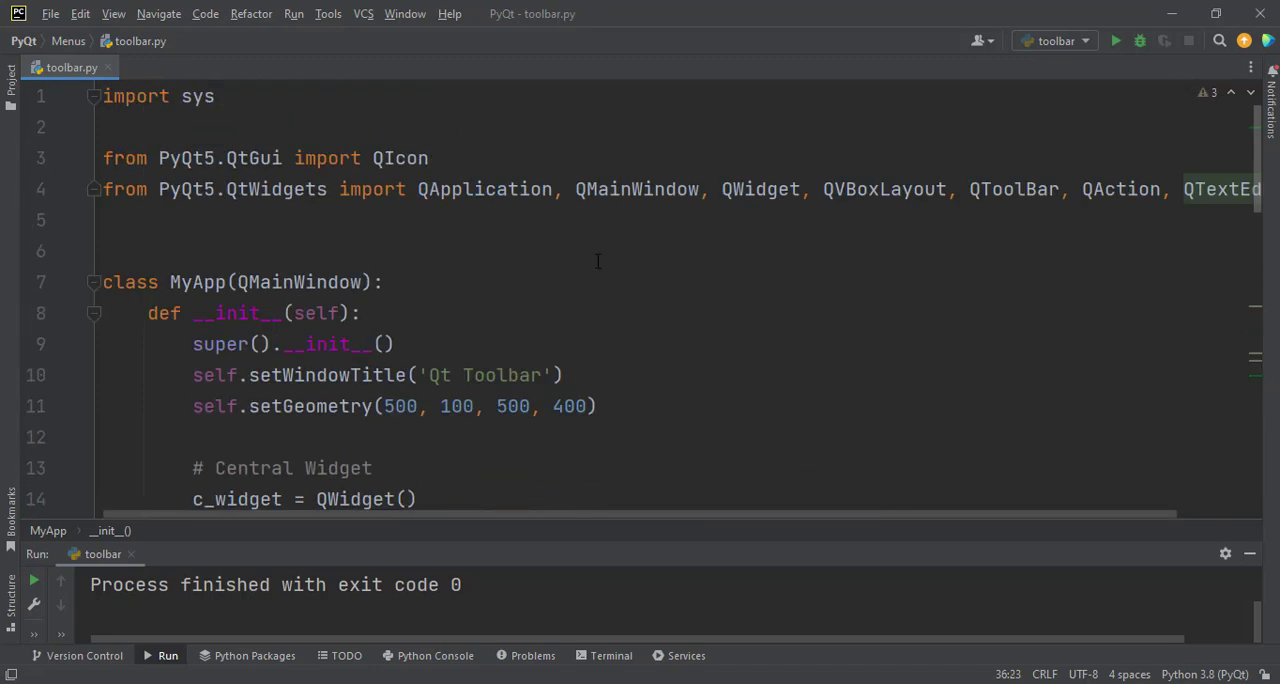
{"action": "scroll", "scroll_direction": "down", "scroll_amount": 3}
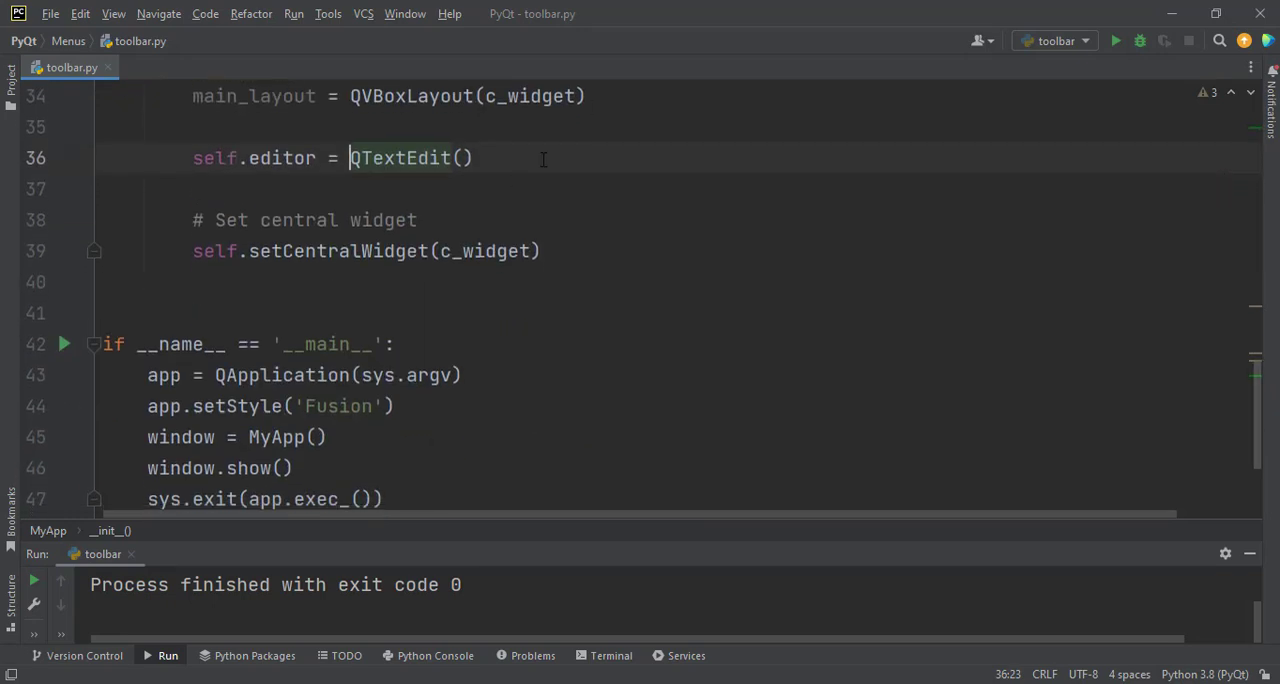
- Add main_layout.addWidget(self.editor) on line 37, then rerun the script
{"action": "type", "text": "main_layout"}
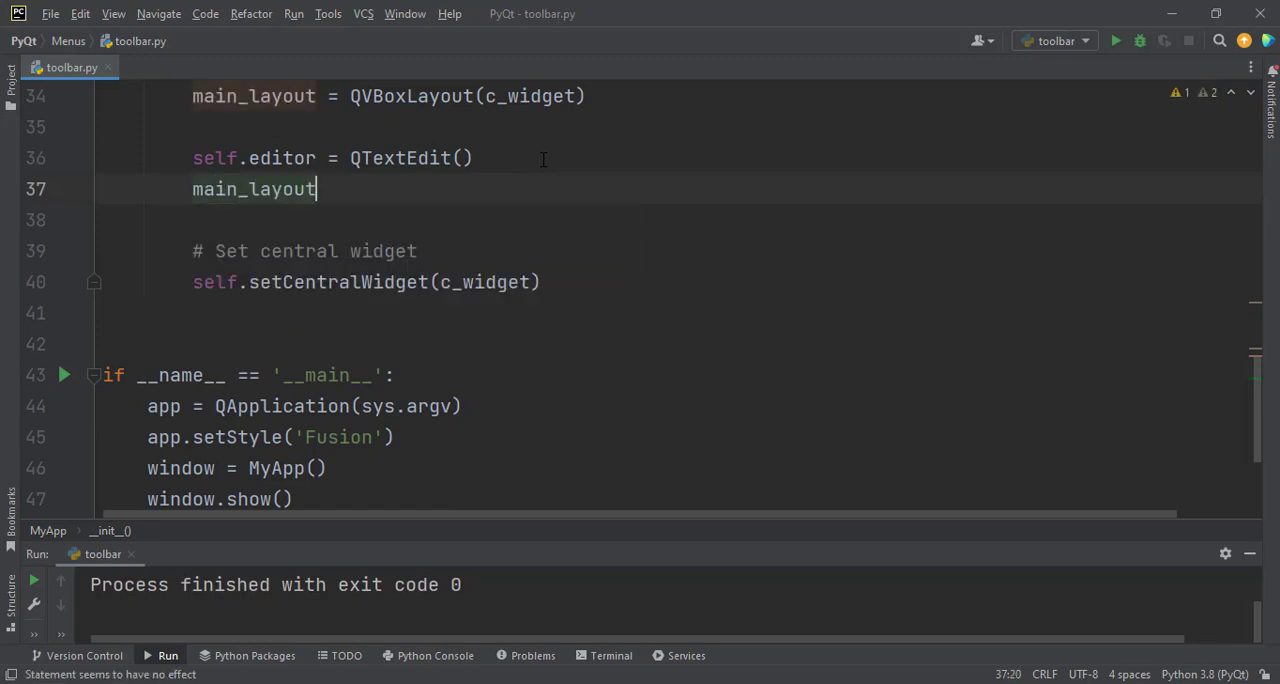
{"action": "type", "text": ".addWidget(s"}
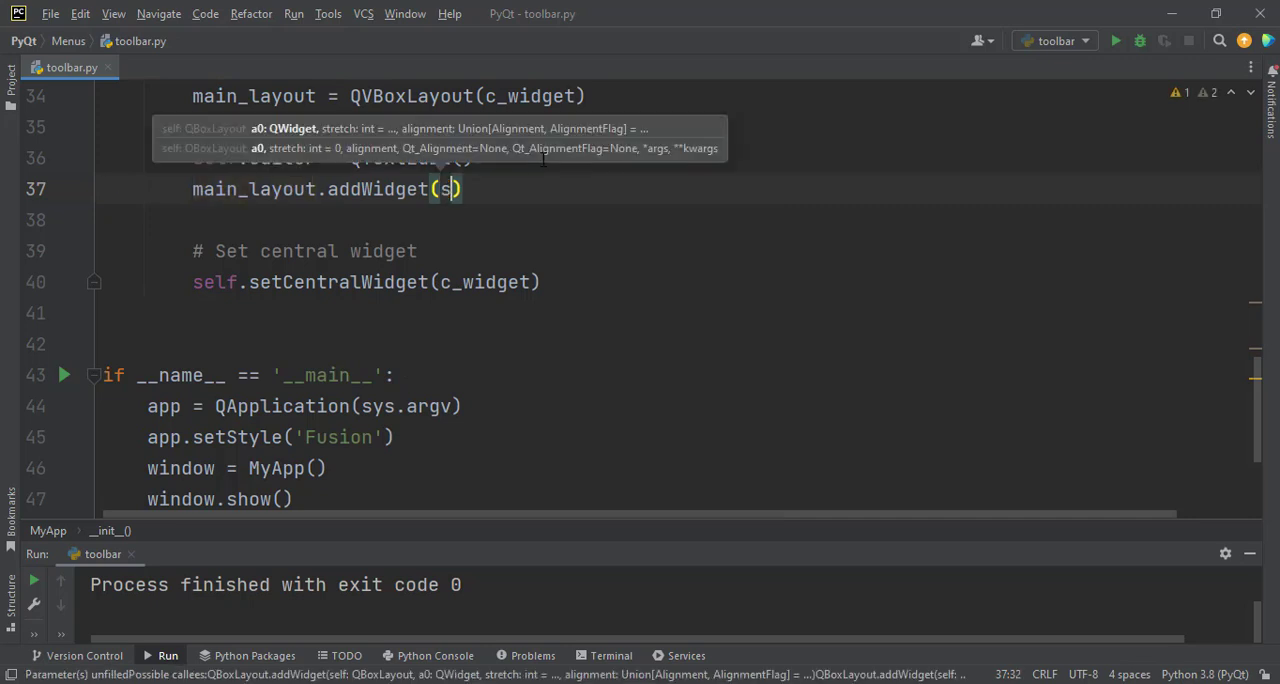
{"action": "type", "text": "elf.ed"}
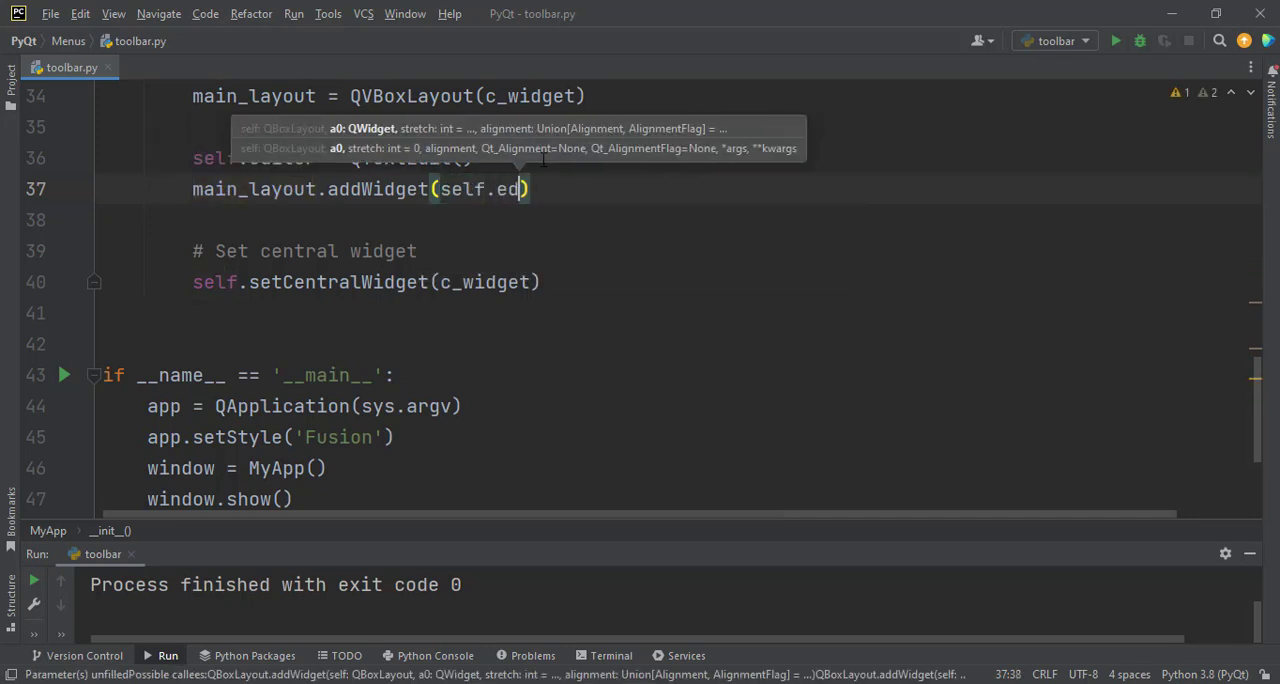
{"action": "type", "text": "itor"}
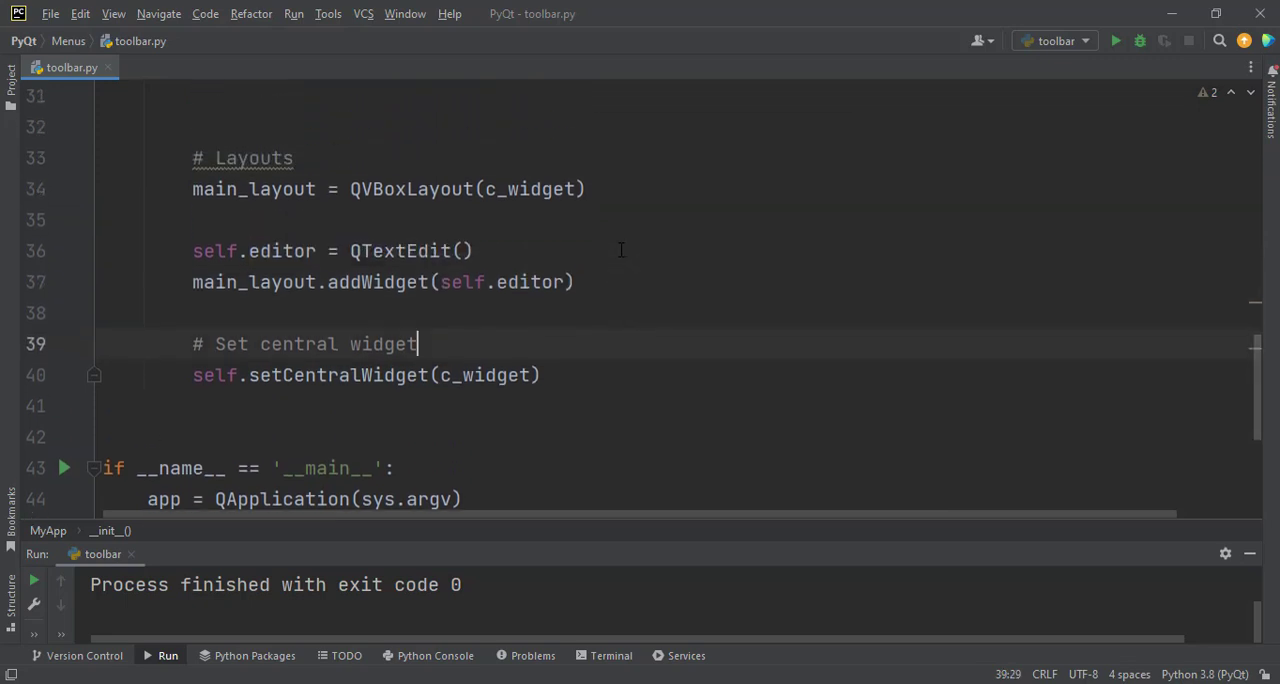
{"action": "left_click", "coordinate": [466, 250]}
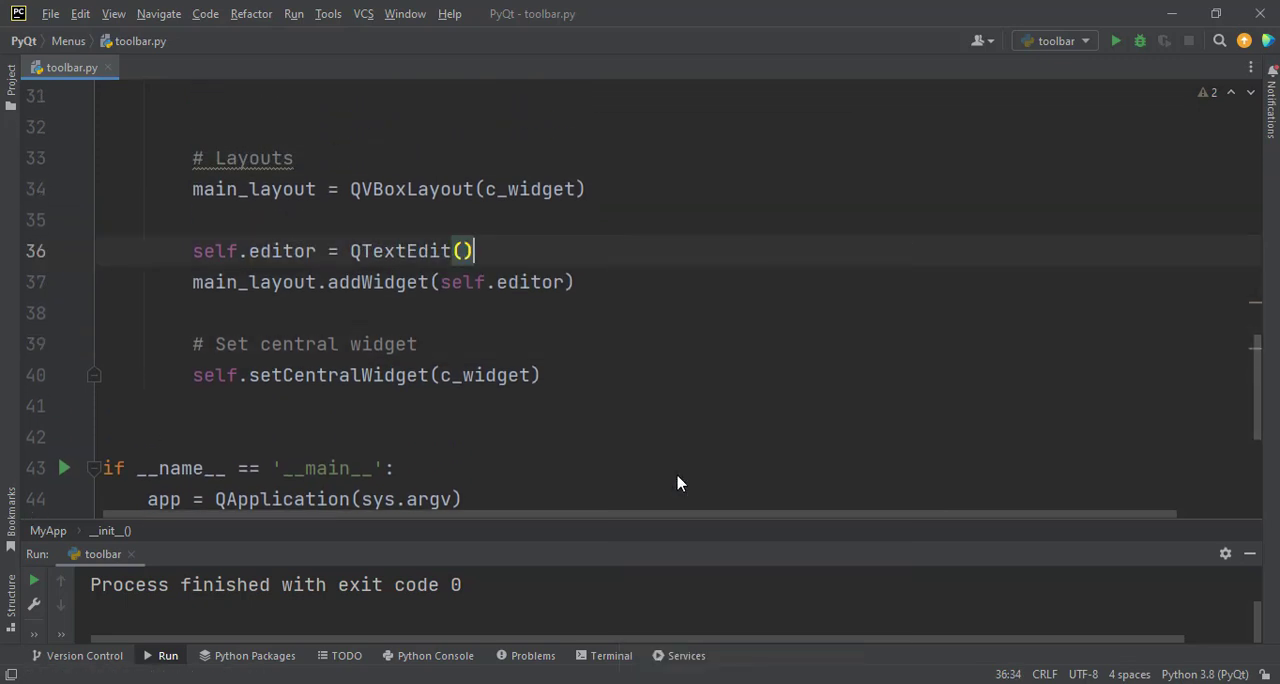
{"action": "left_click", "coordinate": [1115, 41]}
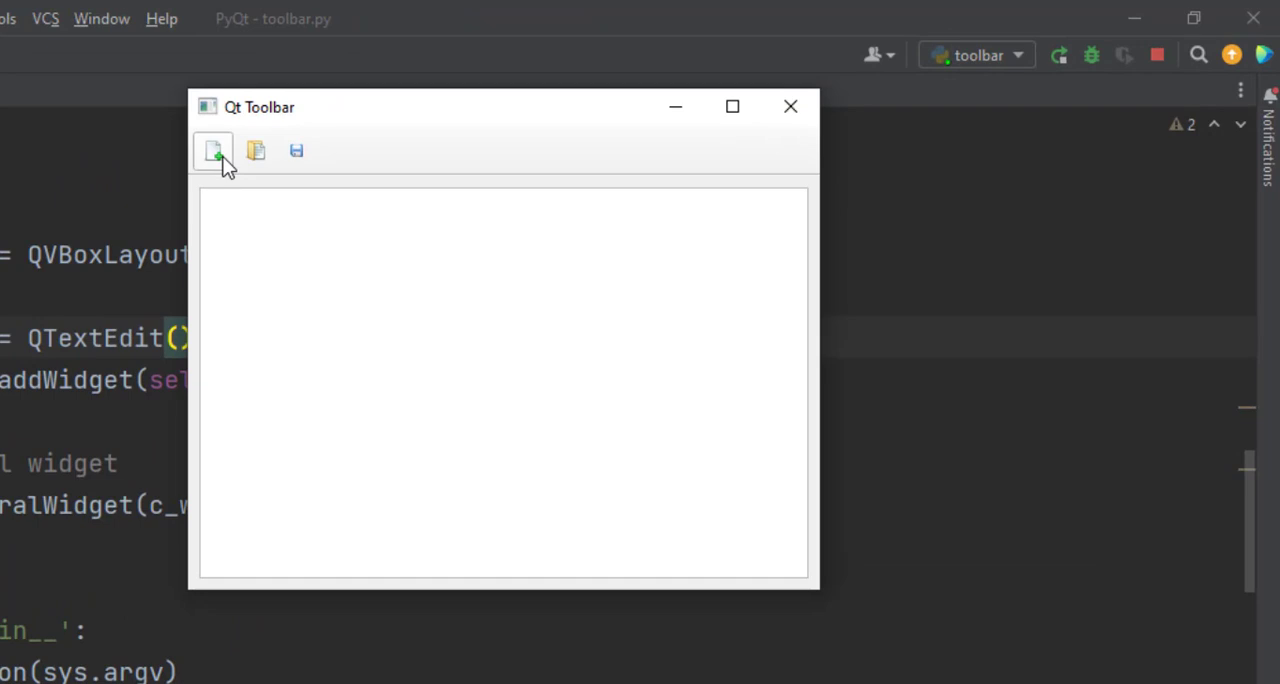
{"action": "mouse_move", "coordinate": [333, 300]}
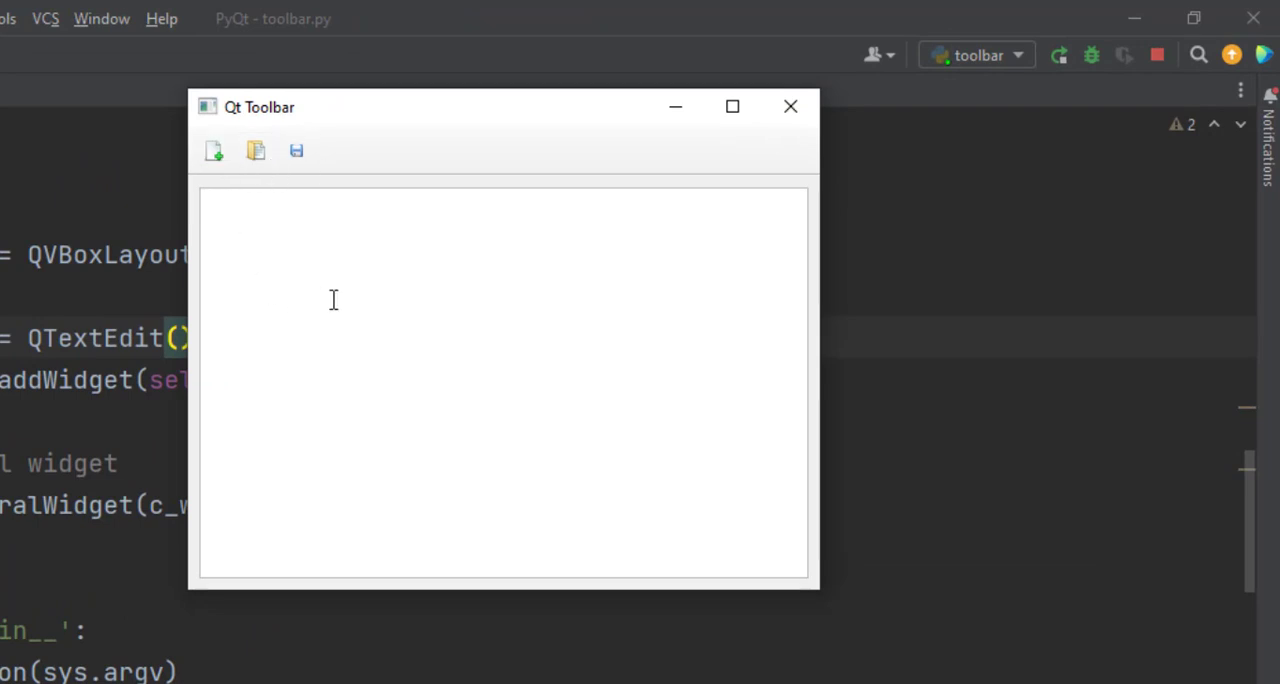
- Type 'Hello World' into the running Qt Toolbar window's text area
{"action": "type", "text": "Hello Wo"}
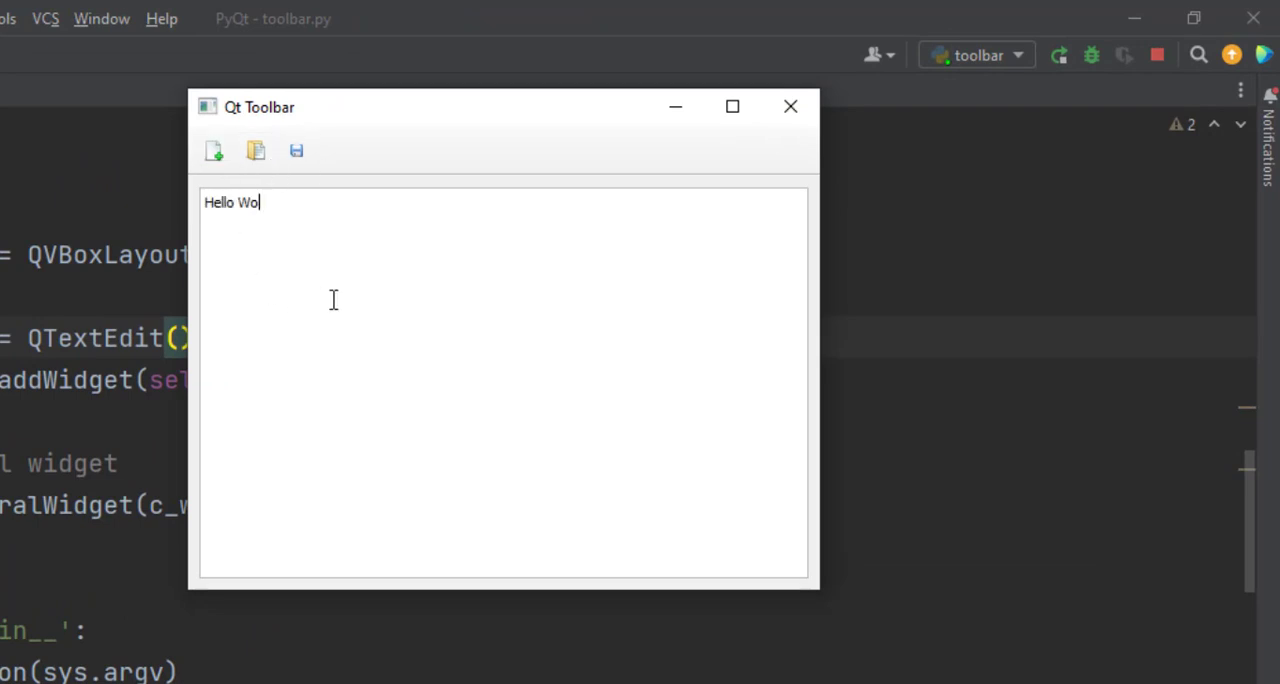
{"action": "type", "text": "rld"}
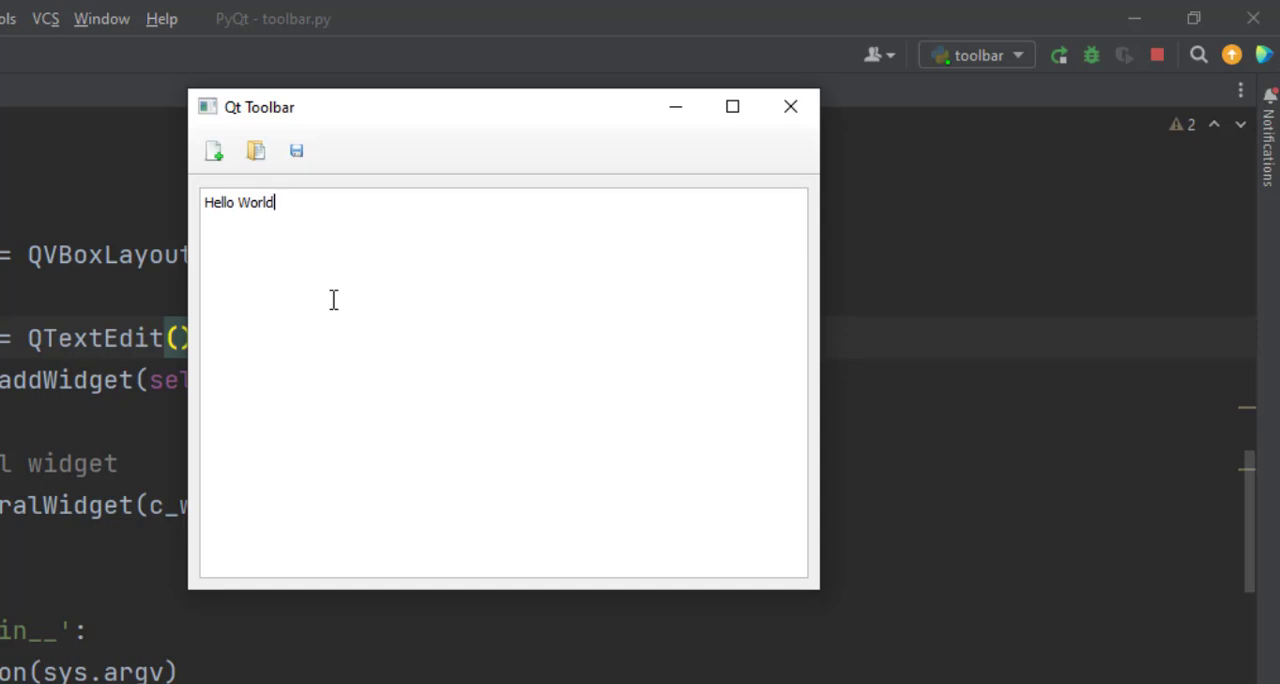